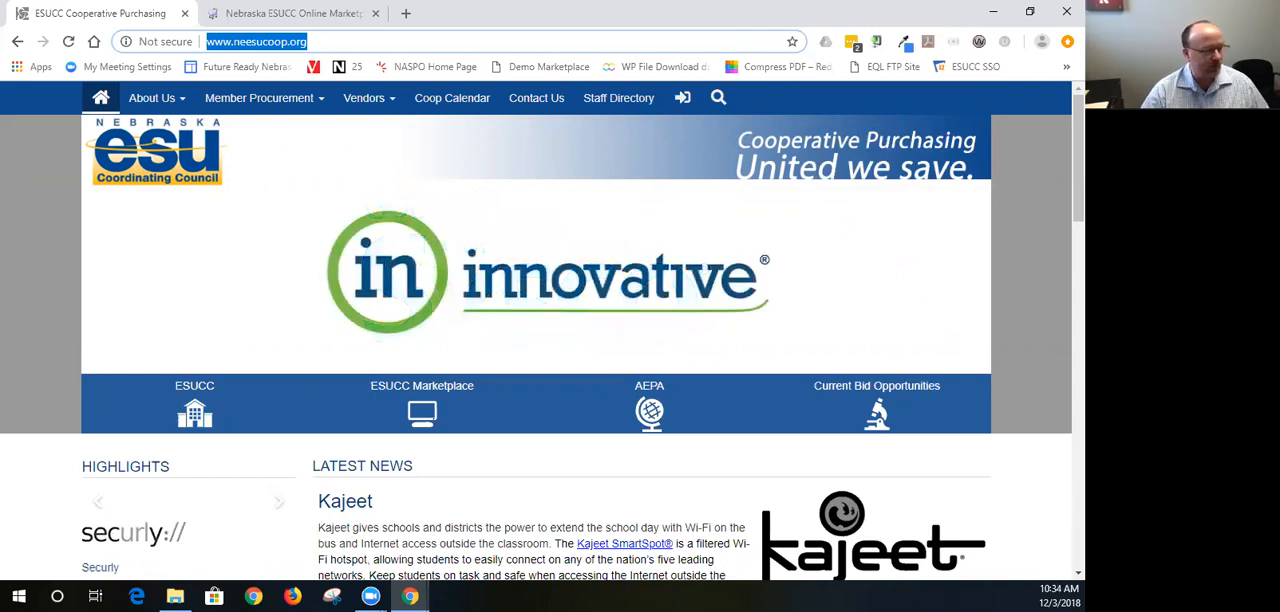
- Open the Member Procurement dropdown in the neesucoop.org top navigation
left_click(258, 98)
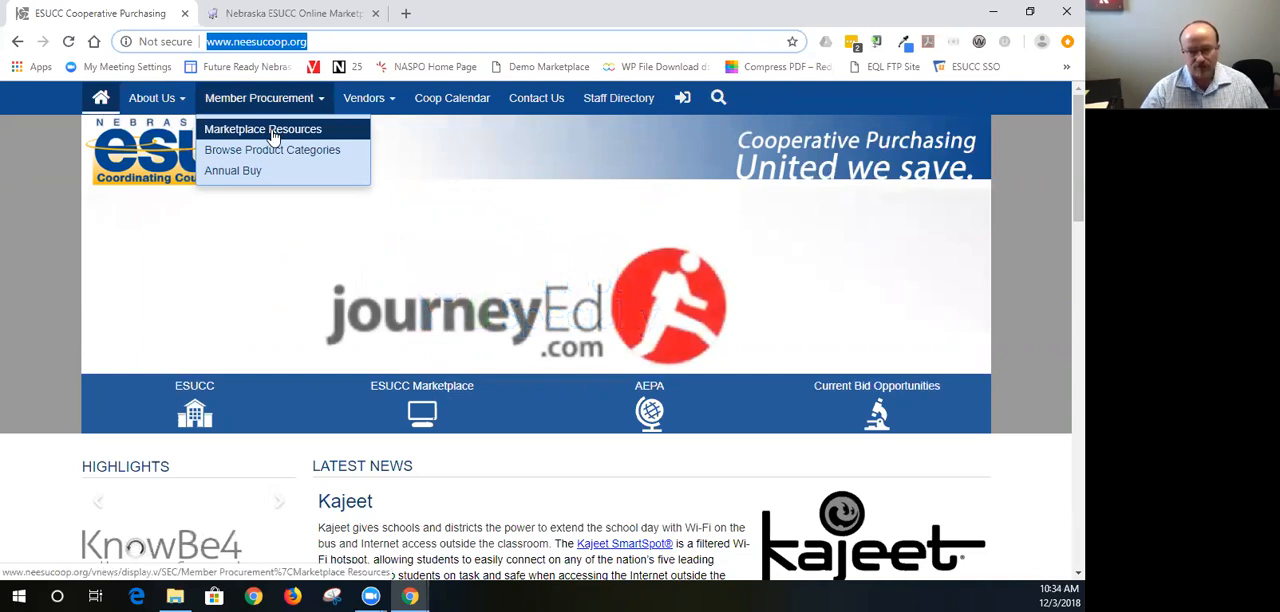
- Open Marketplace Resources and review its tutorials, training dates and vendor demos
left_click(262, 129)
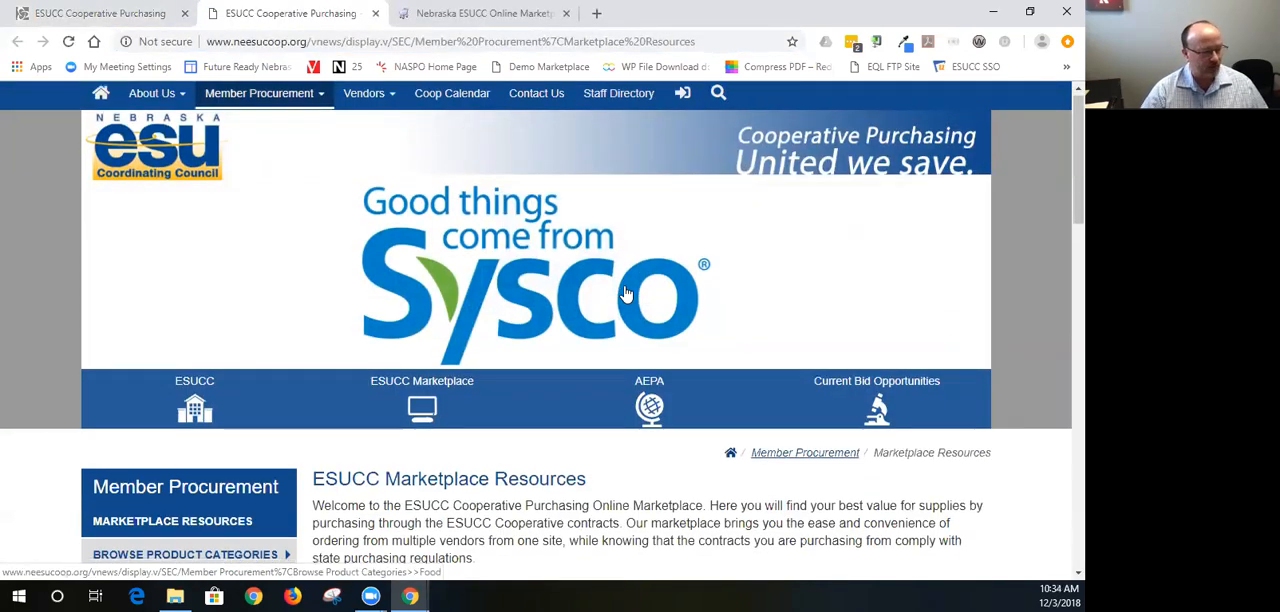
scroll("down", 3)
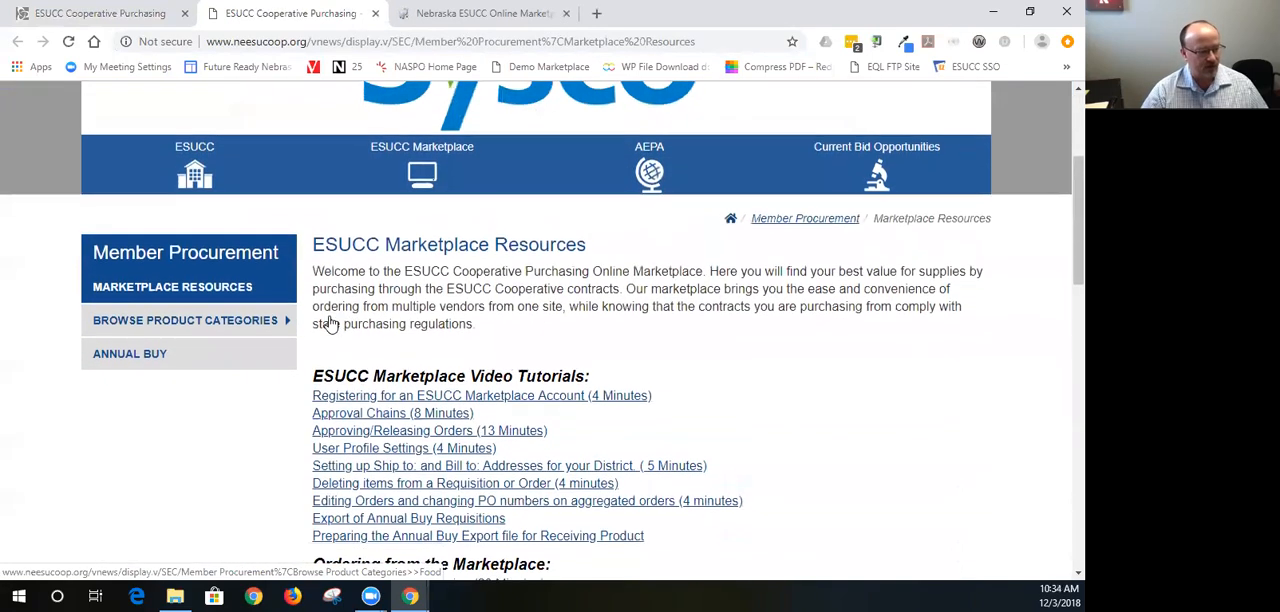
scroll("down", 3)
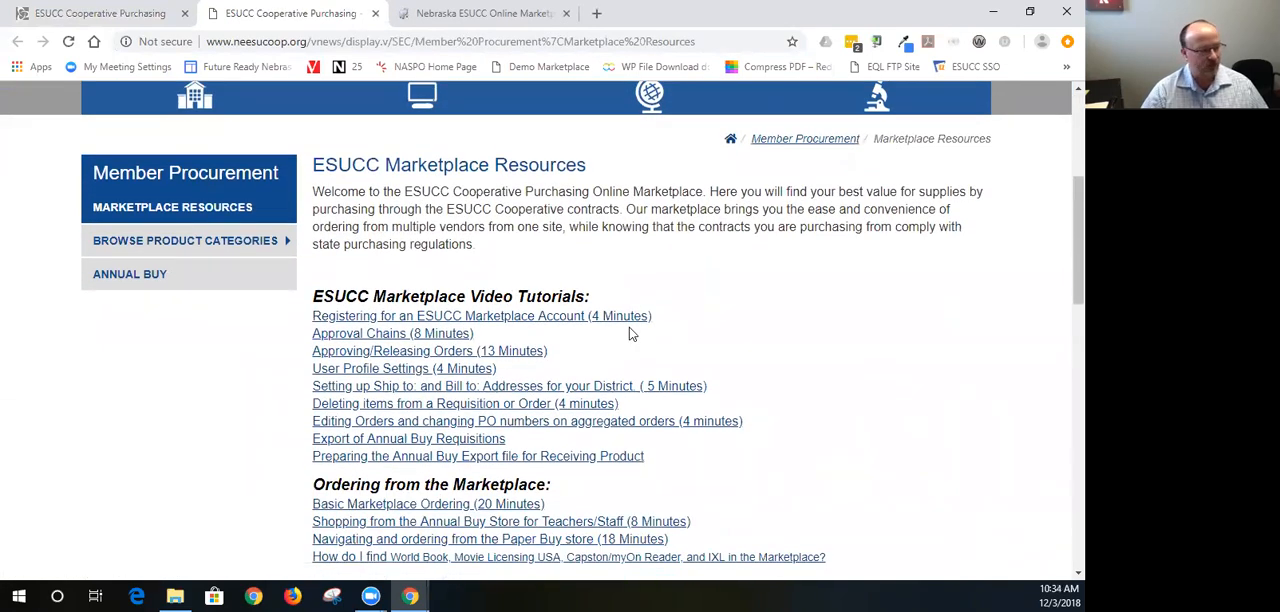
mouse_move(345, 316)
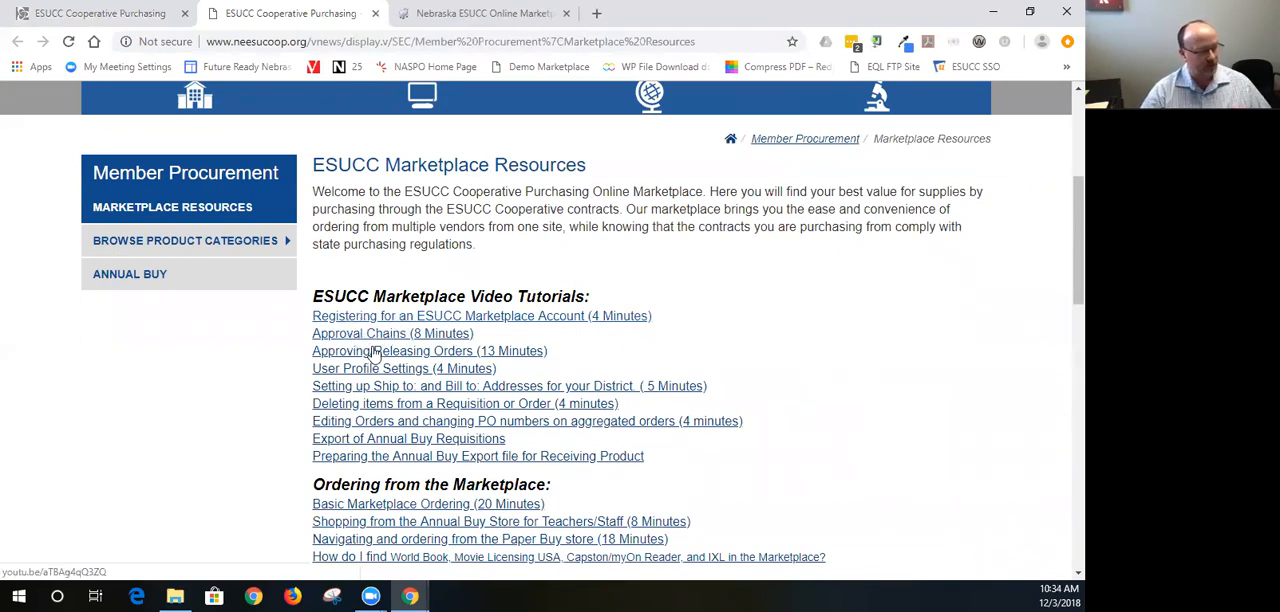
mouse_move(388, 372)
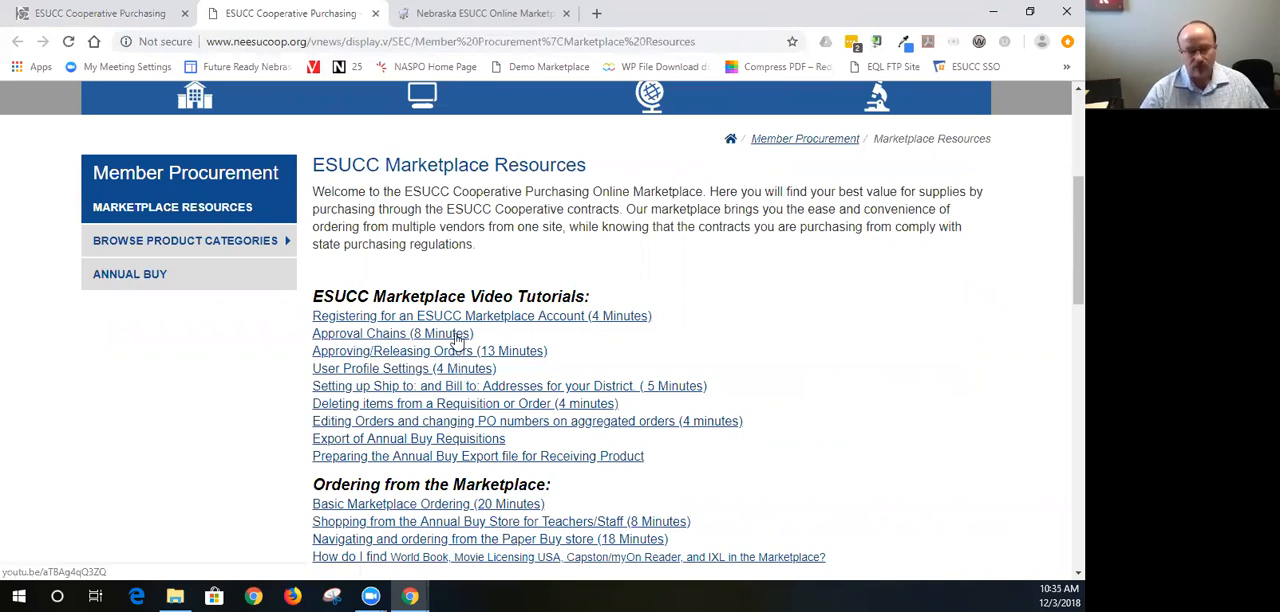
mouse_move(550, 339)
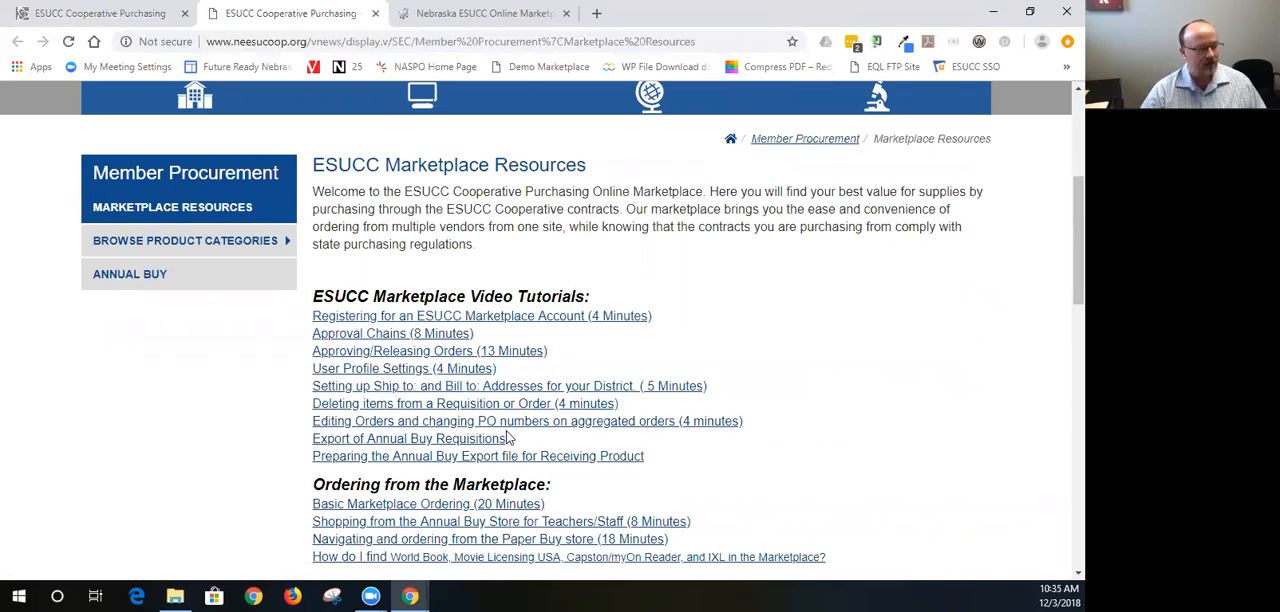
scroll("down", 3)
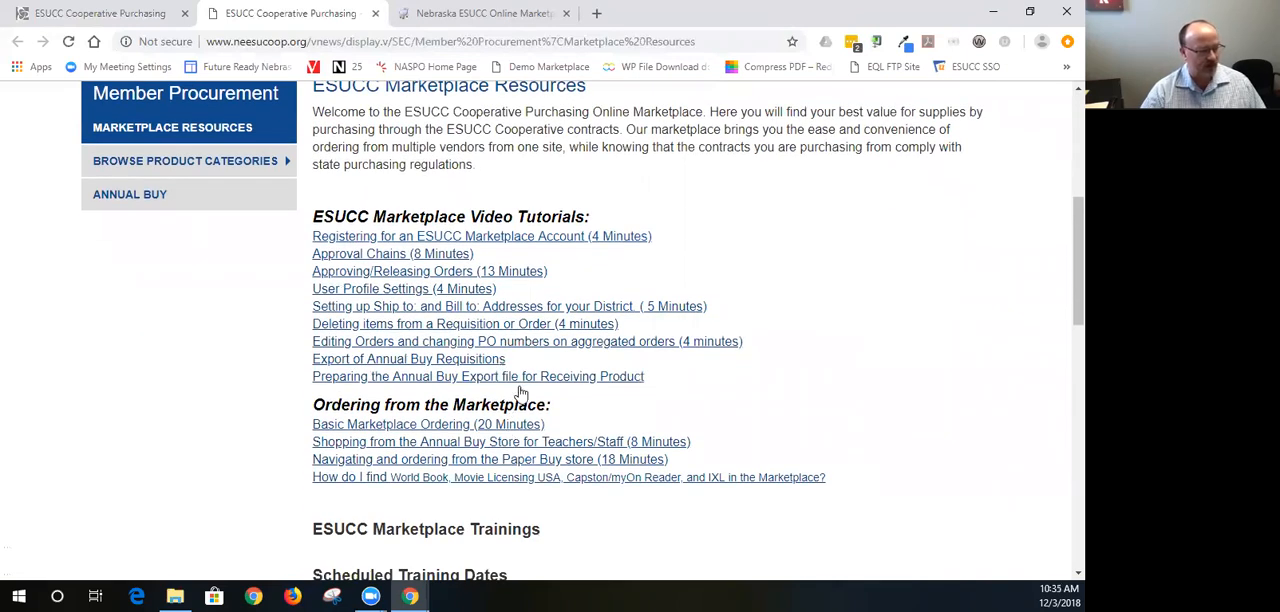
left_click_drag(312, 404, 438, 404)
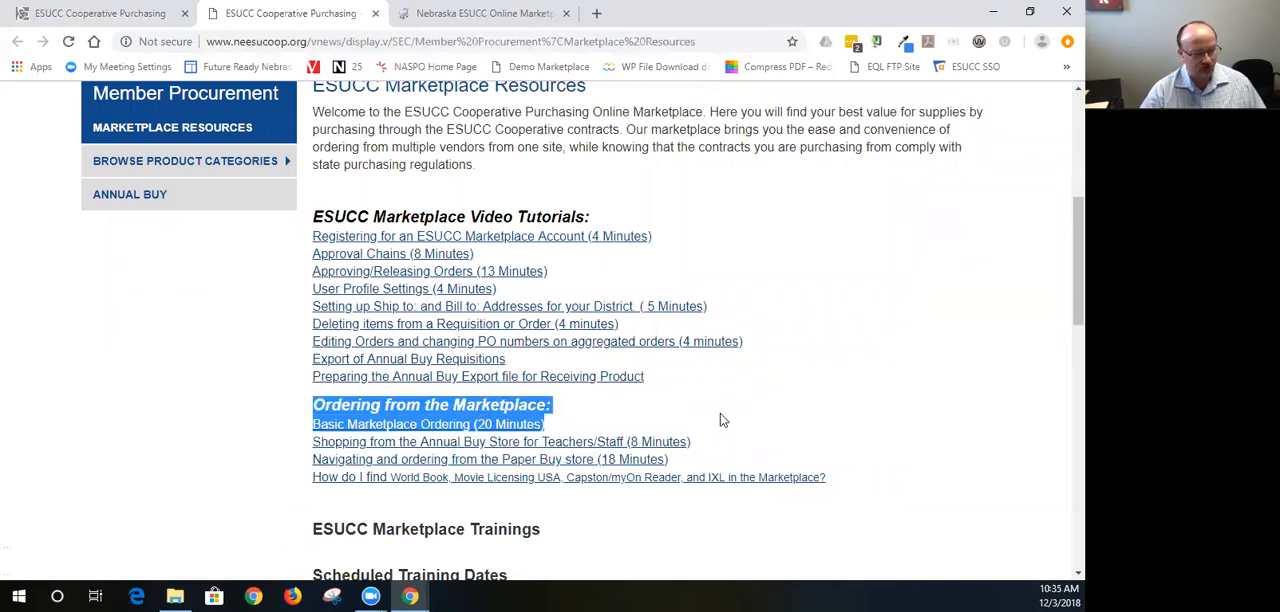
scroll("down", 3)
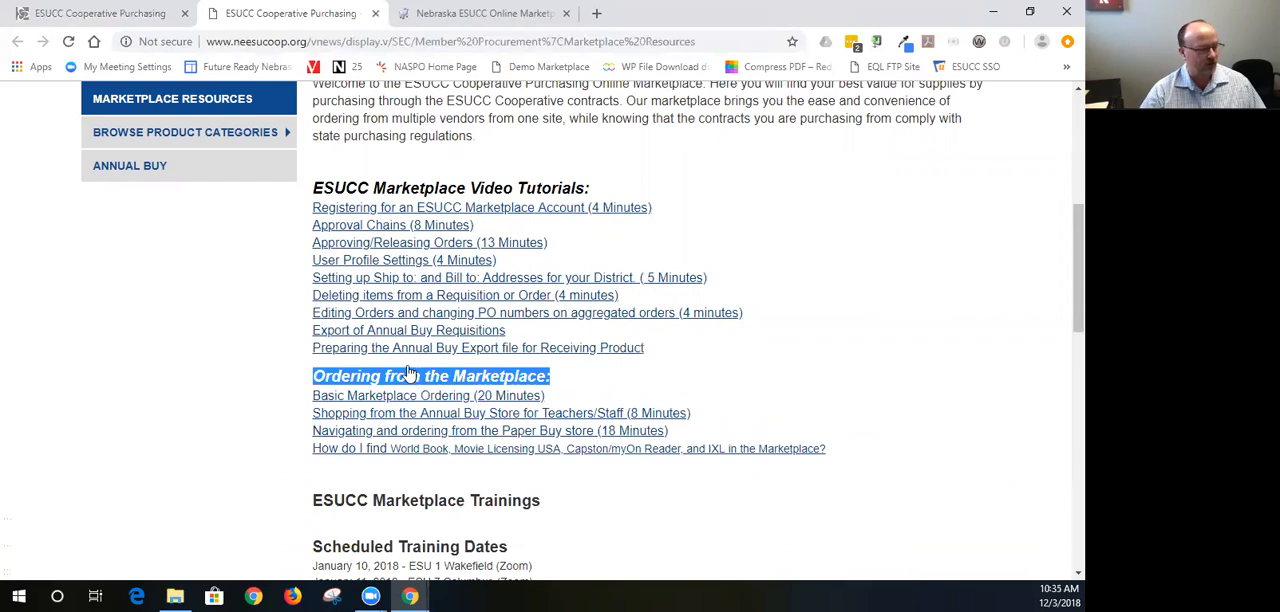
scroll("down", 3)
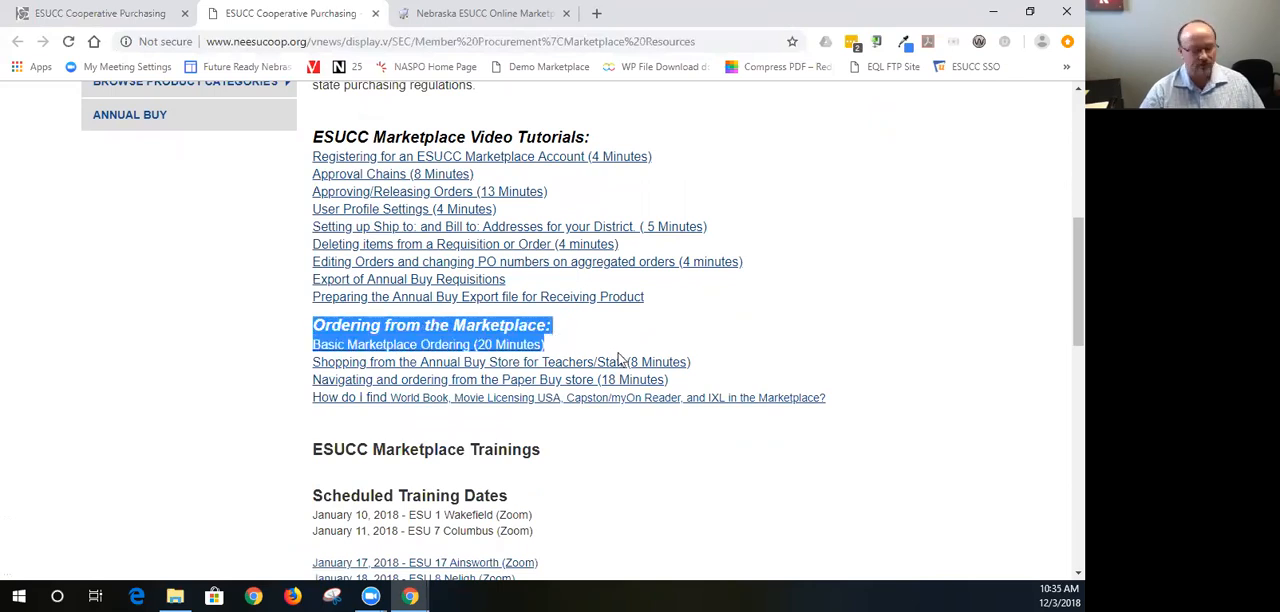
mouse_move(708, 460)
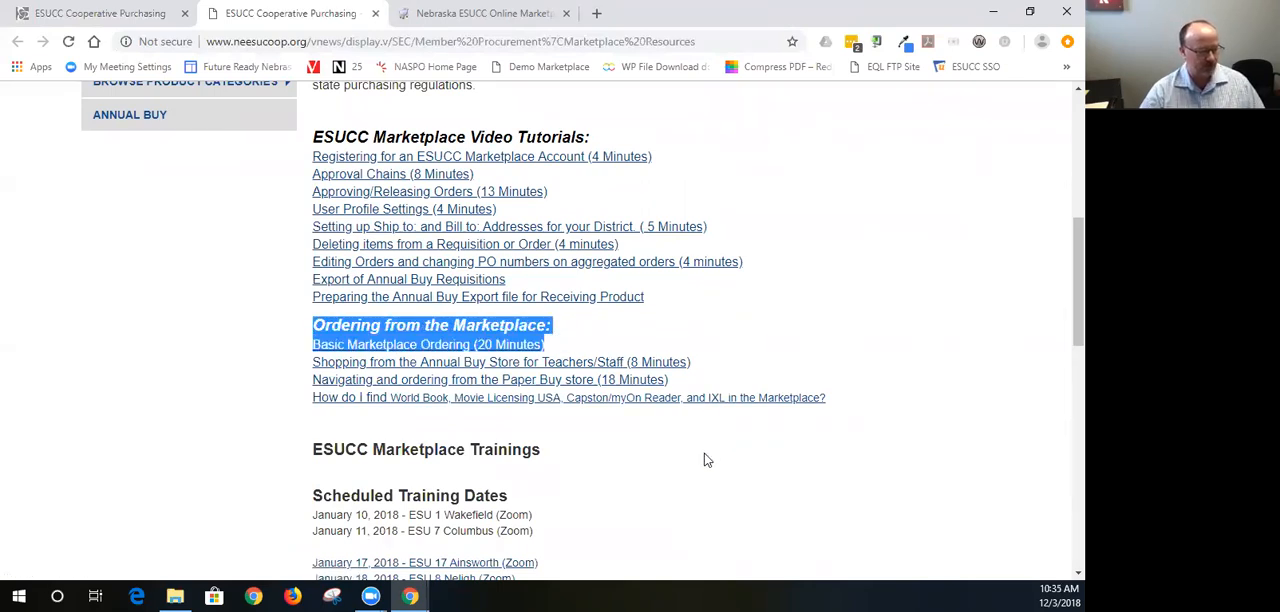
scroll("down", 3)
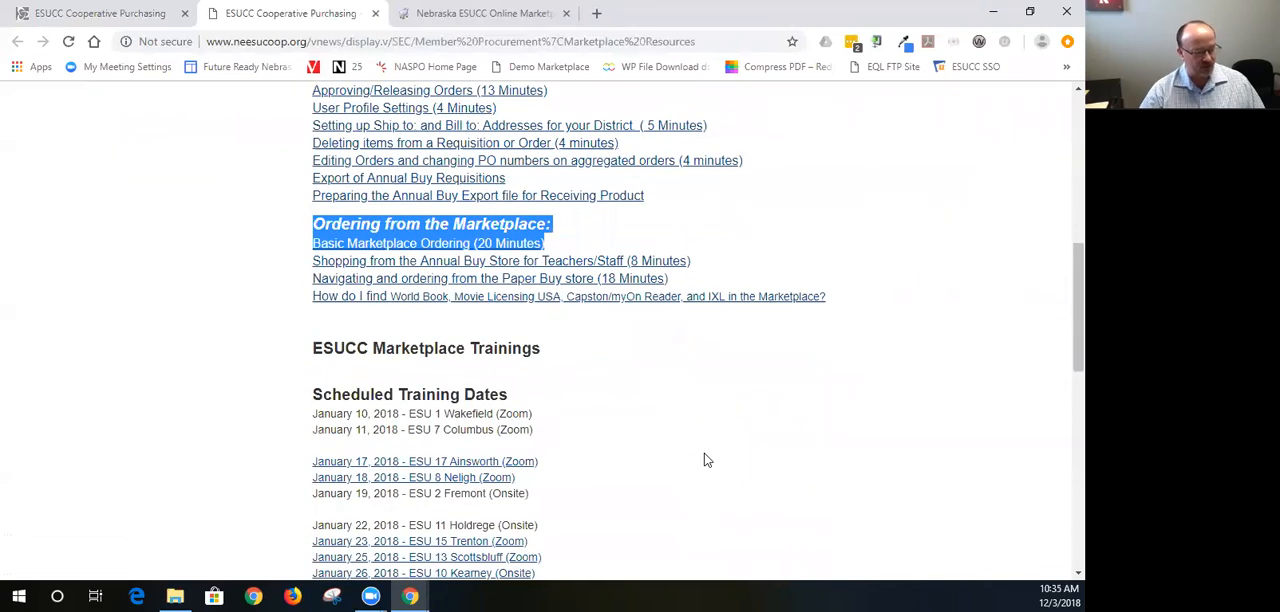
scroll("down", 3)
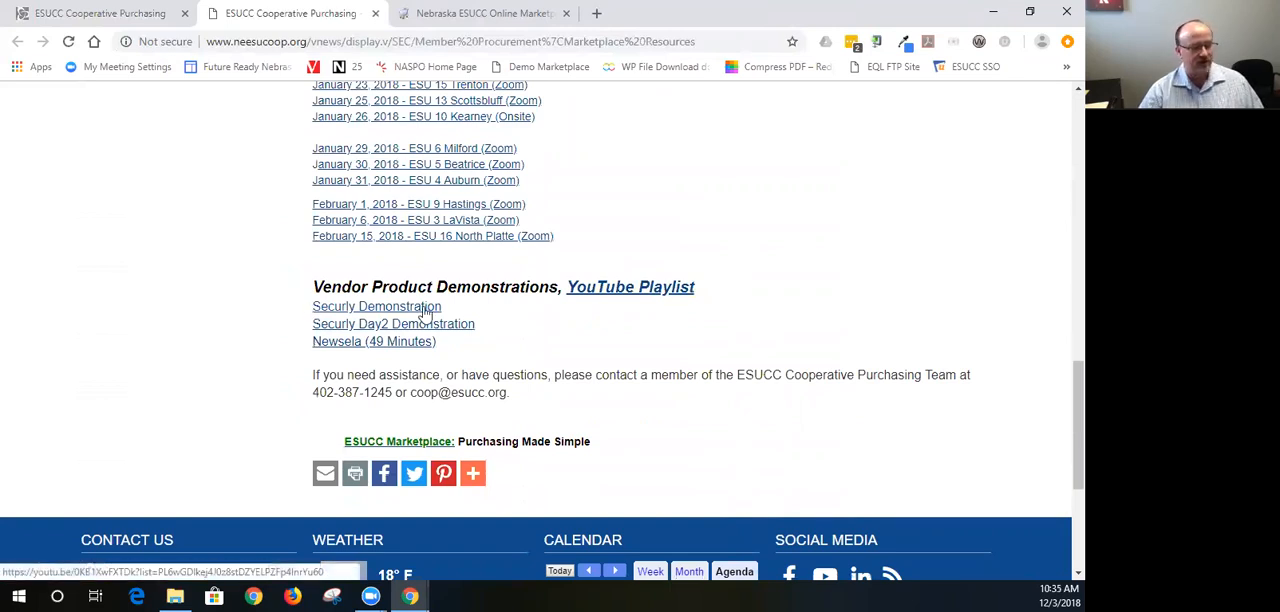
mouse_move(445, 312)
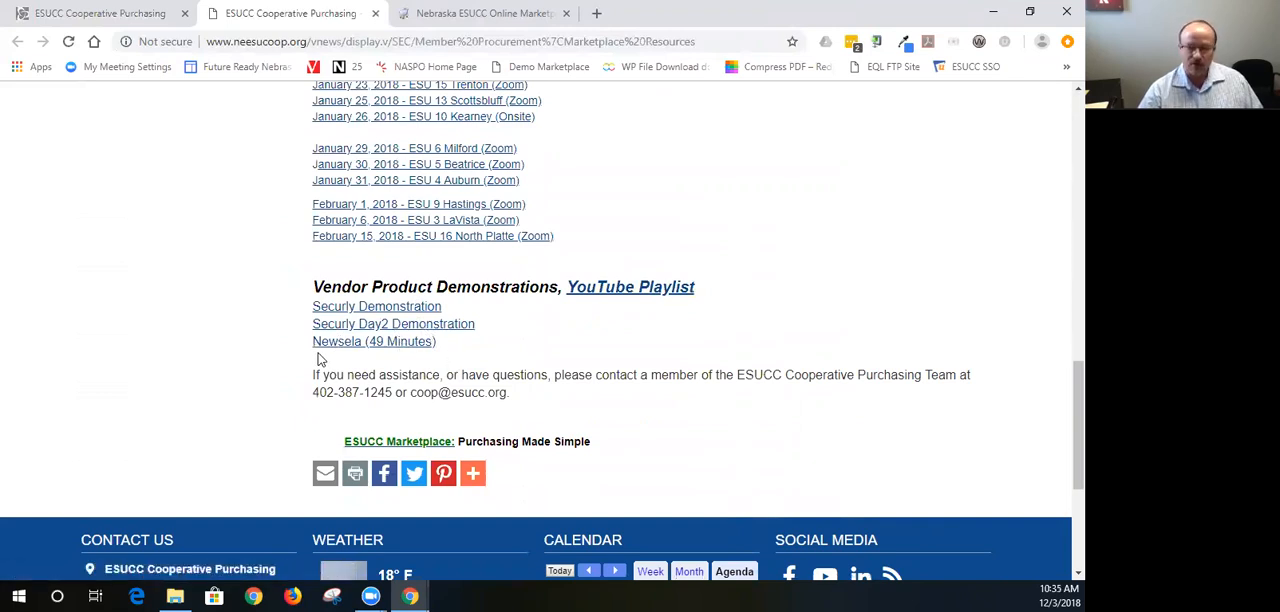
mouse_move(346, 359)
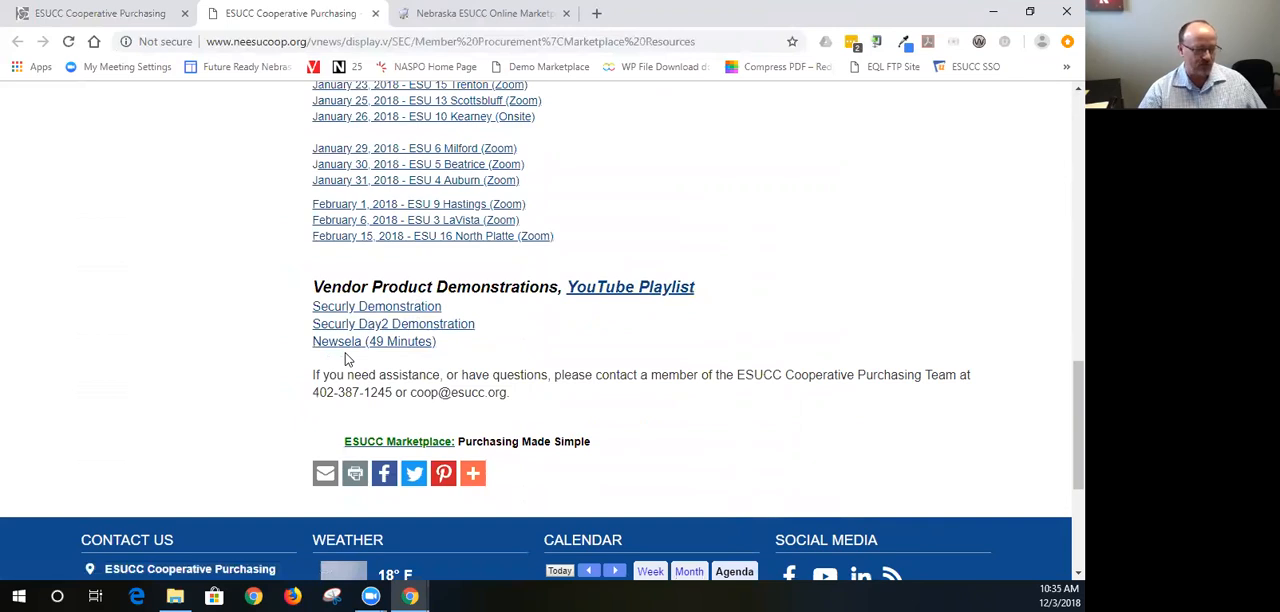
mouse_move(427, 375)
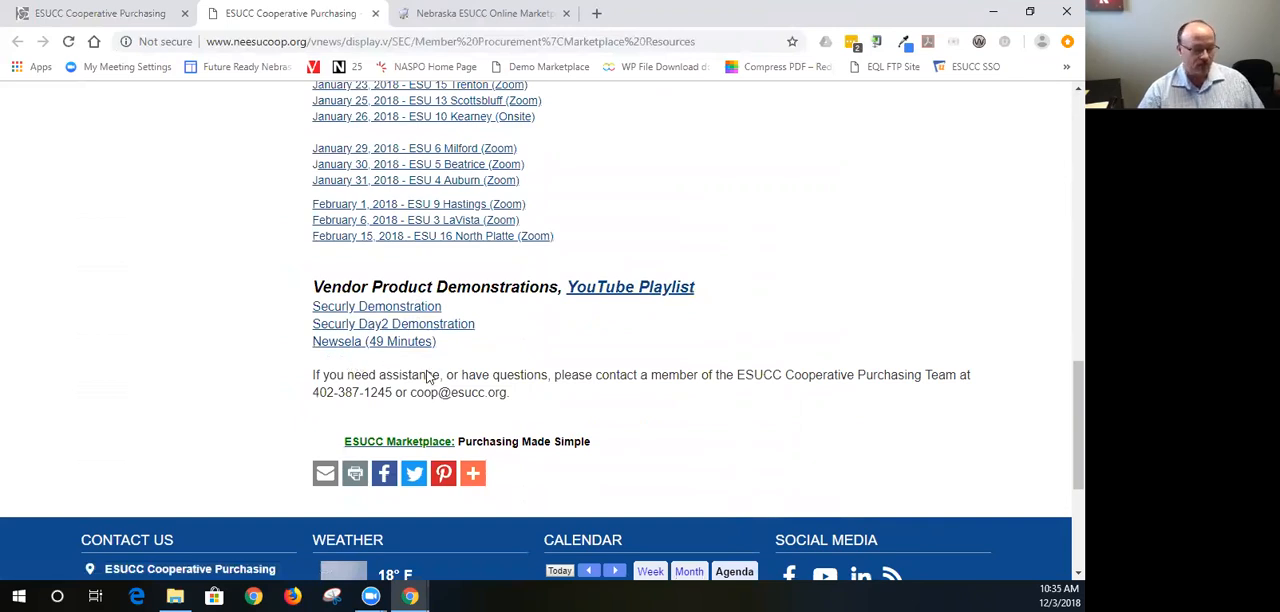
mouse_move(497, 344)
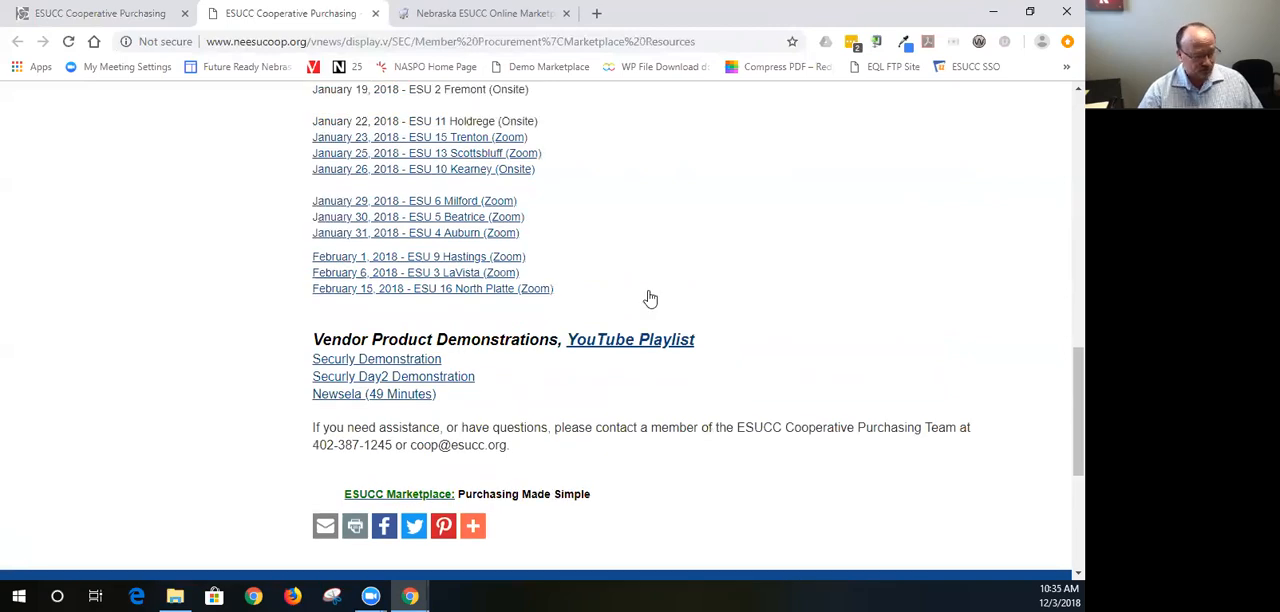
scroll("up", 3)
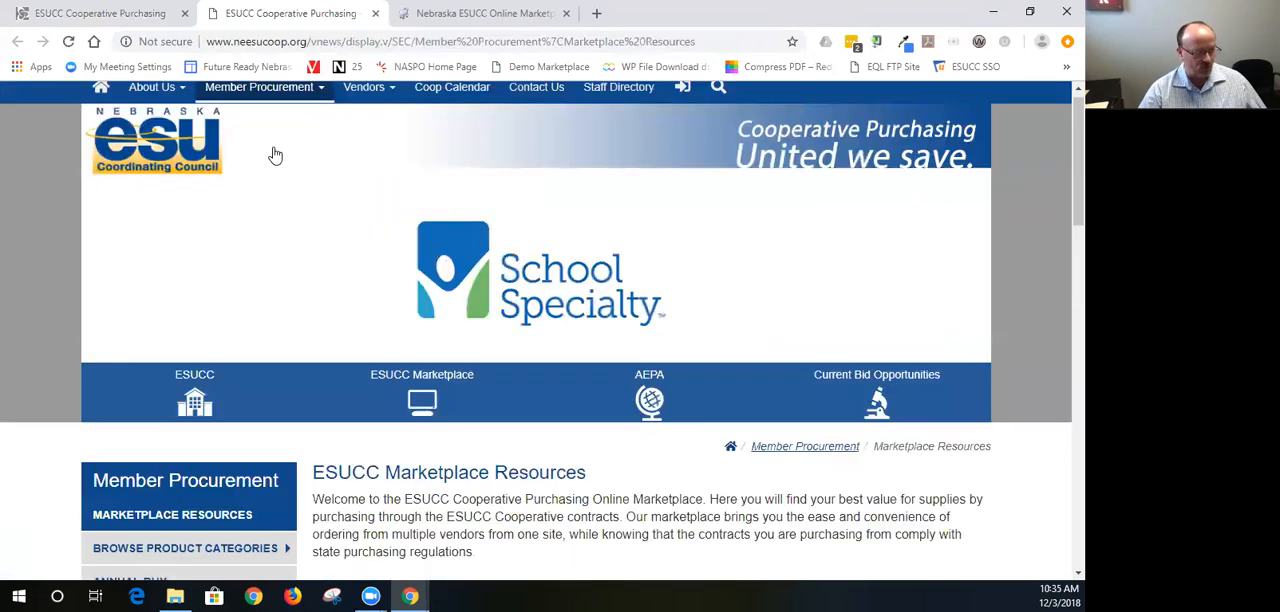
- Open Browse Product Categories and scroll to the category grid
left_click(259, 97)
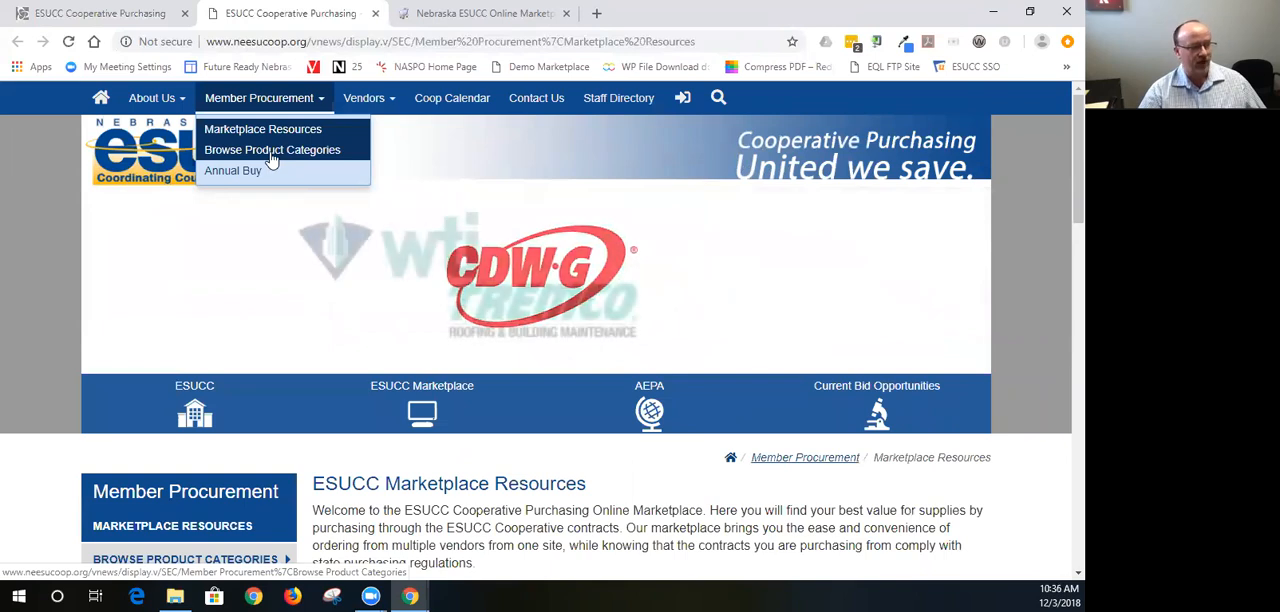
left_click(272, 149)
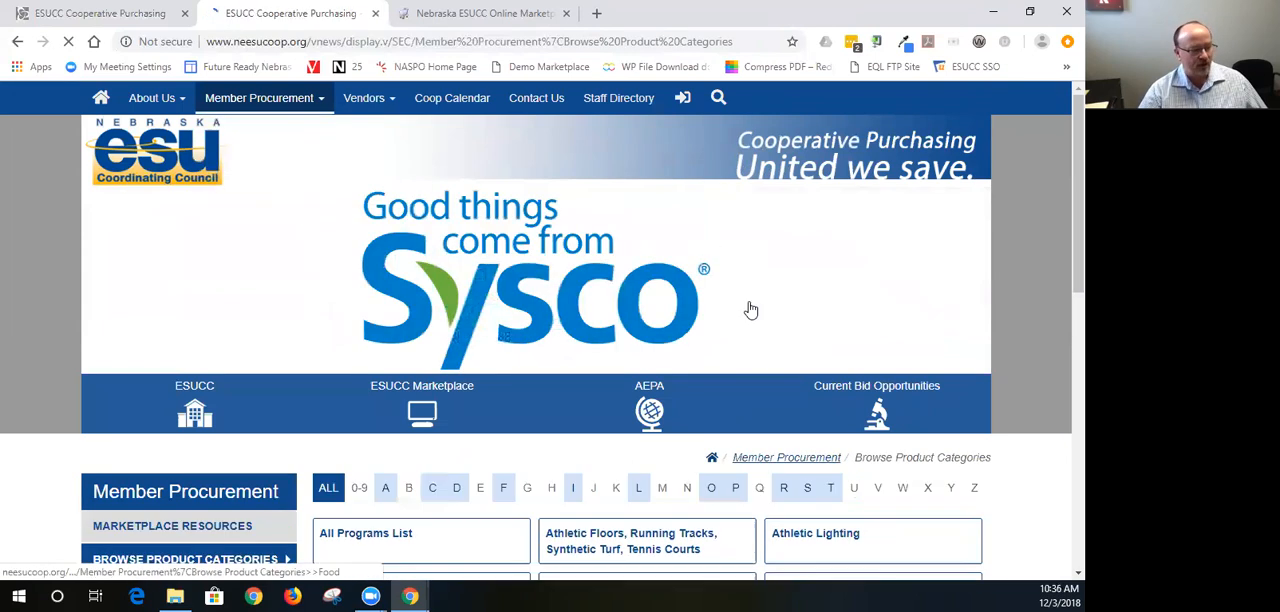
scroll("down", 3)
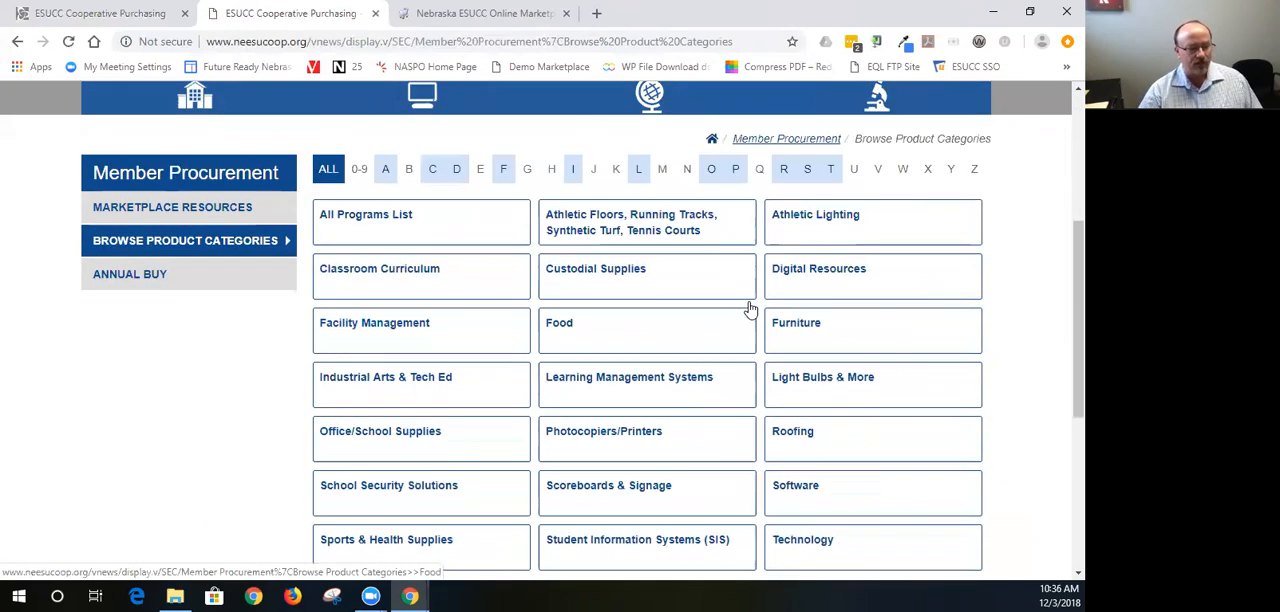
scroll("down", 3)
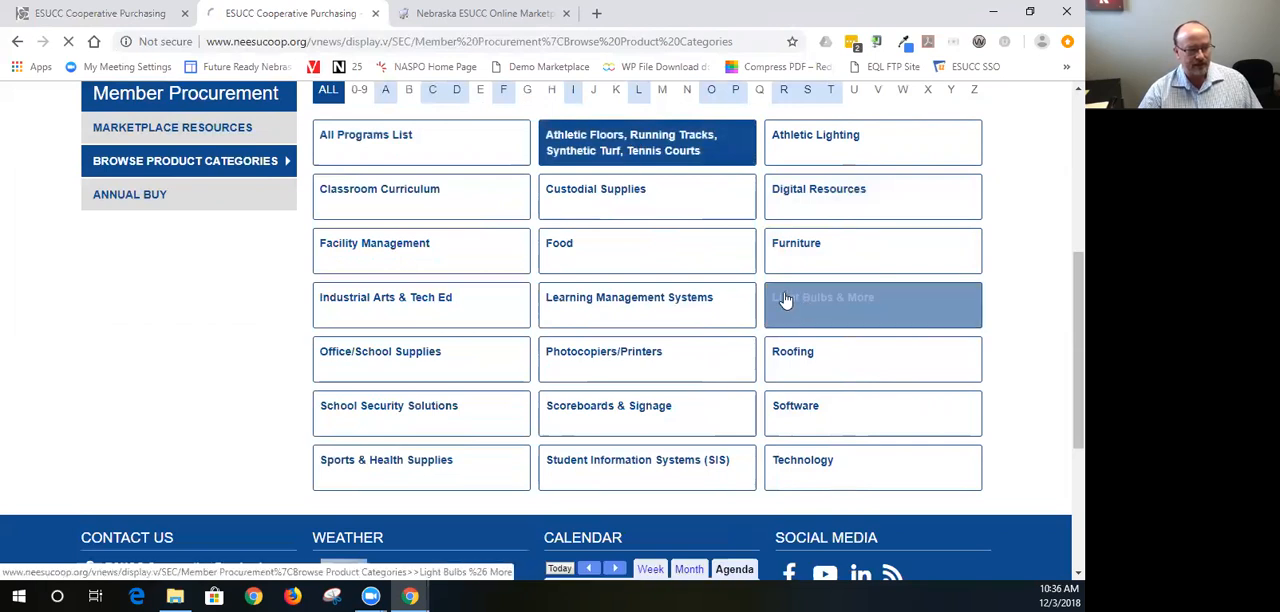
- Open the Athletic Floors category and browse vendors like The Motz Group and FieldTurf
left_click(646, 142)
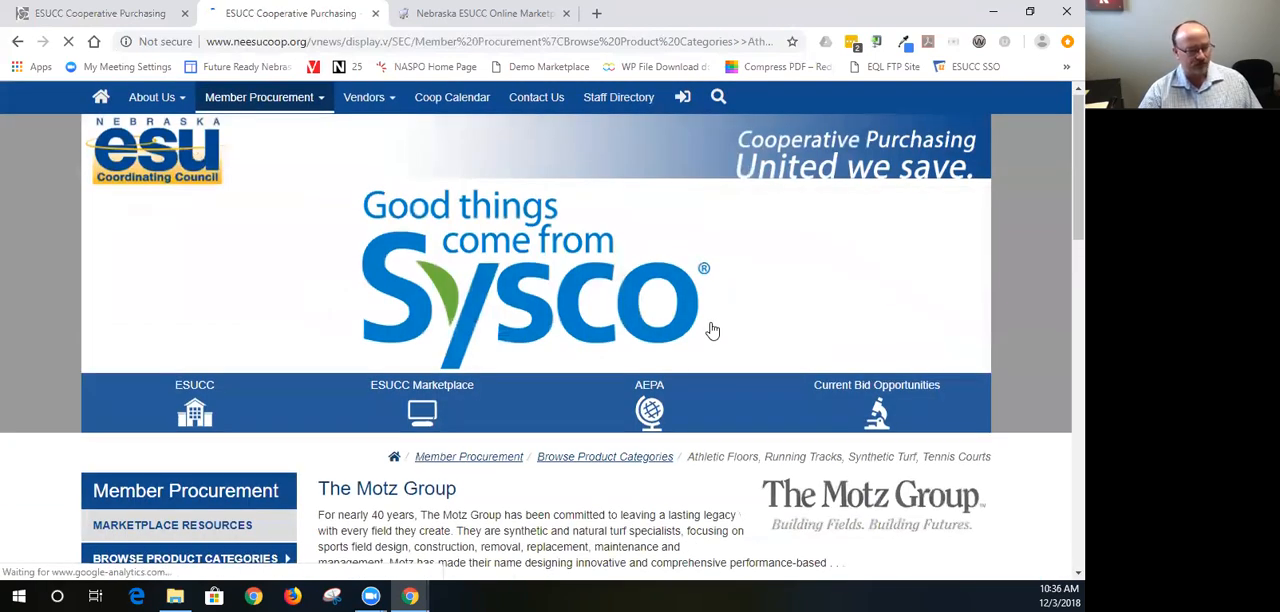
scroll("down", 3)
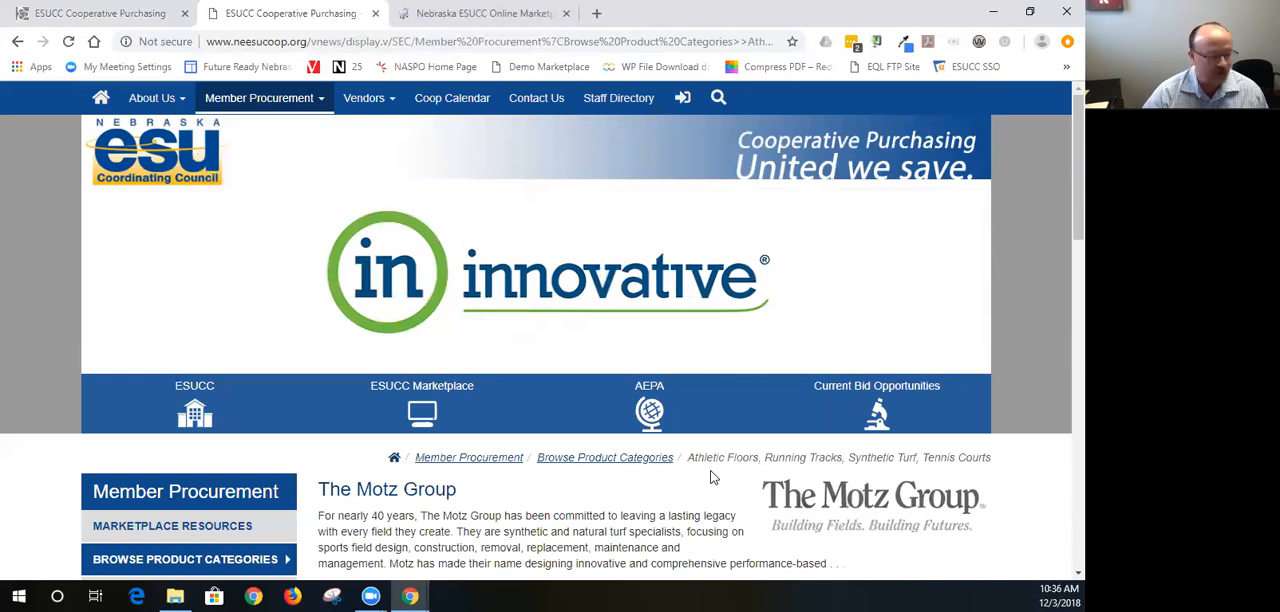
scroll("down", 3)
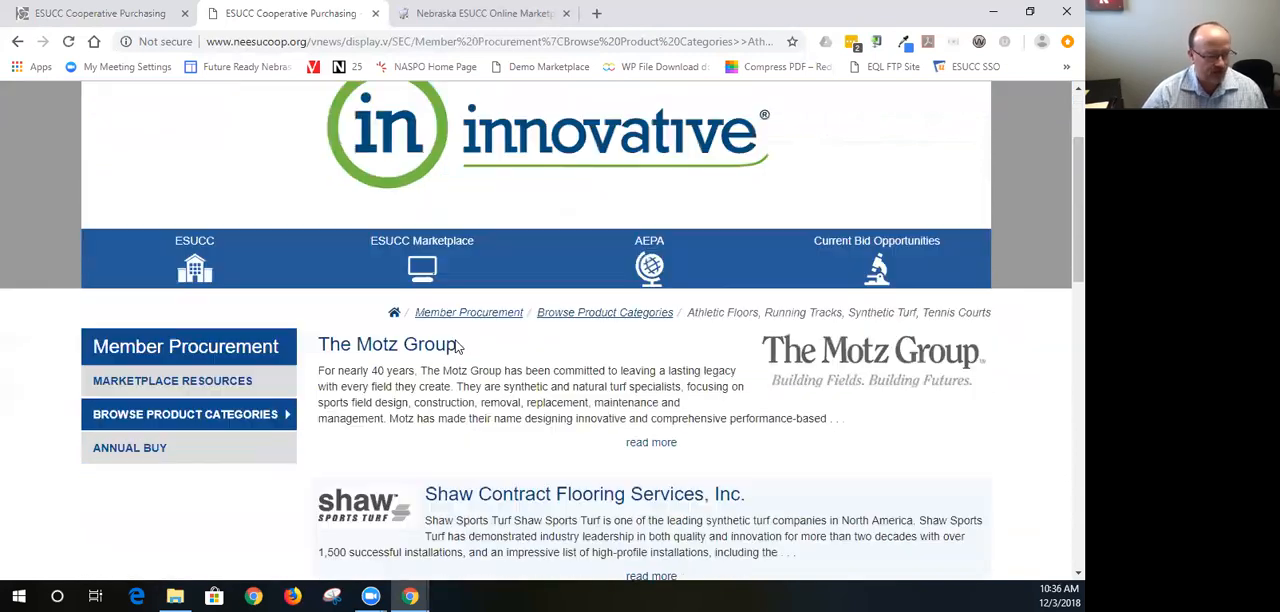
scroll("down", 3)
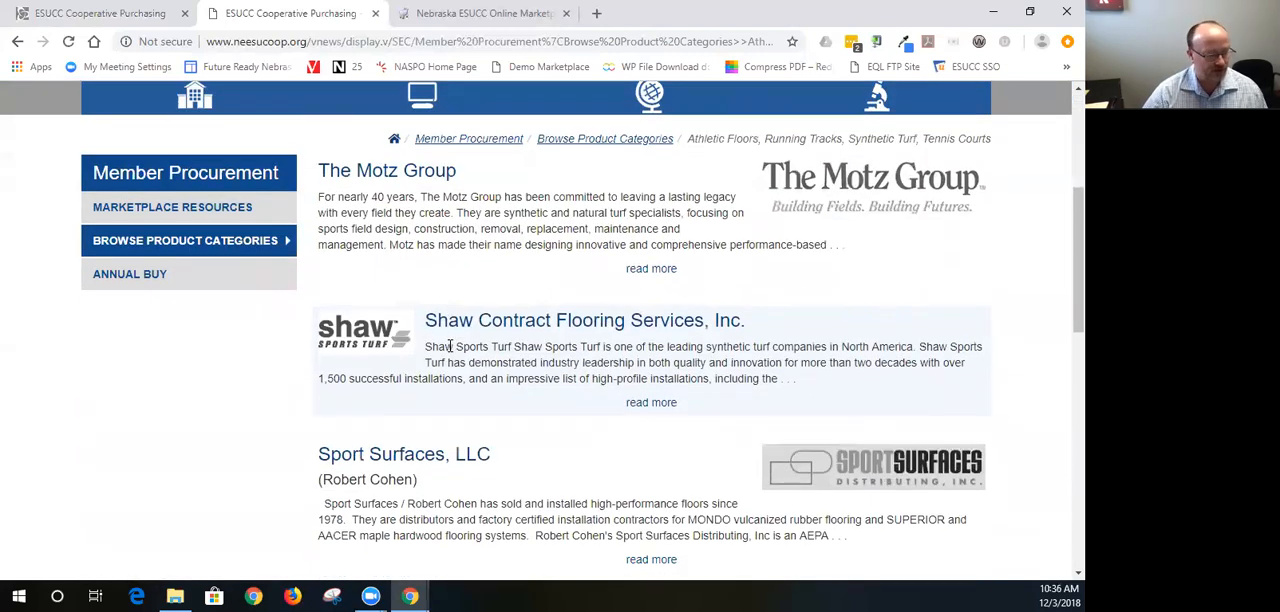
scroll("down", 3)
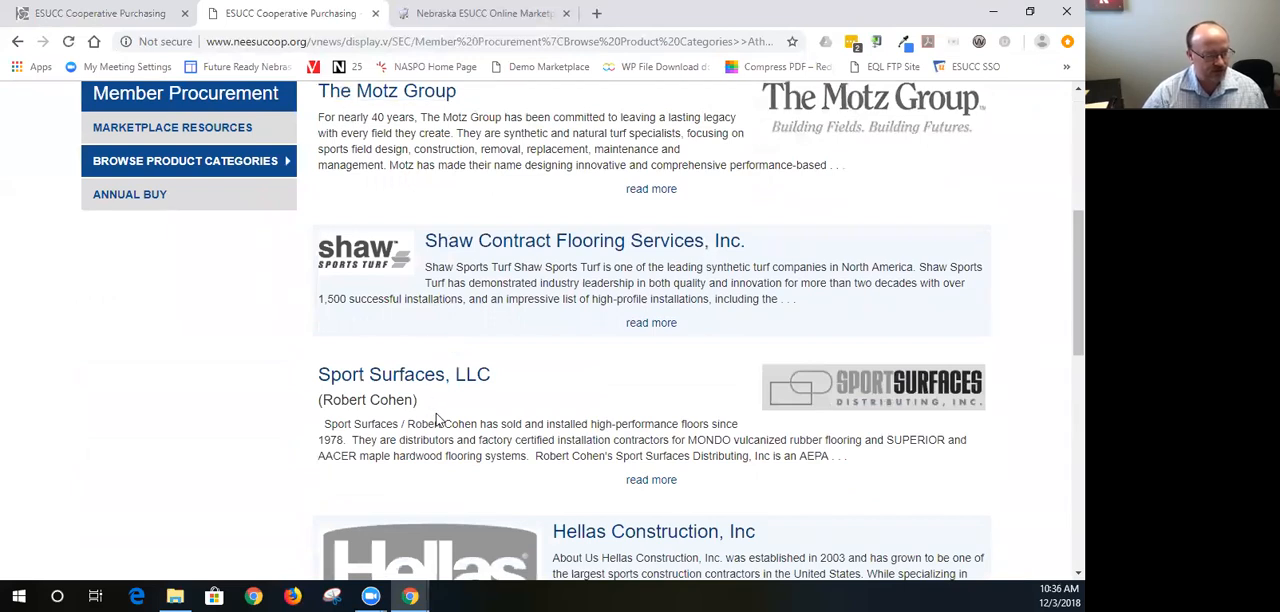
scroll("down", 3)
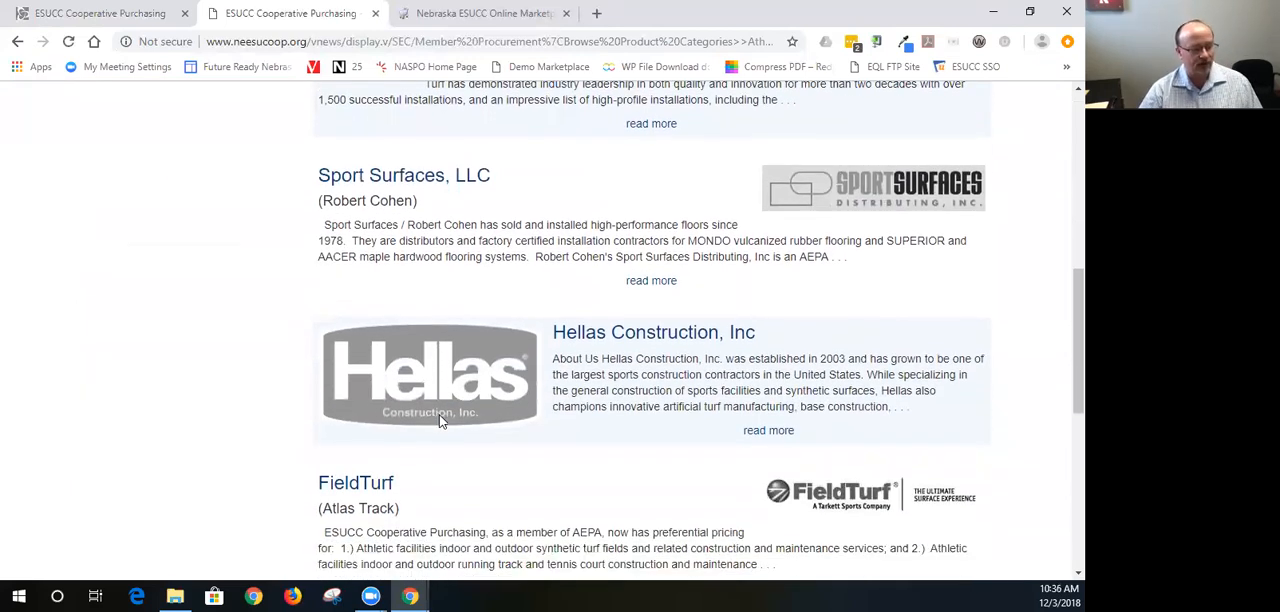
scroll("down", 3)
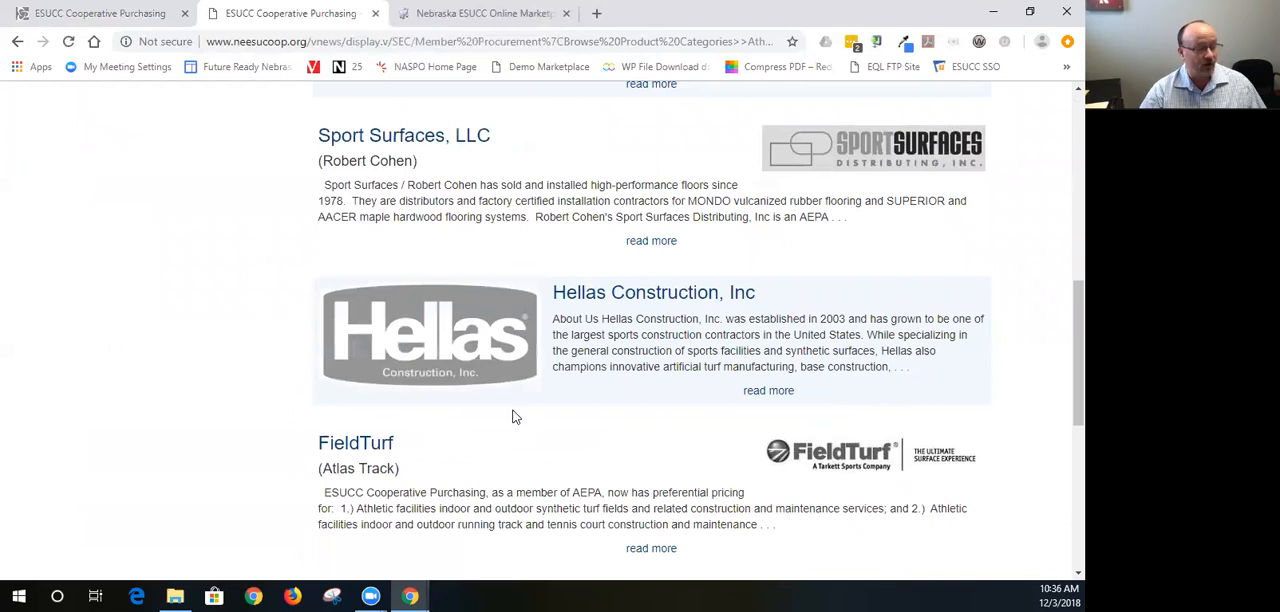
scroll("up", 3)
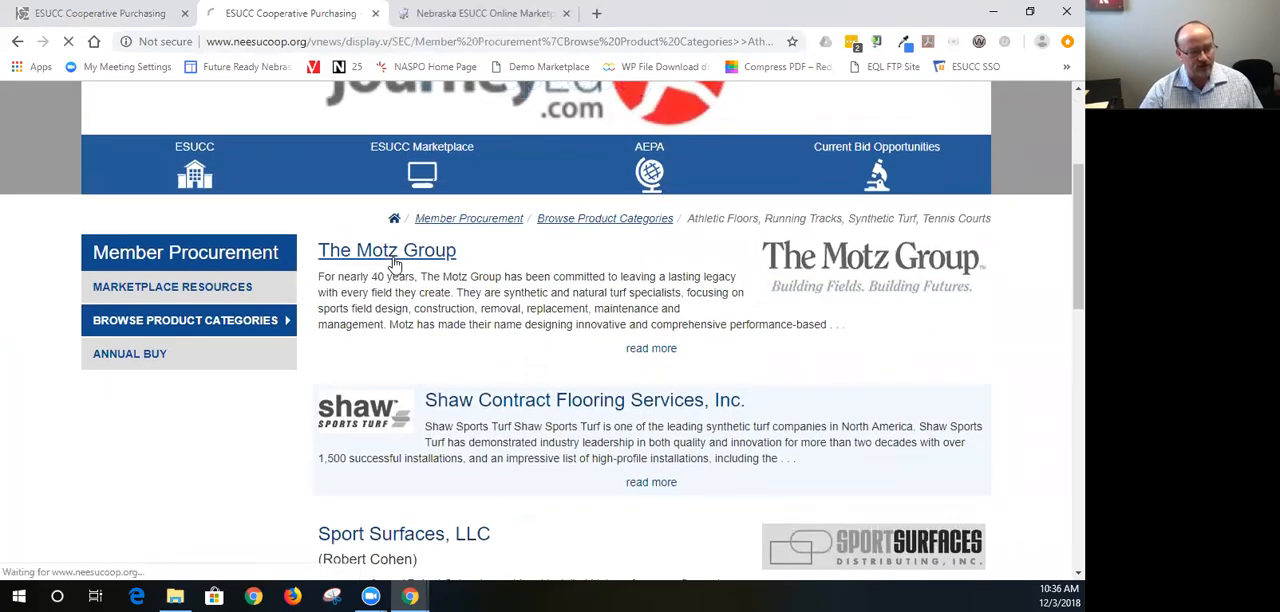
- Open The Motz Group vendor page and view its contact and AEPA contract type
left_click(387, 250)
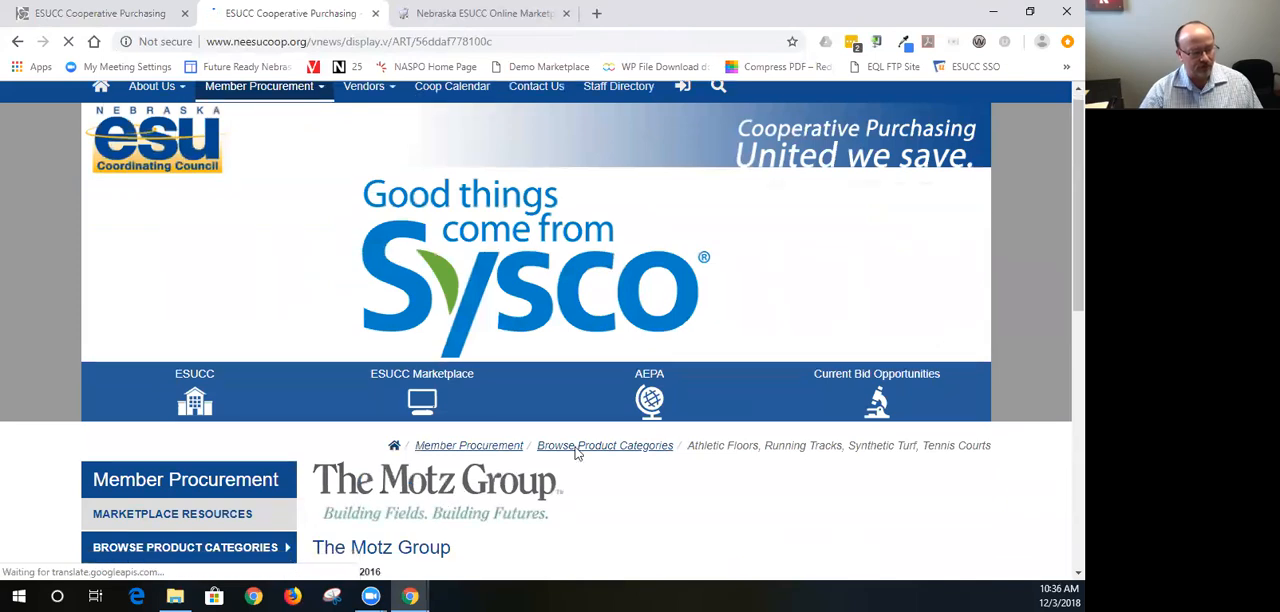
scroll("down", 3)
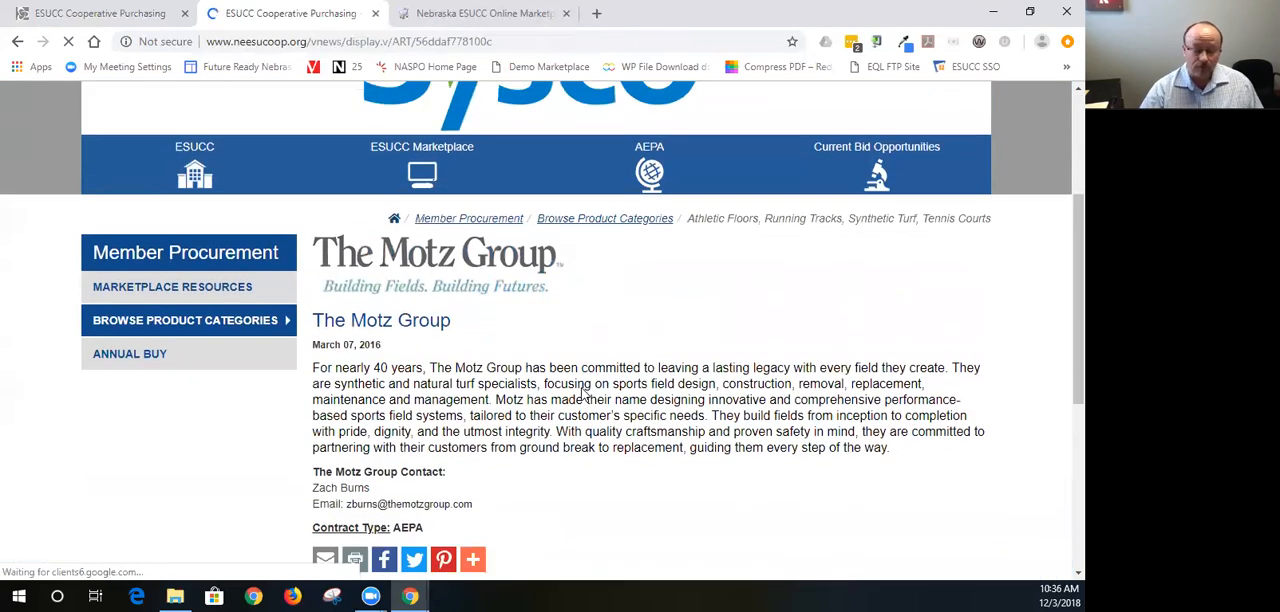
scroll("down", 3)
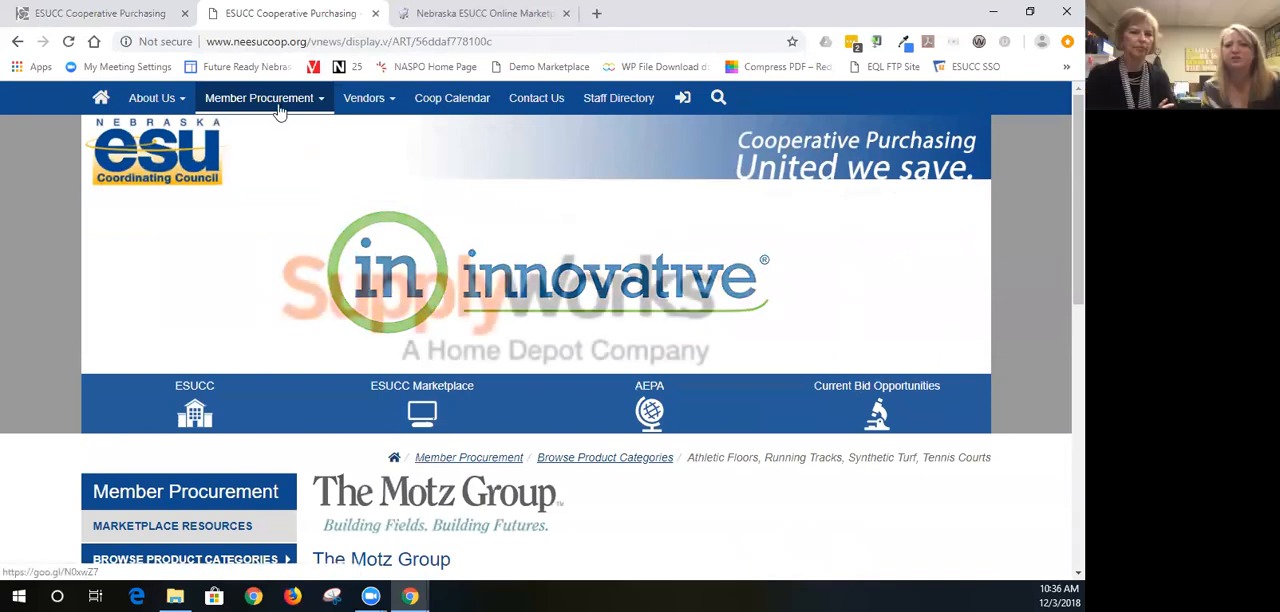
left_click(264, 98)
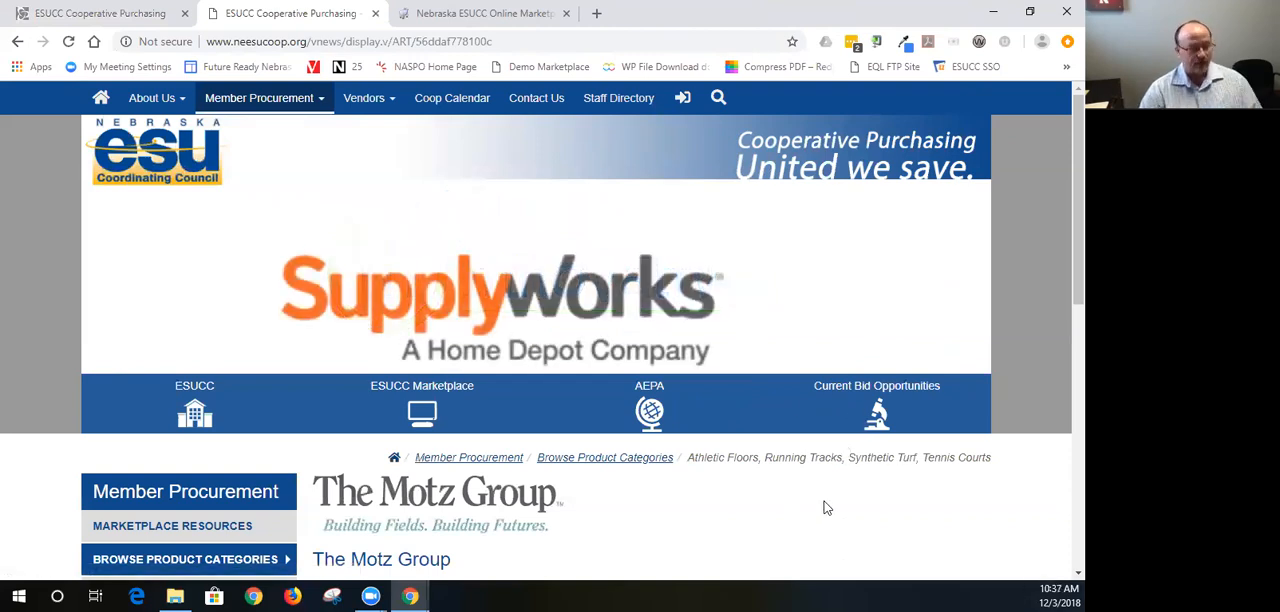
- Open Annual Buy and scroll past the timeline to Order Receiving Resources
left_click(367, 97)
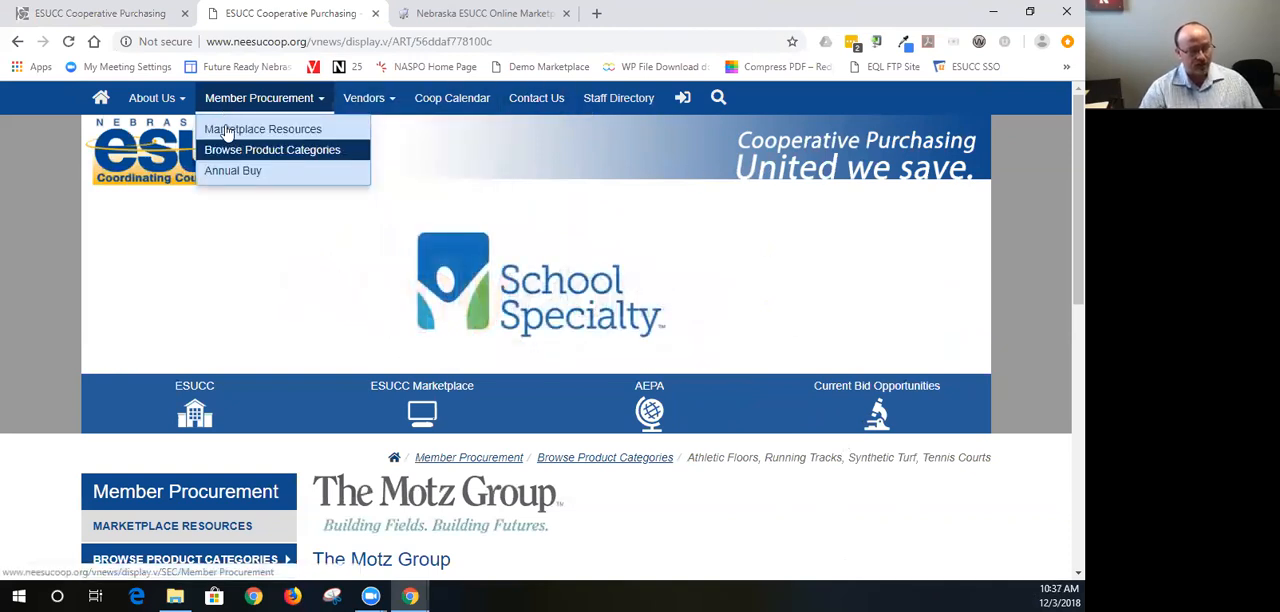
mouse_move(233, 170)
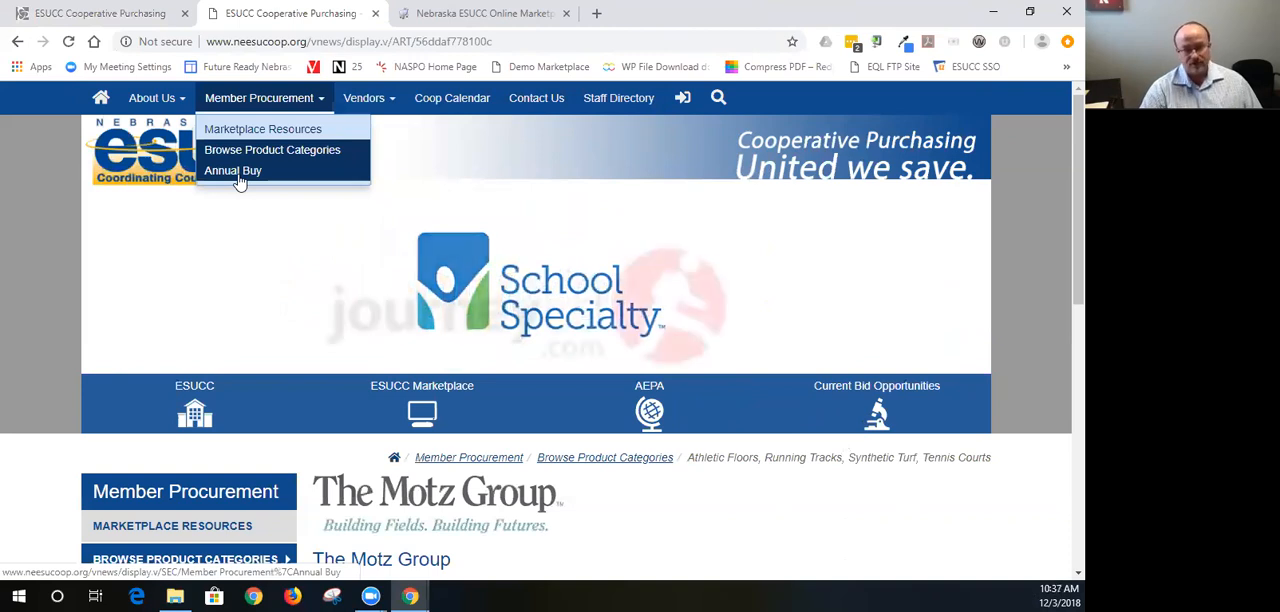
left_click(232, 170)
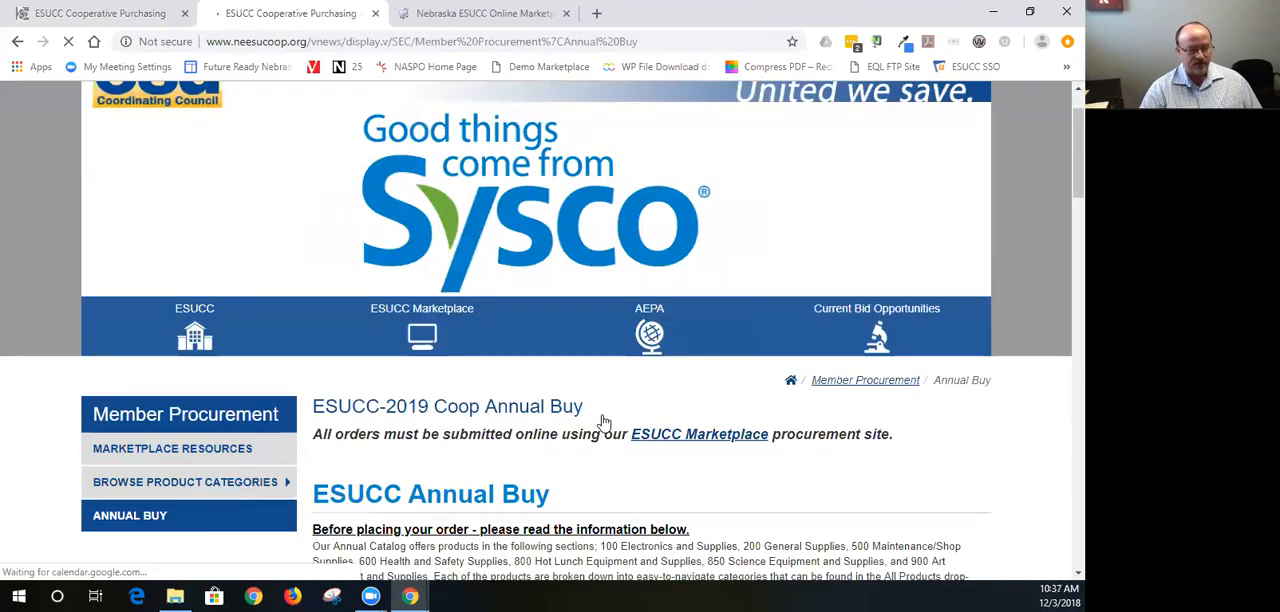
scroll("down", 3)
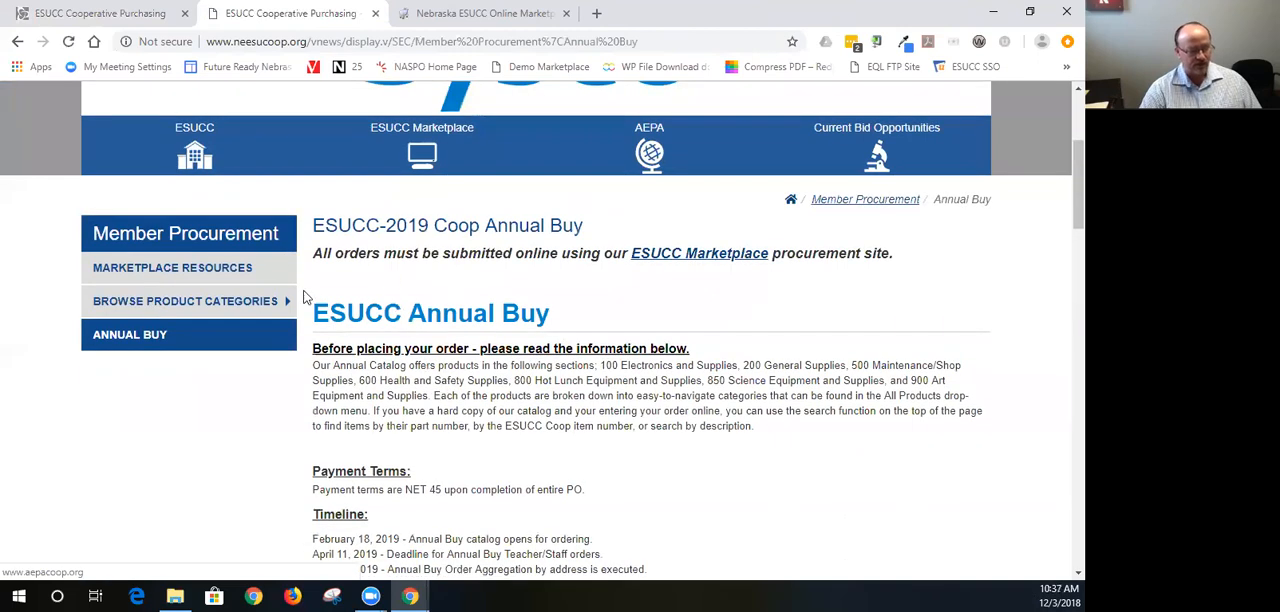
scroll("down", 3)
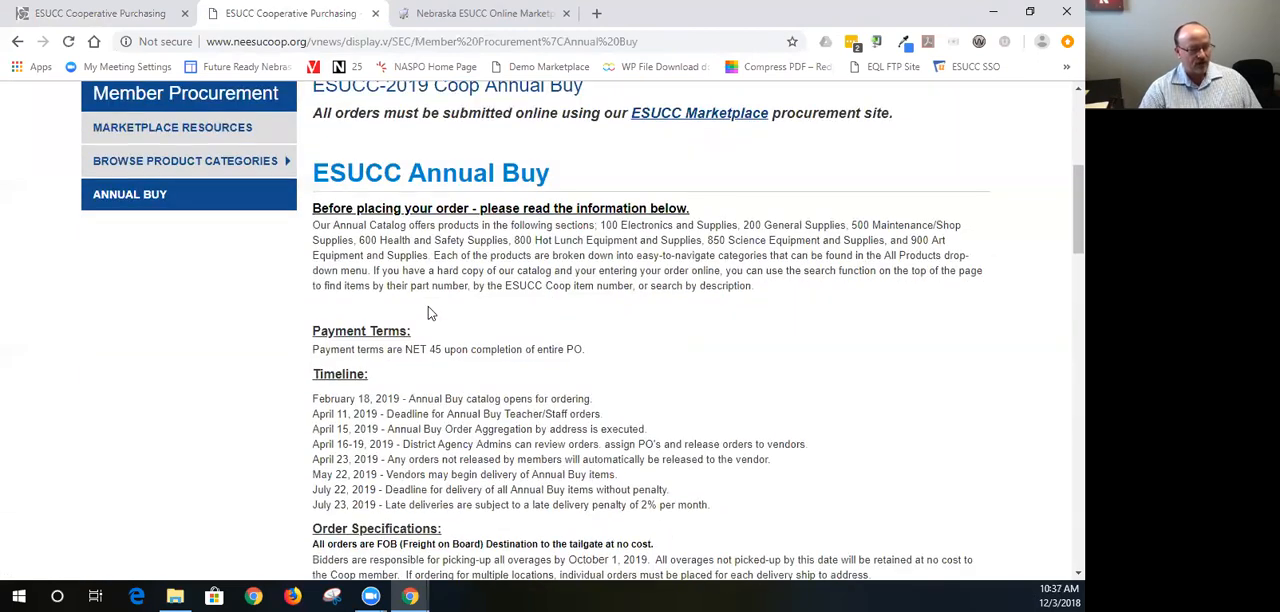
scroll("down", 3)
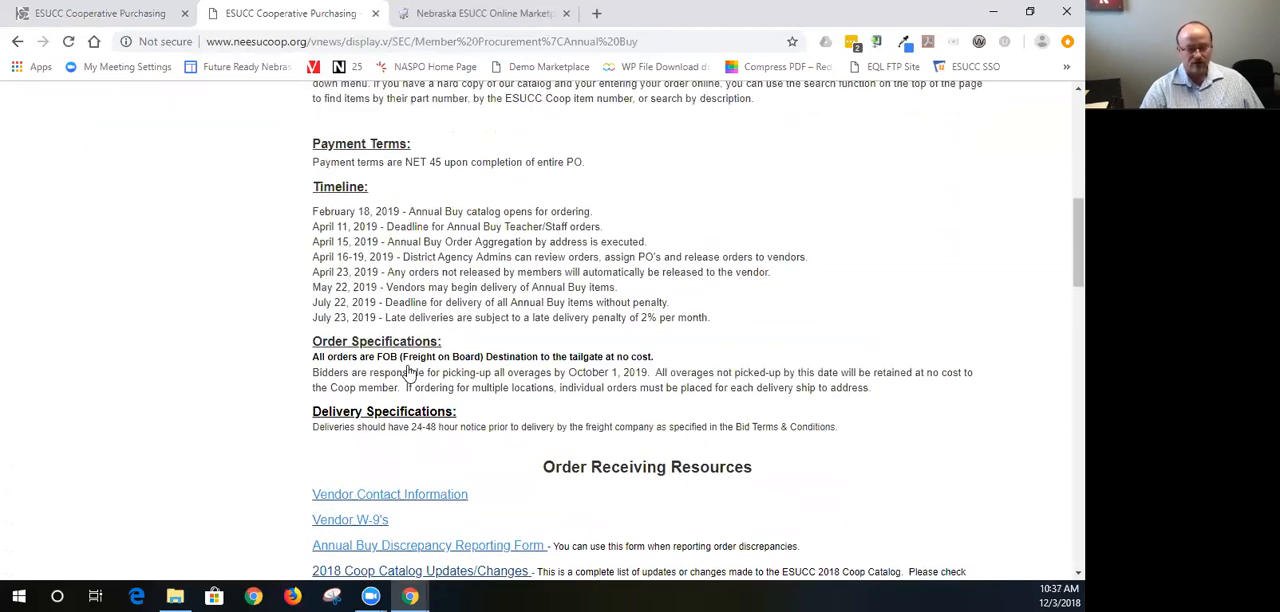
scroll("down", 3)
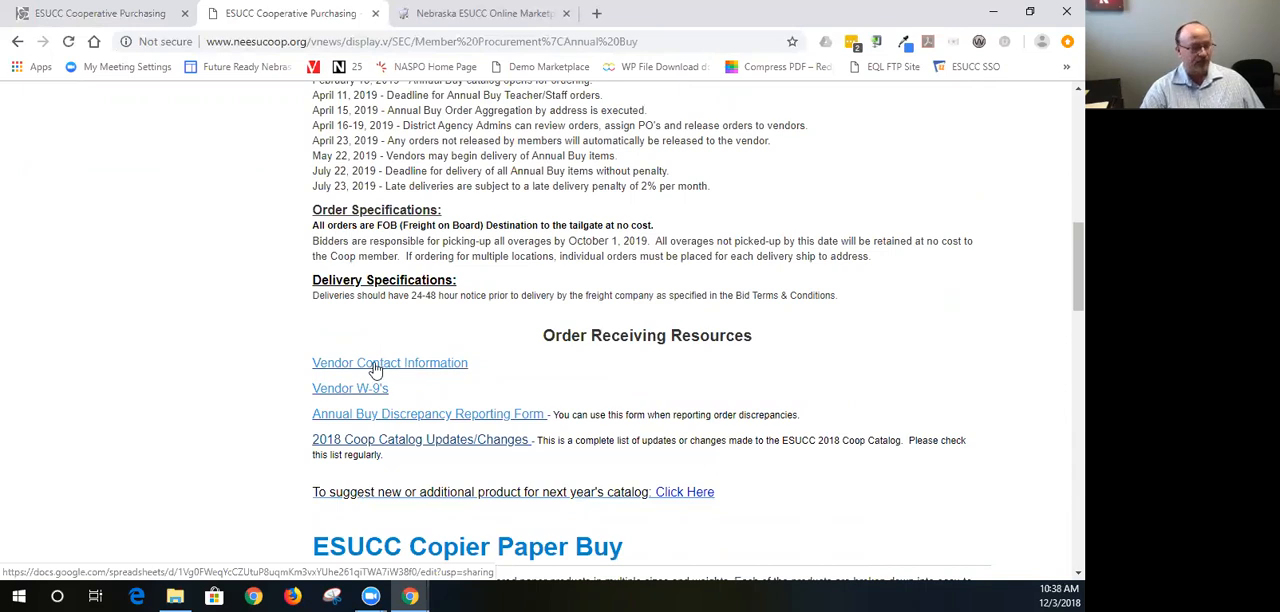
mouse_move(390, 374)
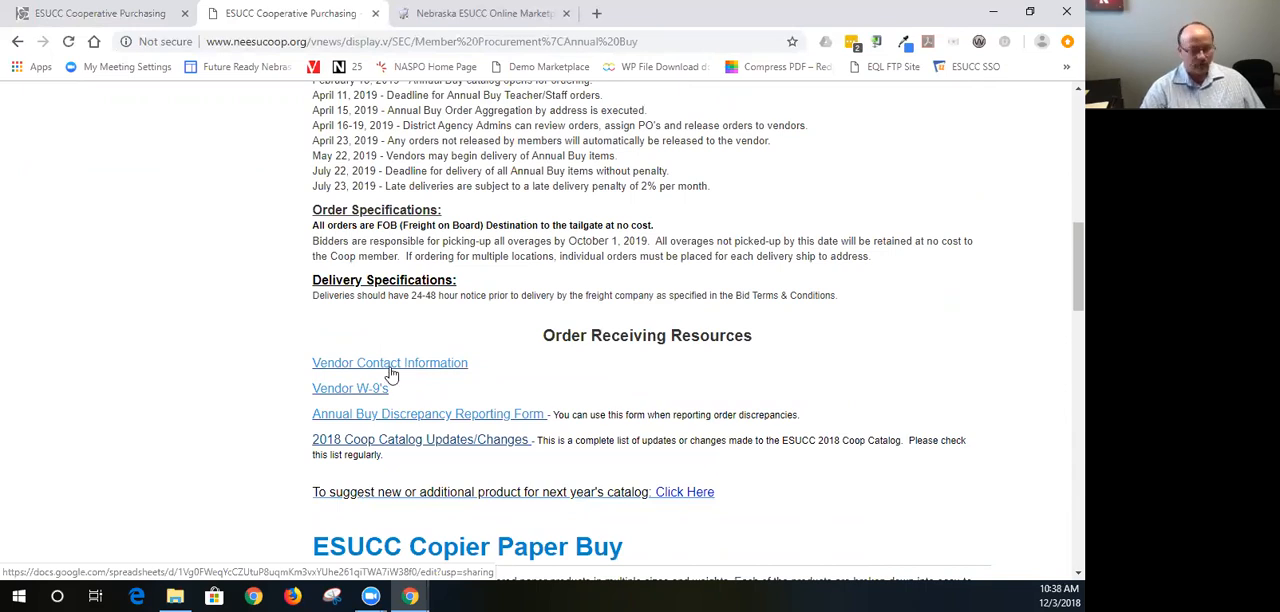
mouse_move(369, 393)
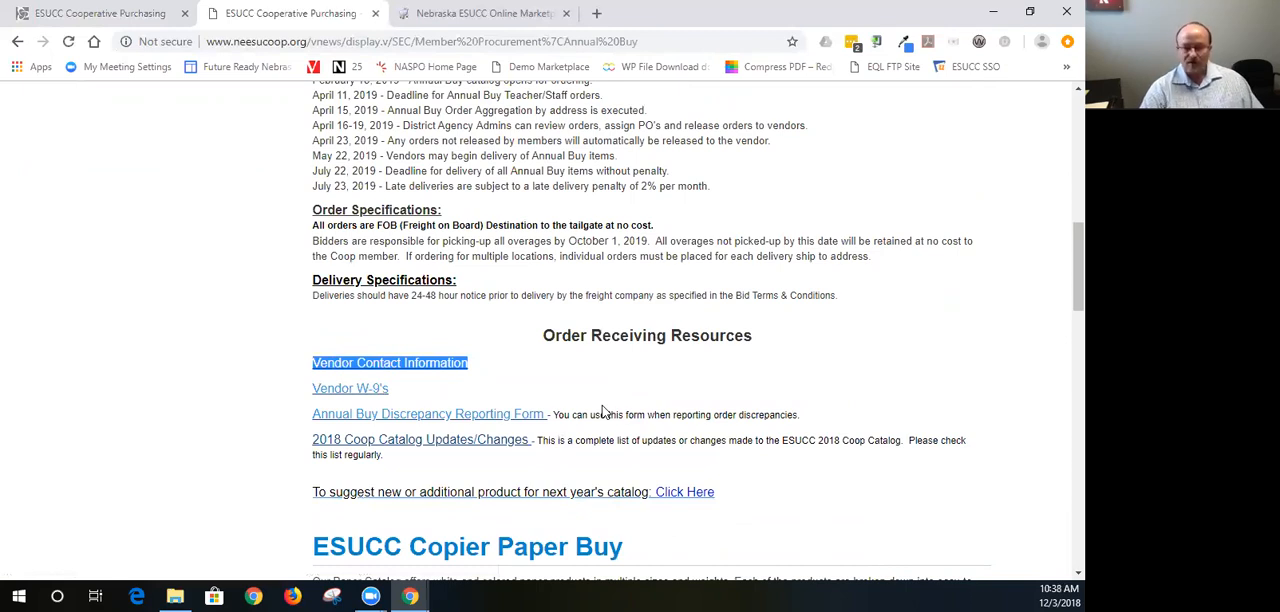
mouse_move(410, 404)
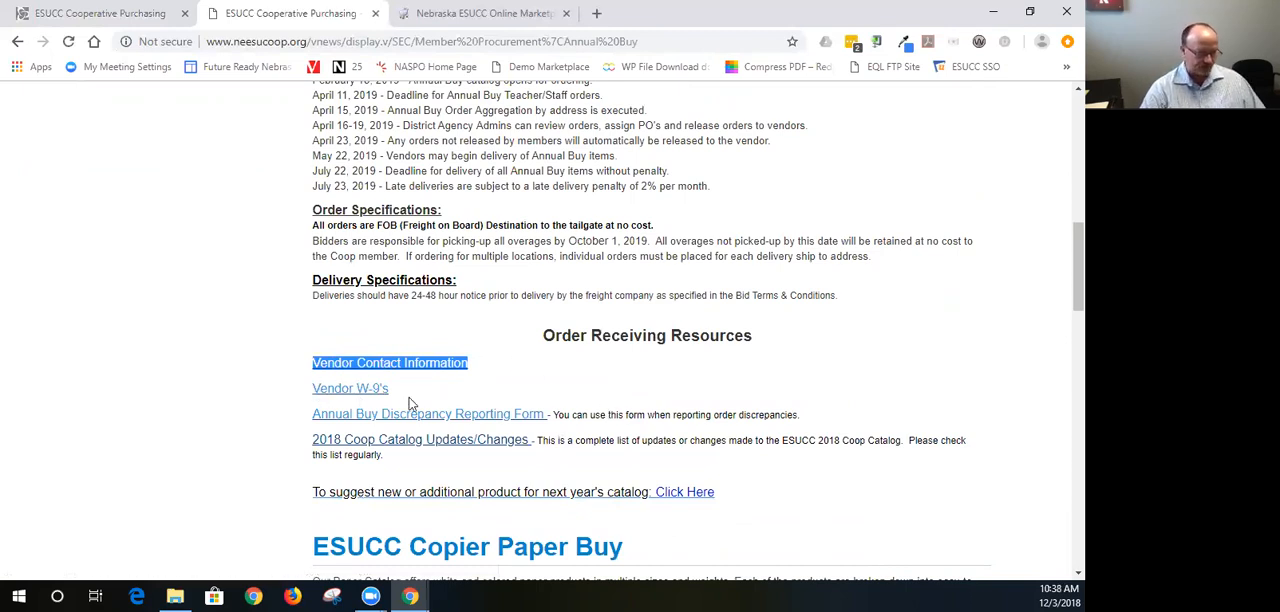
scroll("down", 3)
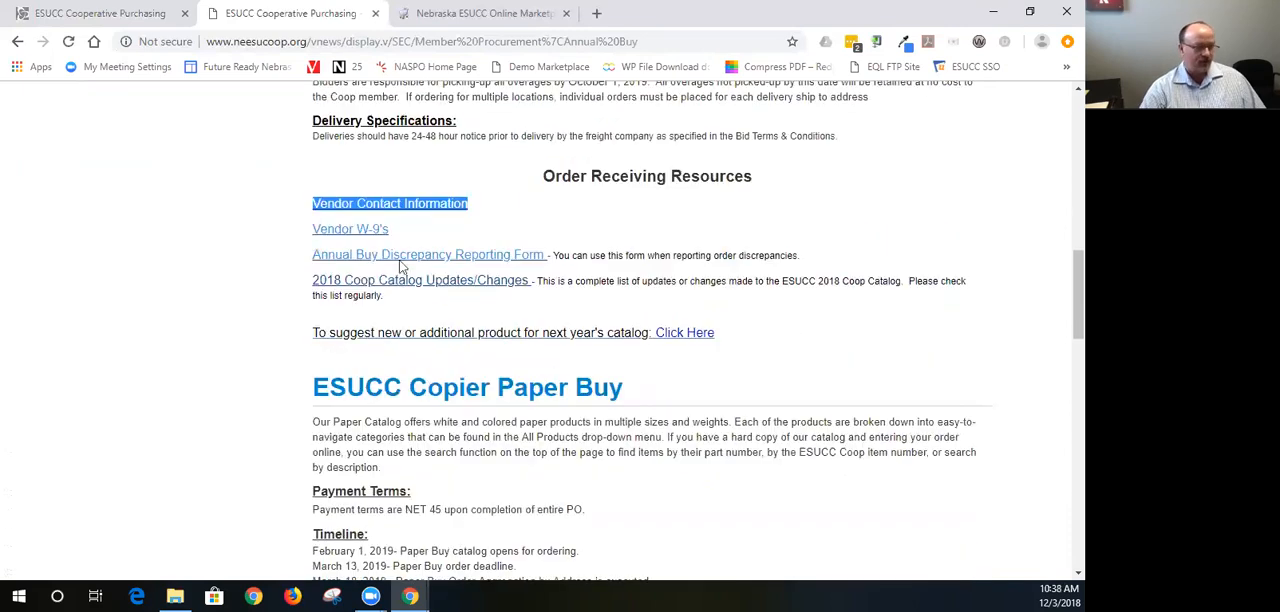
mouse_move(342, 237)
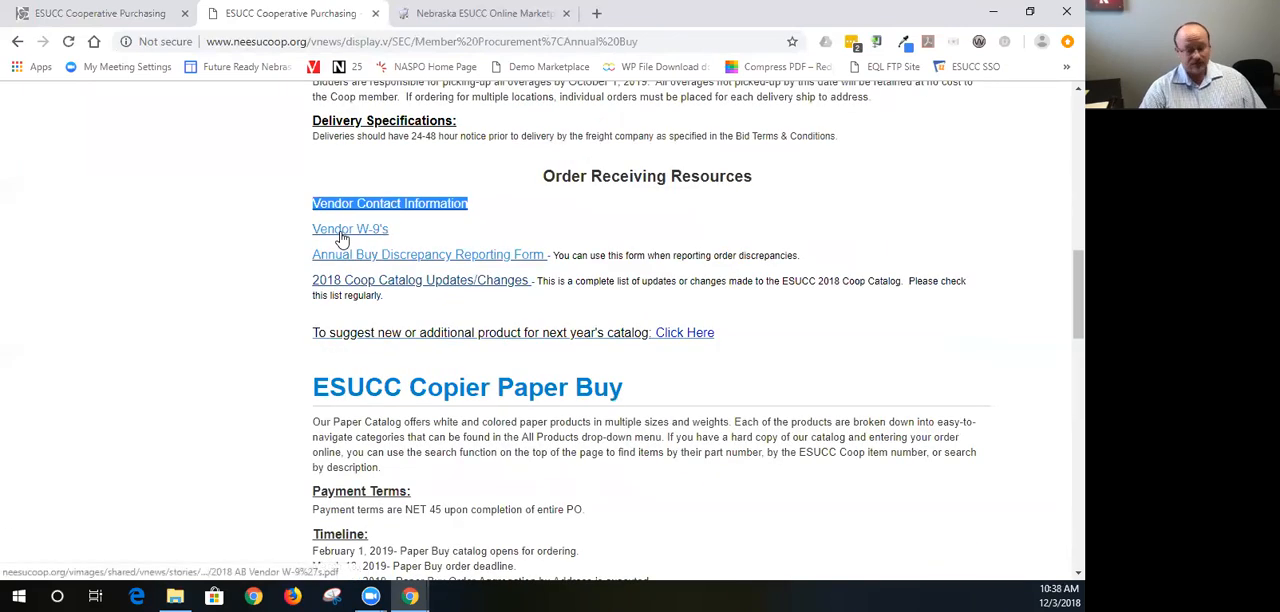
mouse_move(447, 260)
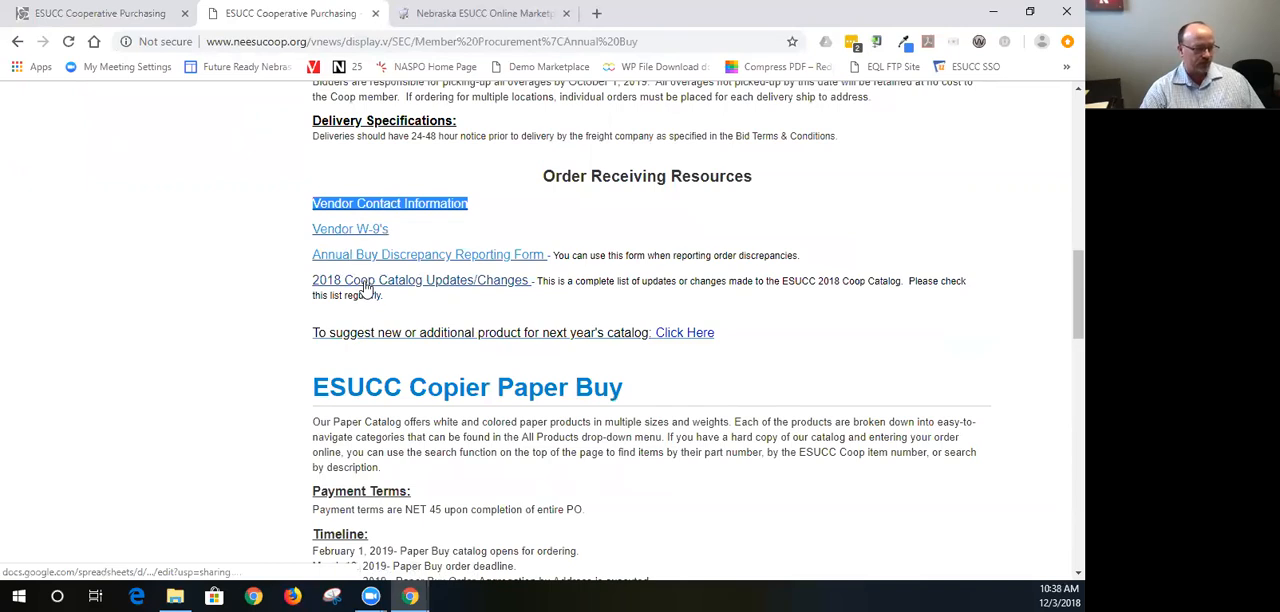
mouse_move(440, 285)
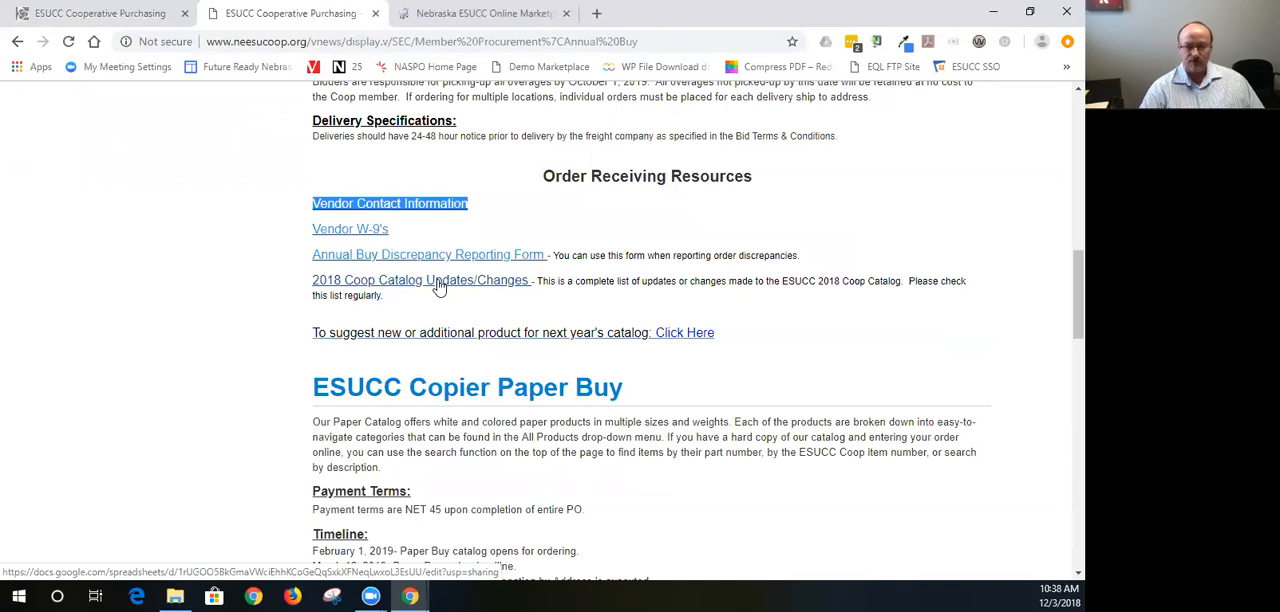
mouse_move(312, 283)
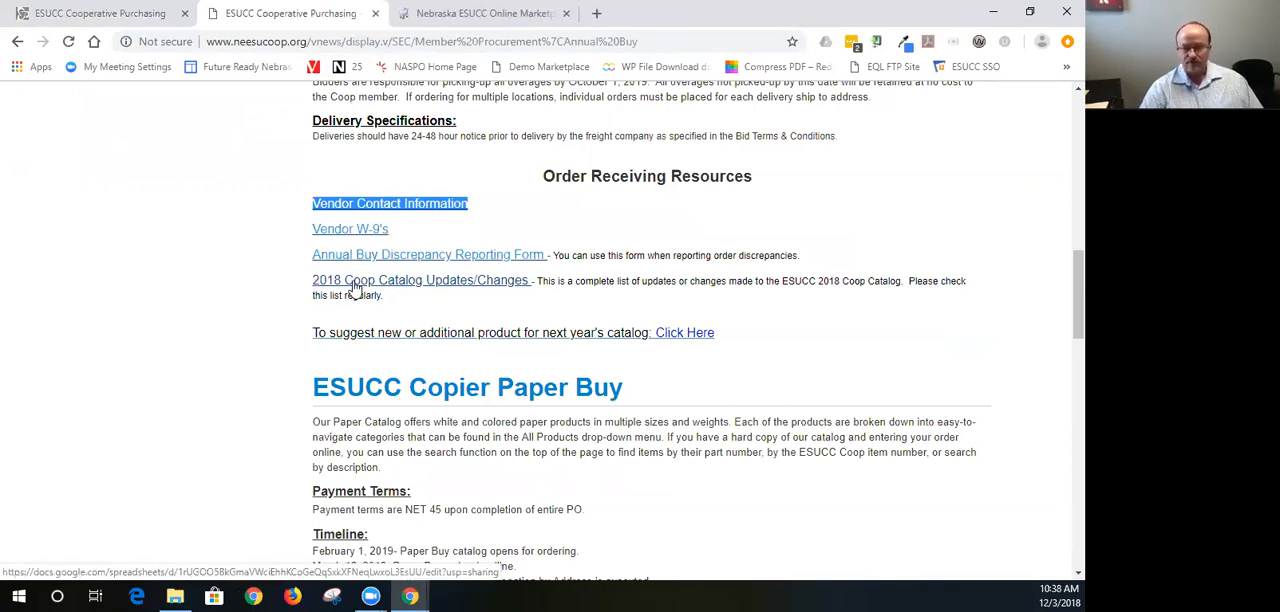
mouse_move(410, 287)
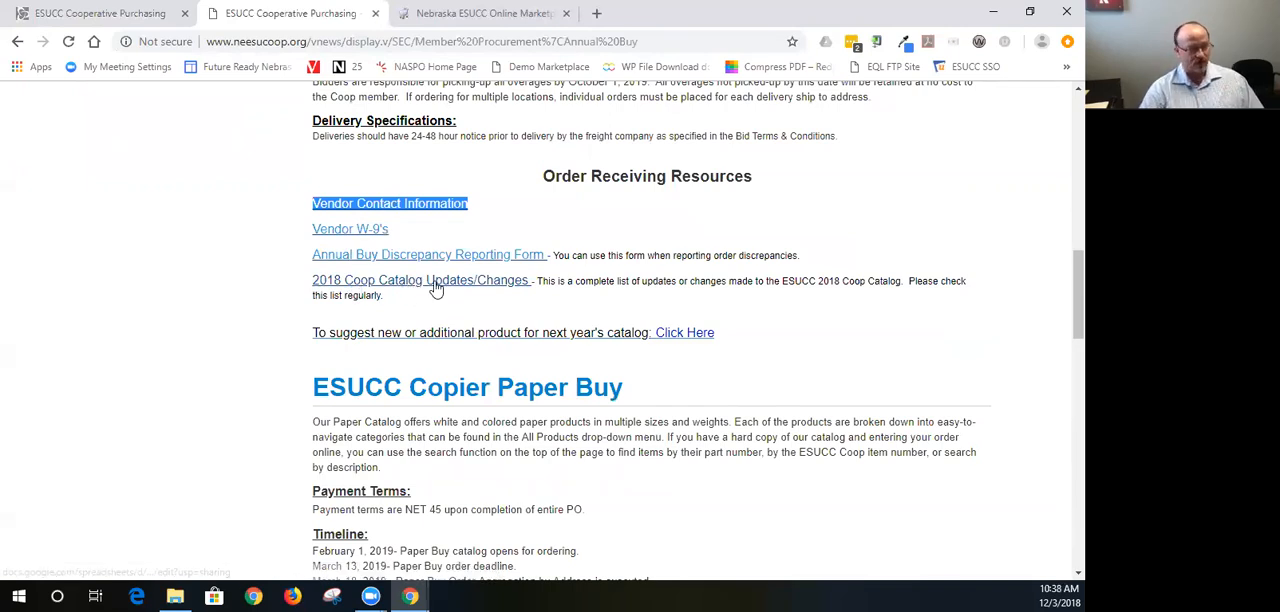
mouse_move(448, 282)
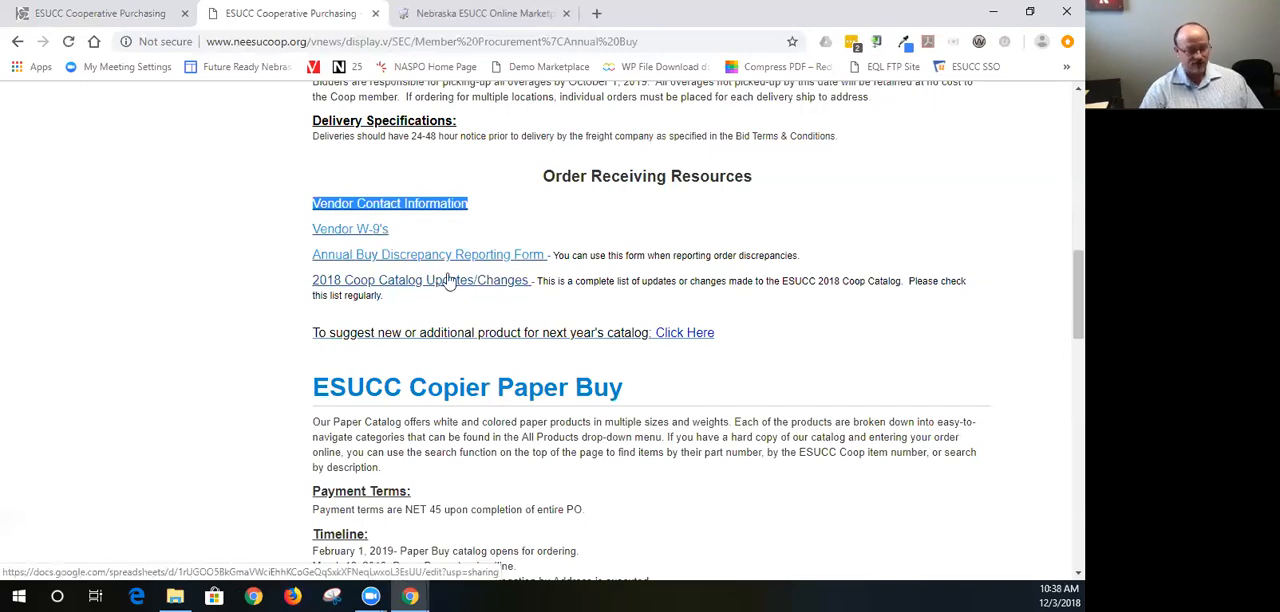
mouse_move(594, 418)
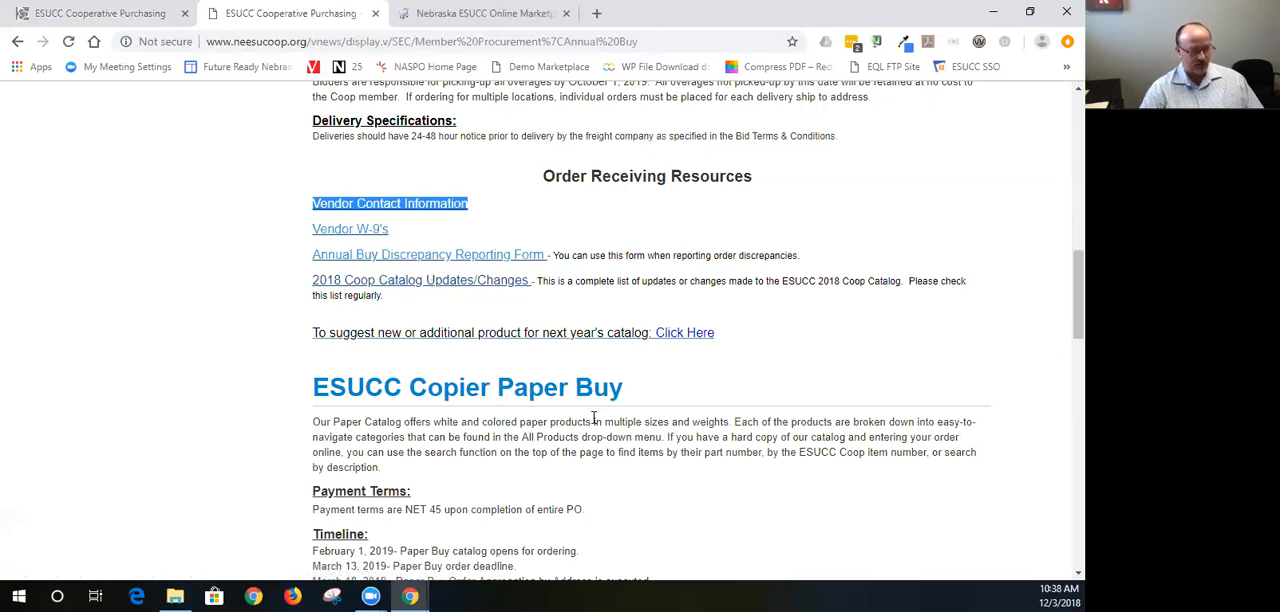
mouse_move(684, 332)
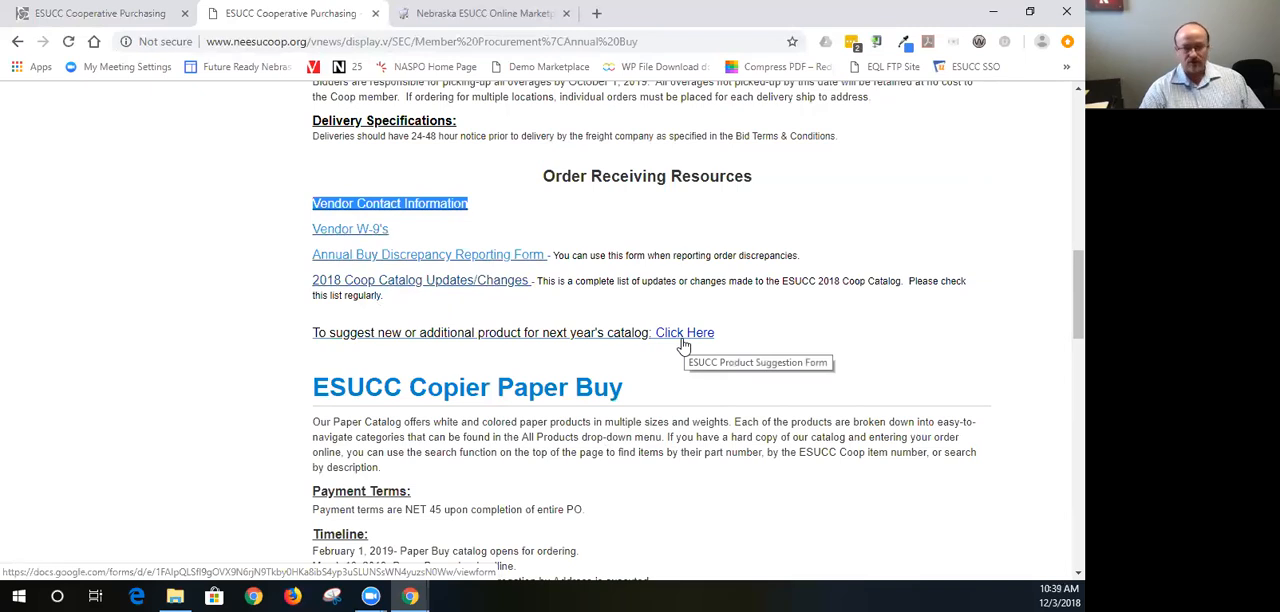
mouse_move(808, 437)
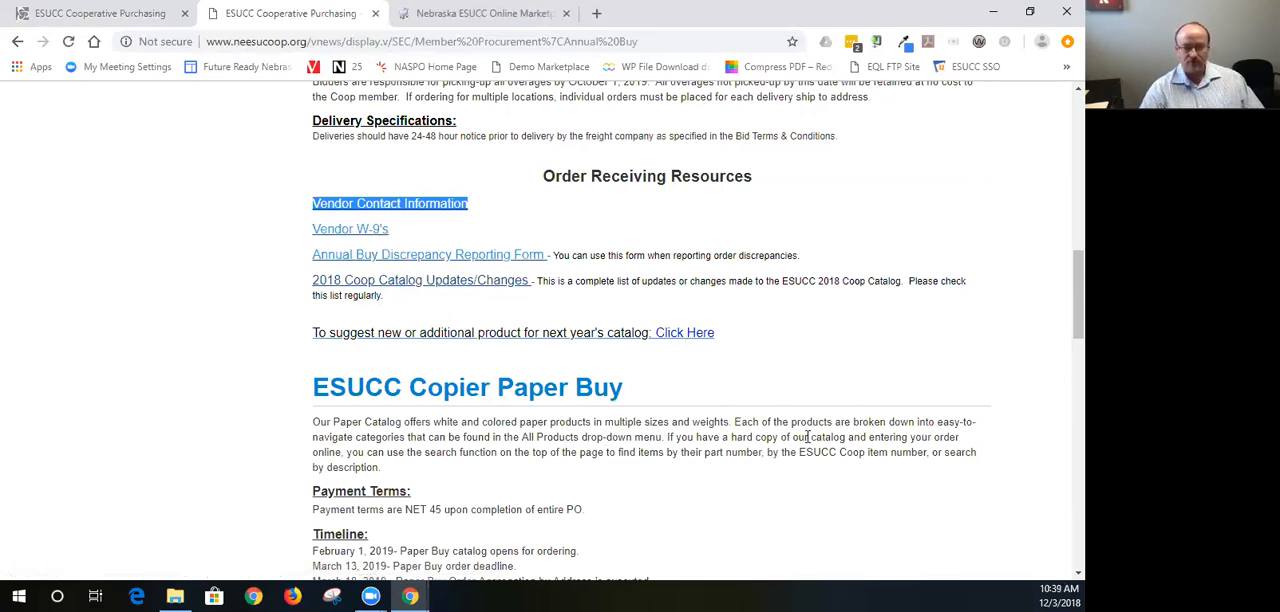
scroll("down", 3)
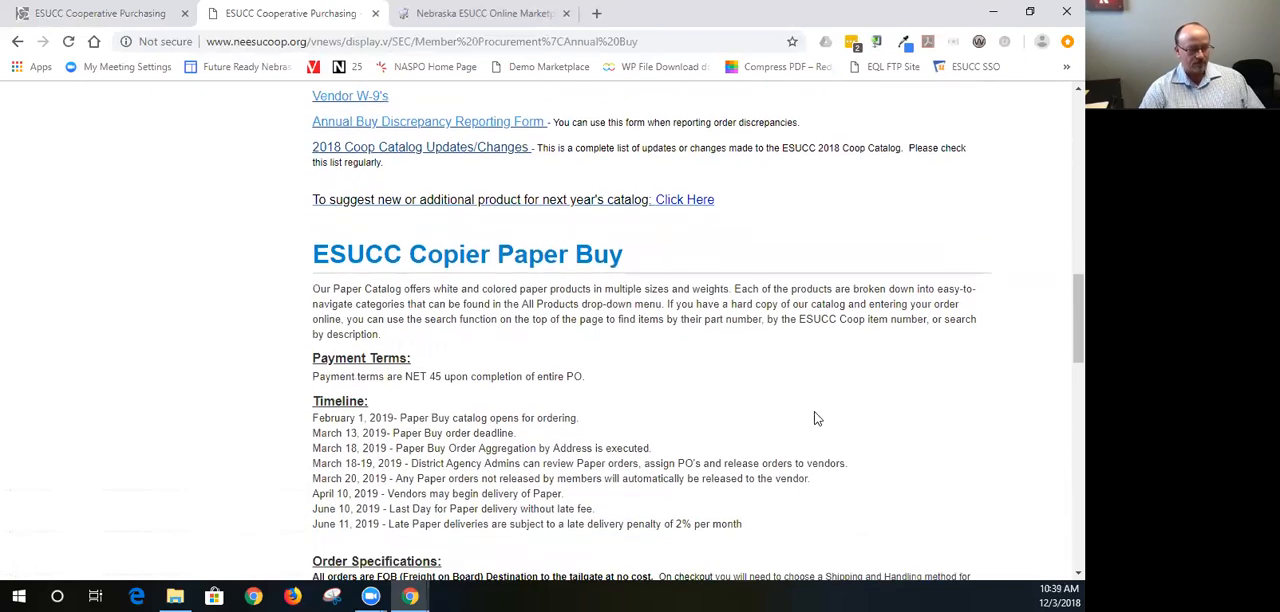
scroll("down", 3)
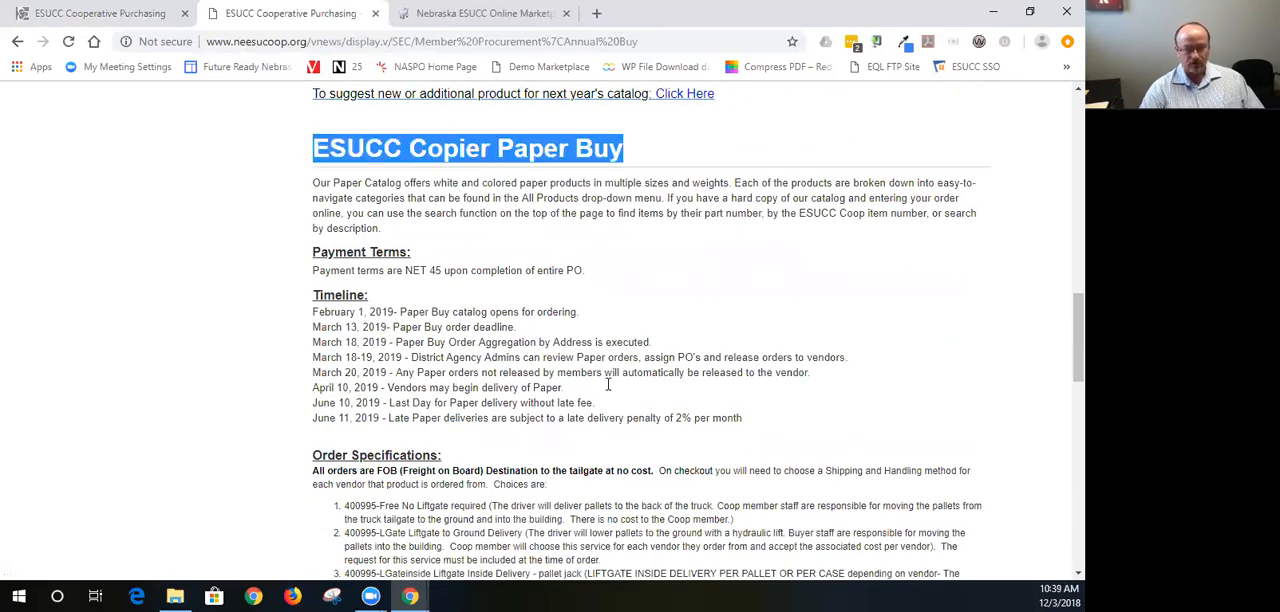
scroll("down", 3)
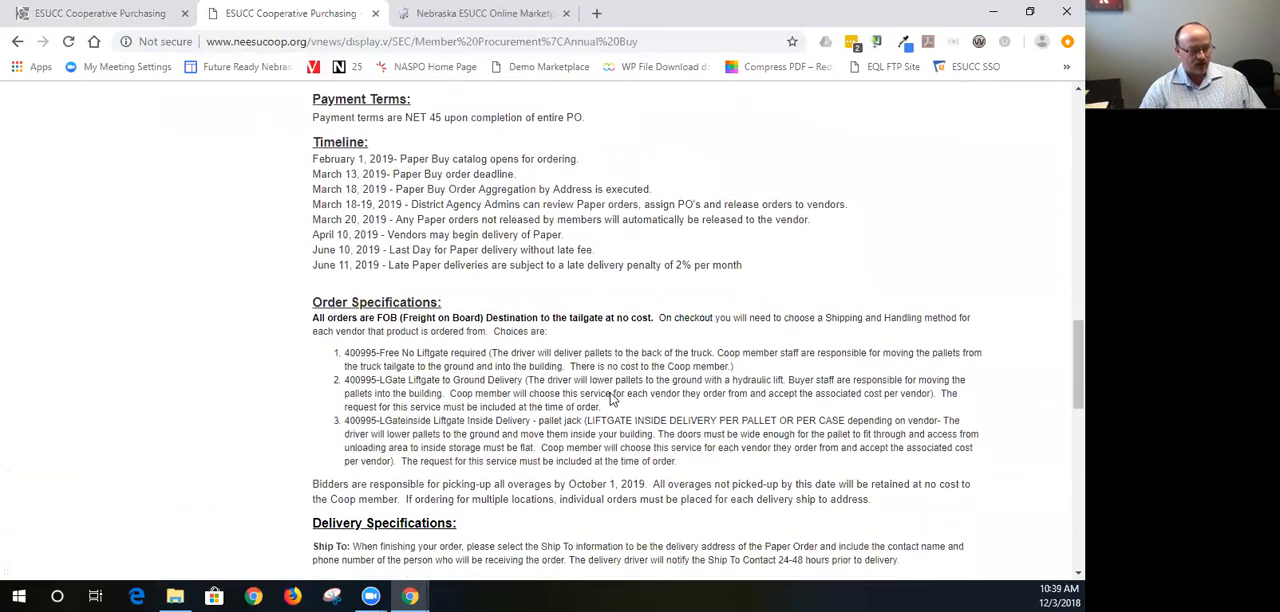
scroll("down", 3)
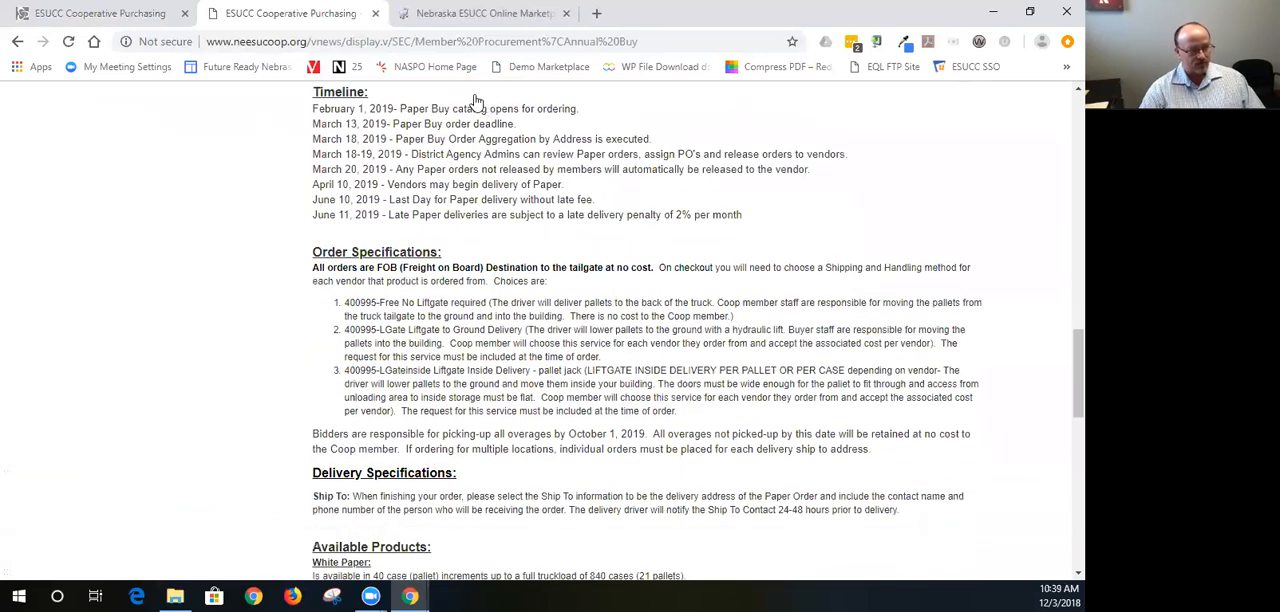
scroll("down", 3)
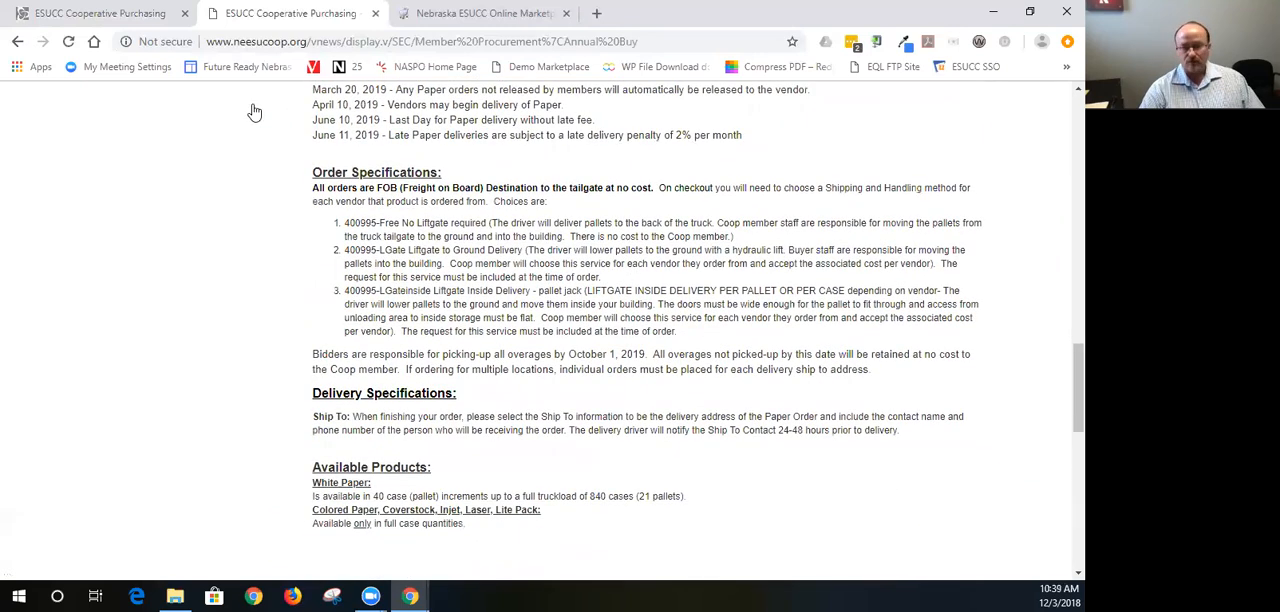
scroll("up", 3)
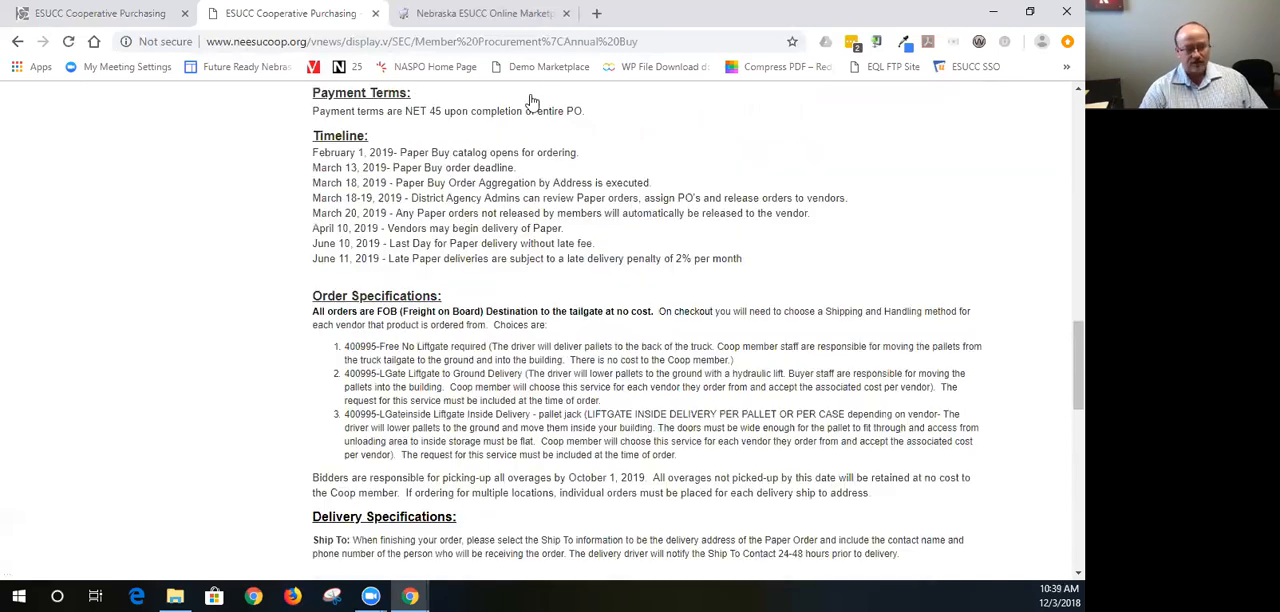
scroll("up", 3)
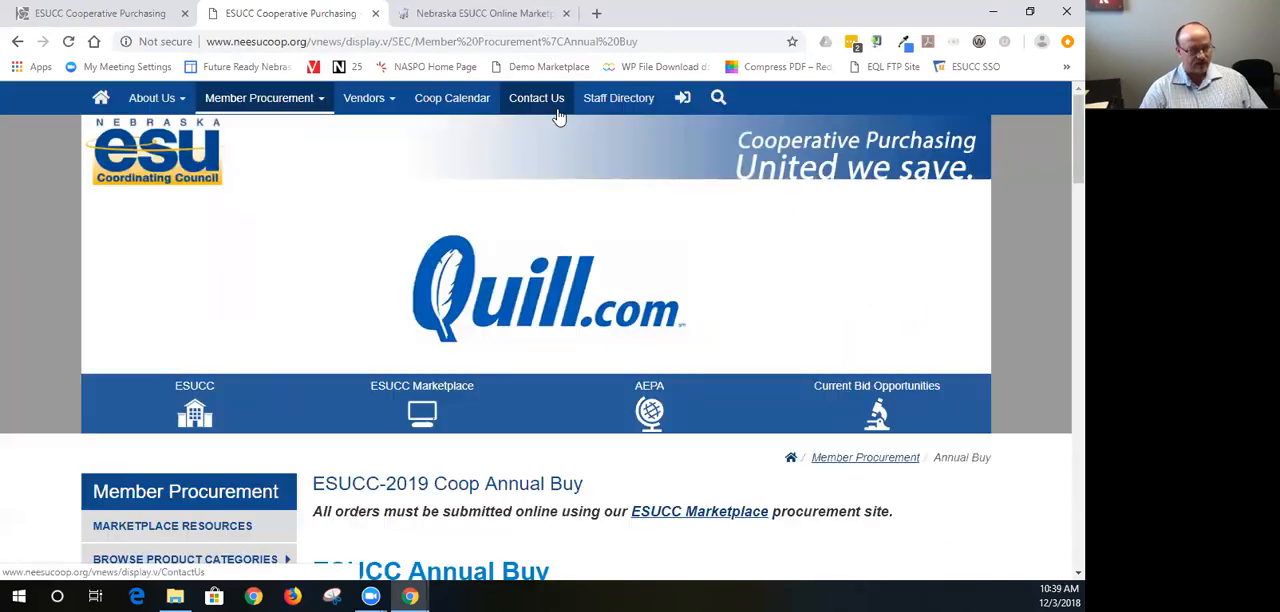
- Open Contact Us and view the Ainsworth and Holdrege office details
left_click(536, 97)
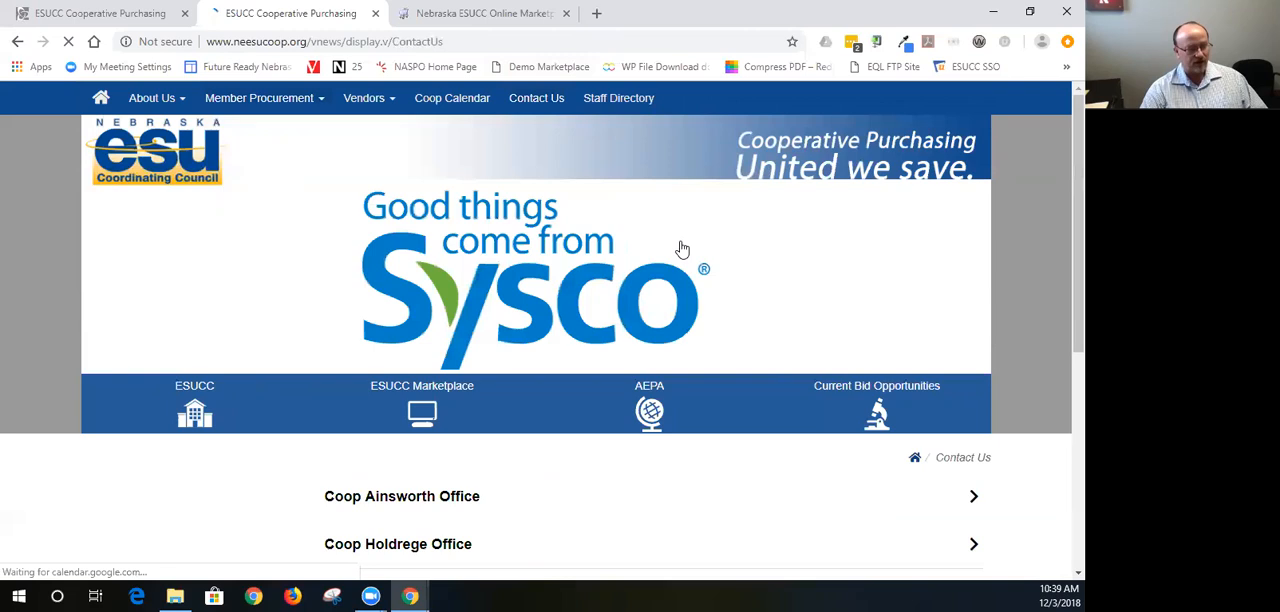
scroll("down", 3)
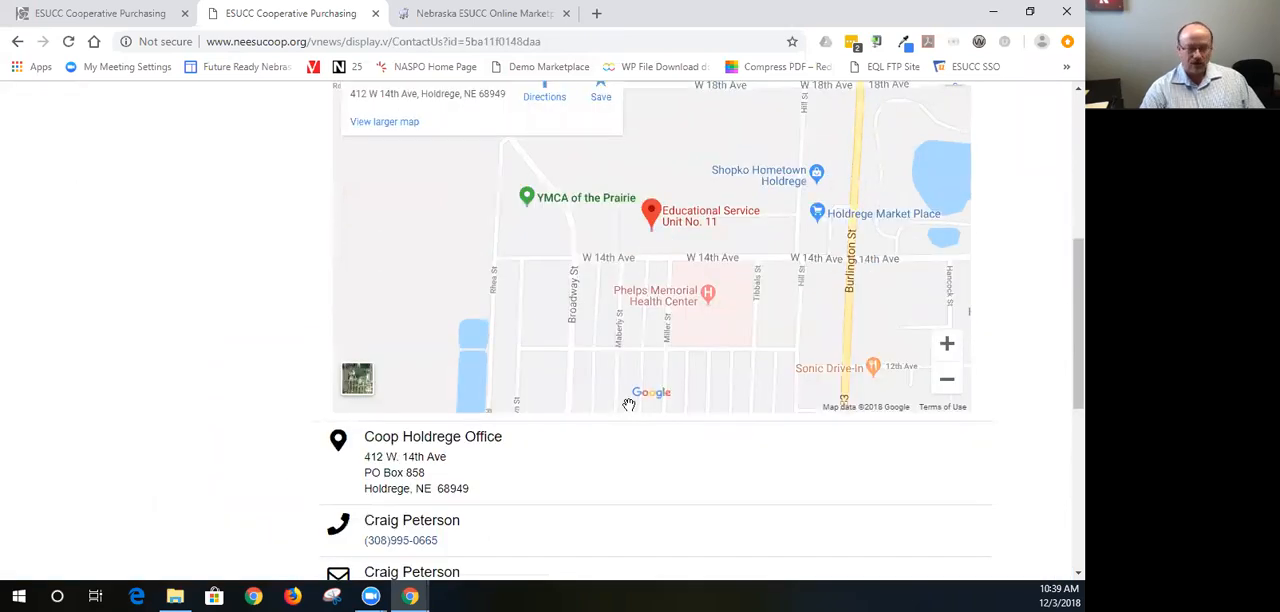
scroll("up", 3)
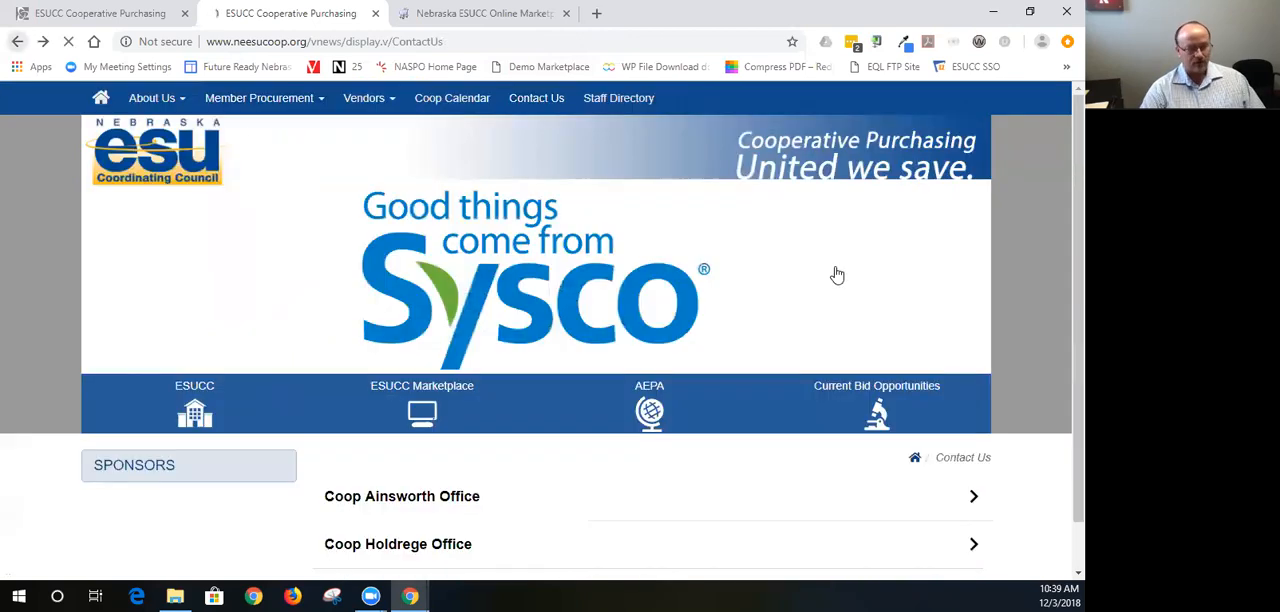
scroll("down", 3)
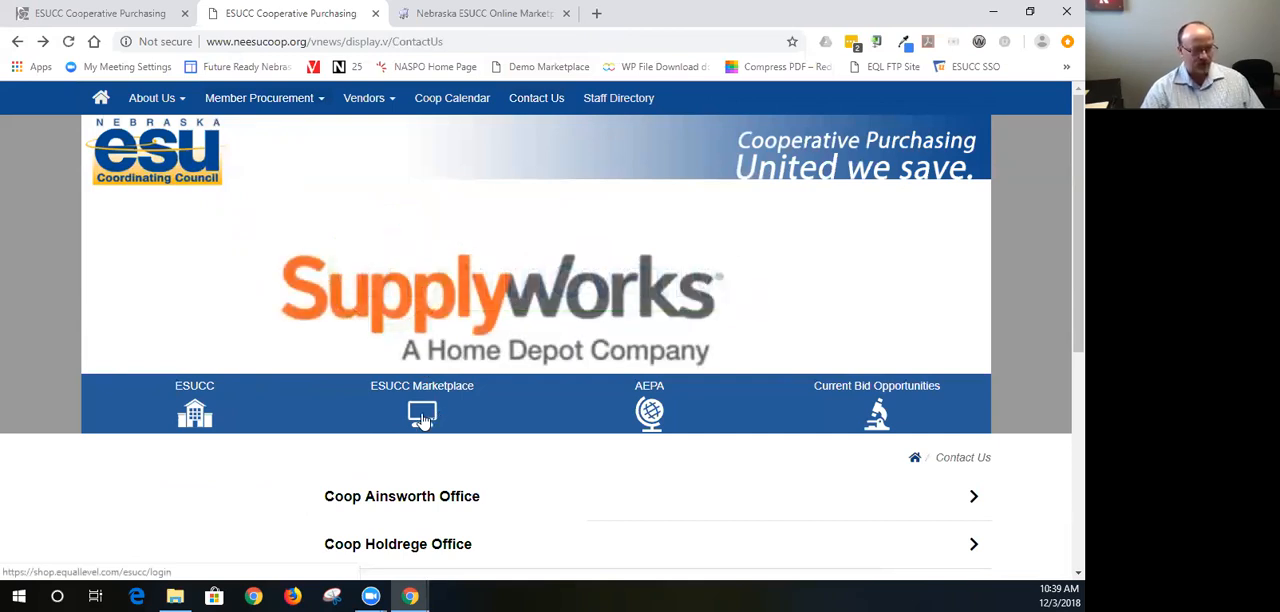
- Open the ESUCC Marketplace sign-in tab and follow the Register here link
left_click(421, 411)
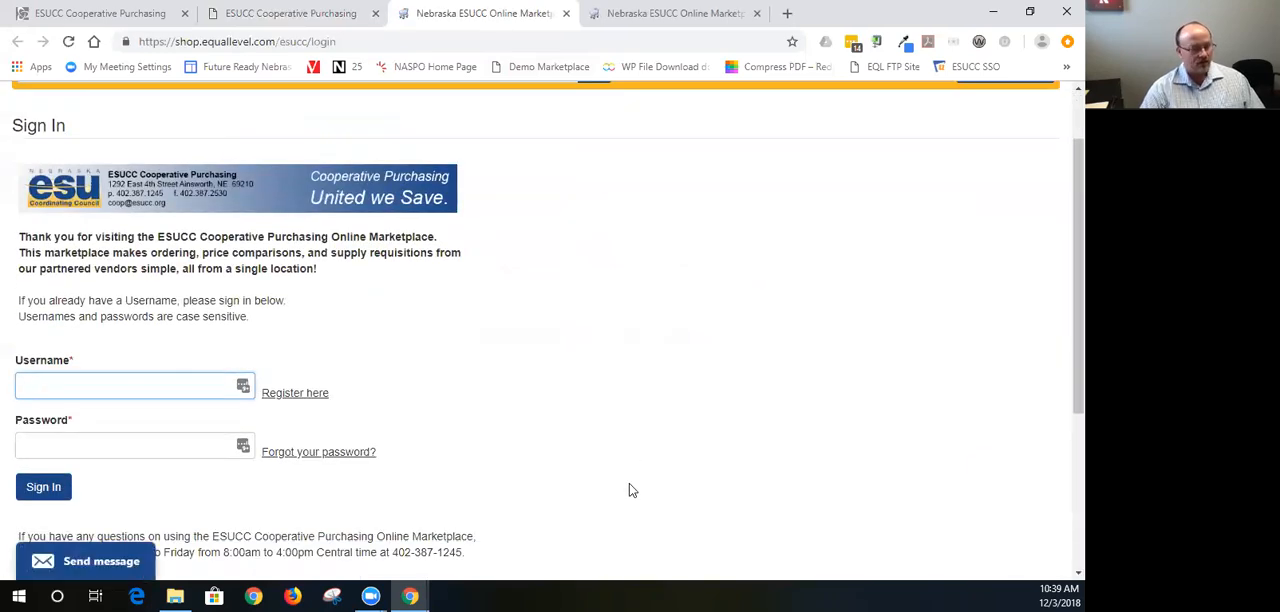
left_click(130, 386)
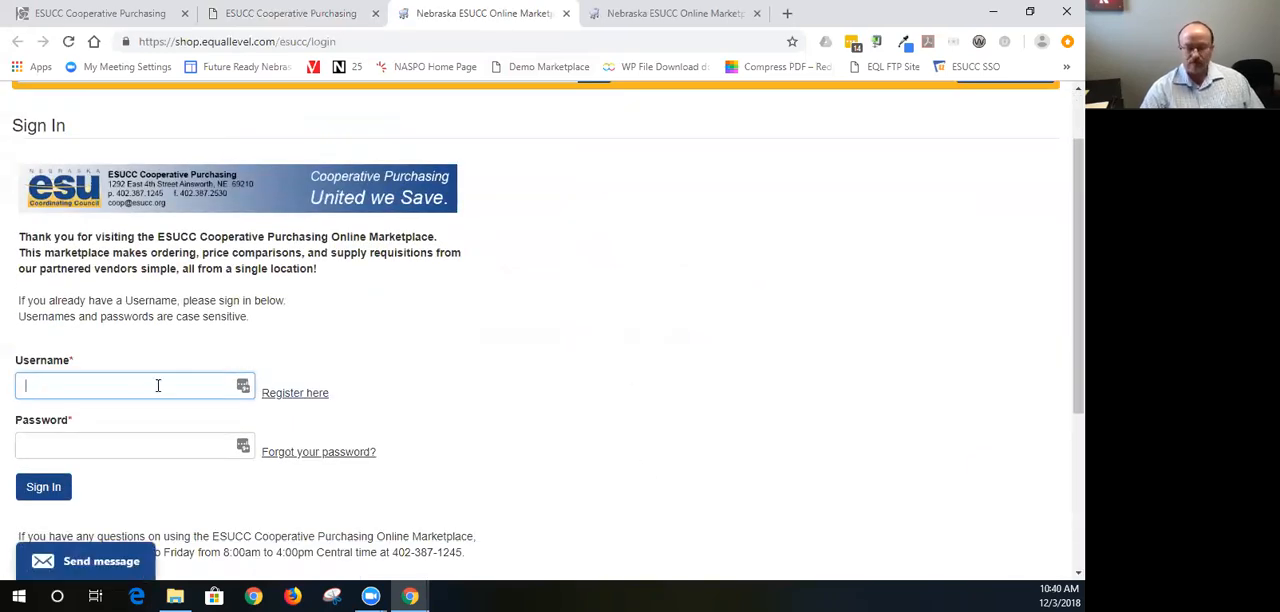
mouse_move(295, 393)
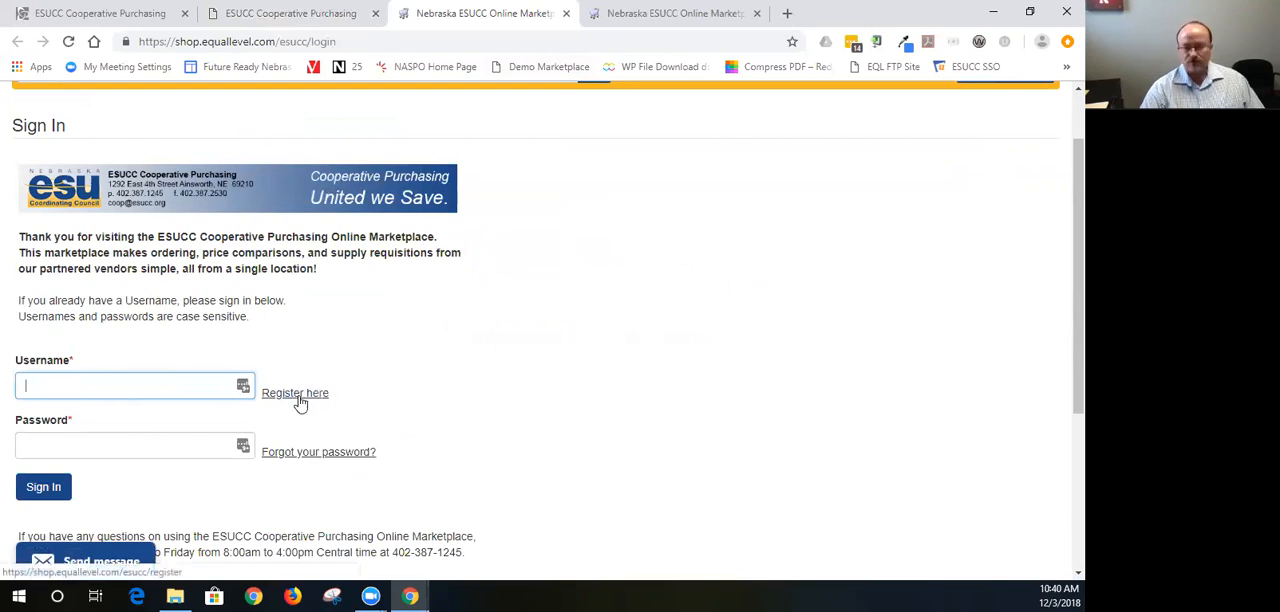
left_click(295, 393)
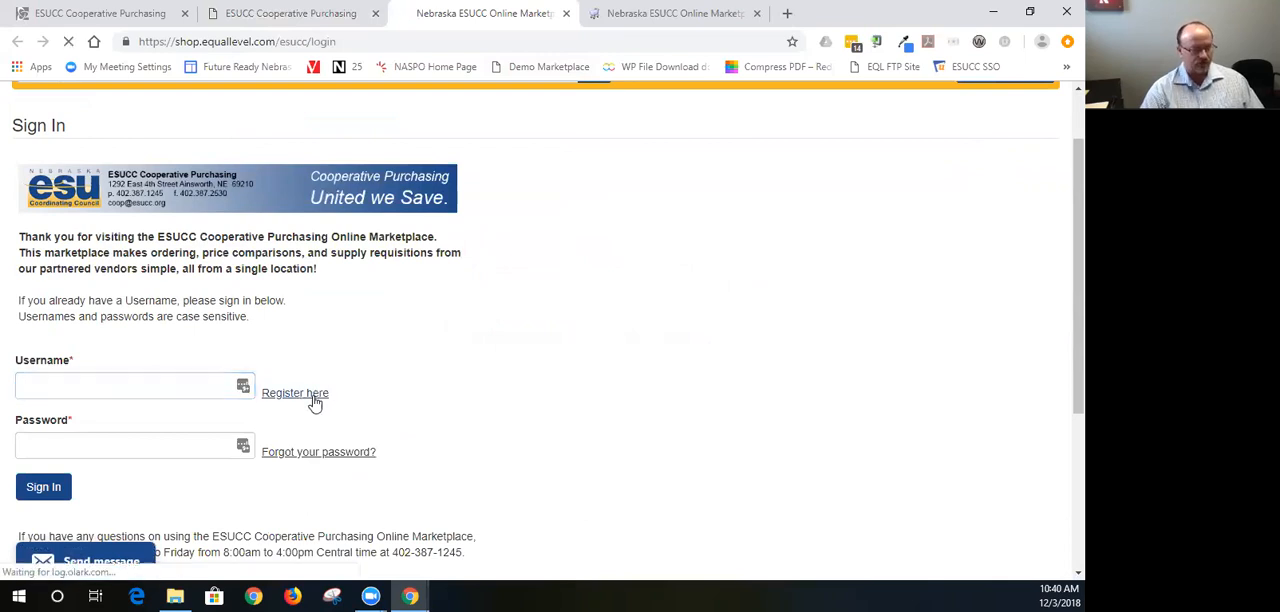
- Search 'wahoo' in Agency, choose WAHOO PUBLIC SCHOOLS, and move to Email
left_click(294, 393)
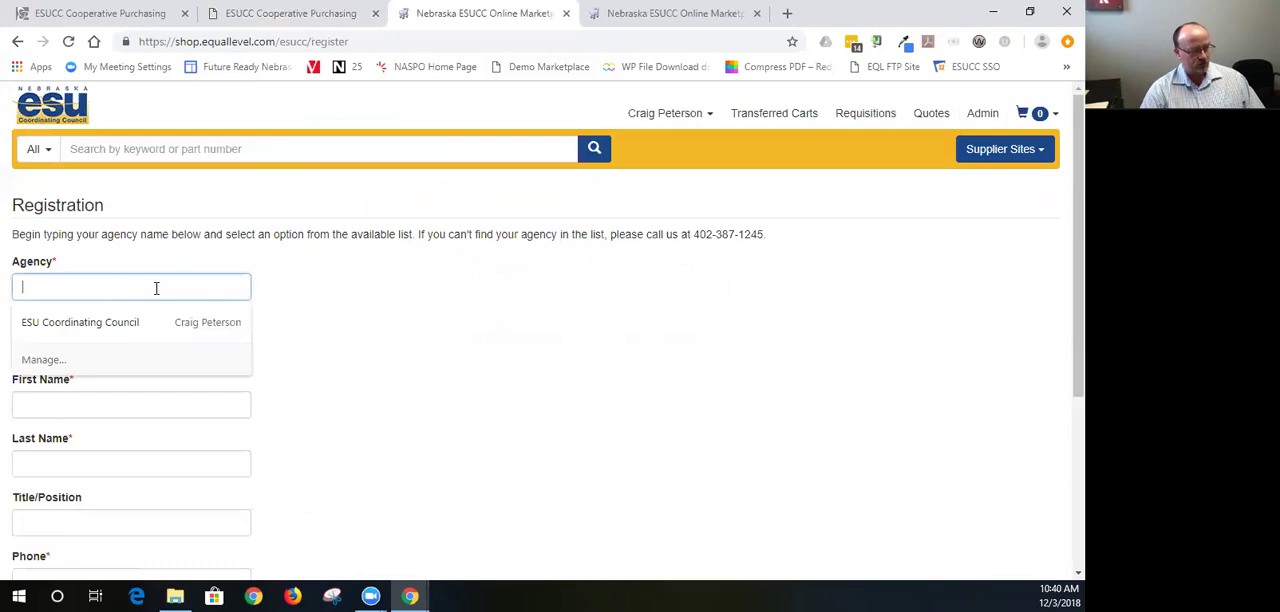
left_click(80, 322)
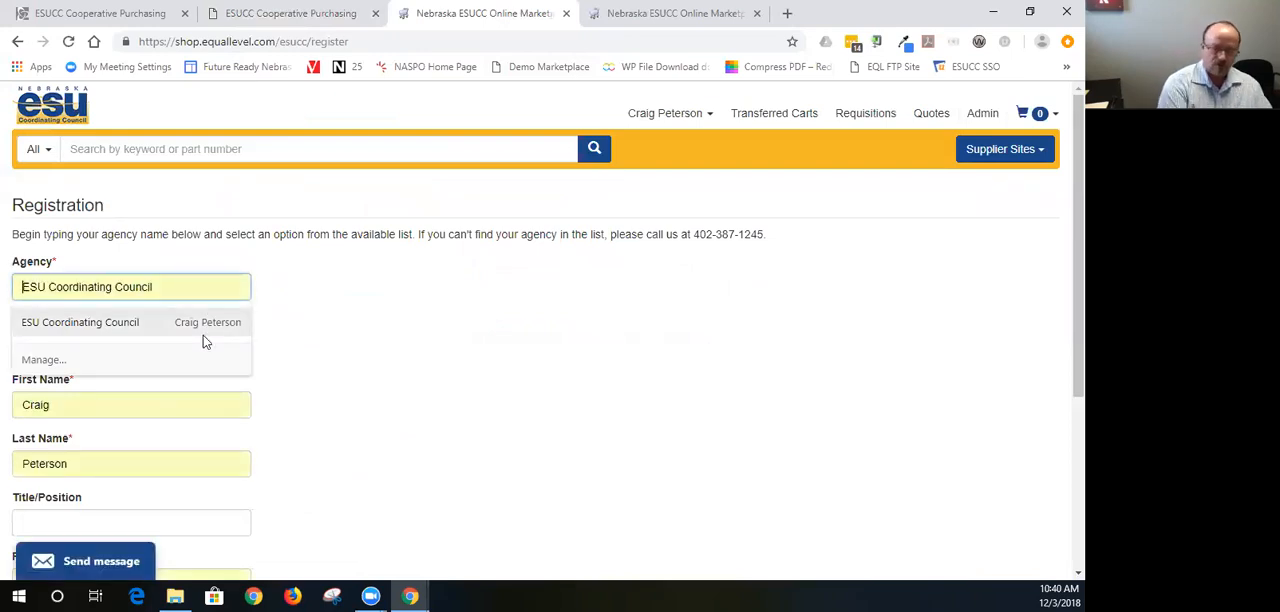
type("wha")
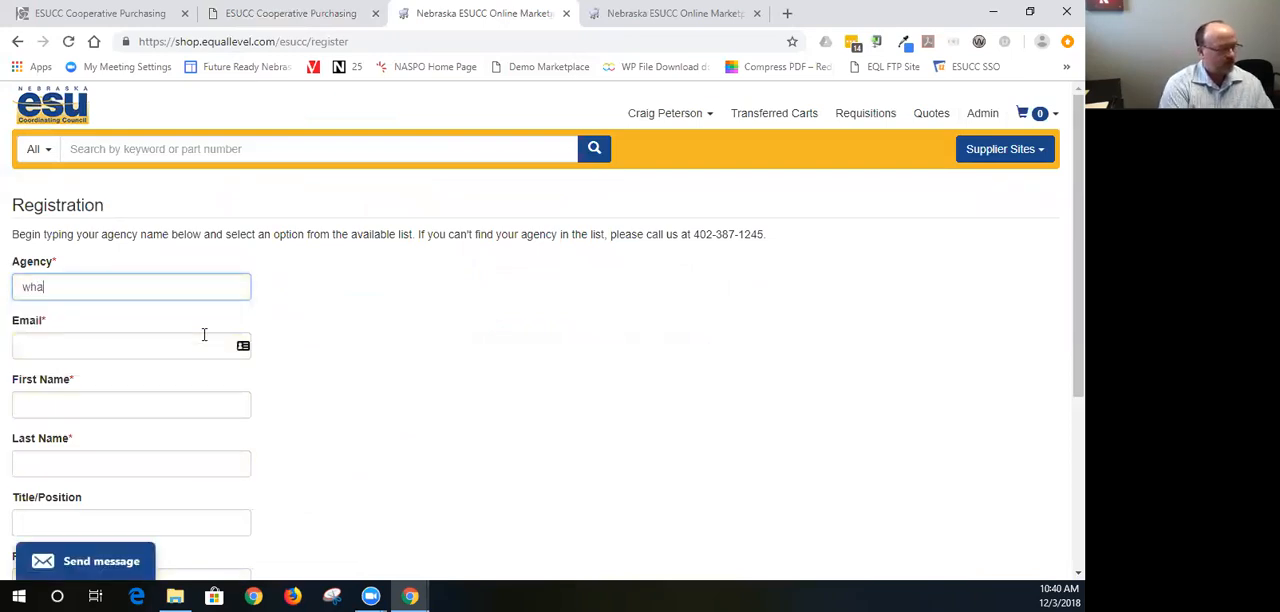
type("hoo")
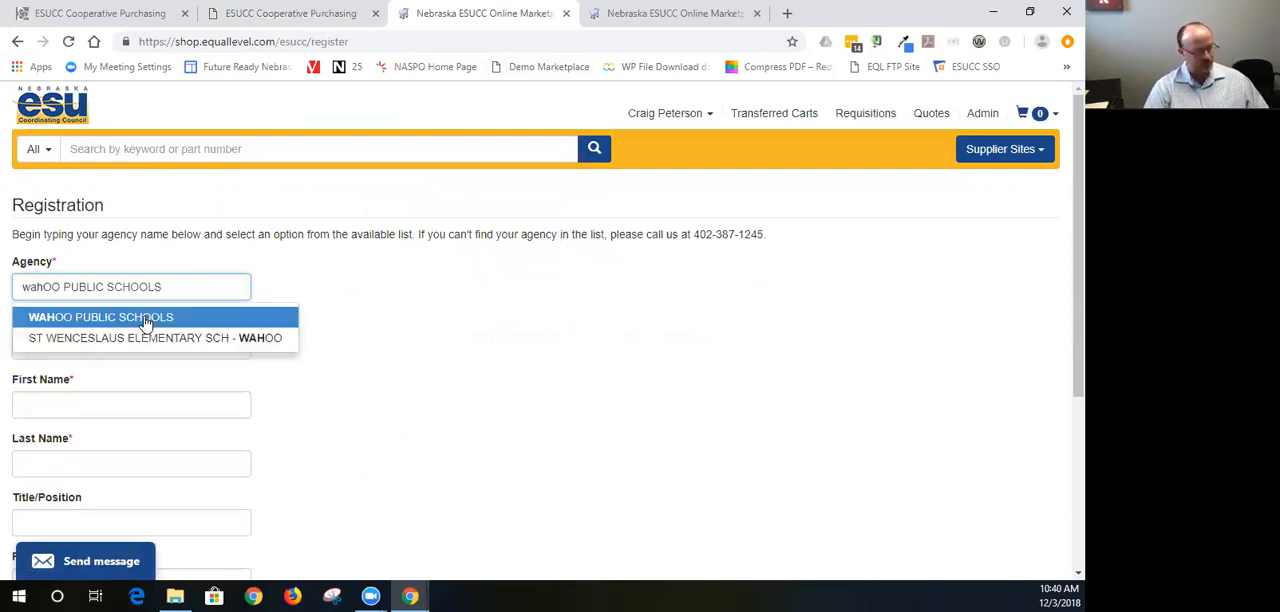
left_click(101, 316)
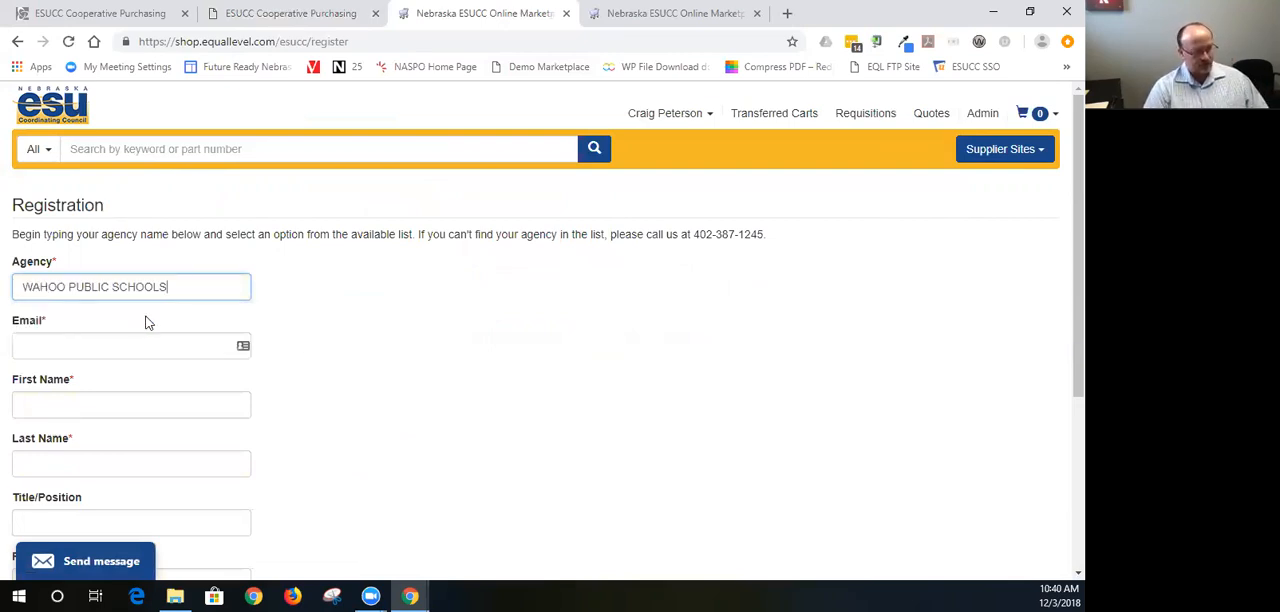
left_click(130, 345)
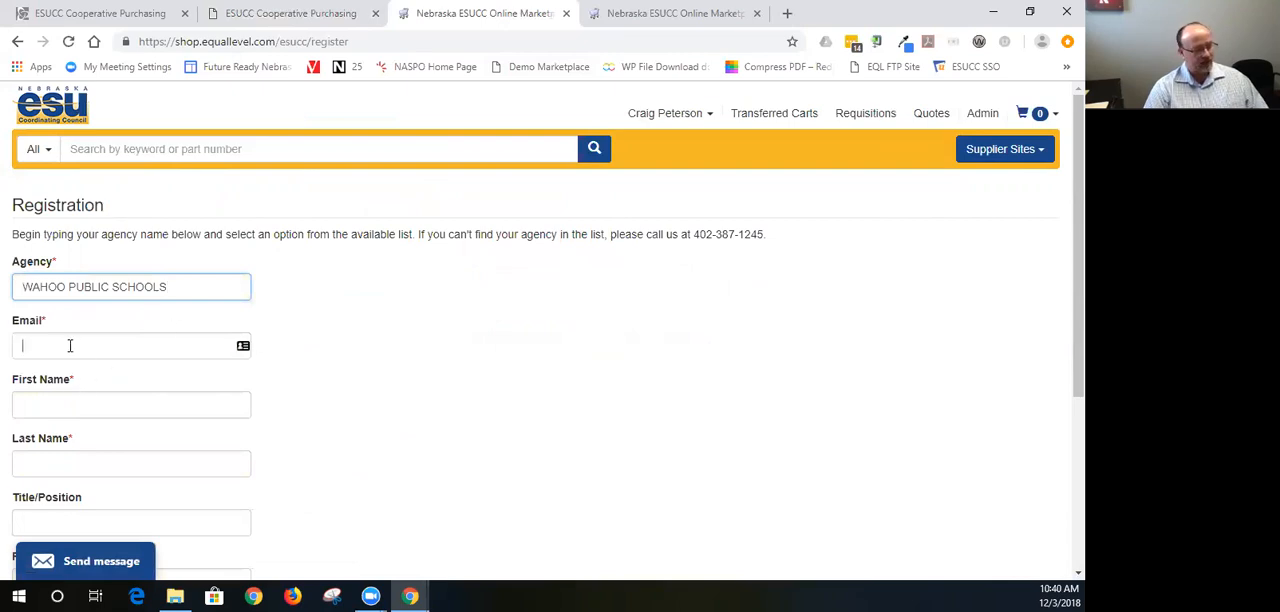
- Scroll down the registration form, then close the registration tab
scroll("down", 3)
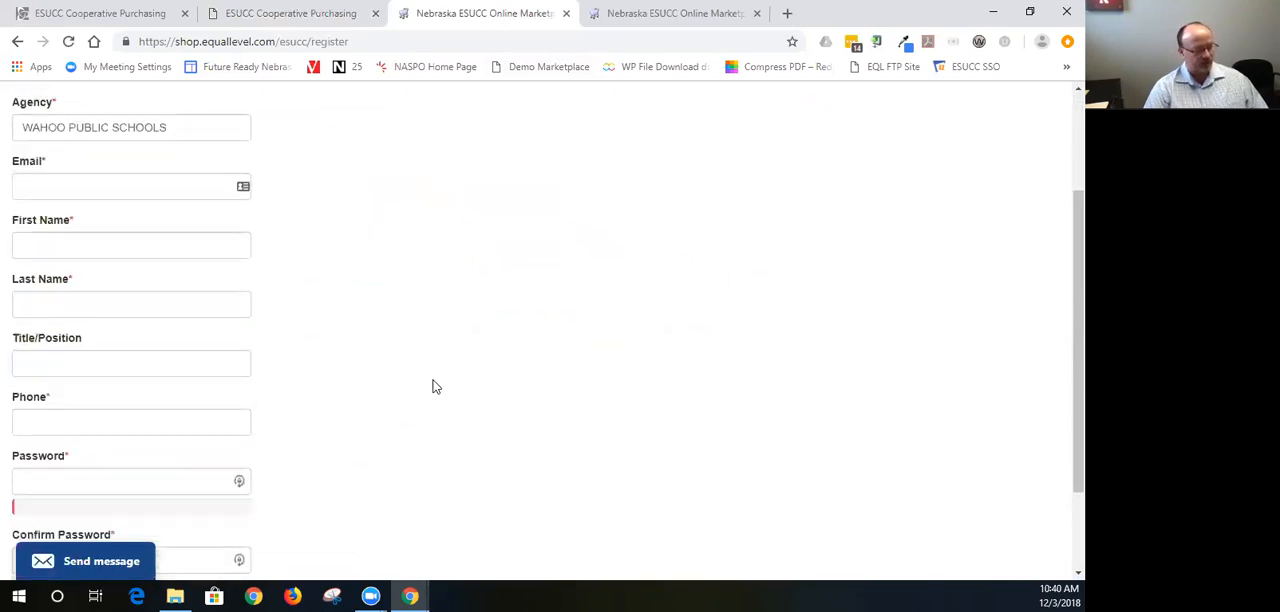
scroll("down", 3)
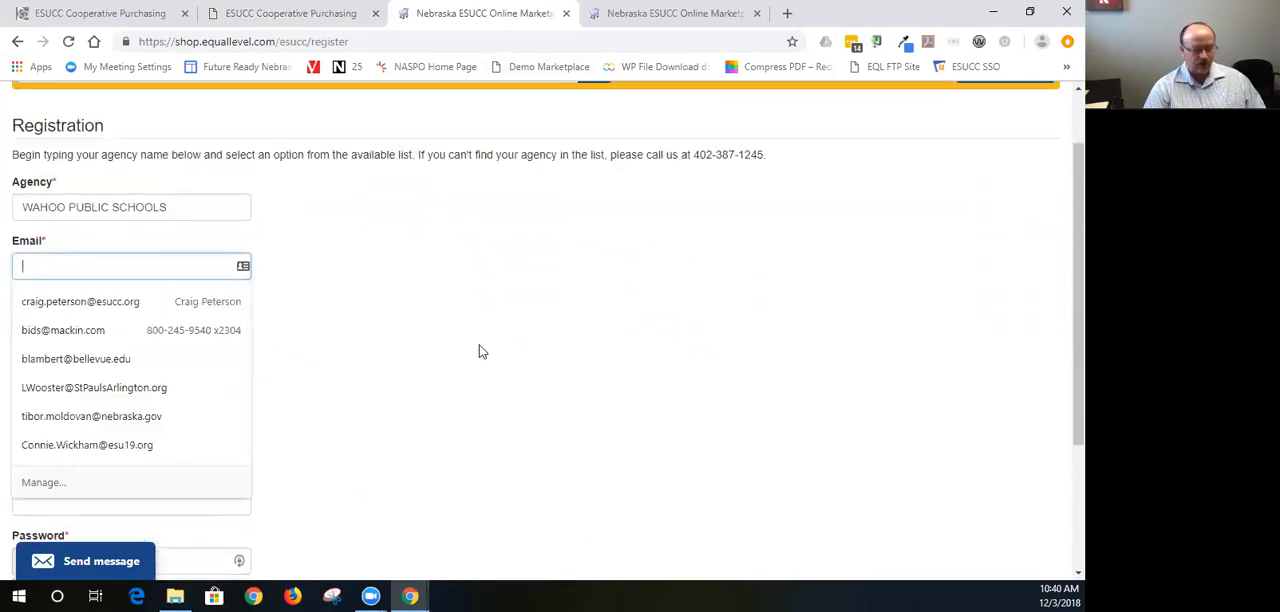
mouse_move(529, 358)
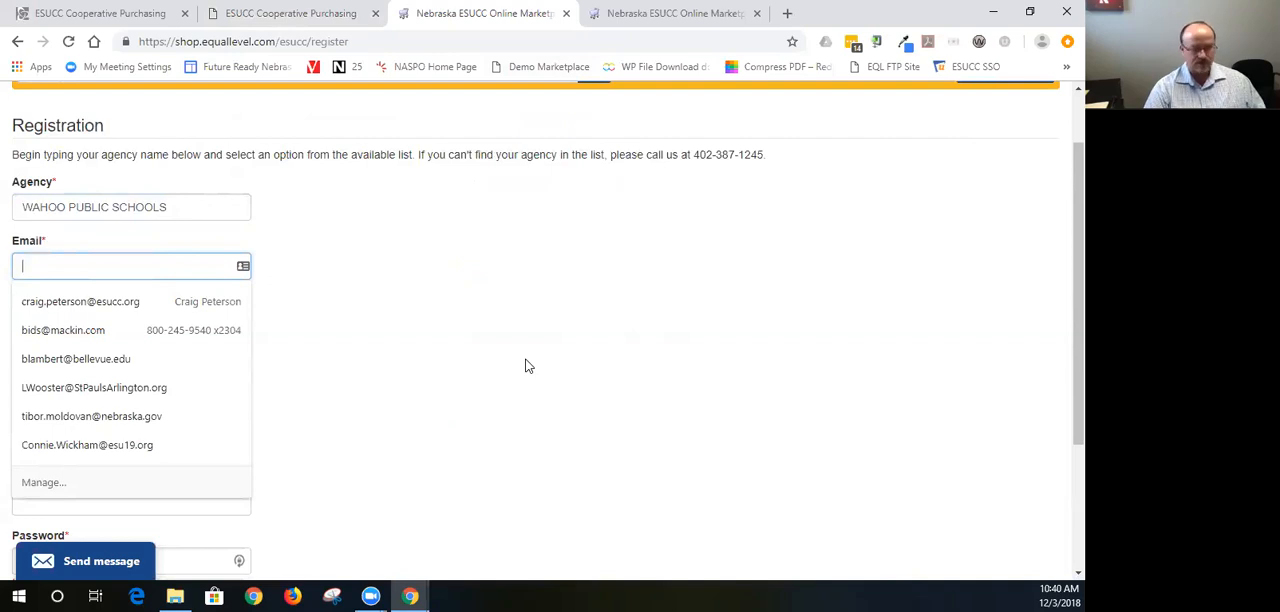
mouse_move(534, 364)
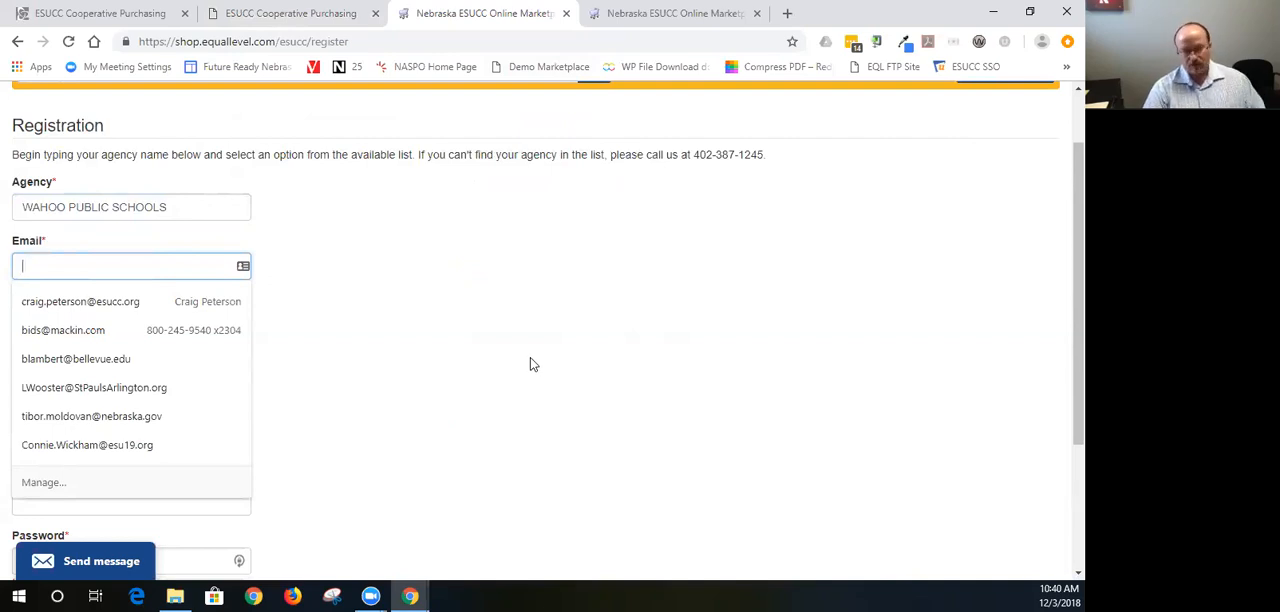
mouse_move(428, 282)
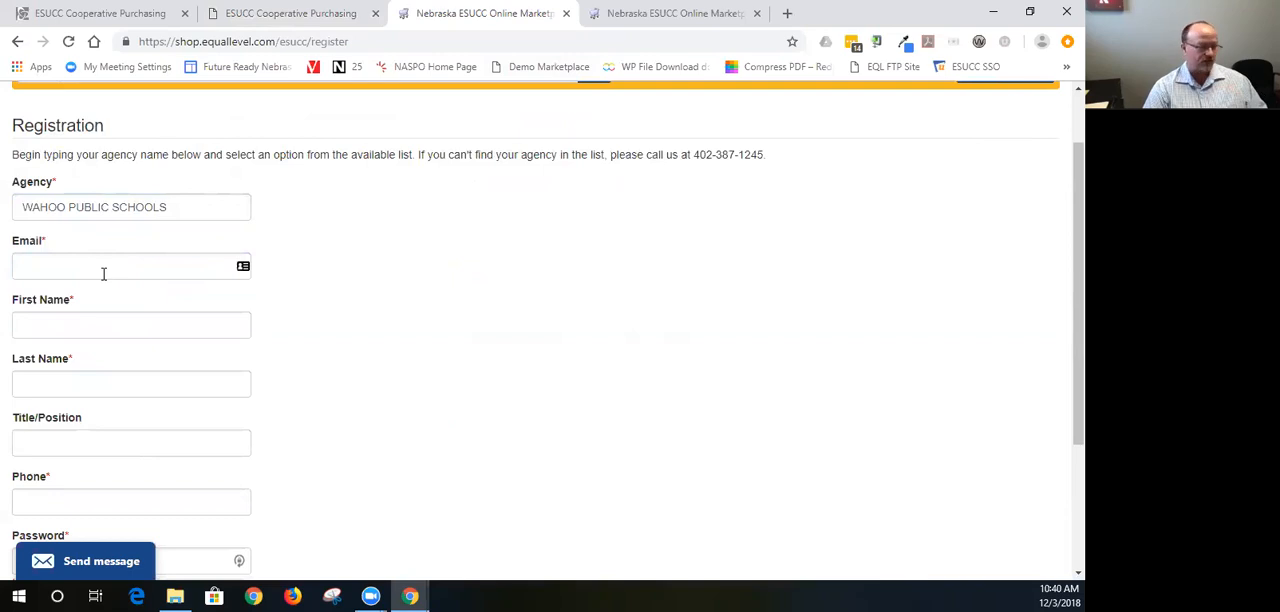
mouse_move(112, 274)
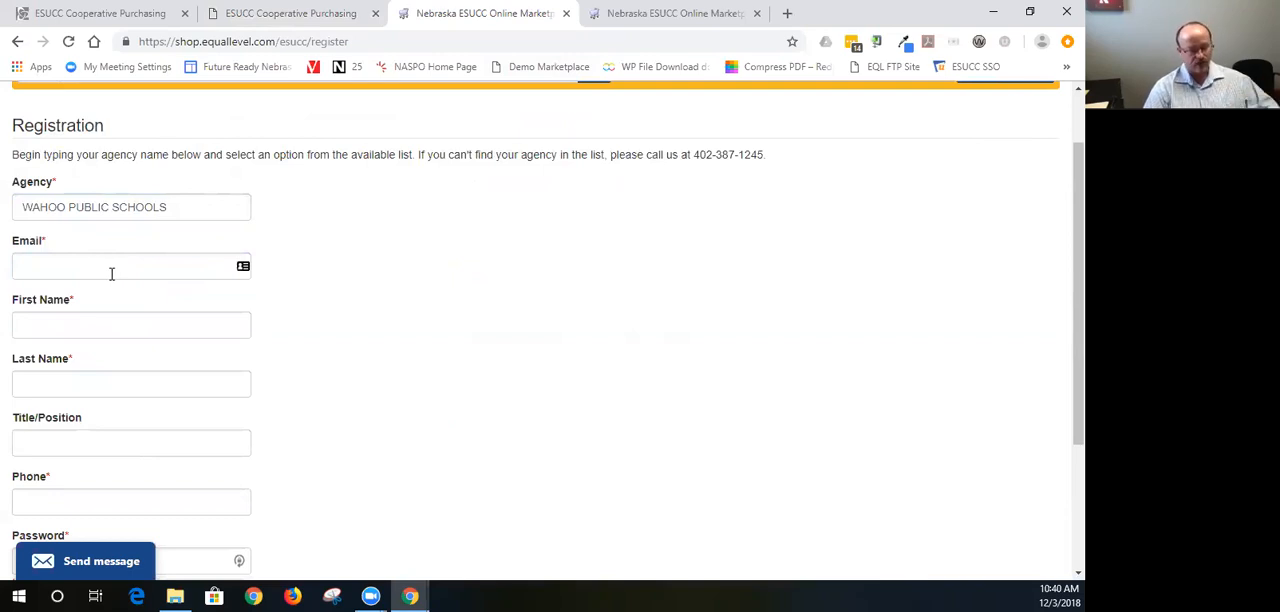
mouse_move(116, 271)
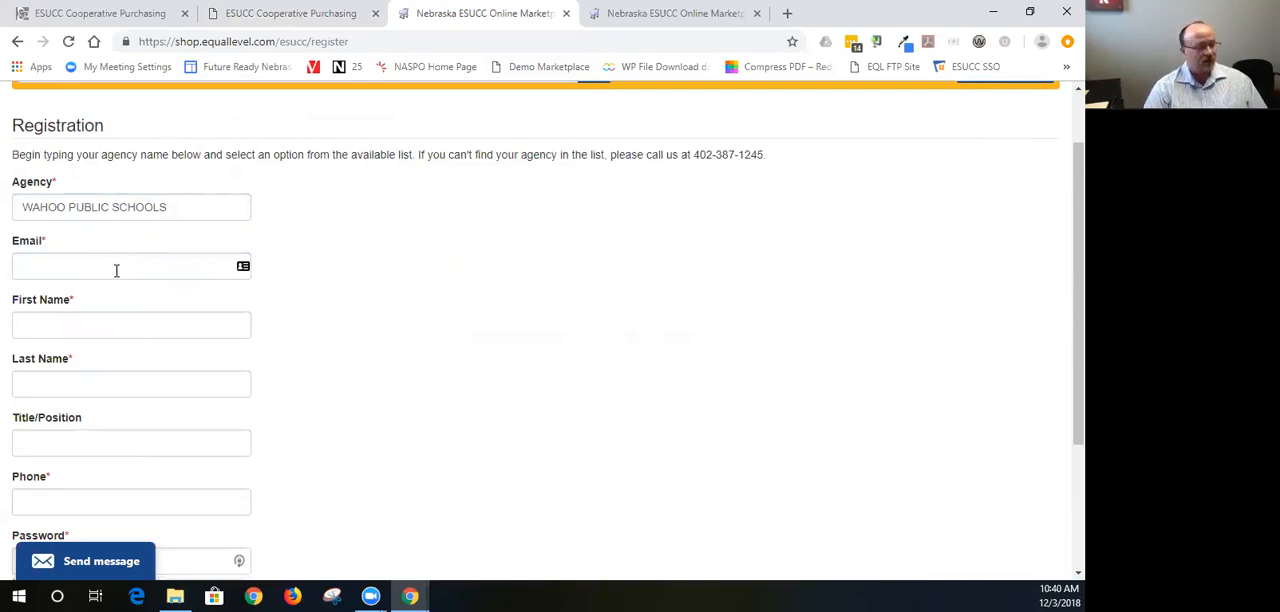
left_click(15, 48)
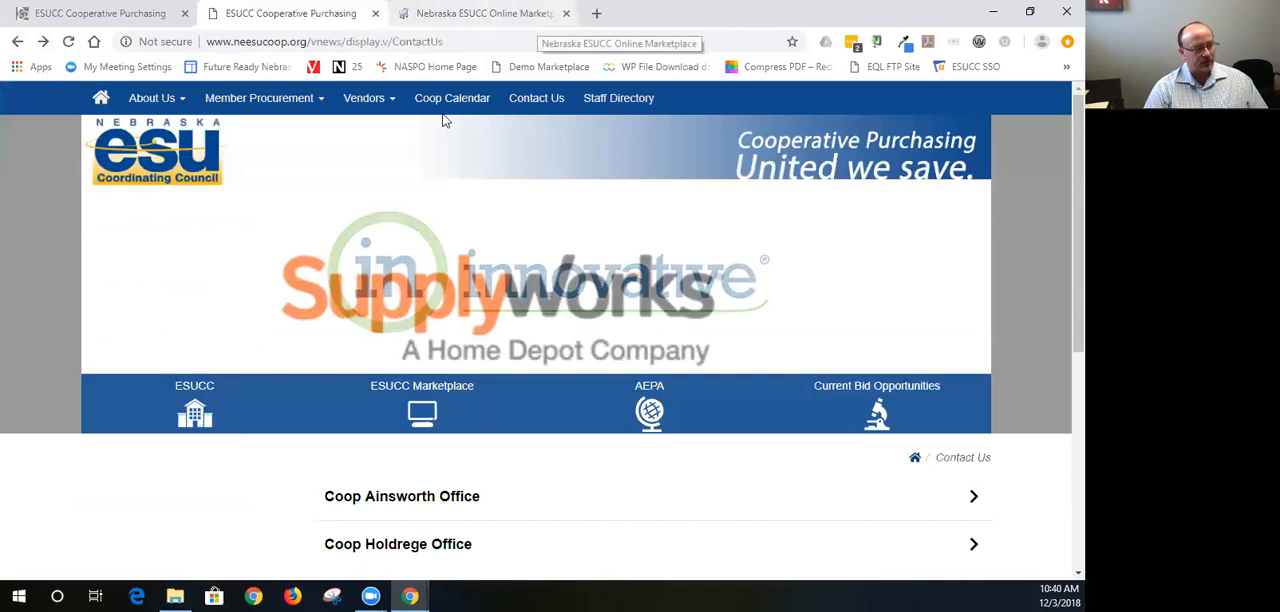
left_click(483, 13)
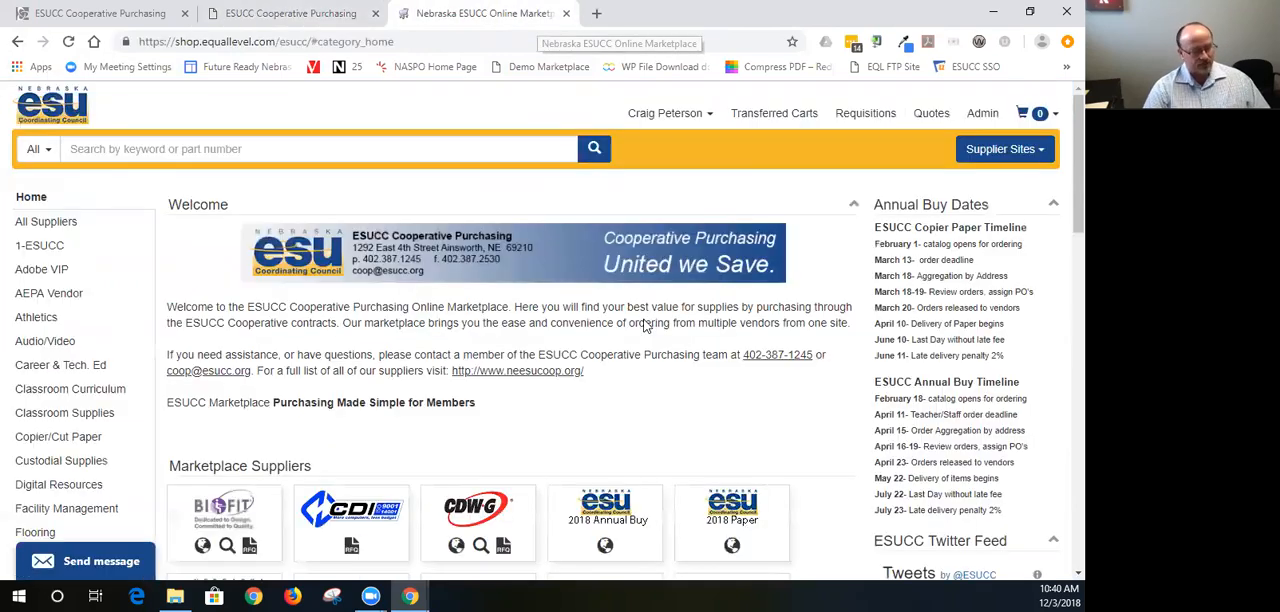
scroll("down", 3)
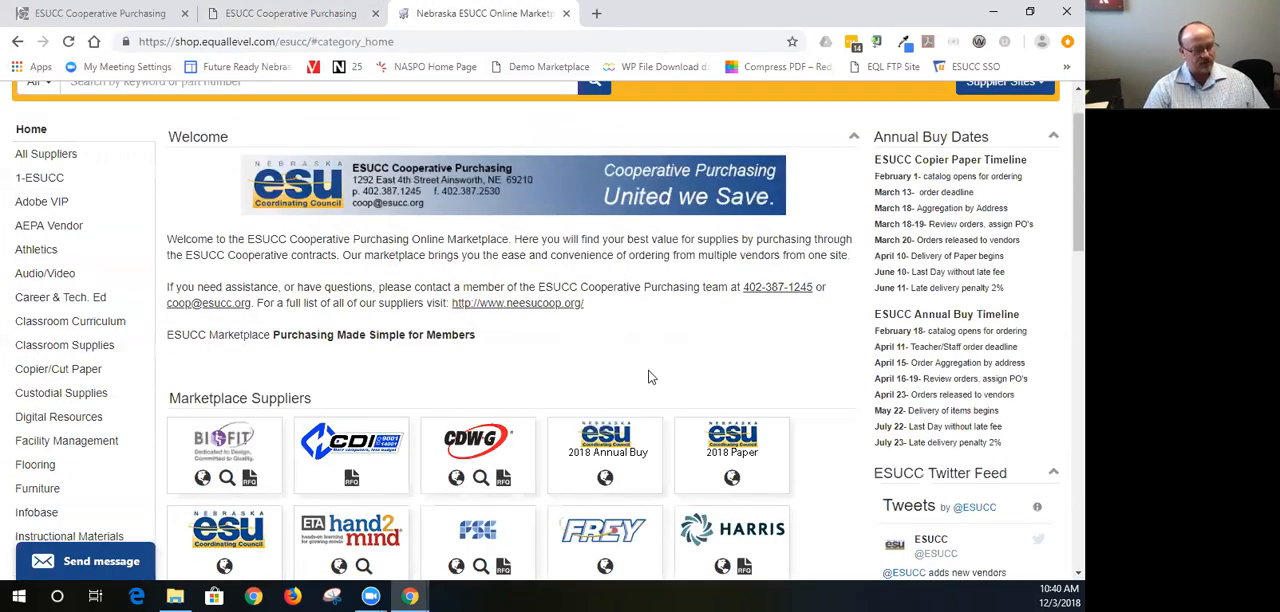
scroll("down", 3)
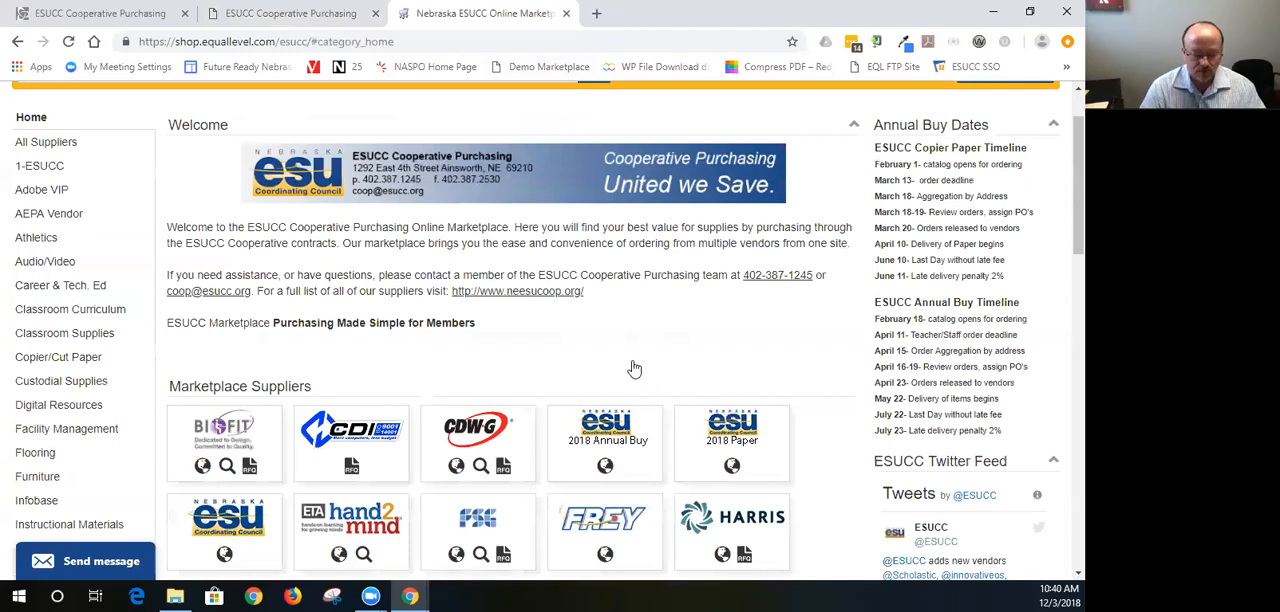
scroll("down", 3)
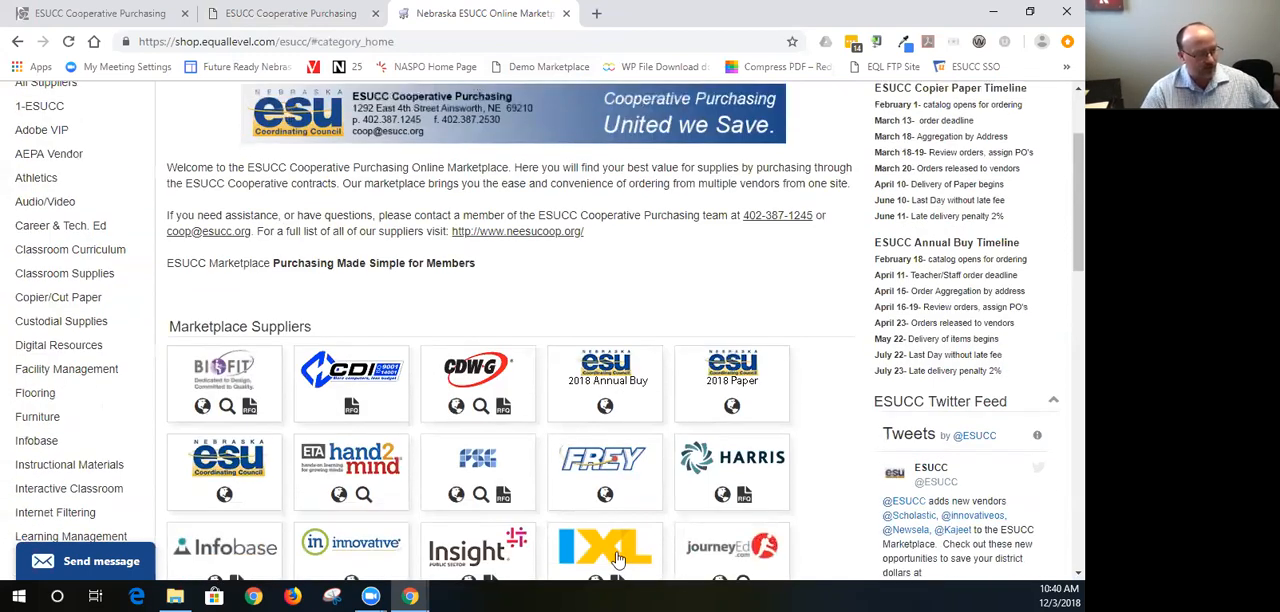
scroll("down", 3)
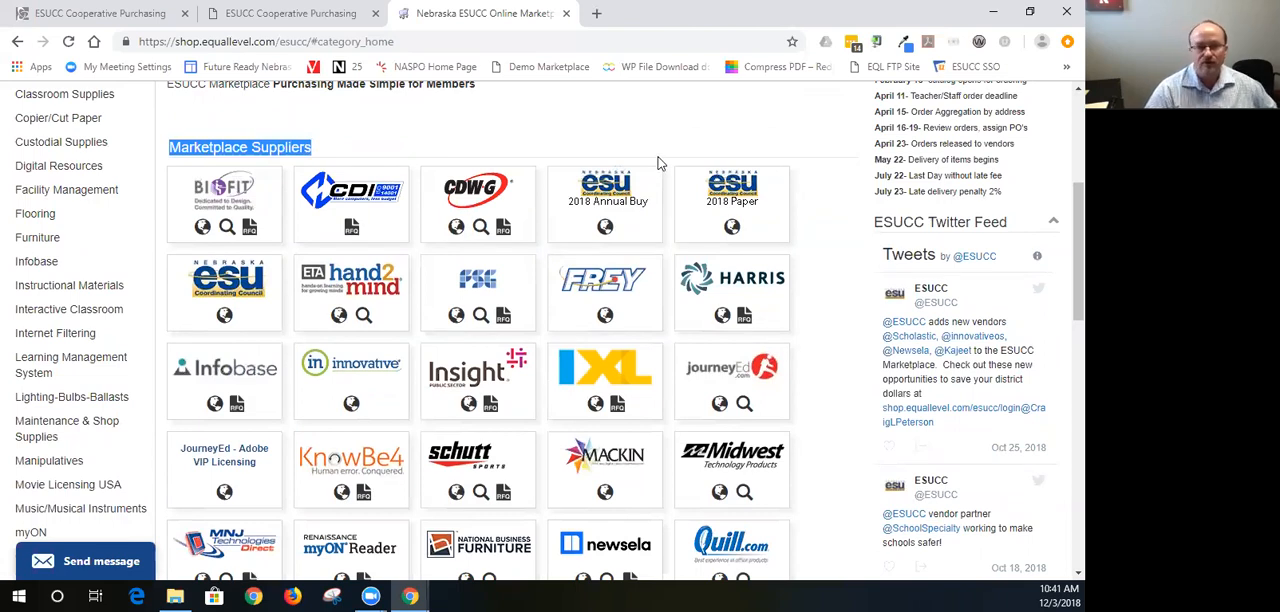
mouse_move(665, 123)
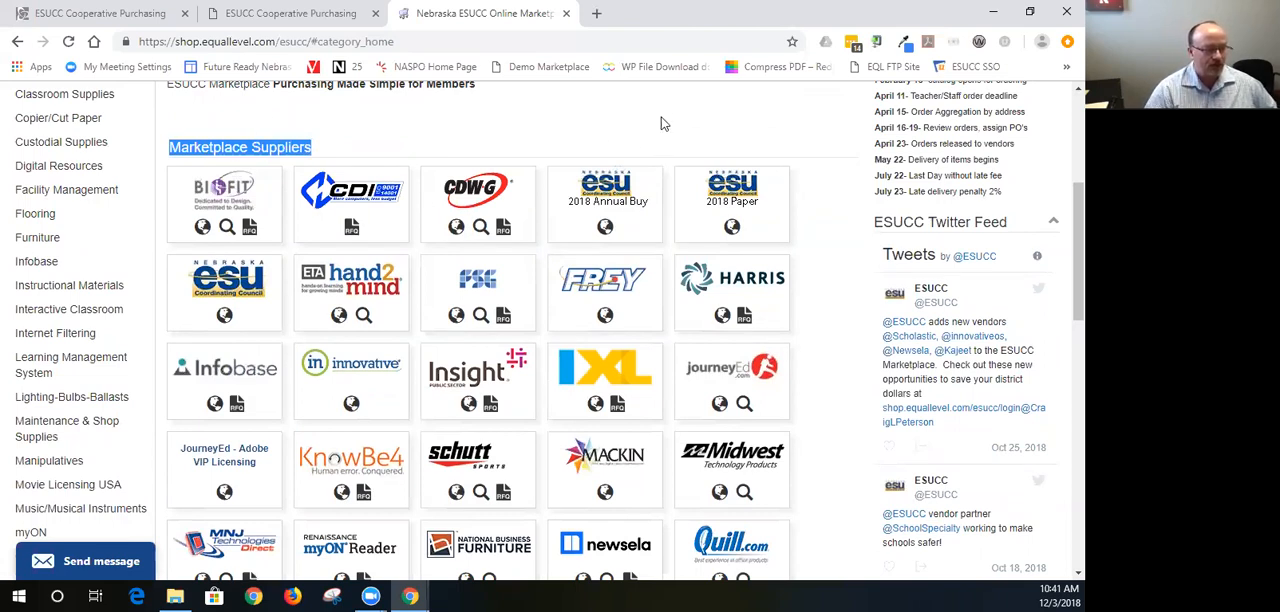
scroll("down", 3)
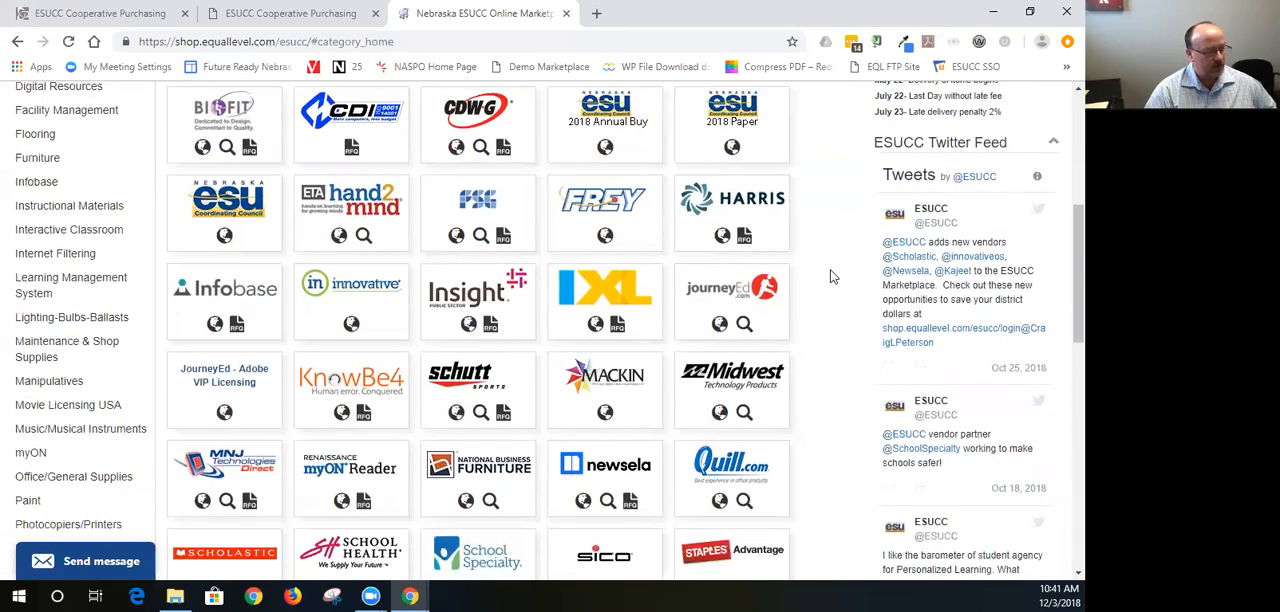
scroll("down", 3)
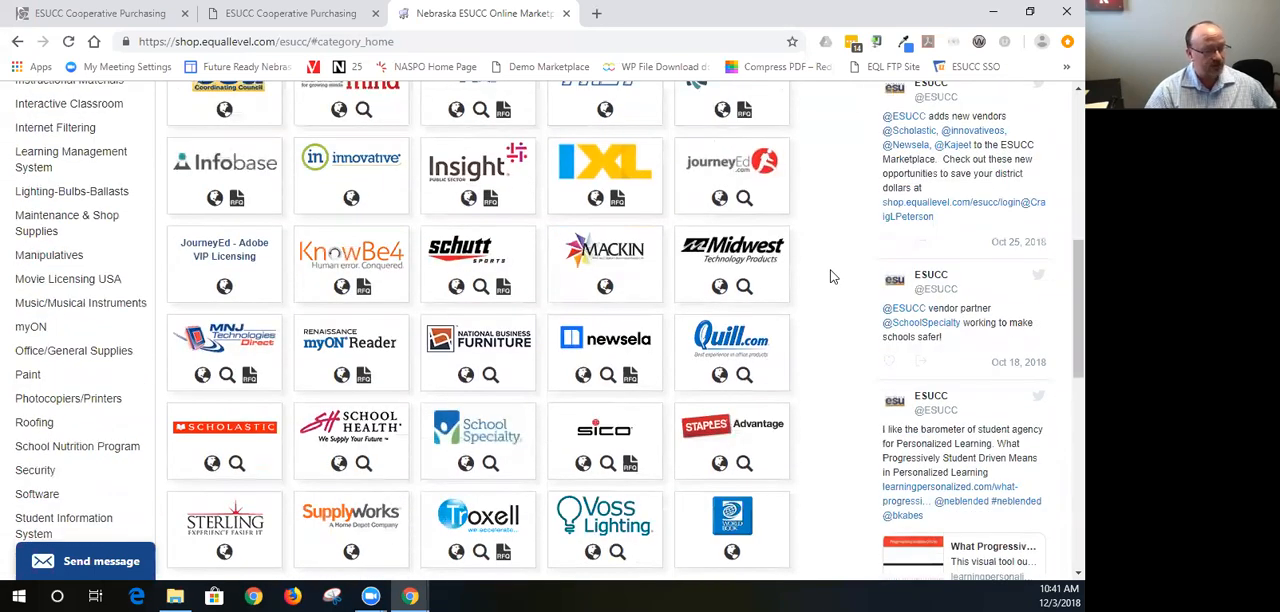
scroll("down", 3)
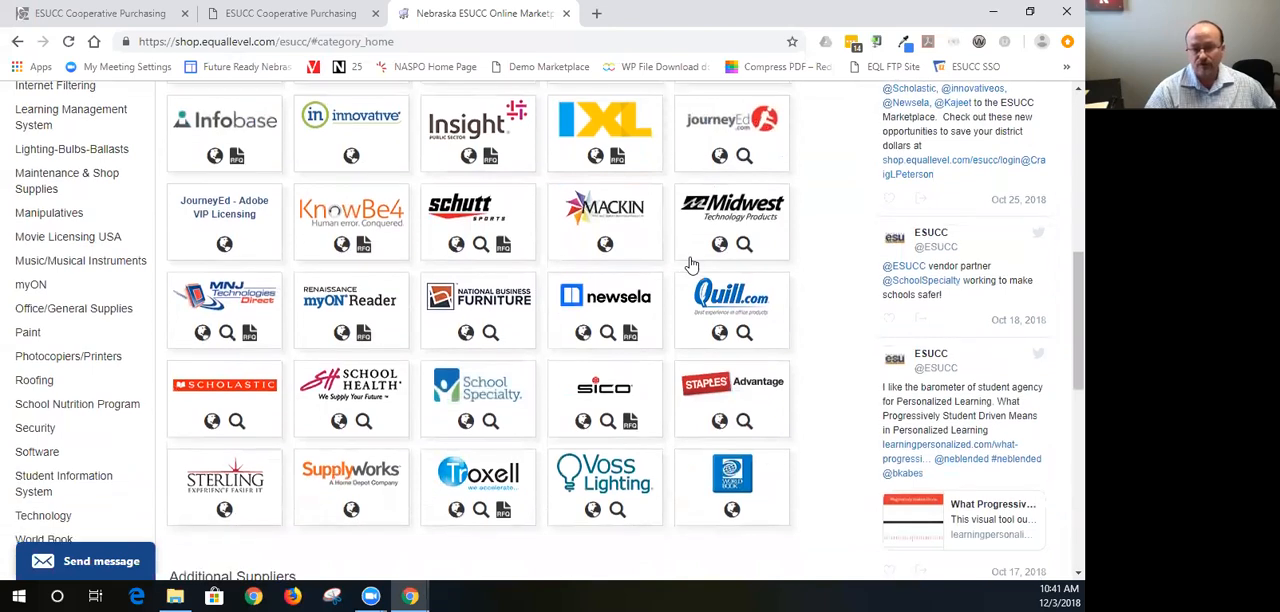
scroll("down", 3)
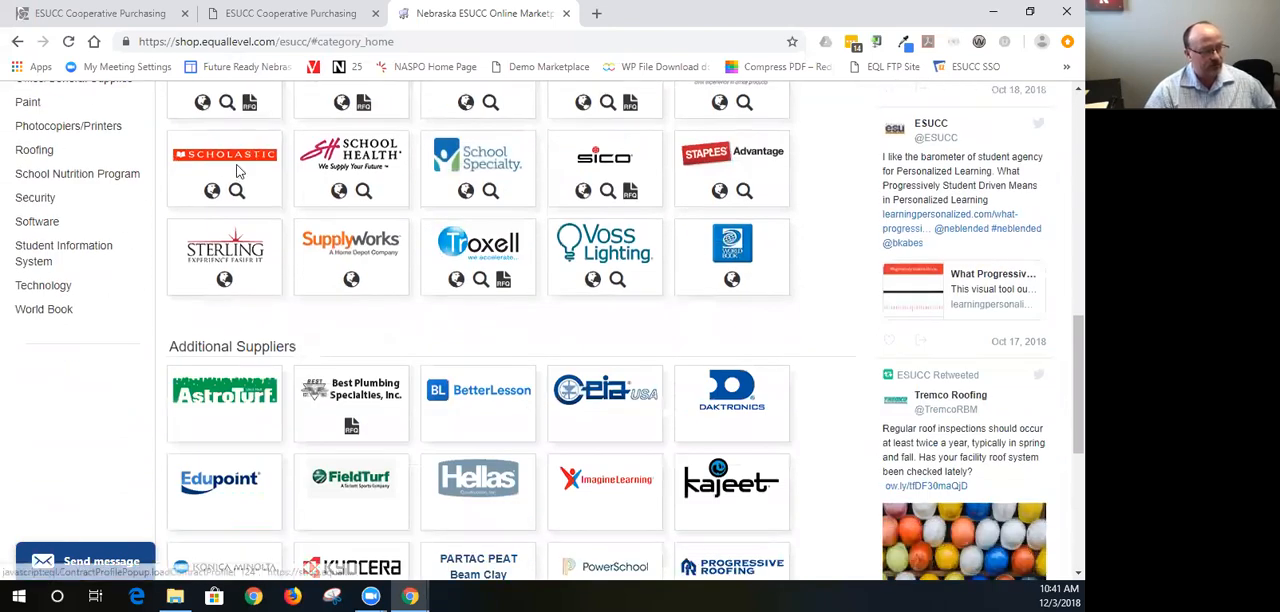
scroll("down", 3)
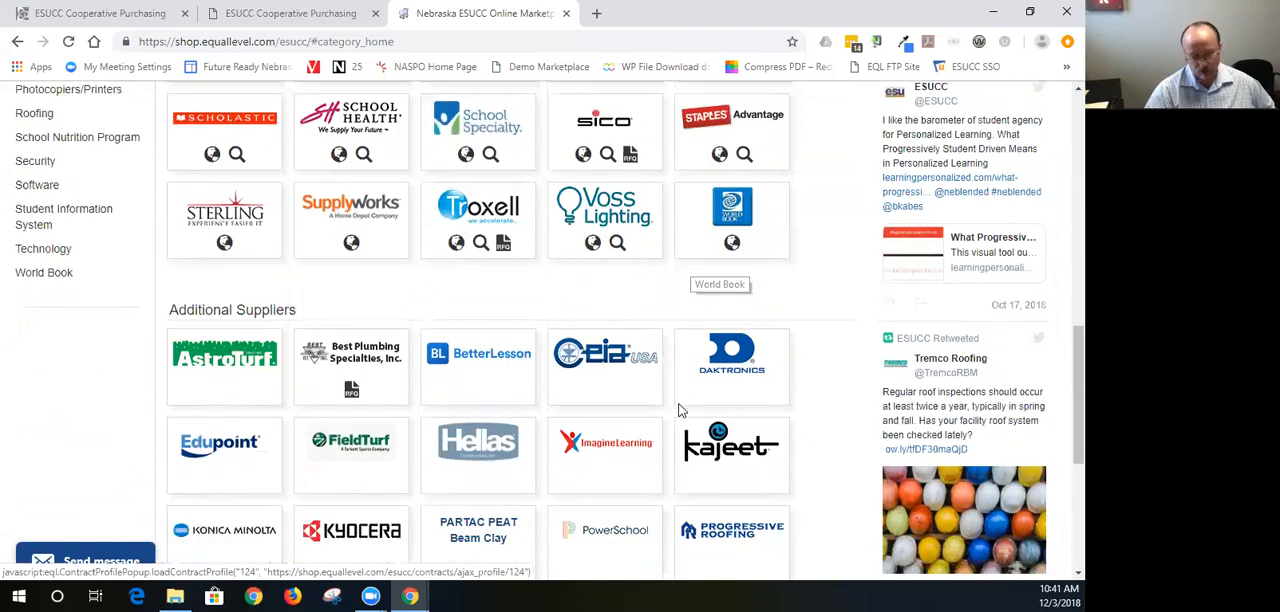
scroll("down", 3)
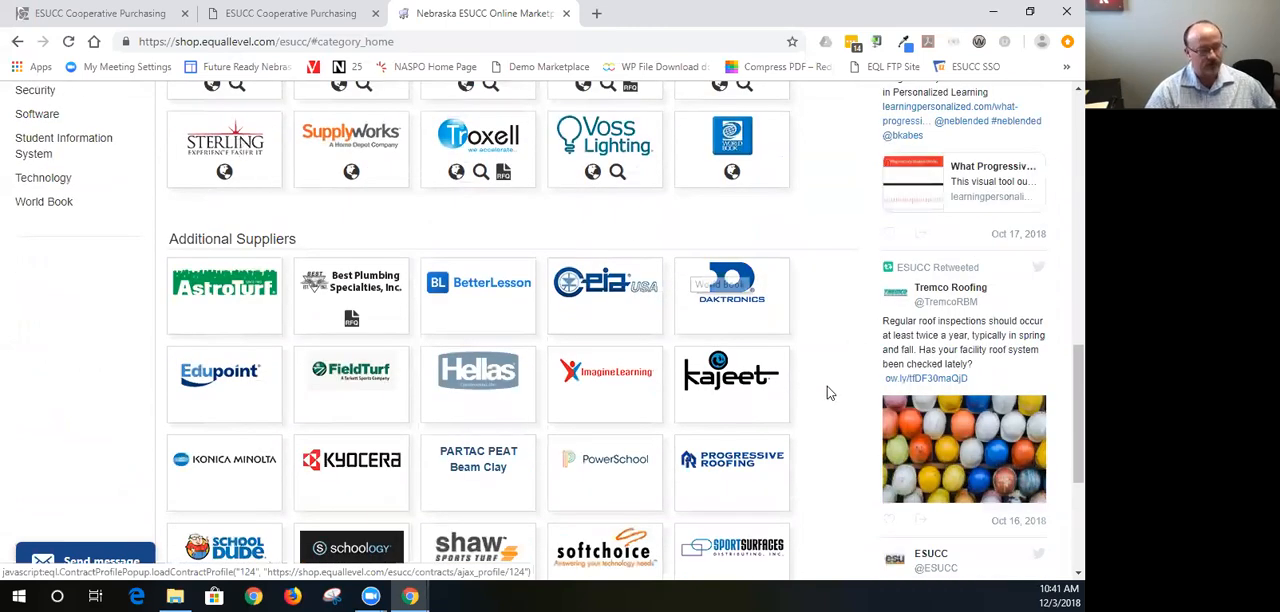
scroll("up", 3)
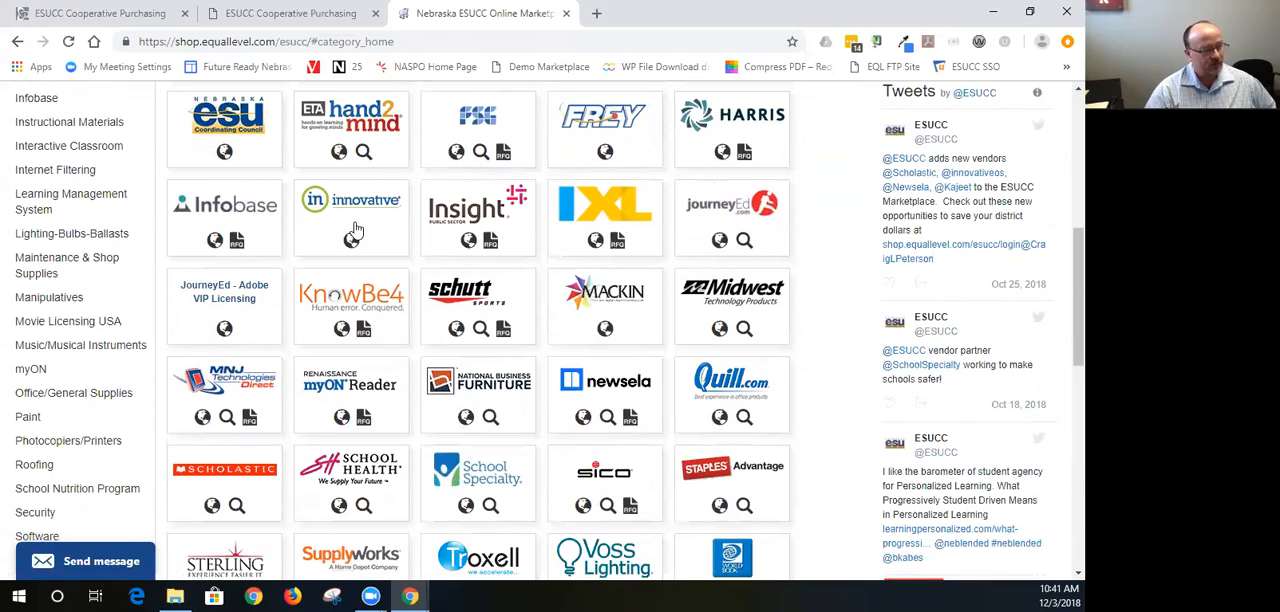
scroll("down", 3)
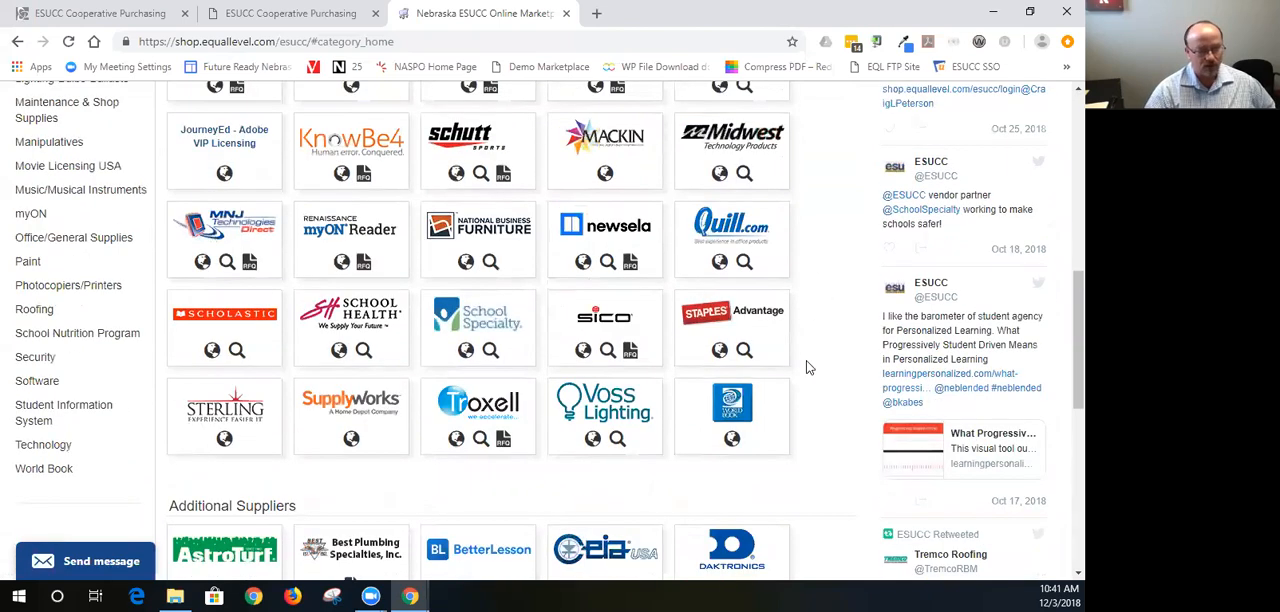
scroll("down", 3)
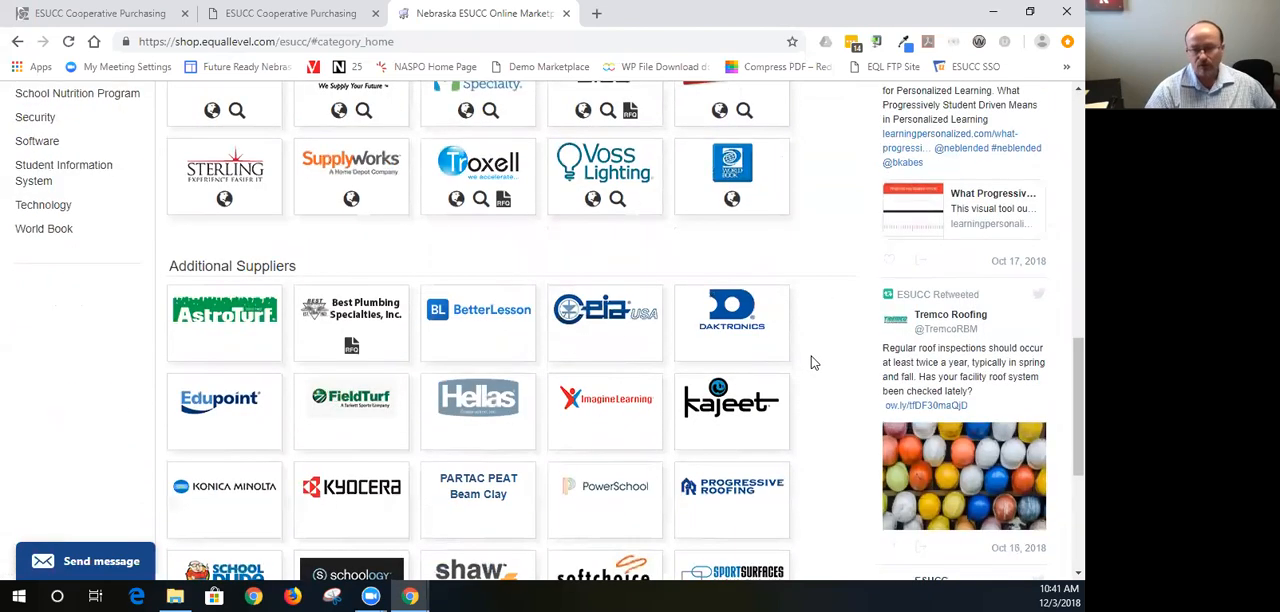
scroll("down", 3)
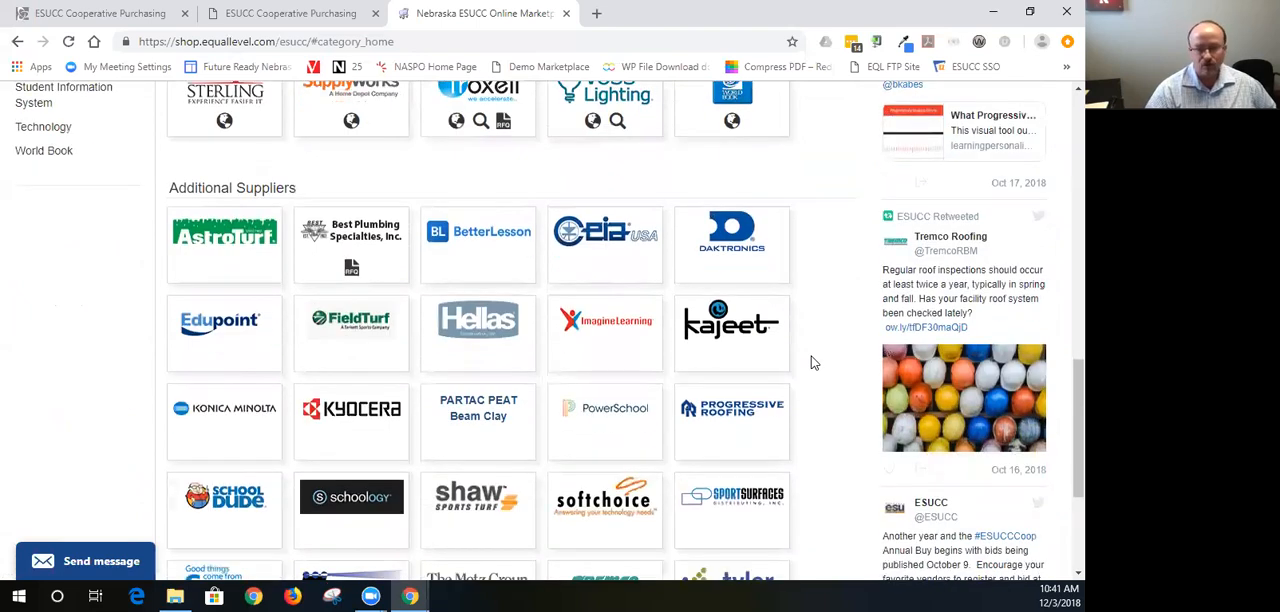
scroll("down", 3)
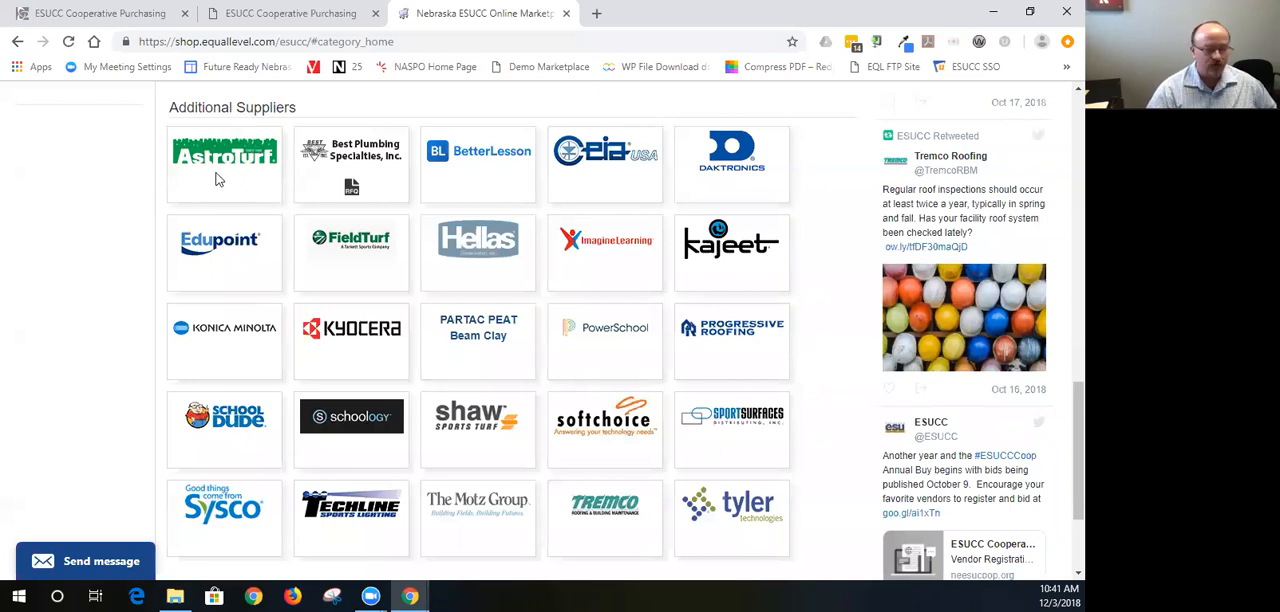
mouse_move(218, 175)
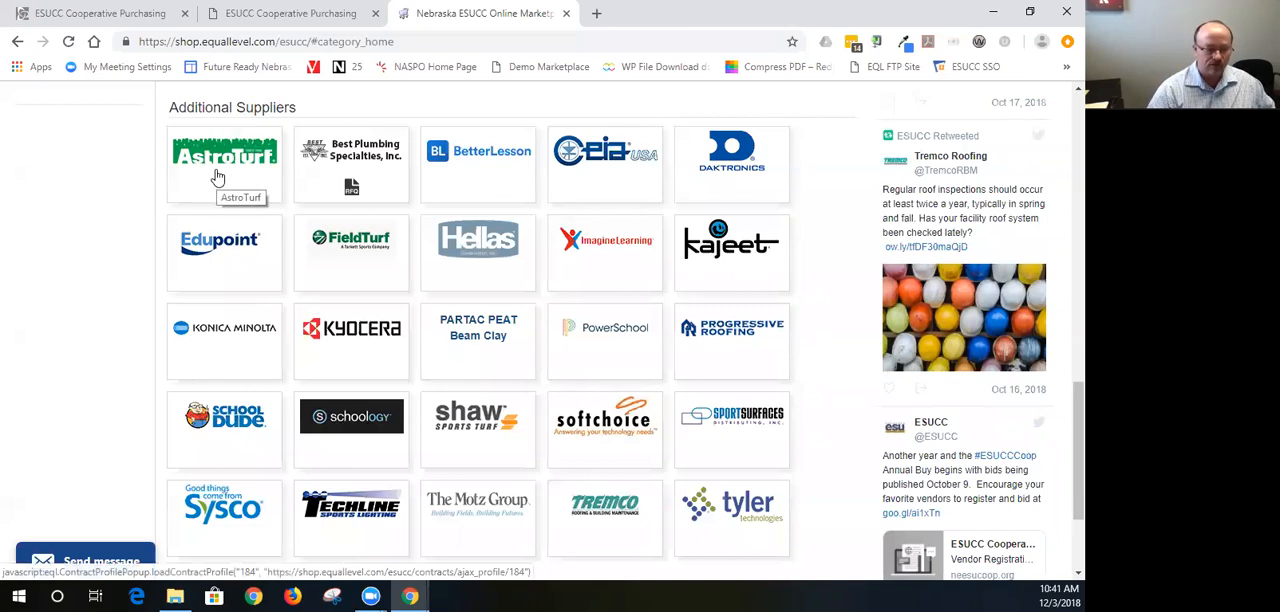
mouse_move(320, 176)
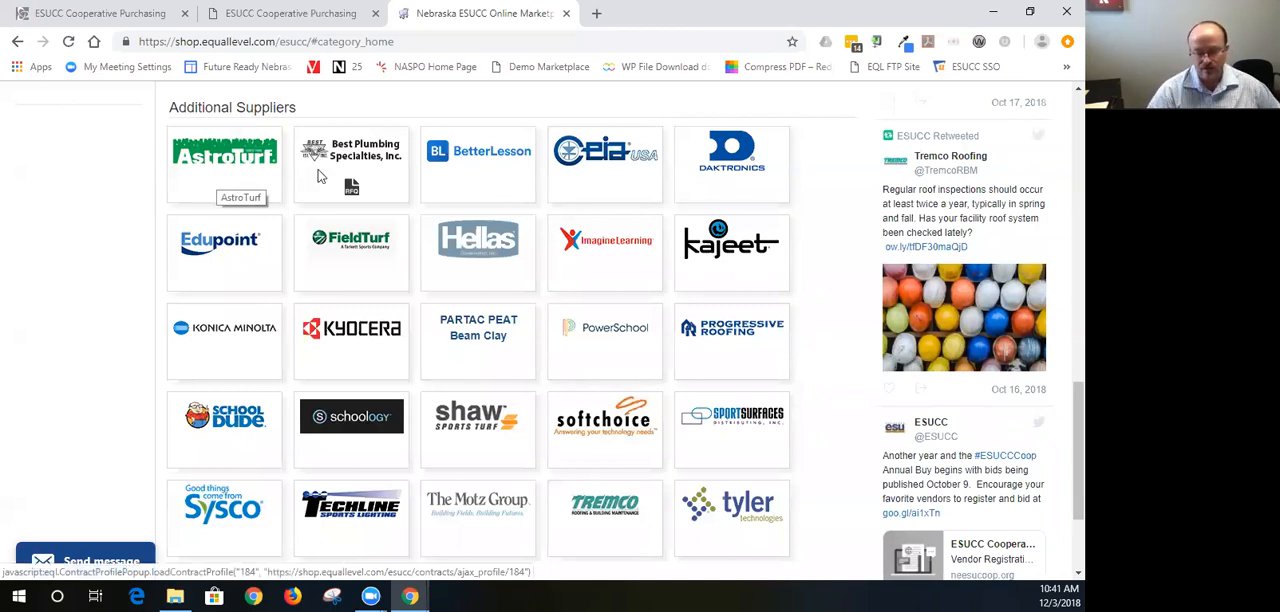
mouse_move(830, 318)
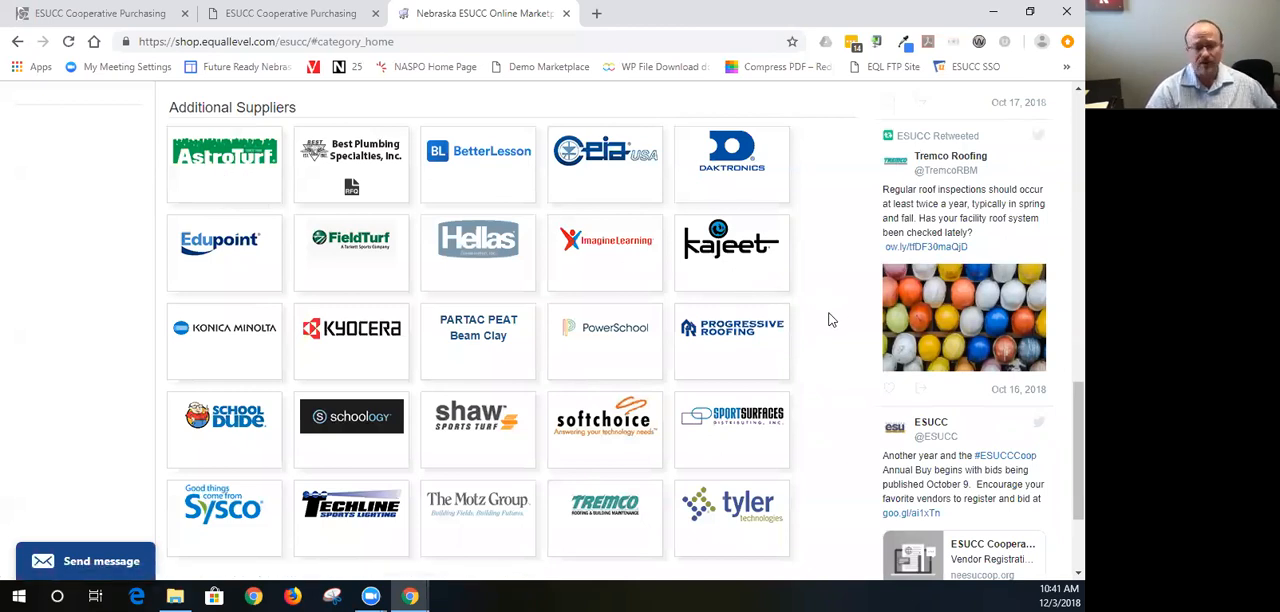
mouse_move(834, 330)
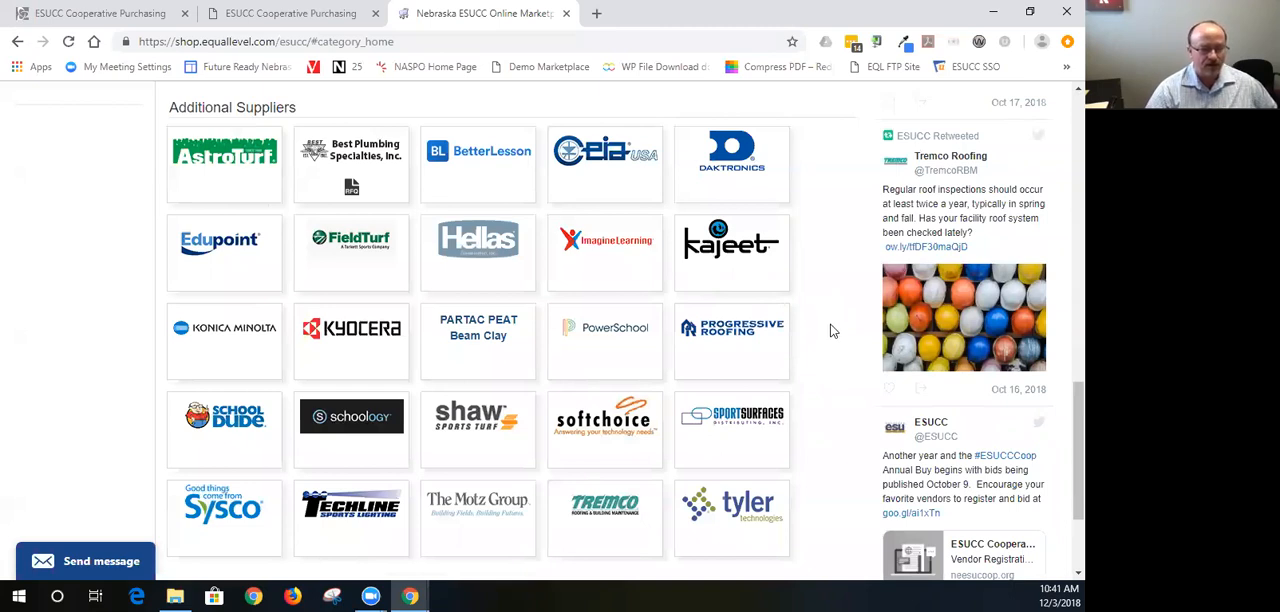
mouse_move(837, 354)
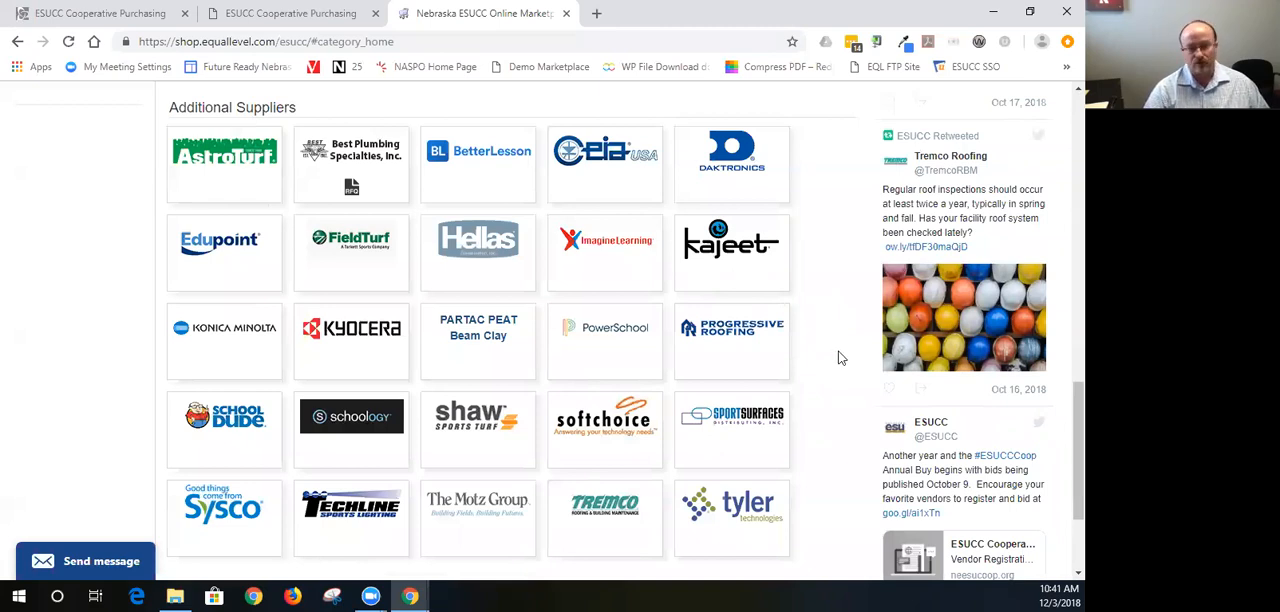
mouse_move(836, 332)
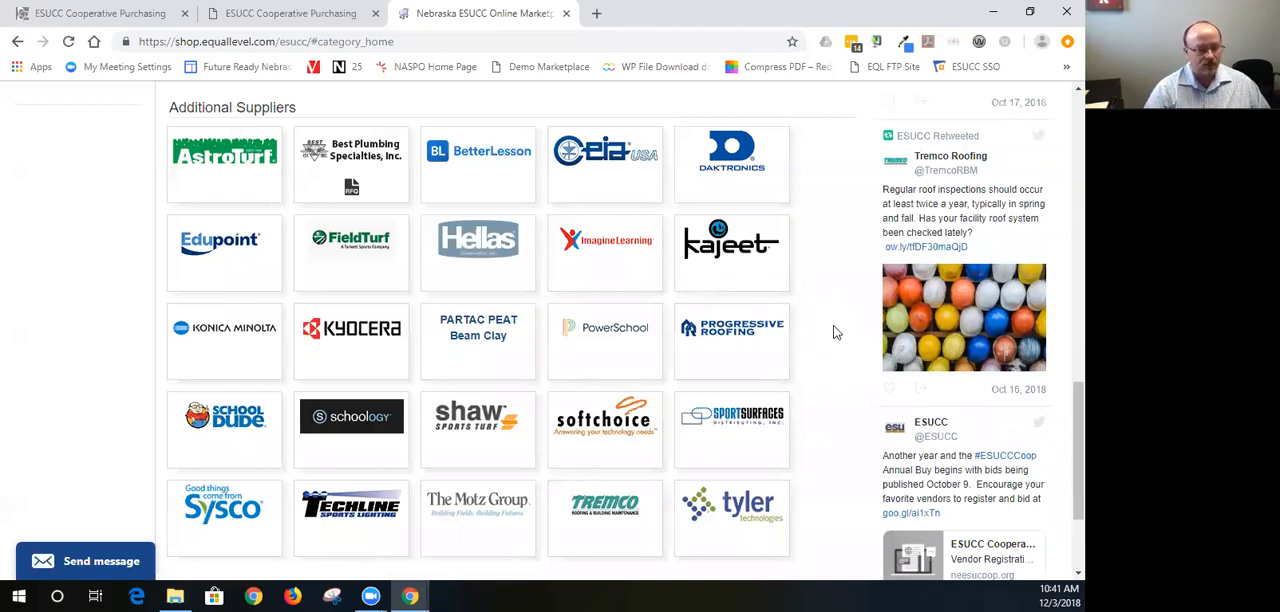
mouse_move(236, 191)
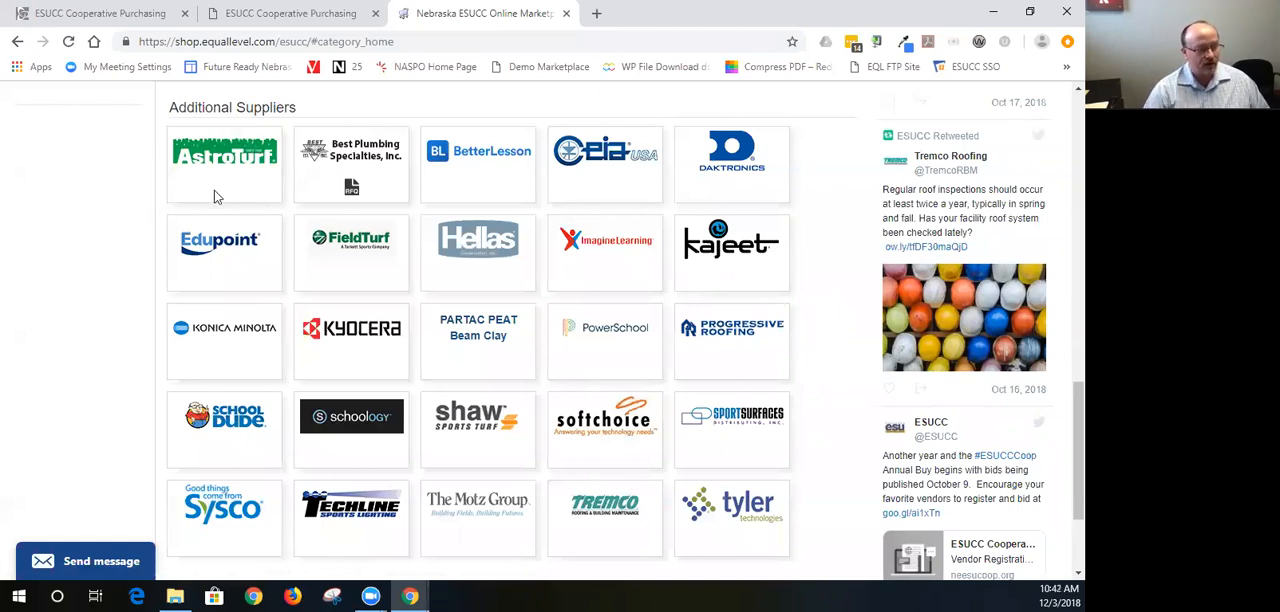
mouse_move(857, 320)
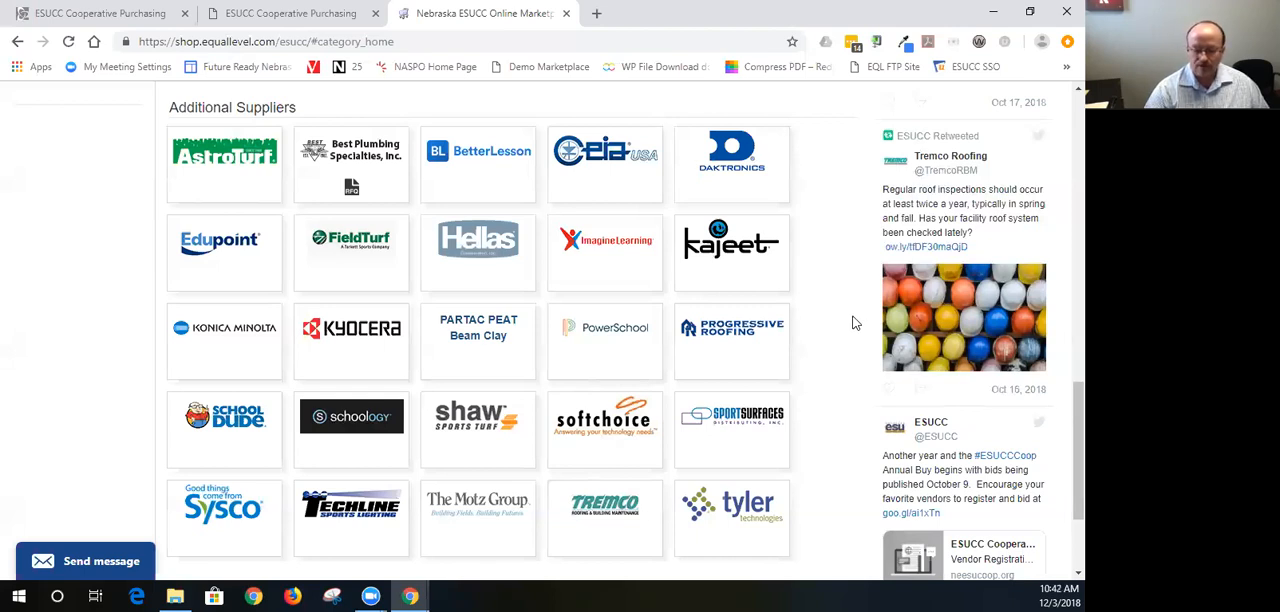
mouse_move(608, 534)
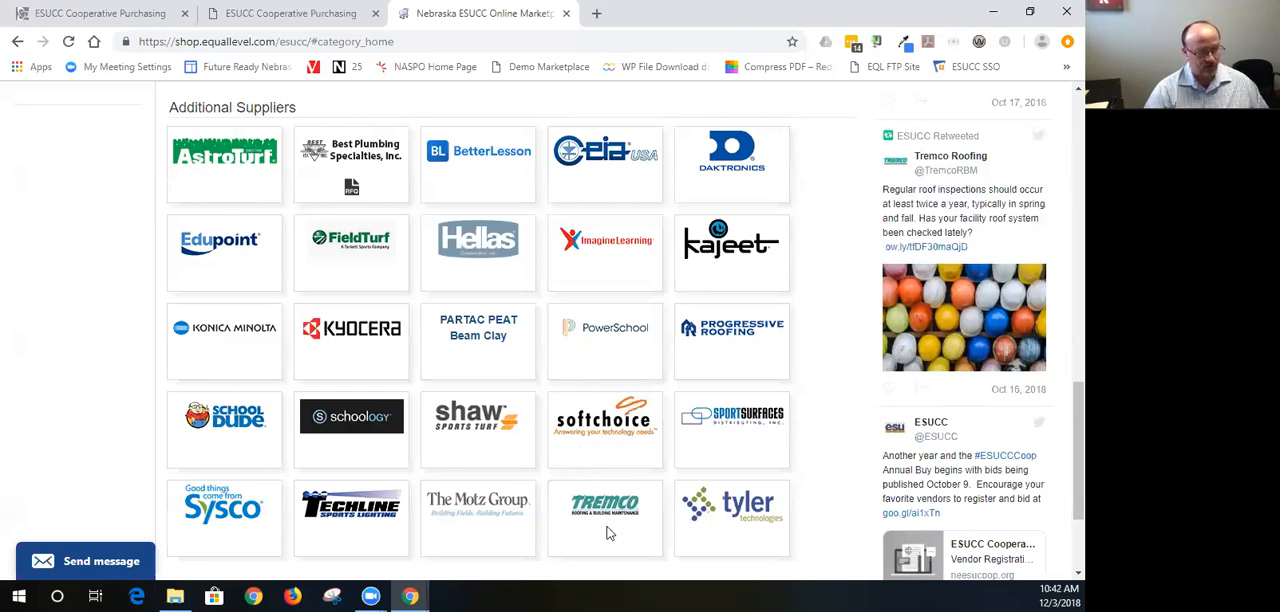
mouse_move(806, 521)
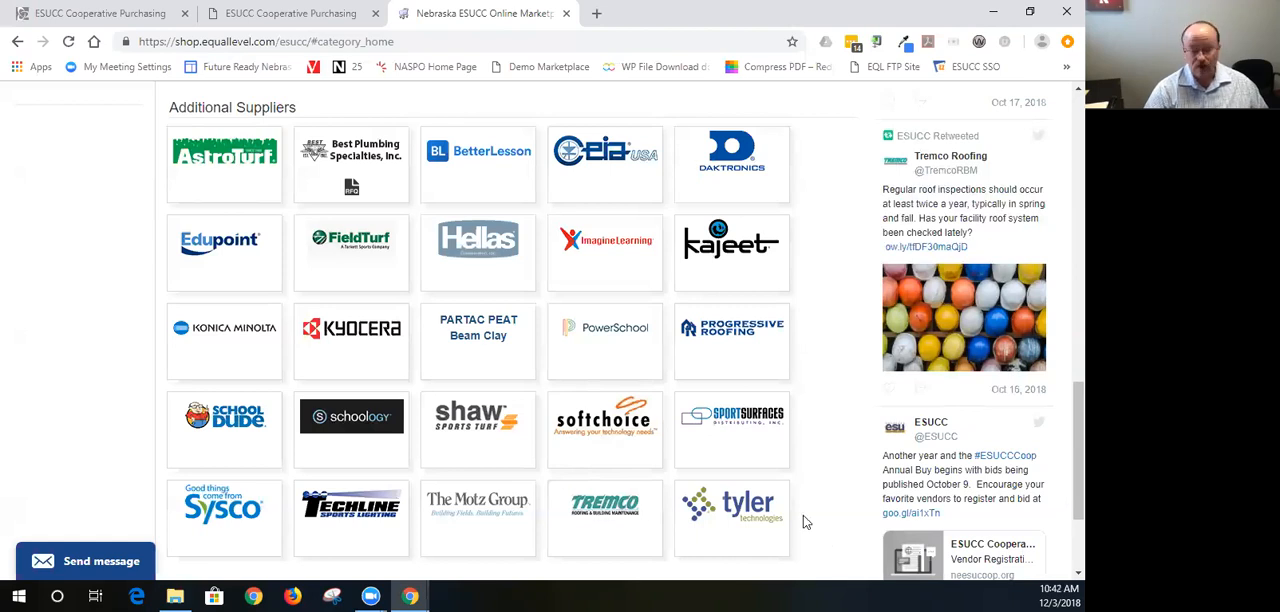
scroll("up", 3)
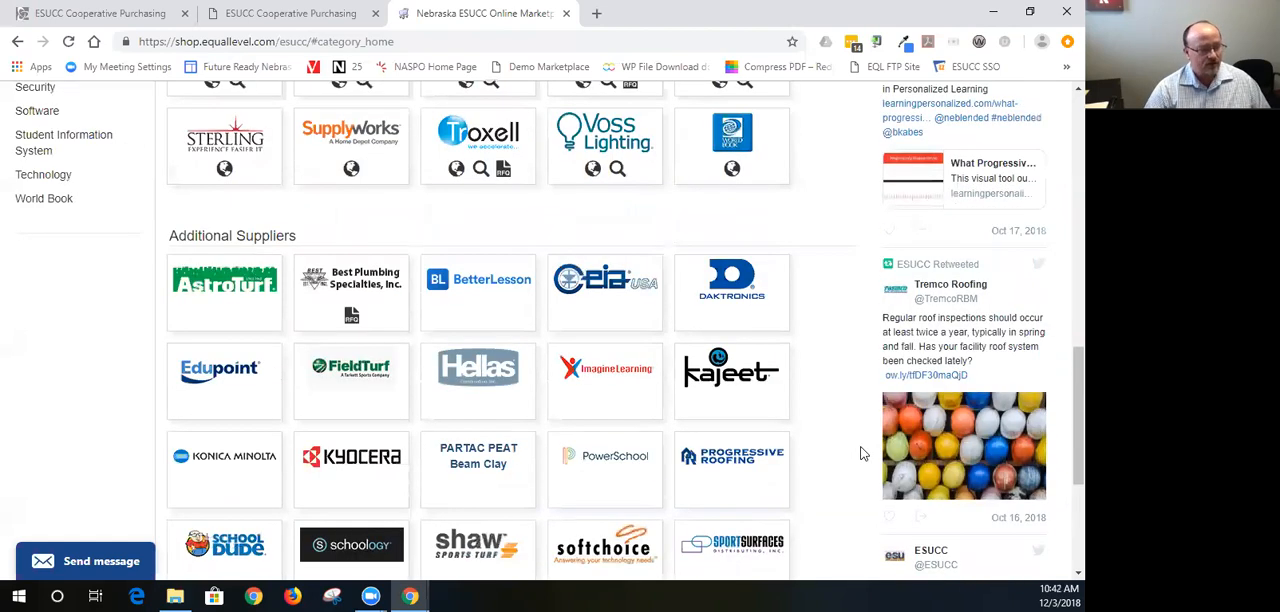
scroll("up", 3)
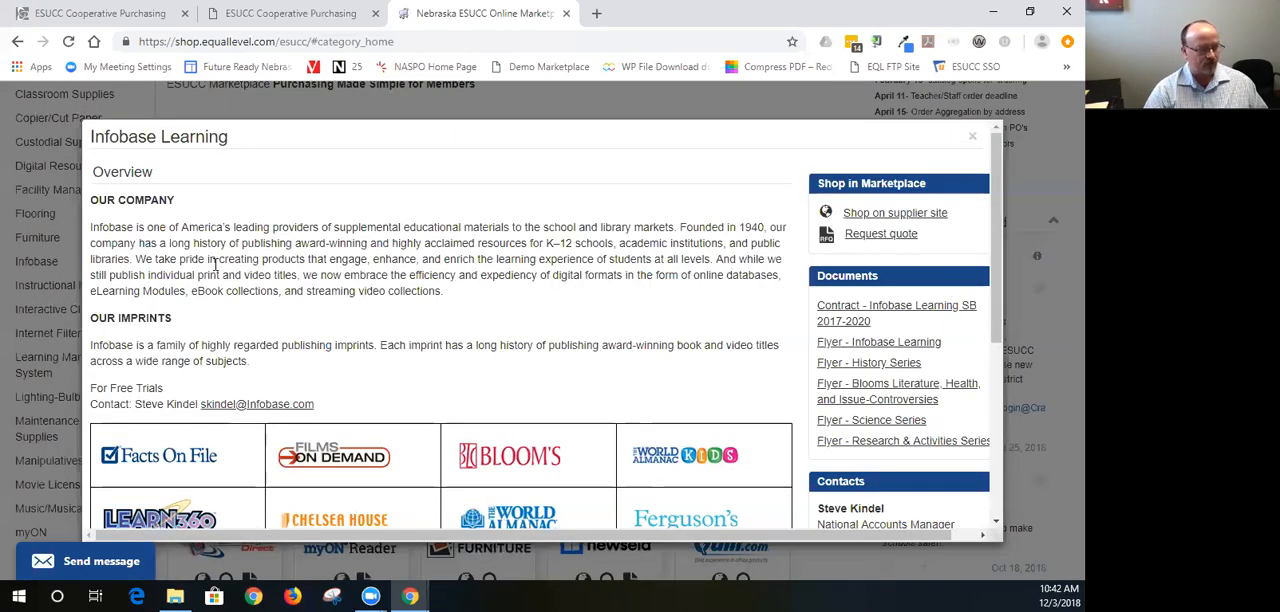
- Scroll the Infobase Learning overview down to its contract and flyer documents
scroll("down", 3)
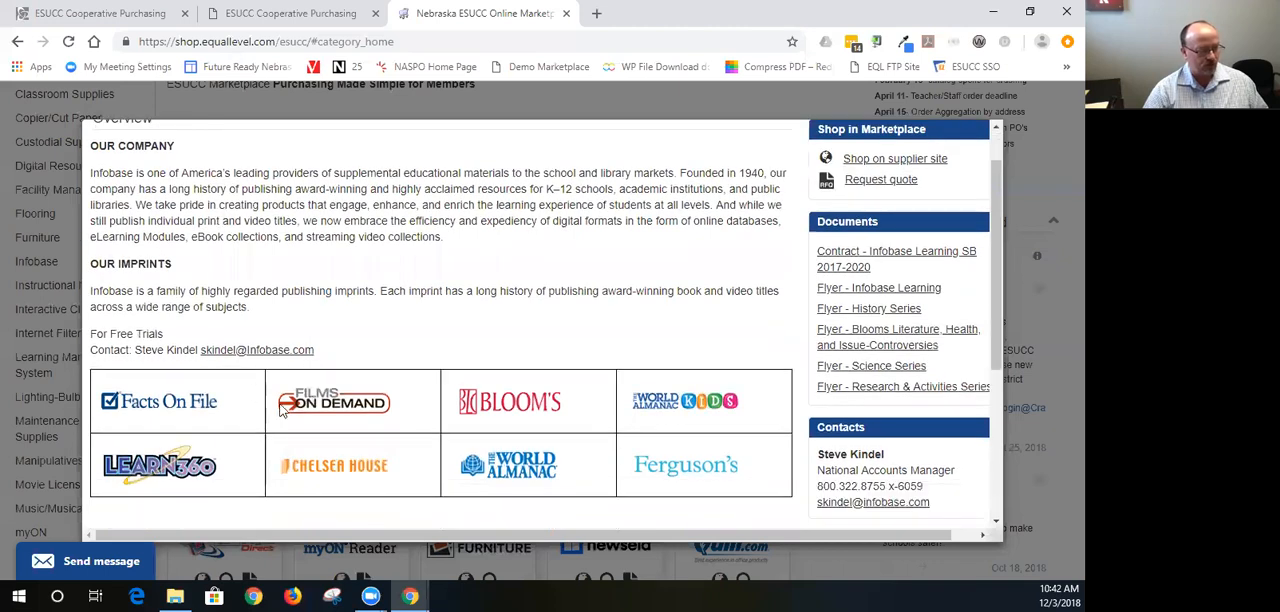
scroll("down", 3)
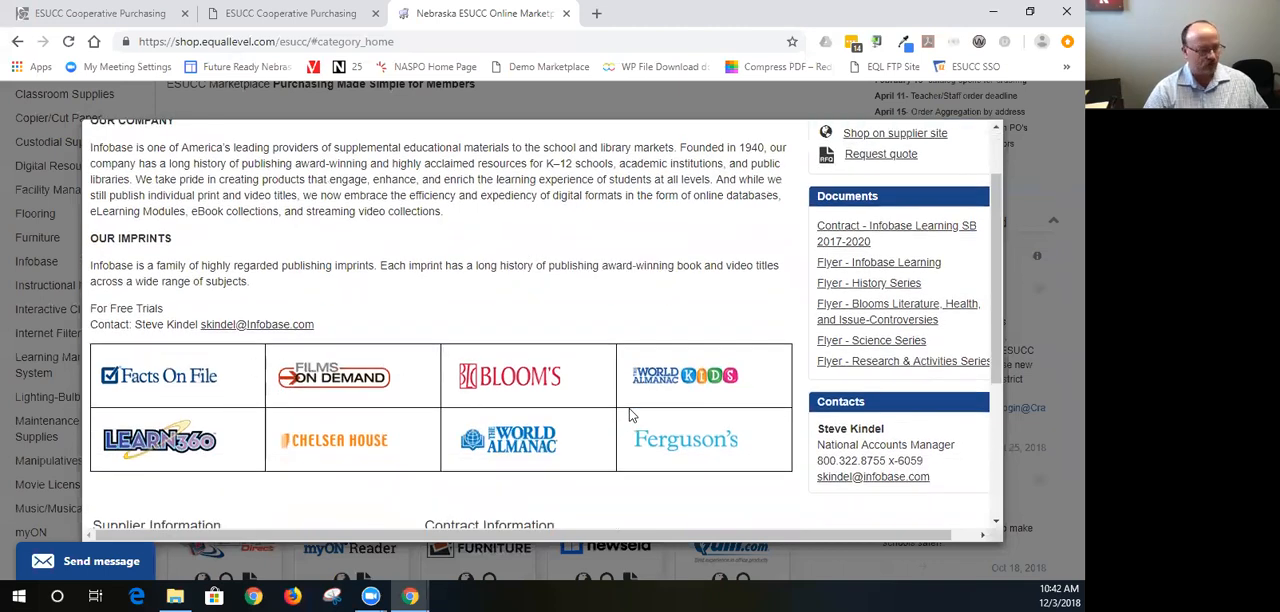
scroll("down", 3)
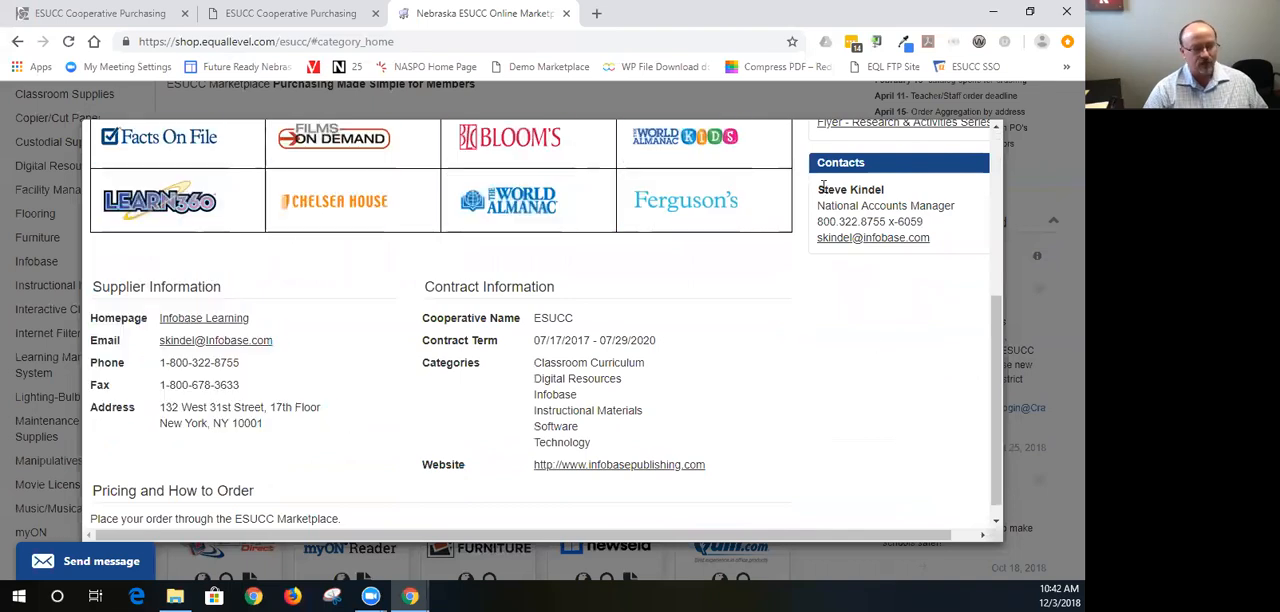
left_click_drag(818, 189, 930, 240)
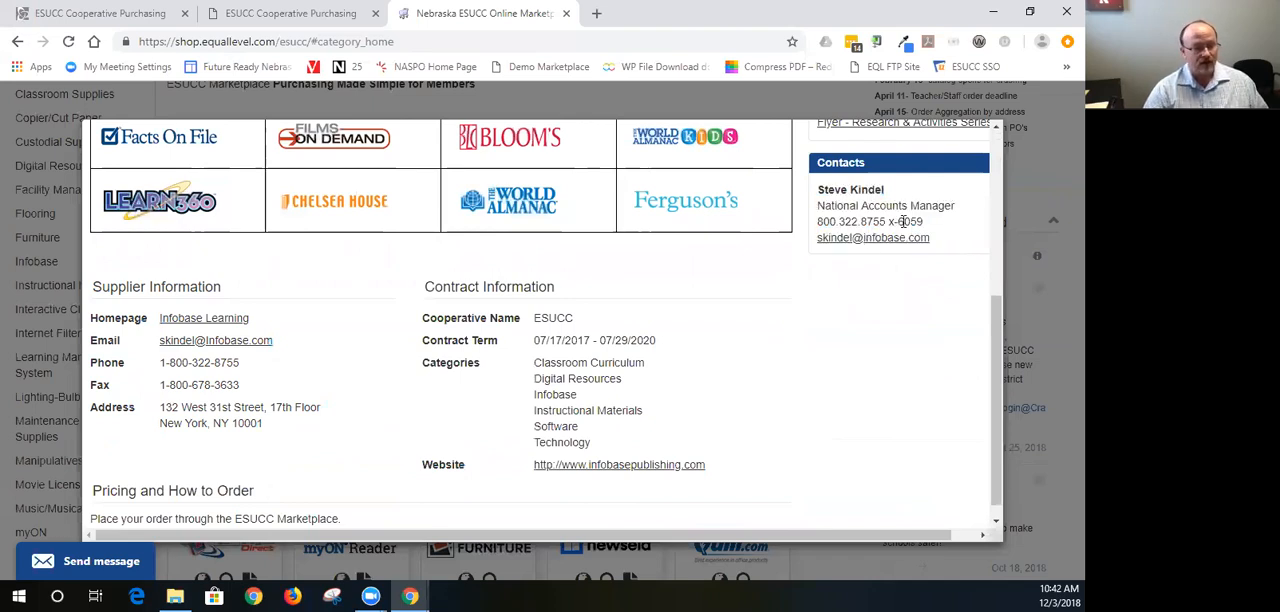
mouse_move(859, 311)
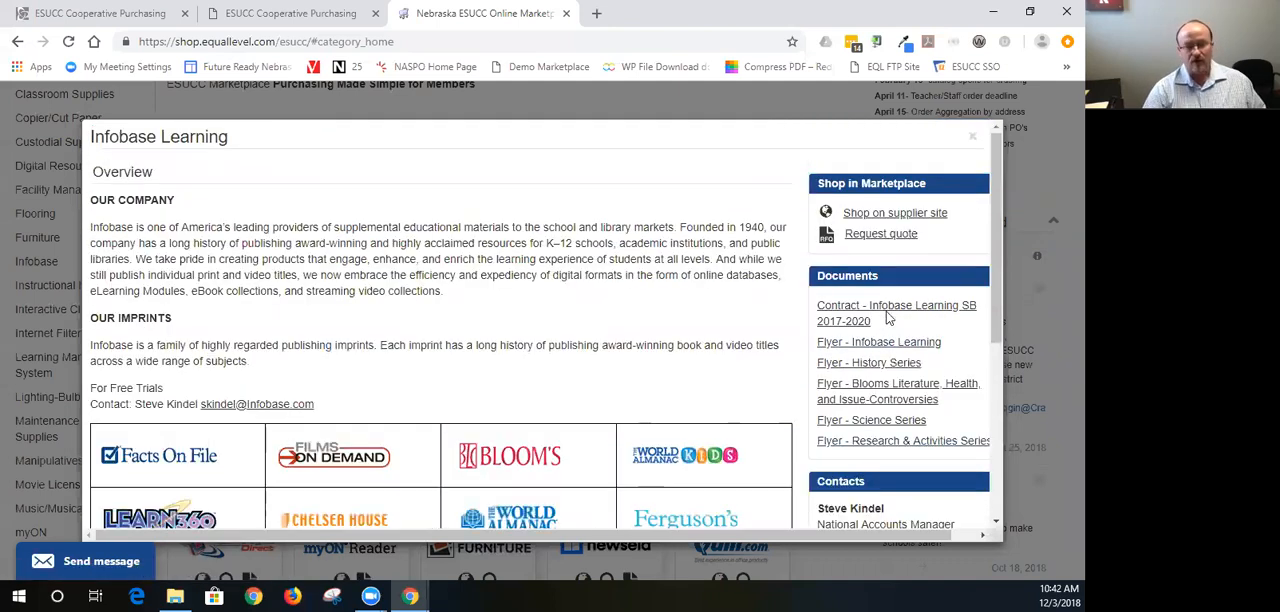
mouse_move(884, 330)
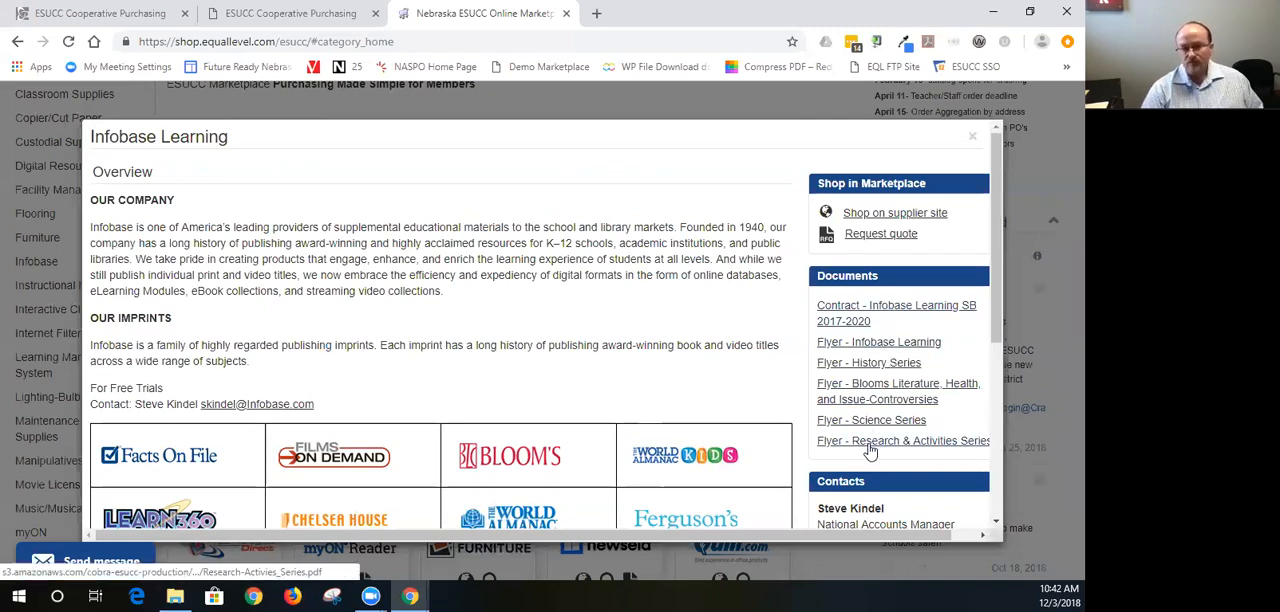
mouse_move(868, 399)
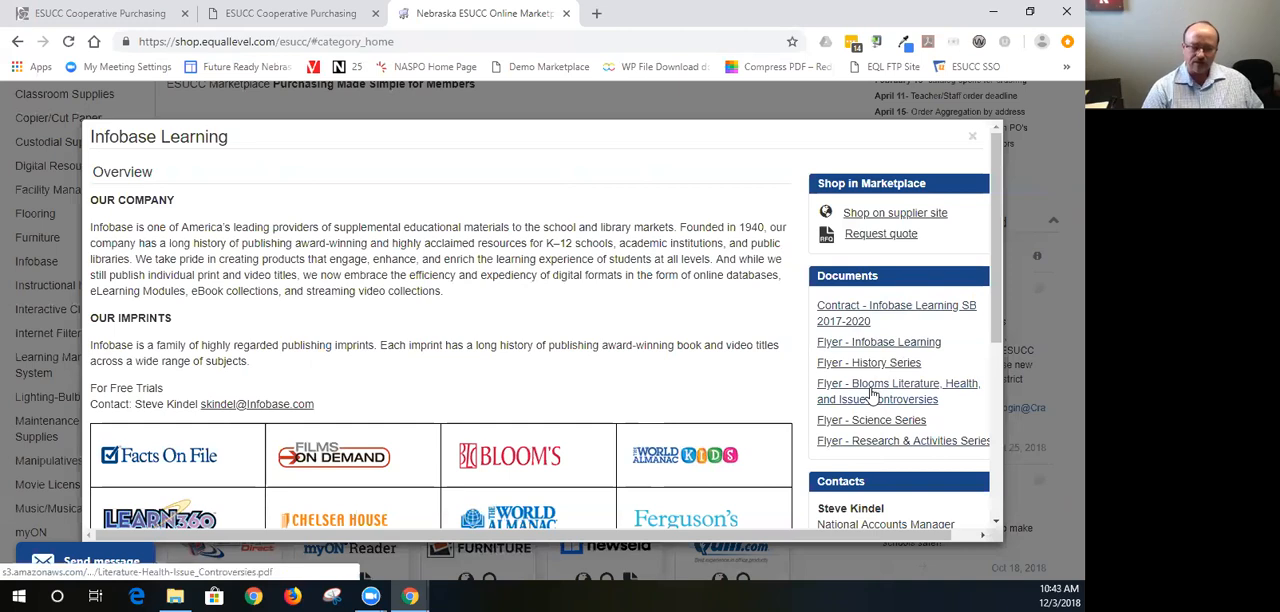
mouse_move(878, 341)
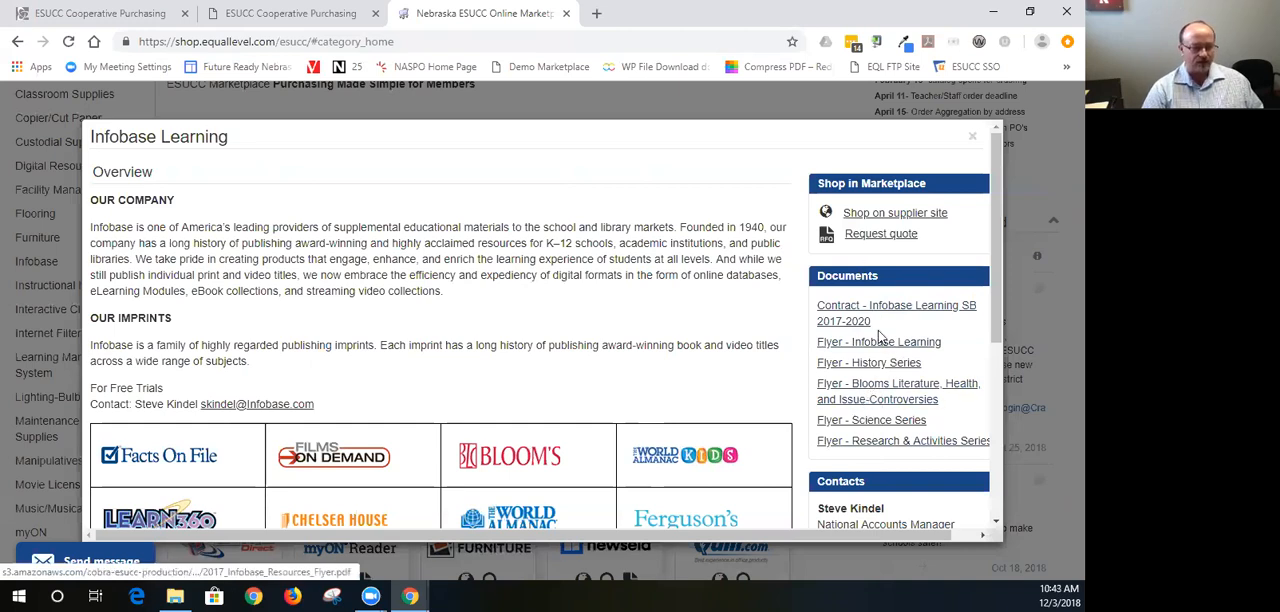
mouse_move(898, 391)
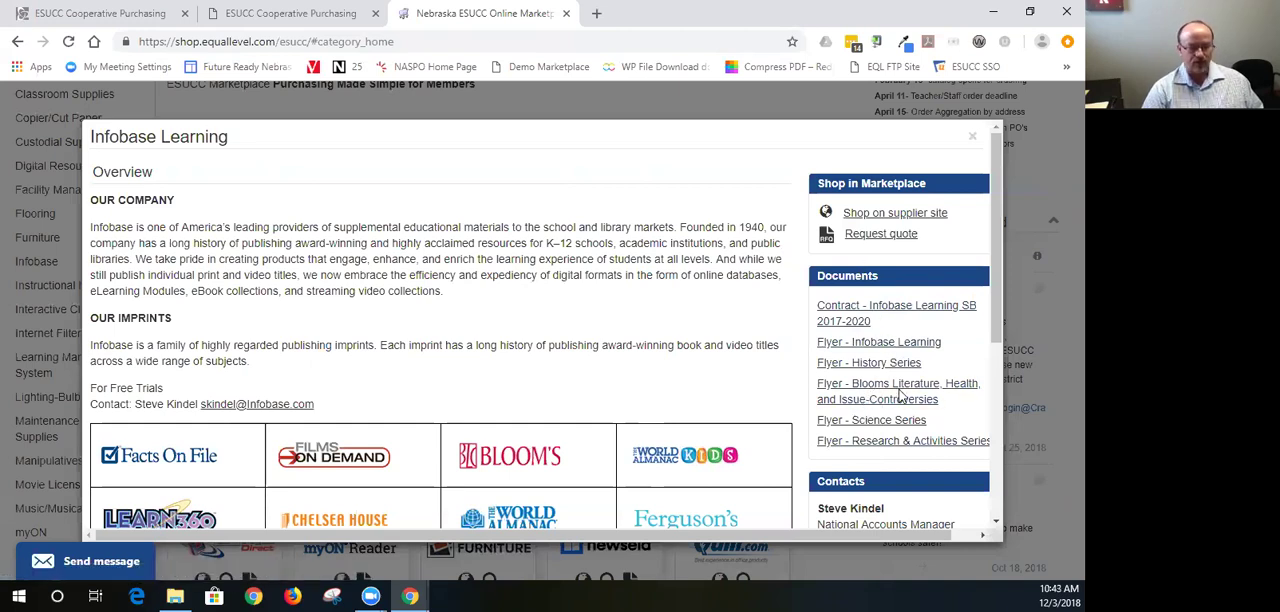
mouse_move(895, 212)
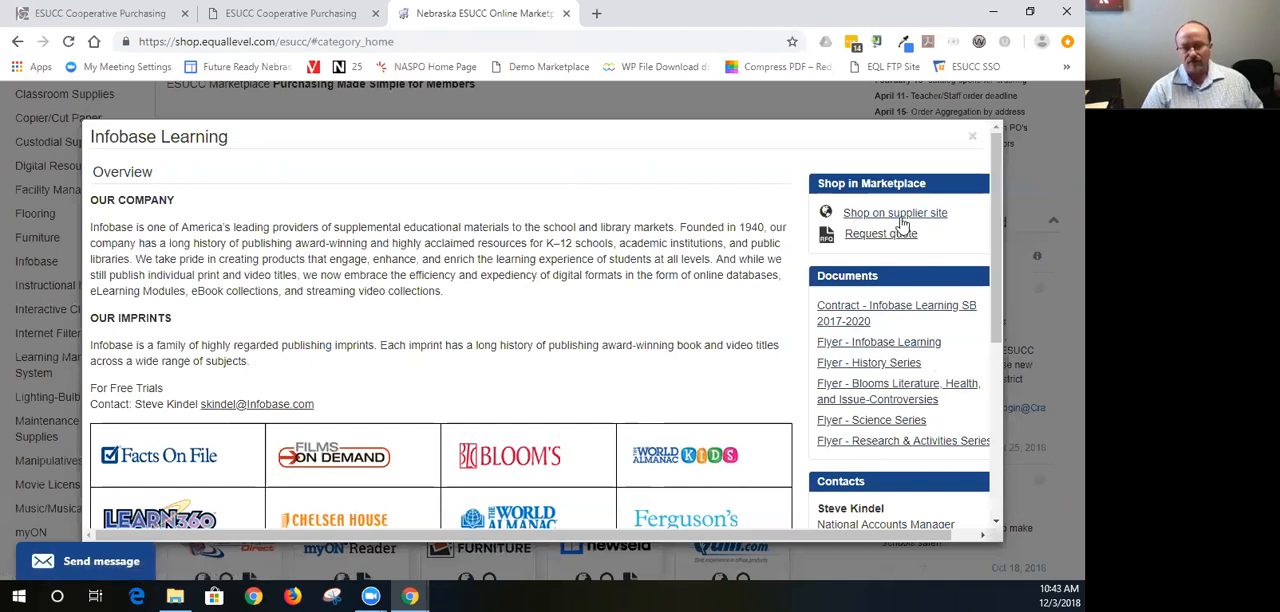
mouse_move(909, 225)
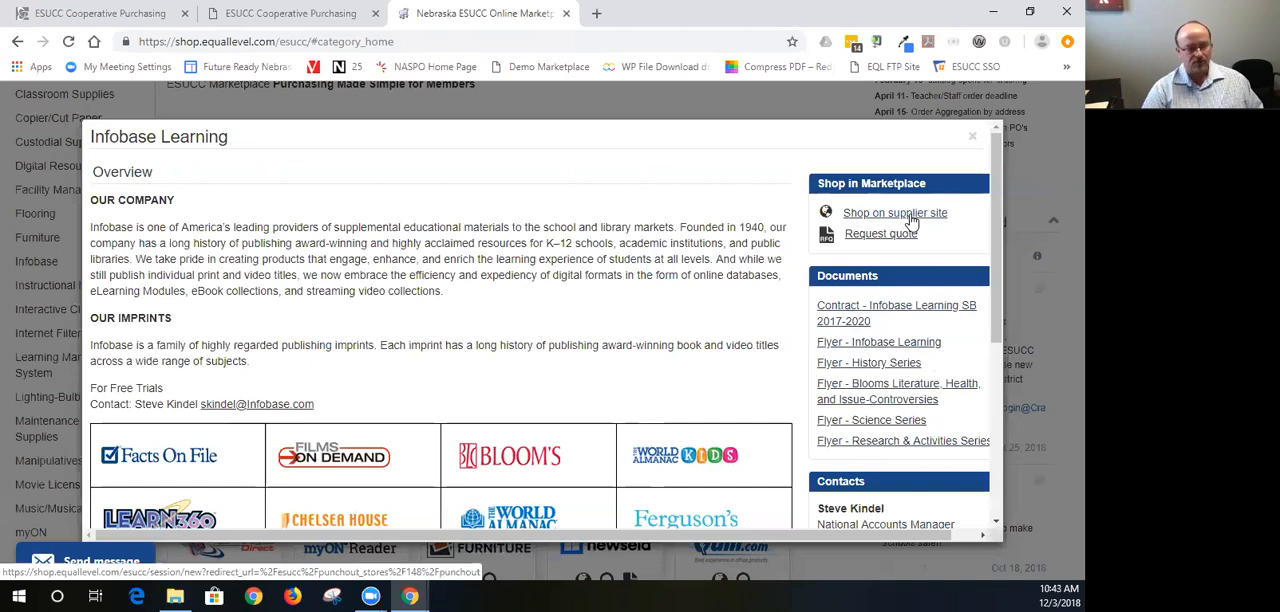
mouse_move(967, 155)
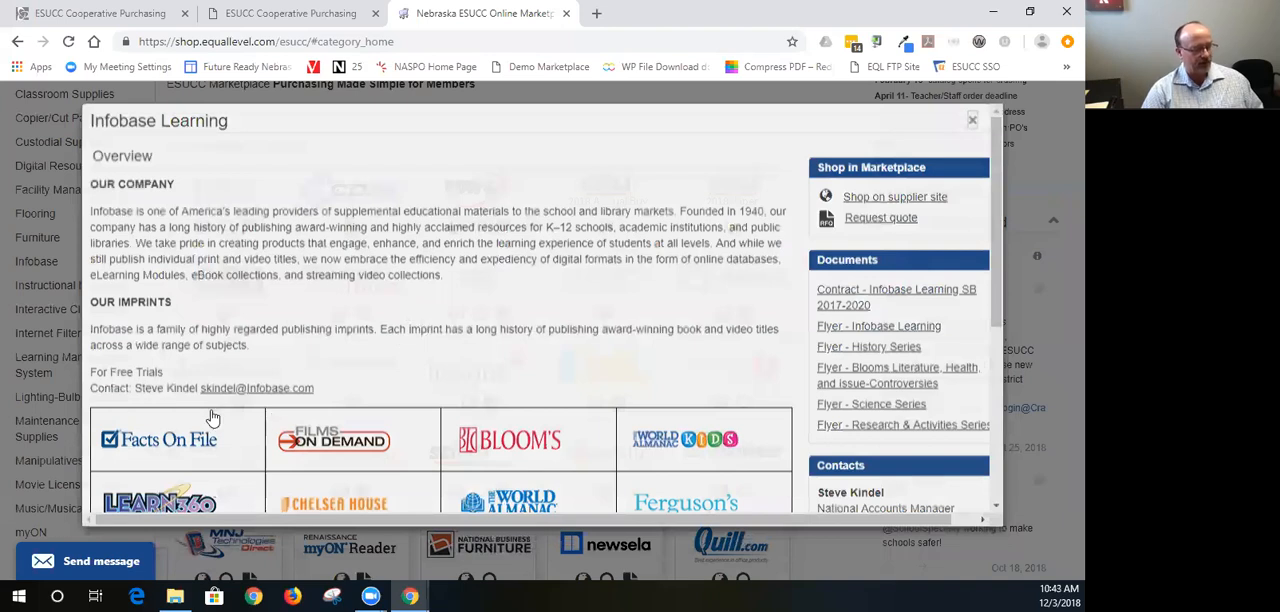
- Close the Infobase overview and open the ESUCC Marketplace Store punchout site
left_click(972, 120)
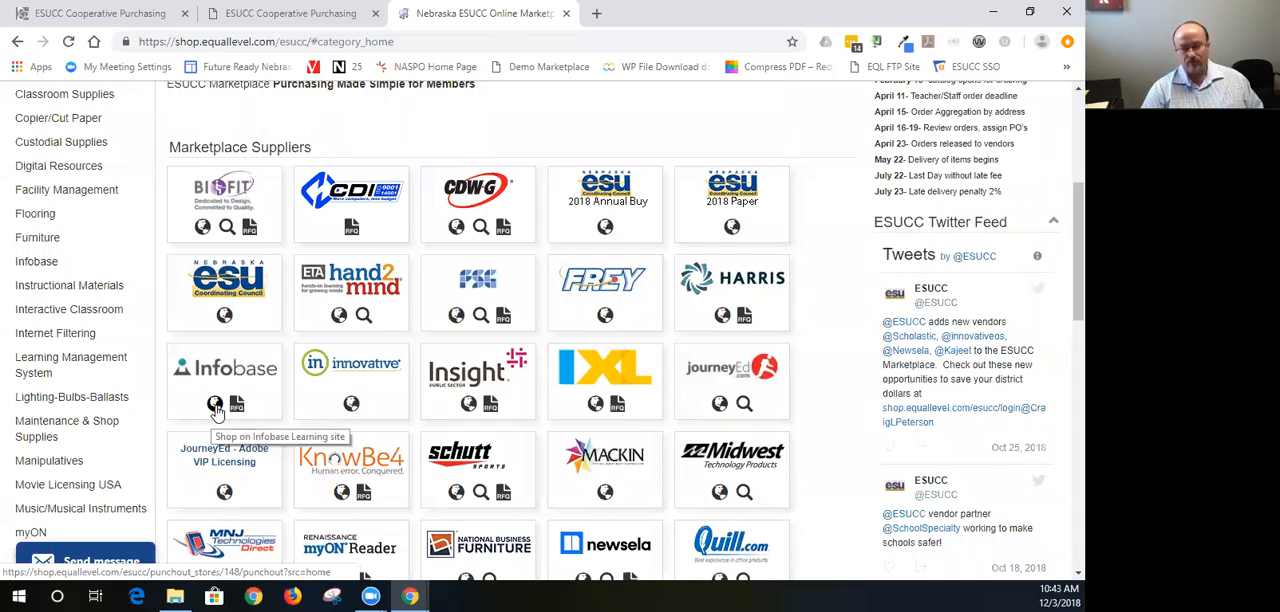
left_click(208, 404)
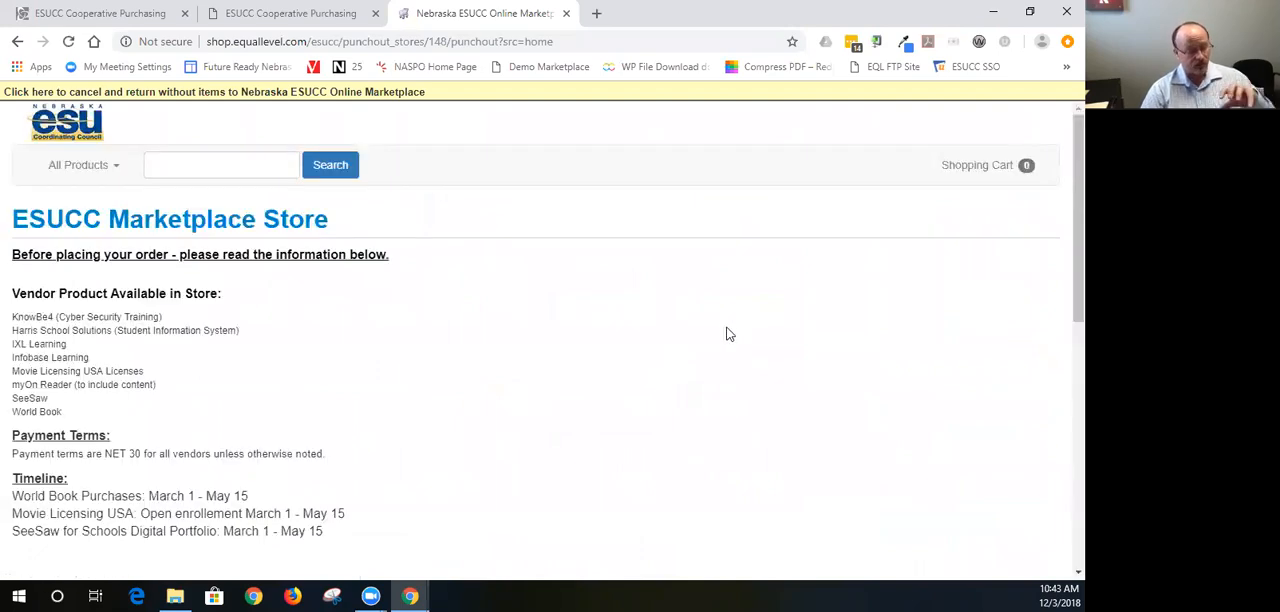
mouse_move(727, 331)
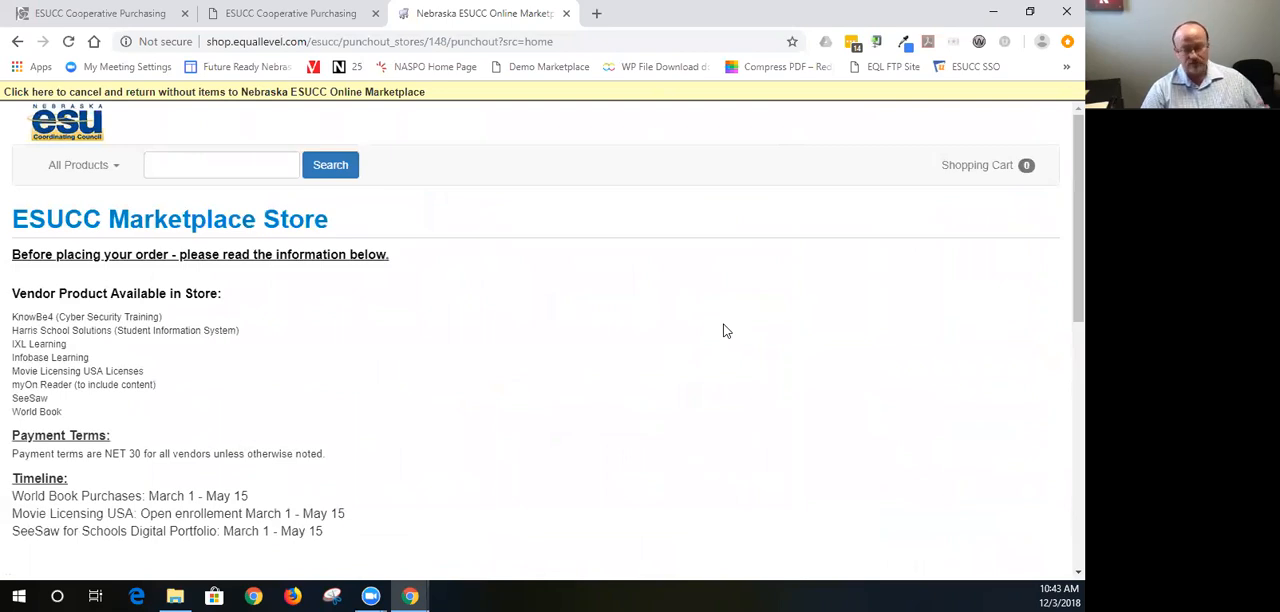
mouse_move(384, 197)
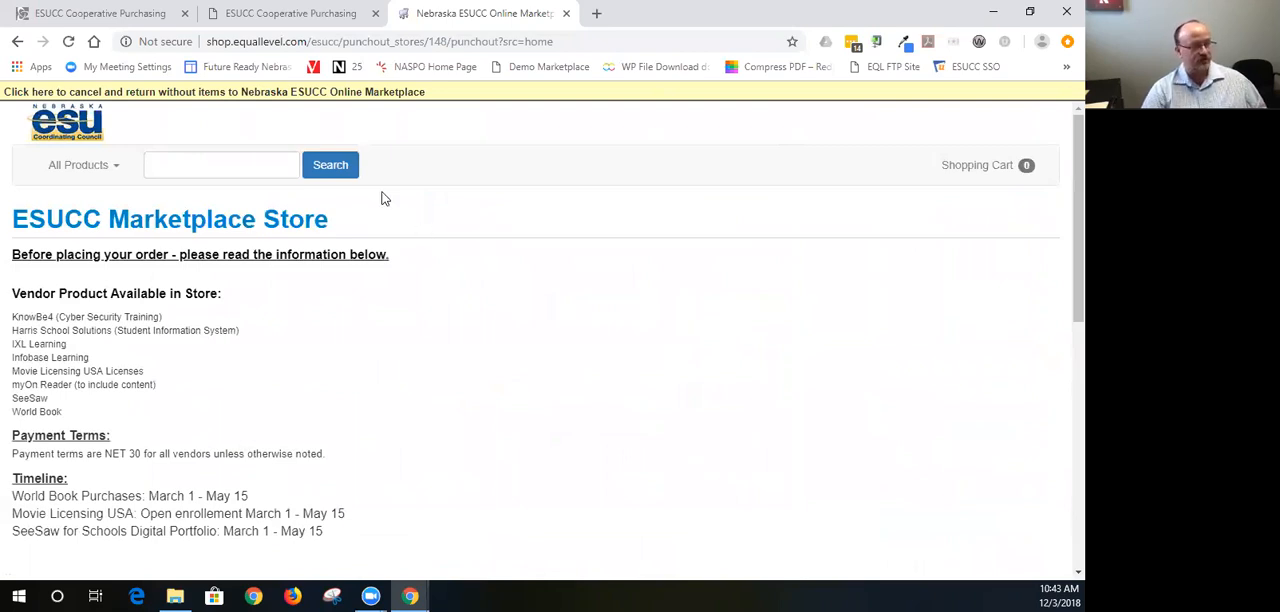
mouse_move(345, 175)
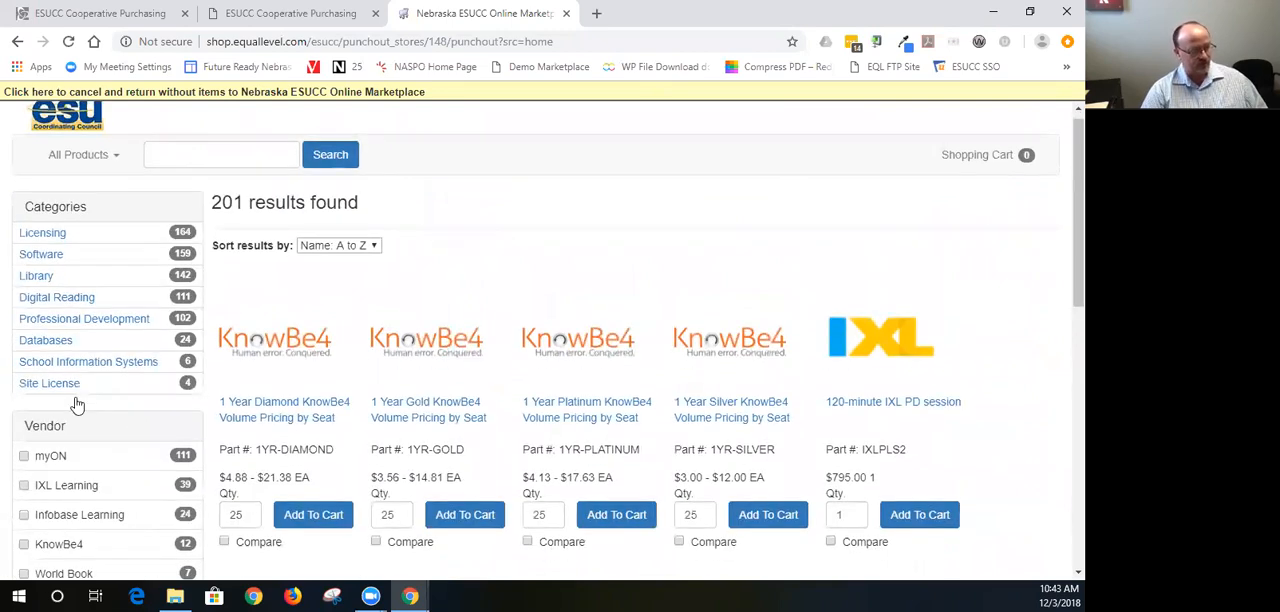
- Scroll the 201-product listing to view the Categories and Vendor filters
scroll("down", 3)
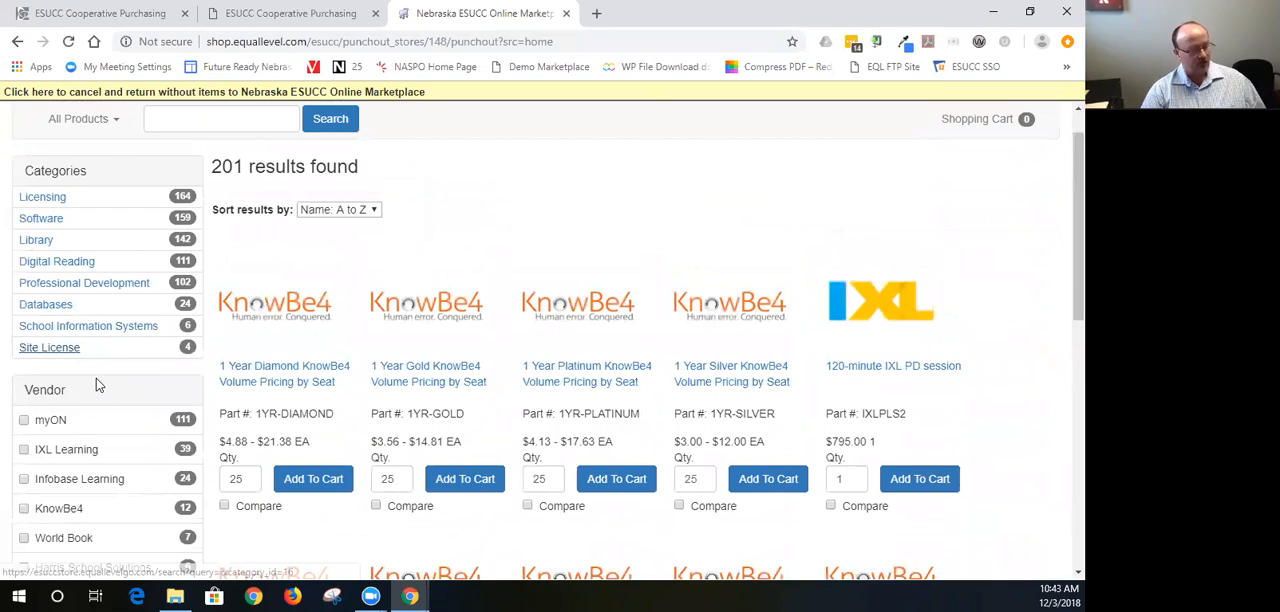
scroll("down", 3)
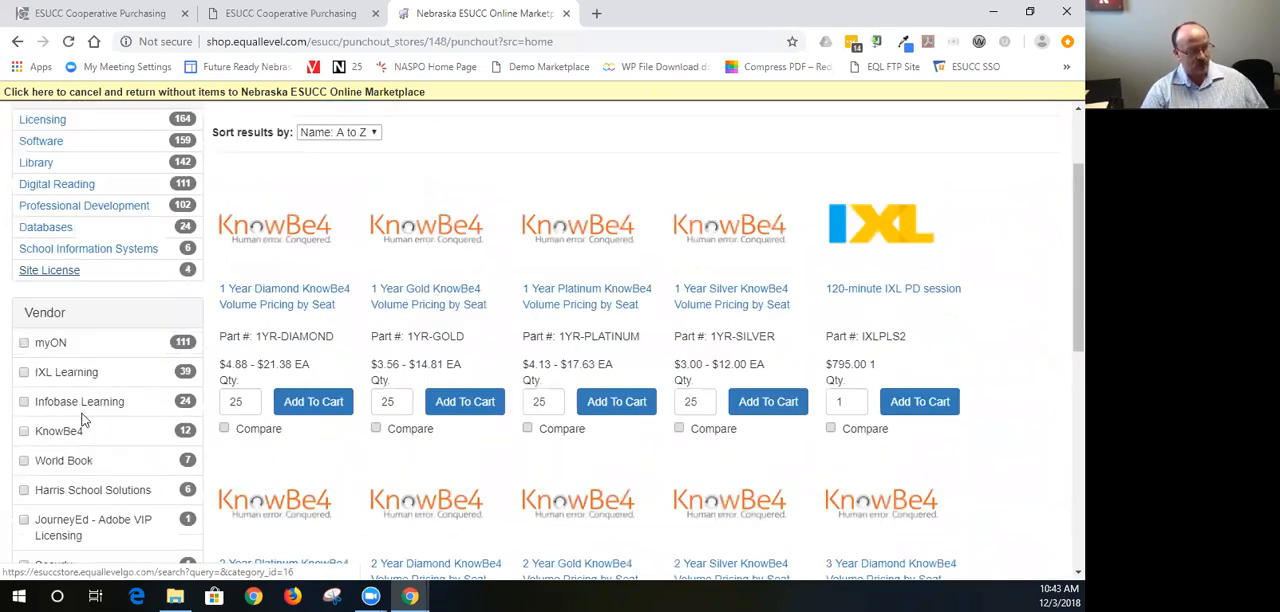
scroll("down", 3)
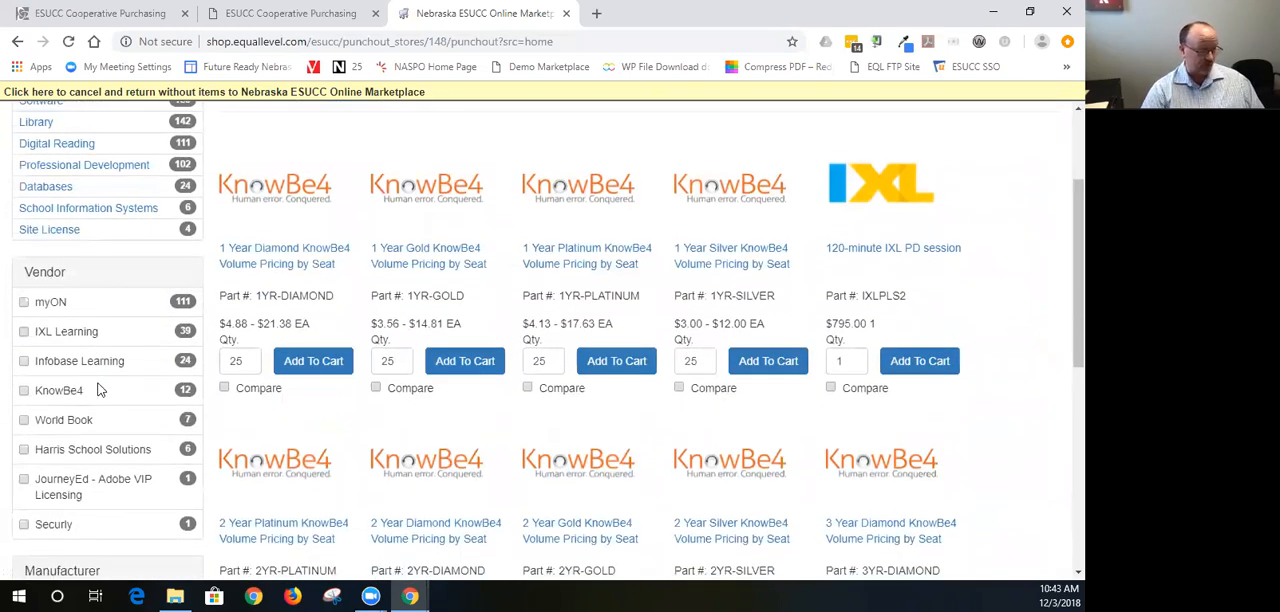
scroll("down", 3)
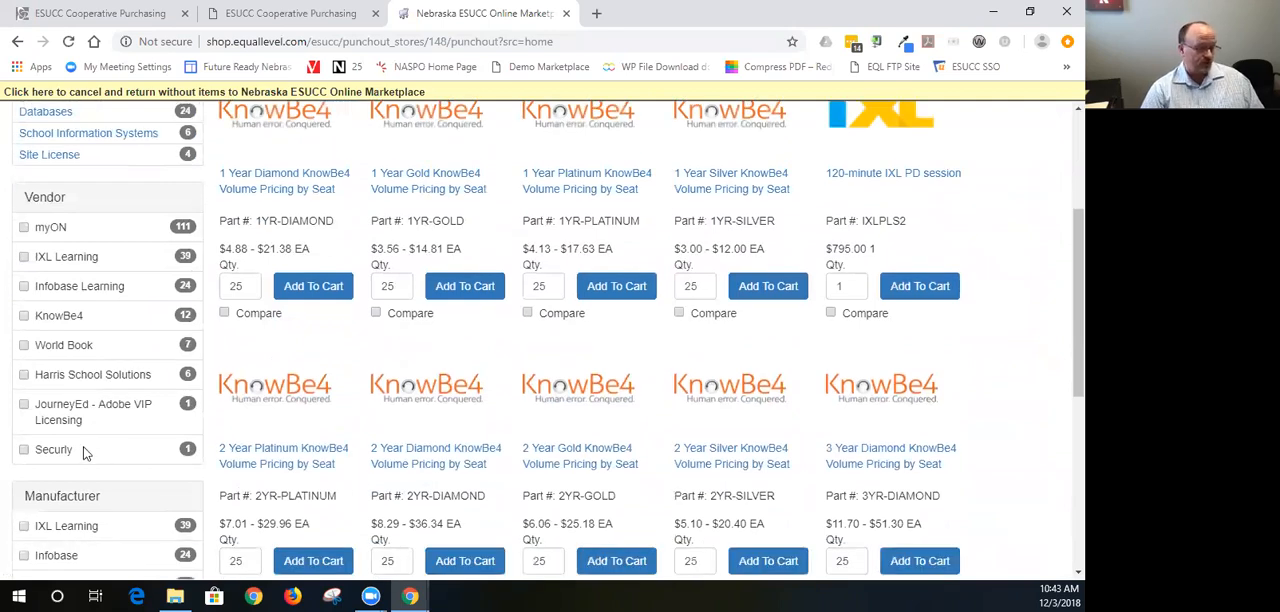
mouse_move(68, 455)
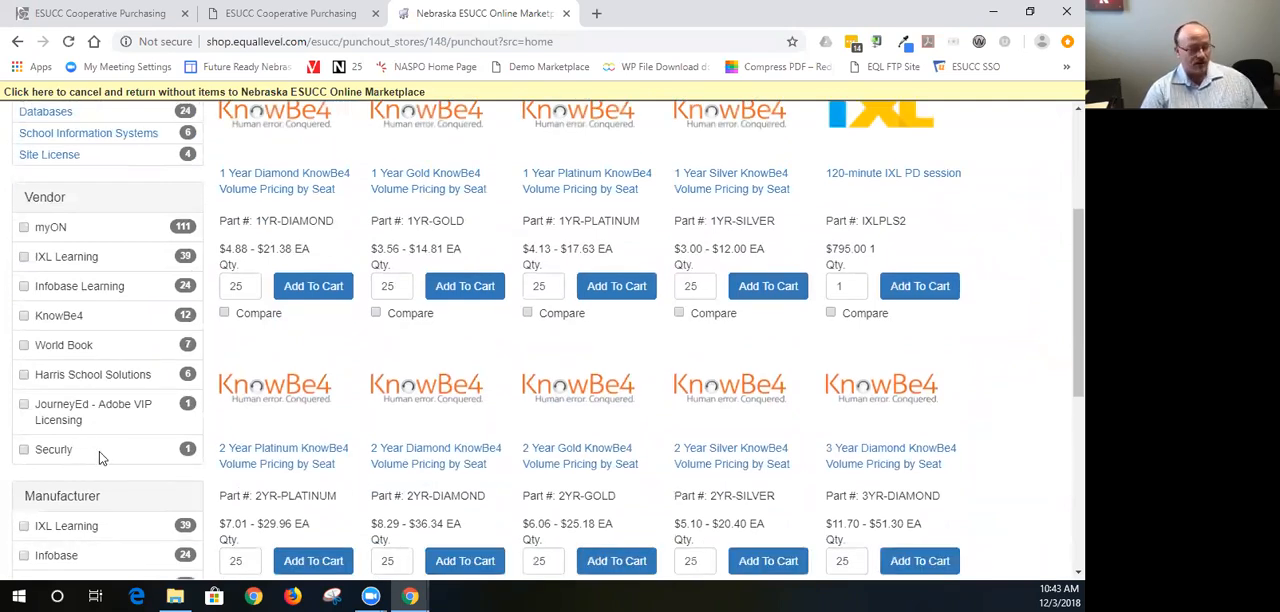
mouse_move(33, 298)
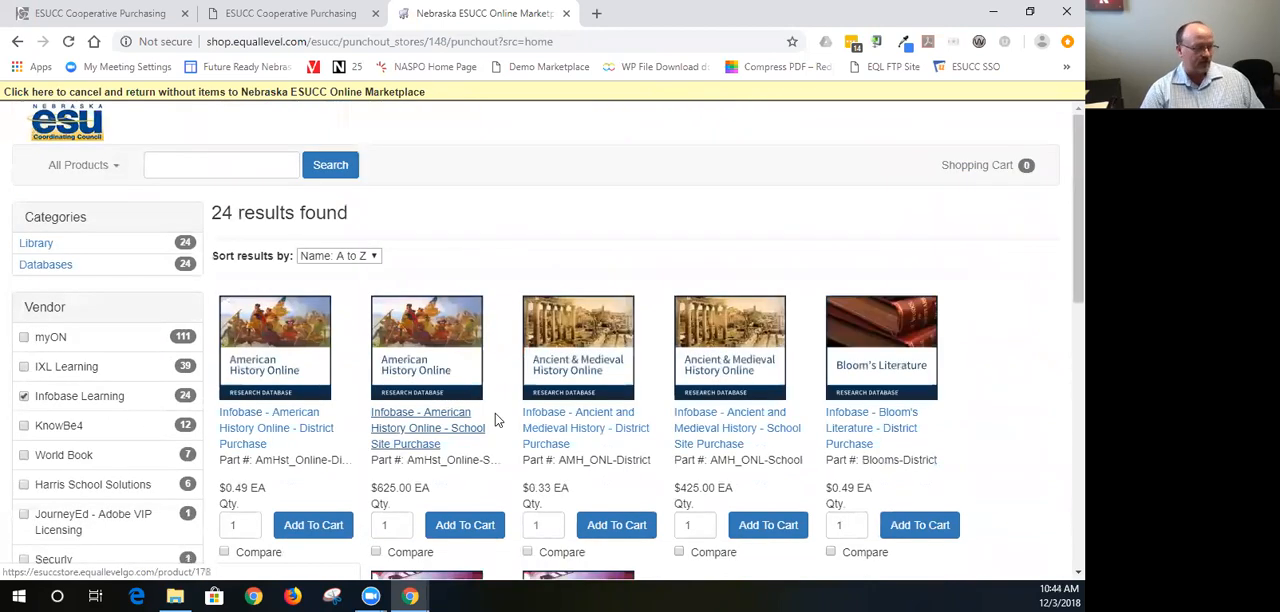
mouse_move(1063, 384)
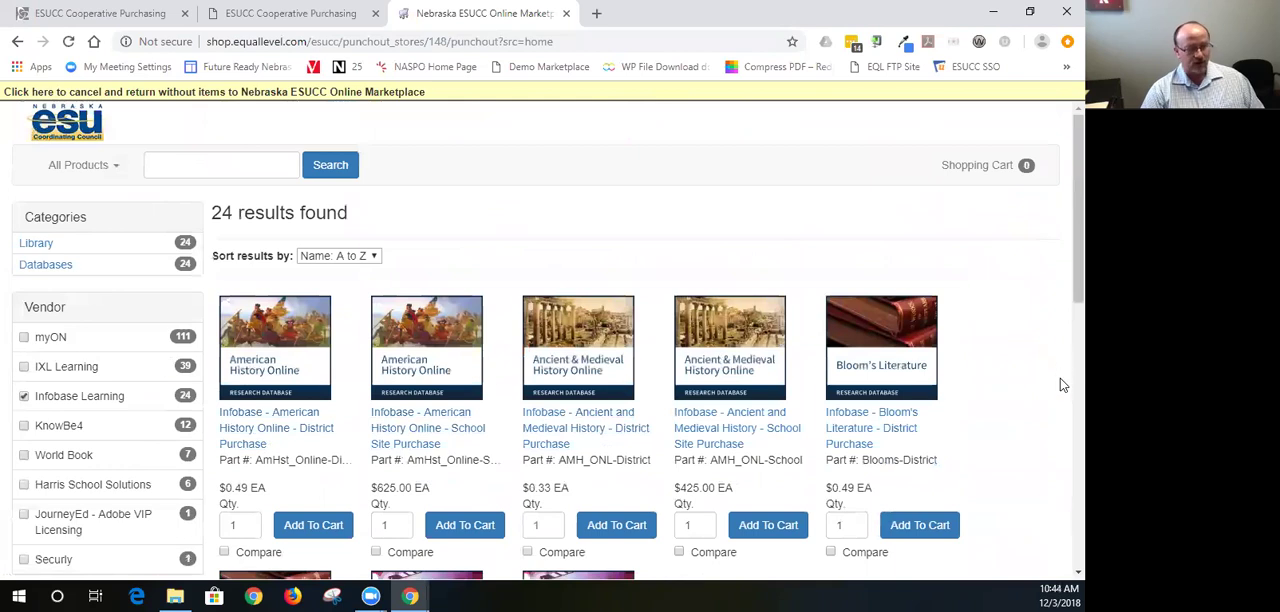
mouse_move(1062, 166)
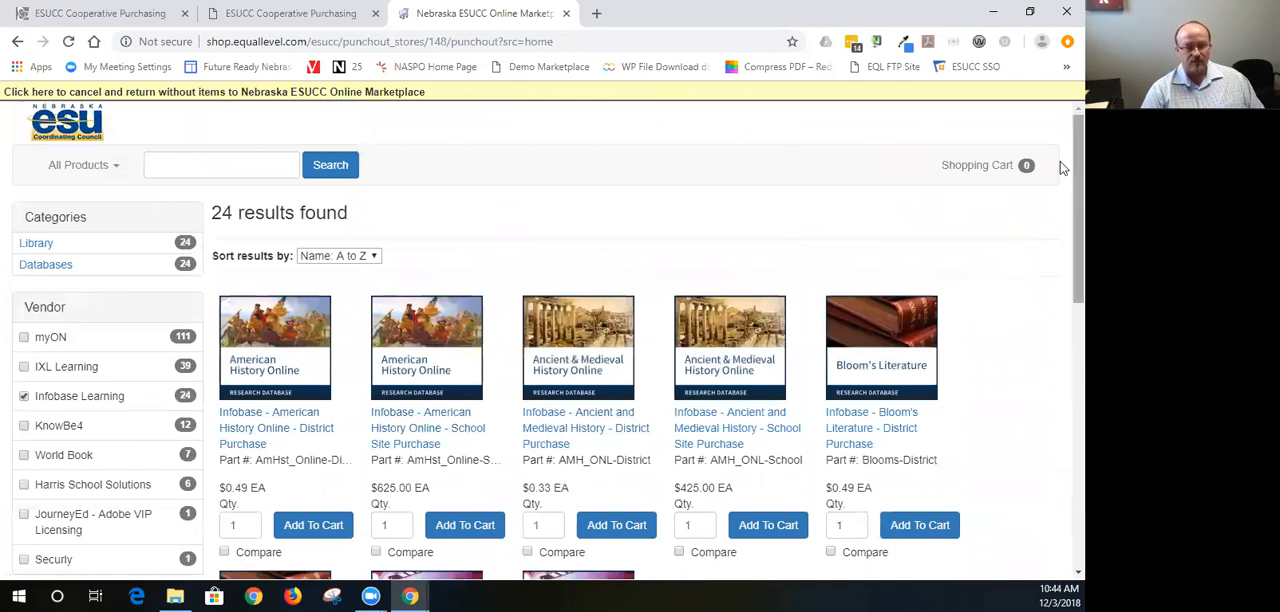
scroll("down", 3)
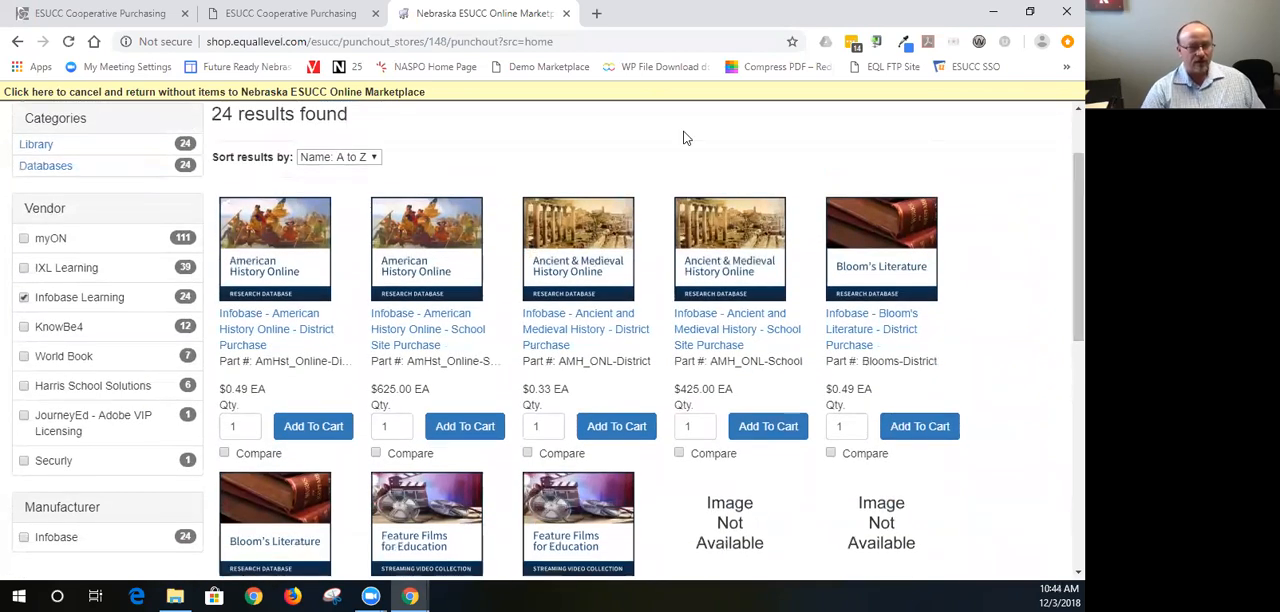
mouse_move(276, 329)
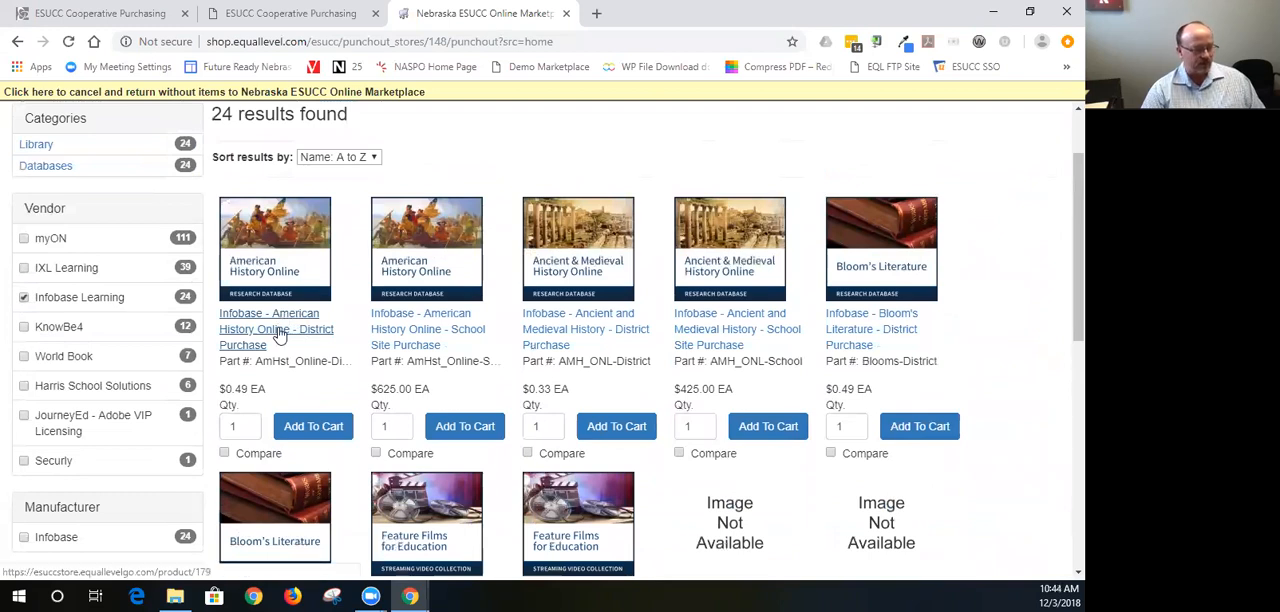
left_click(268, 329)
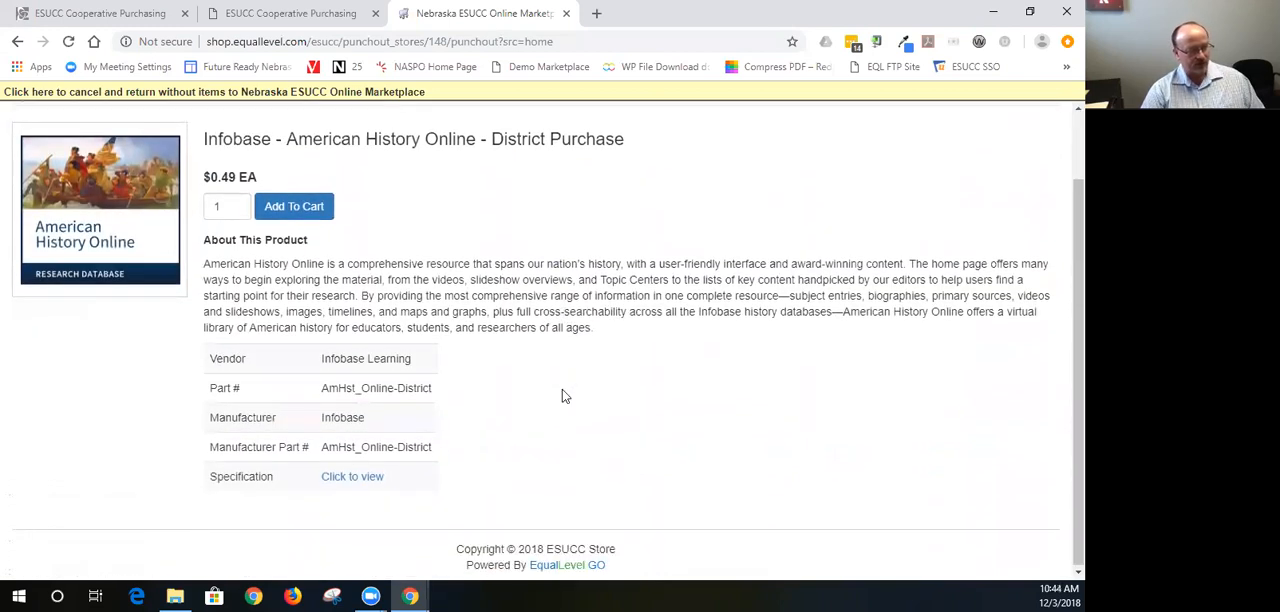
left_click_drag(203, 263, 515, 295)
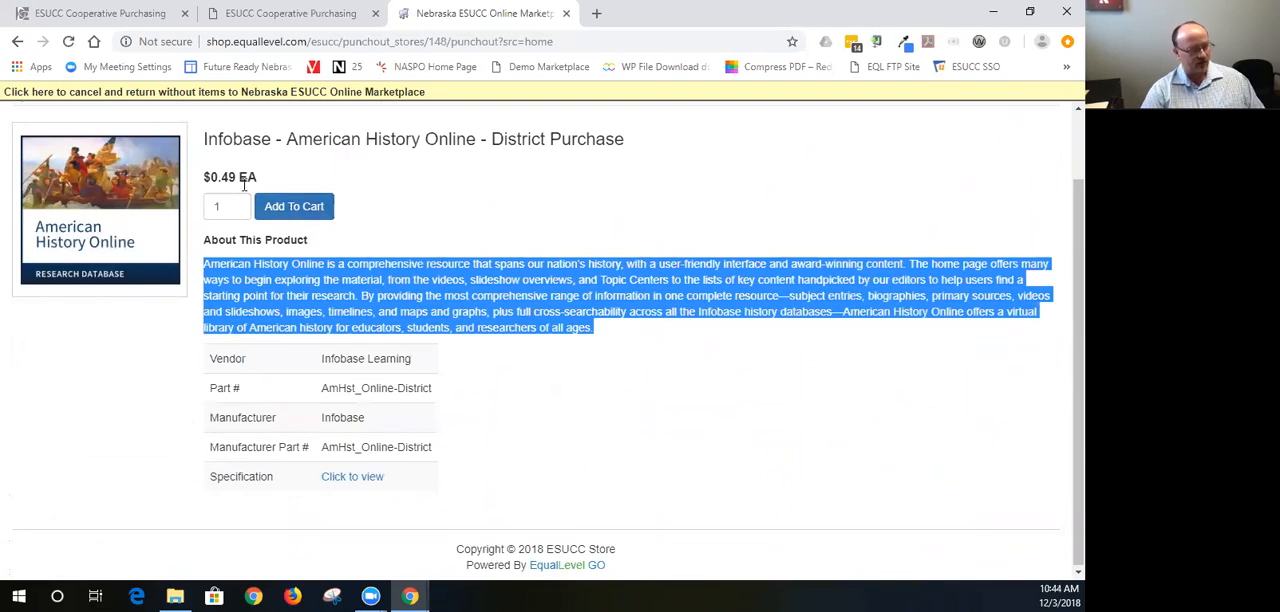
left_click(606, 478)
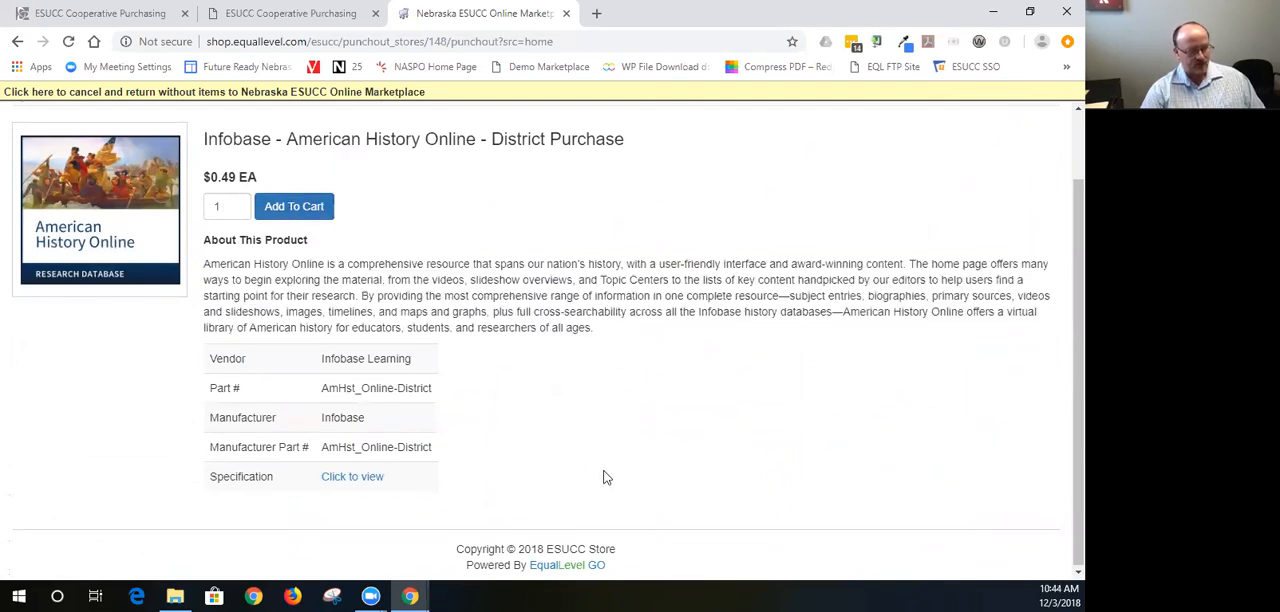
left_click(227, 206)
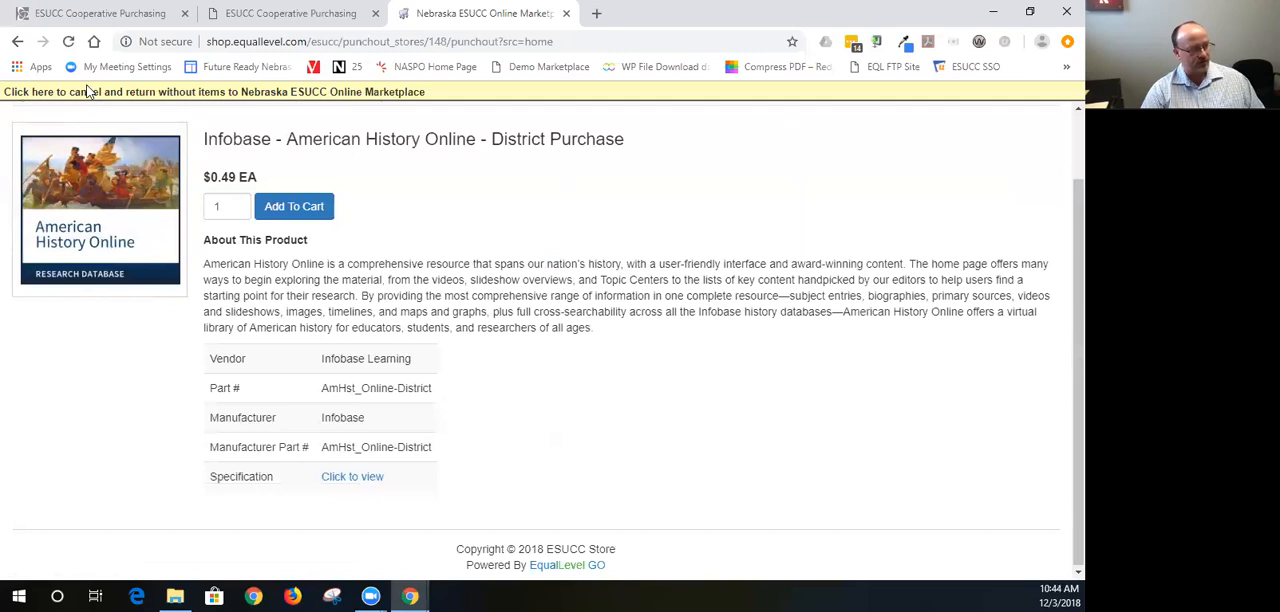
mouse_move(335, 253)
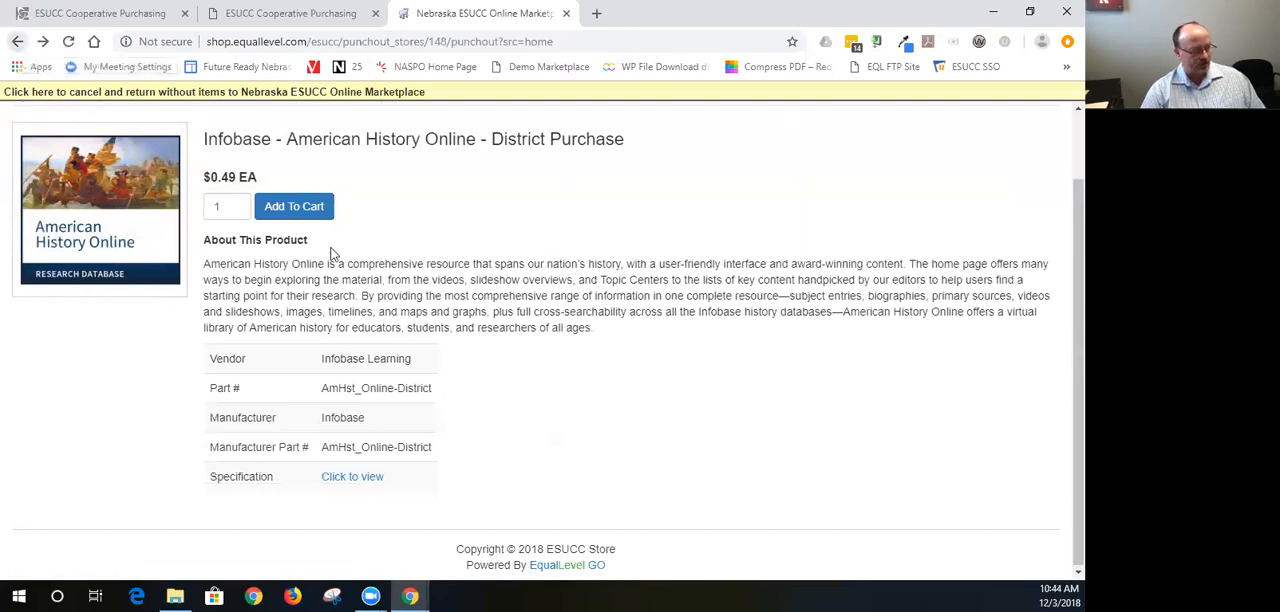
left_click(16, 55)
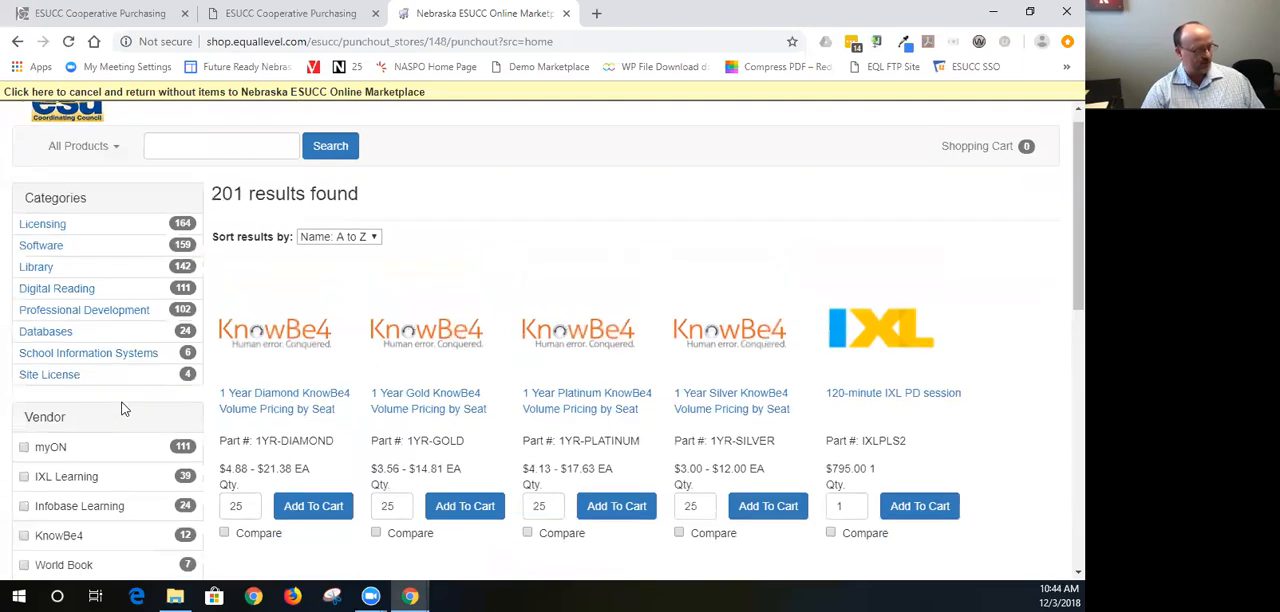
scroll("down", 3)
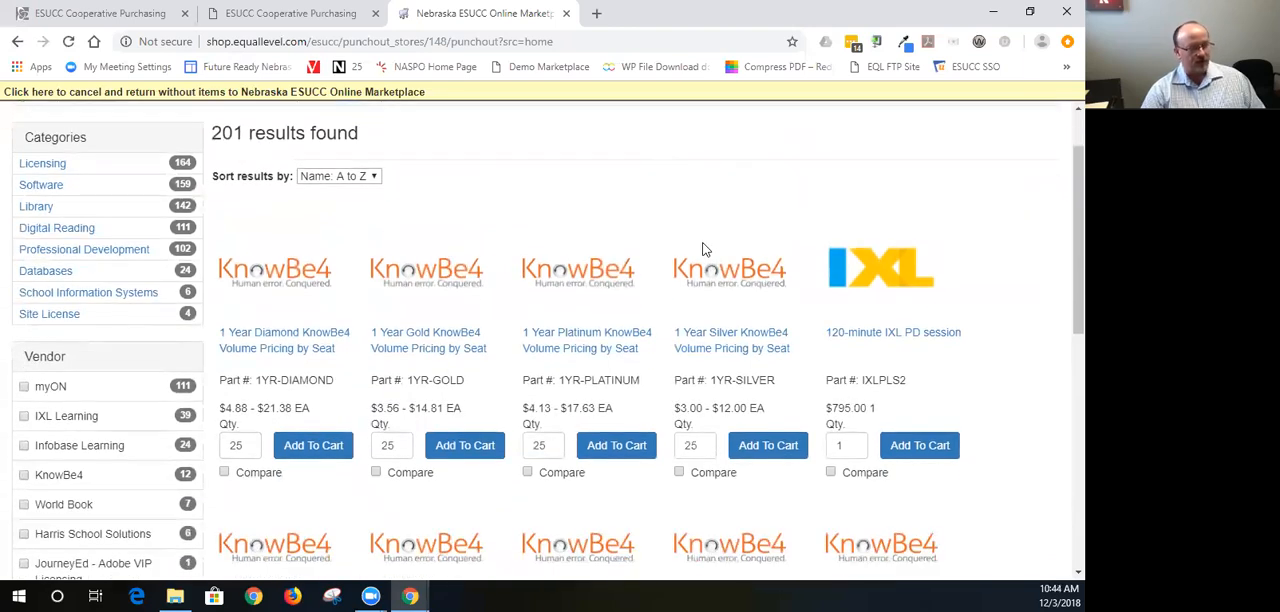
scroll("down", 3)
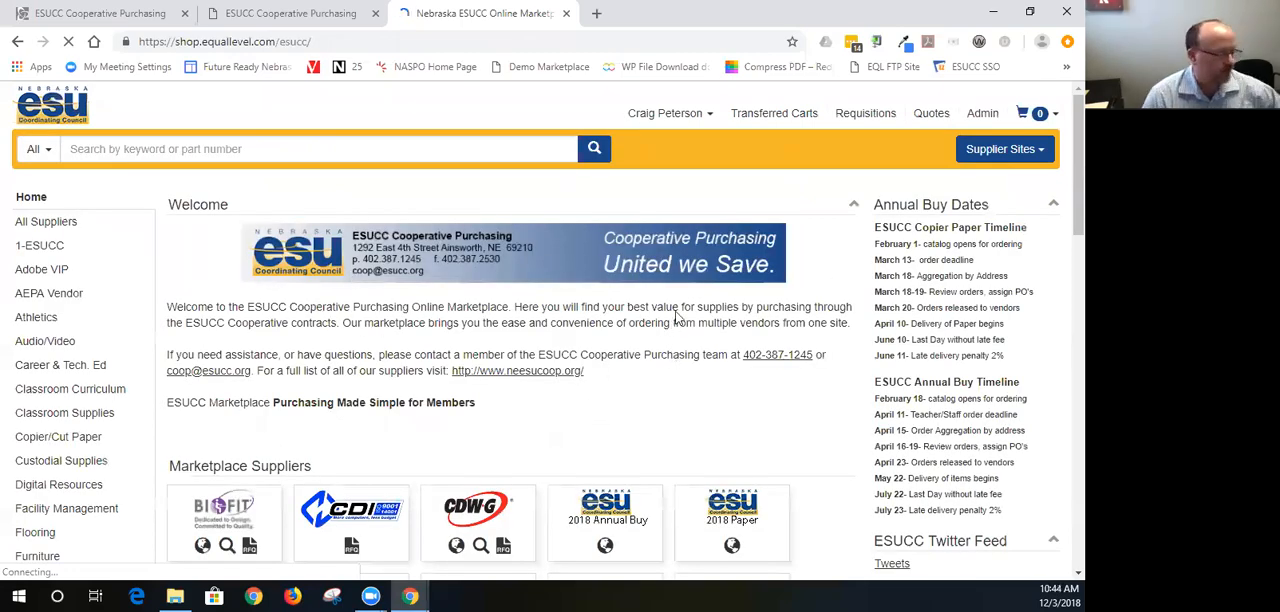
- Scroll the supplier grid to reveal Mackin, Newsela, Quill and Scholastic
scroll("down", 3)
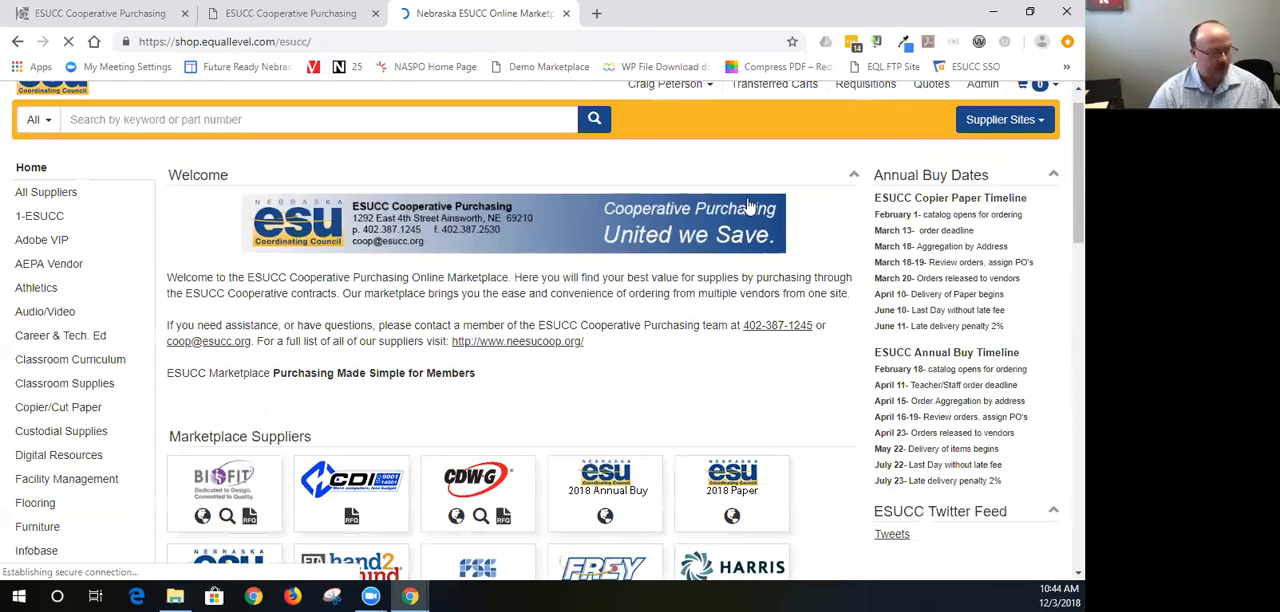
scroll("down", 3)
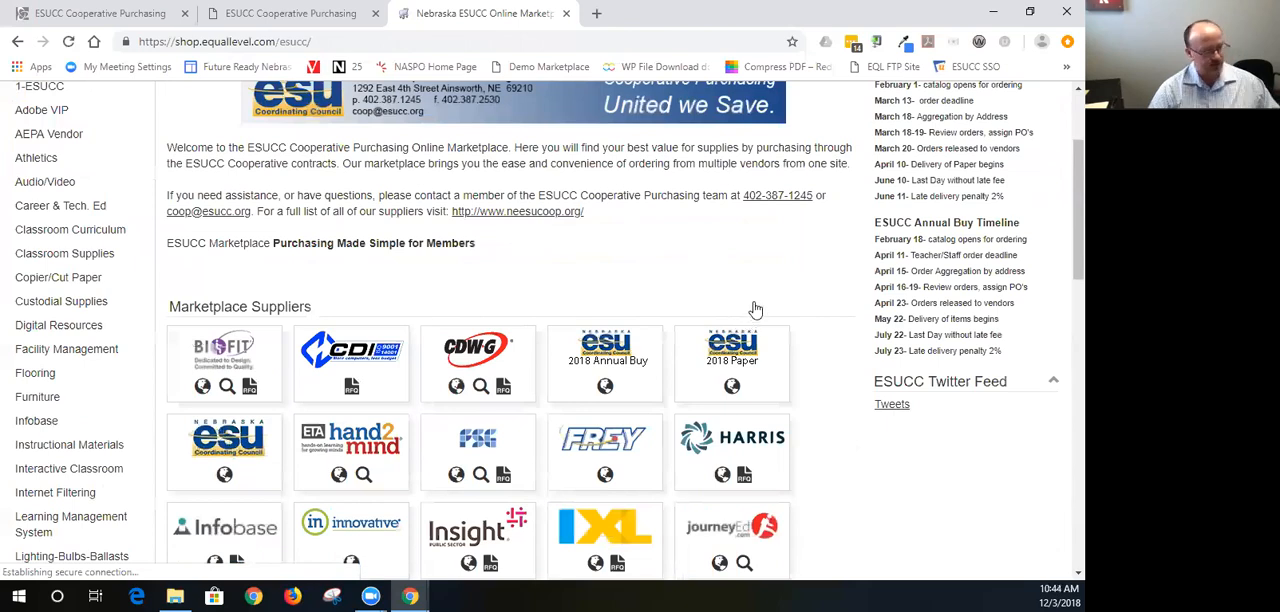
scroll("down", 3)
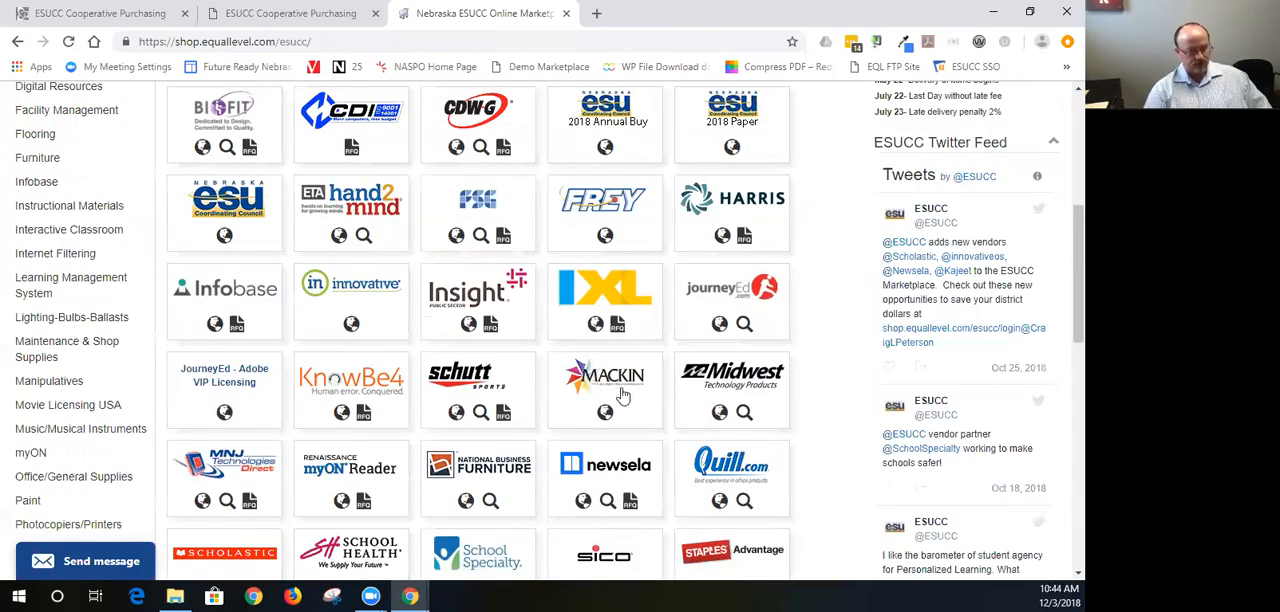
scroll("down", 3)
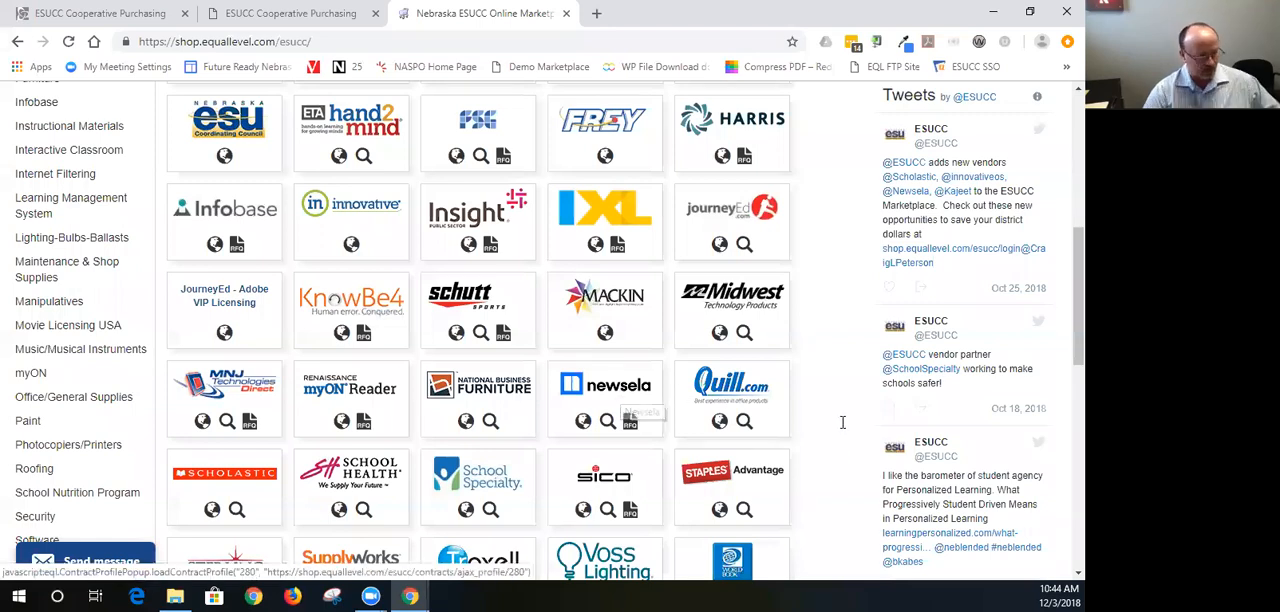
mouse_move(875, 330)
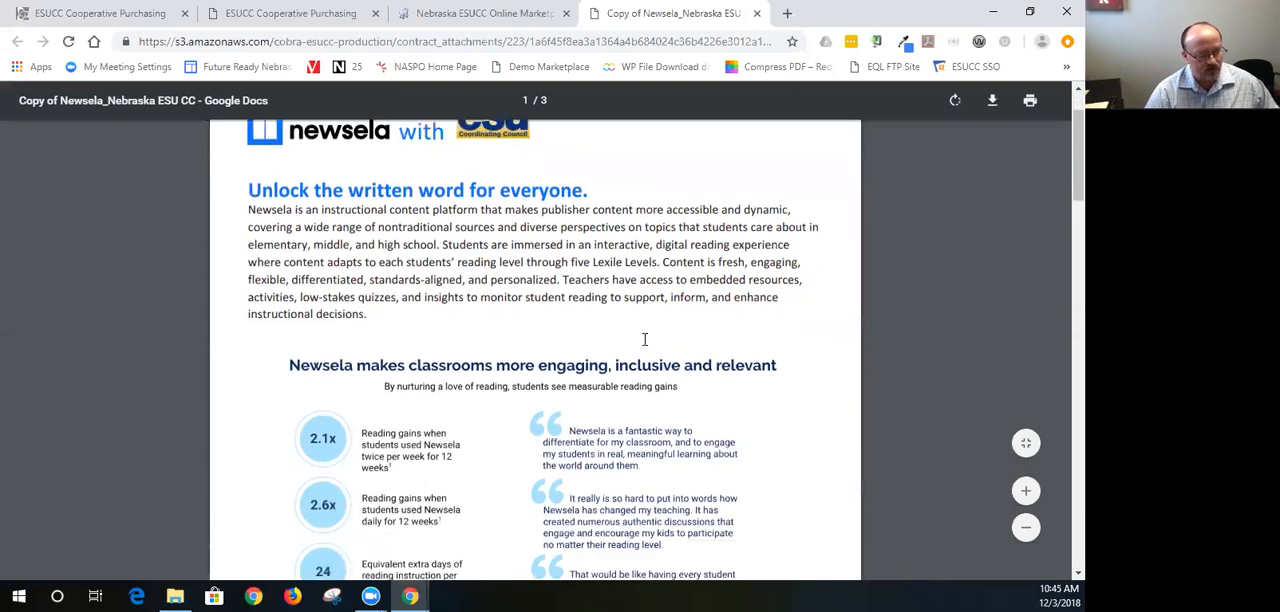
- Read through the three-page Newsela flyer, then go to Newsela's own supplier store
scroll("down", 3)
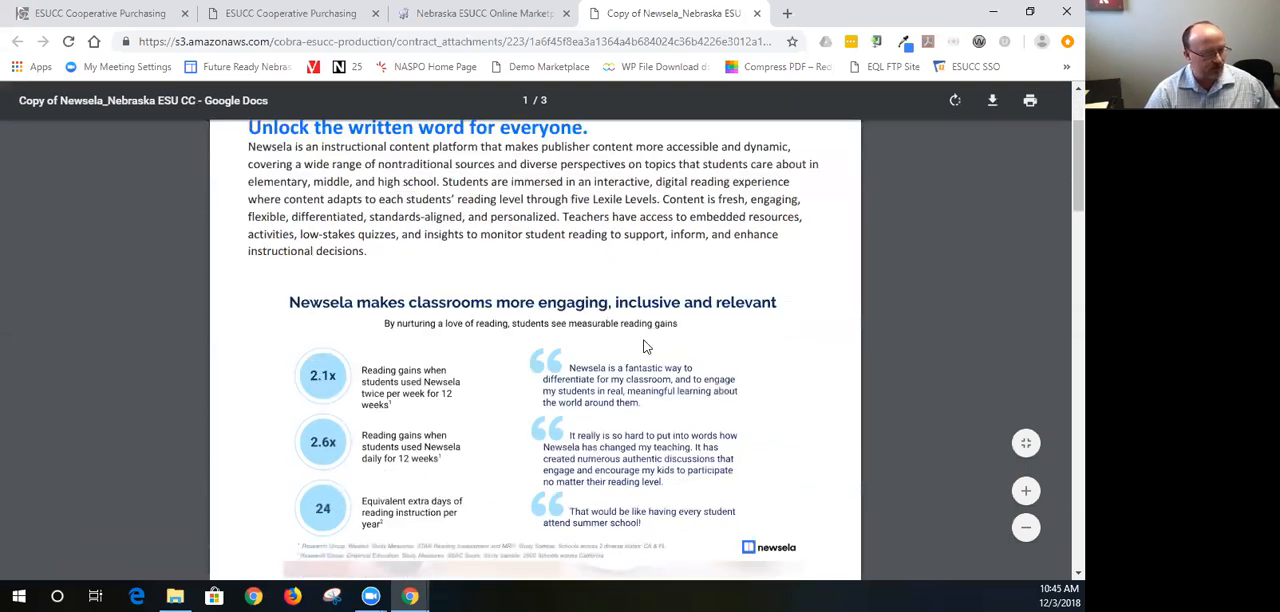
scroll("down", 3)
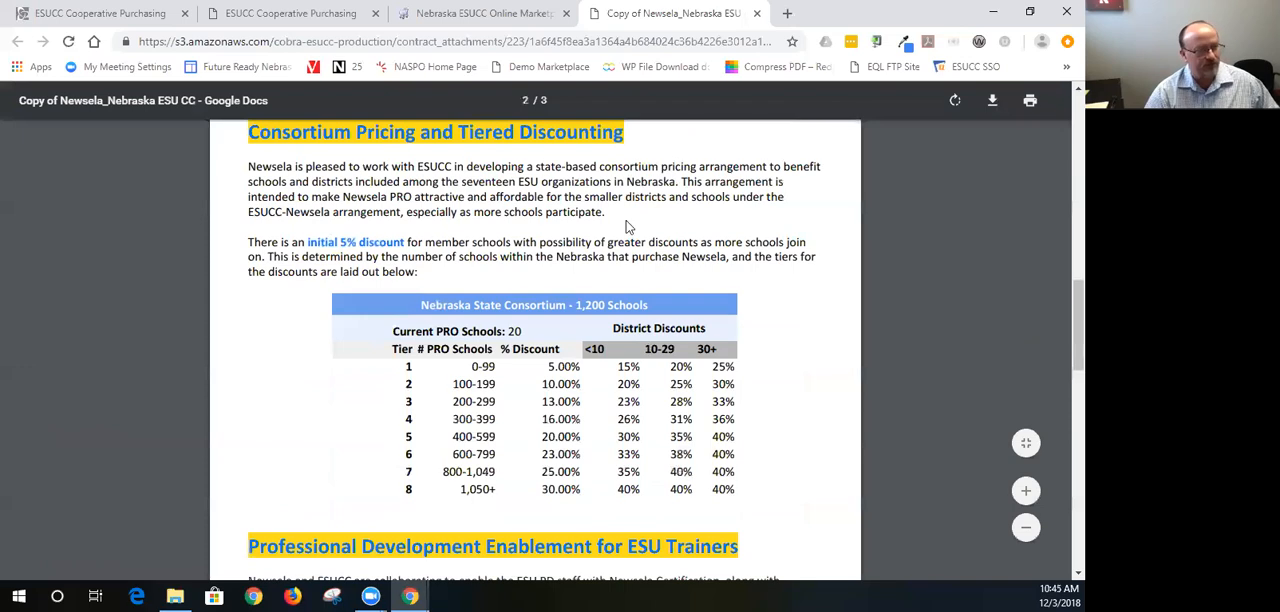
scroll("down", 3)
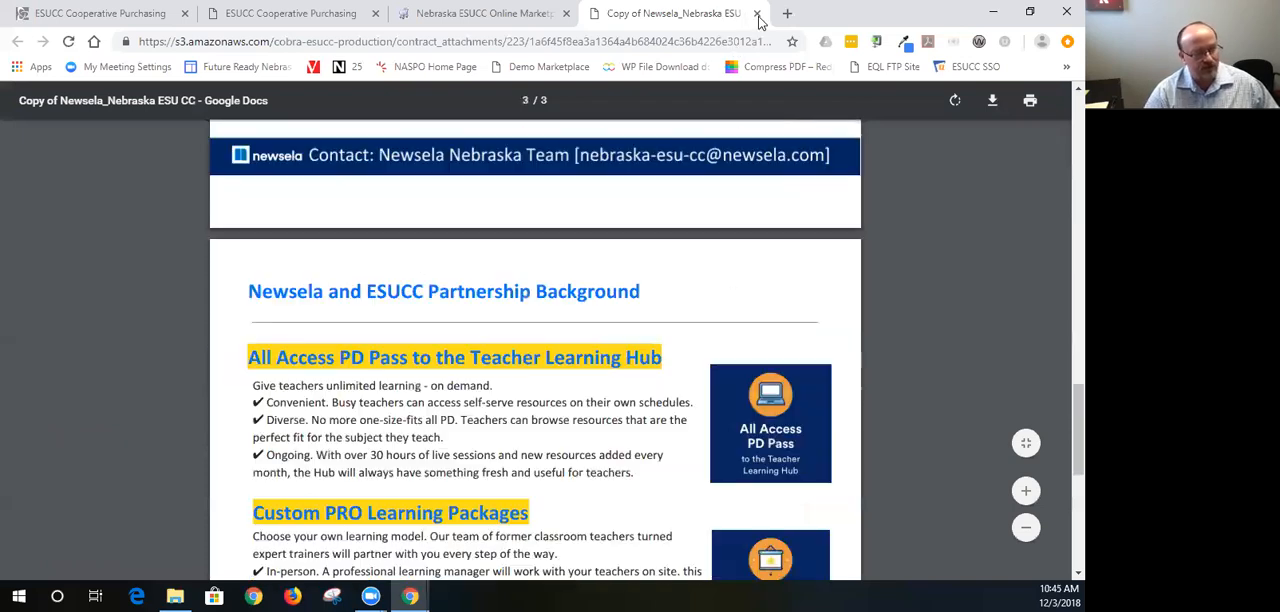
scroll("down", 3)
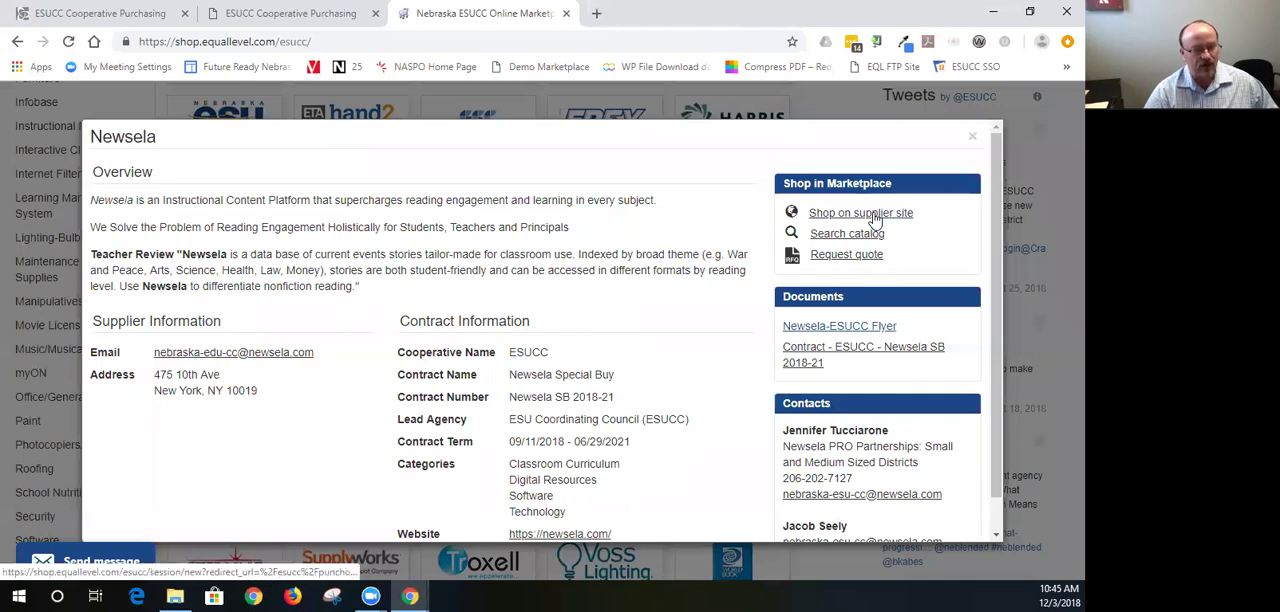
left_click(860, 212)
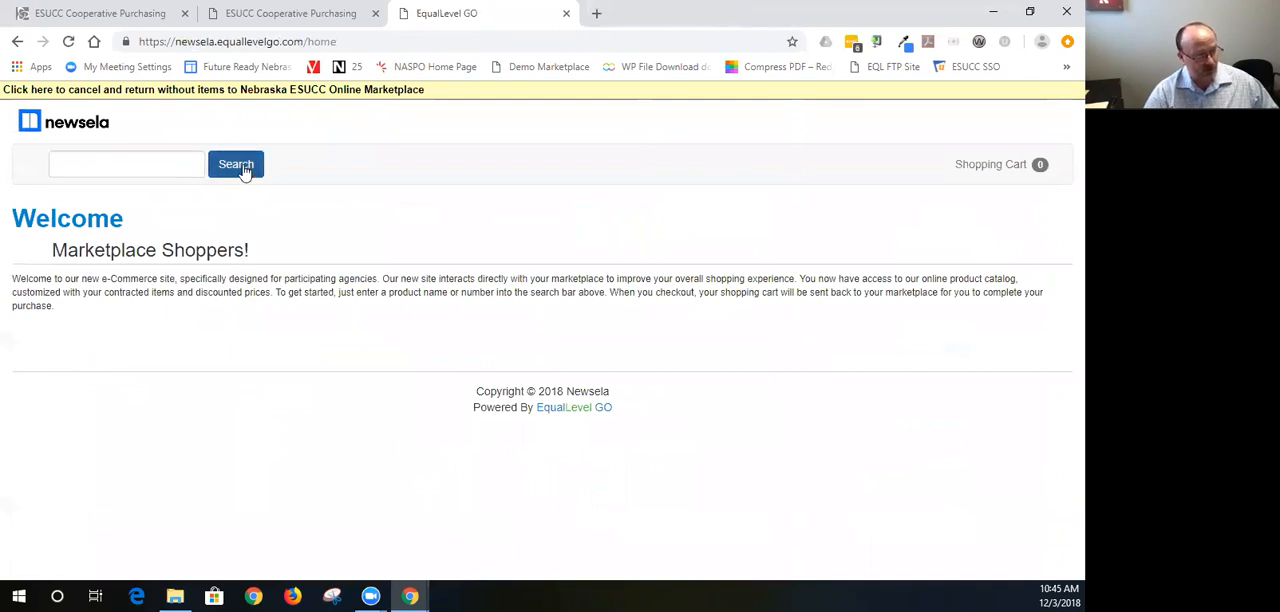
- List all 43 Newsela license products with a blank search and browse the first page
left_click(236, 164)
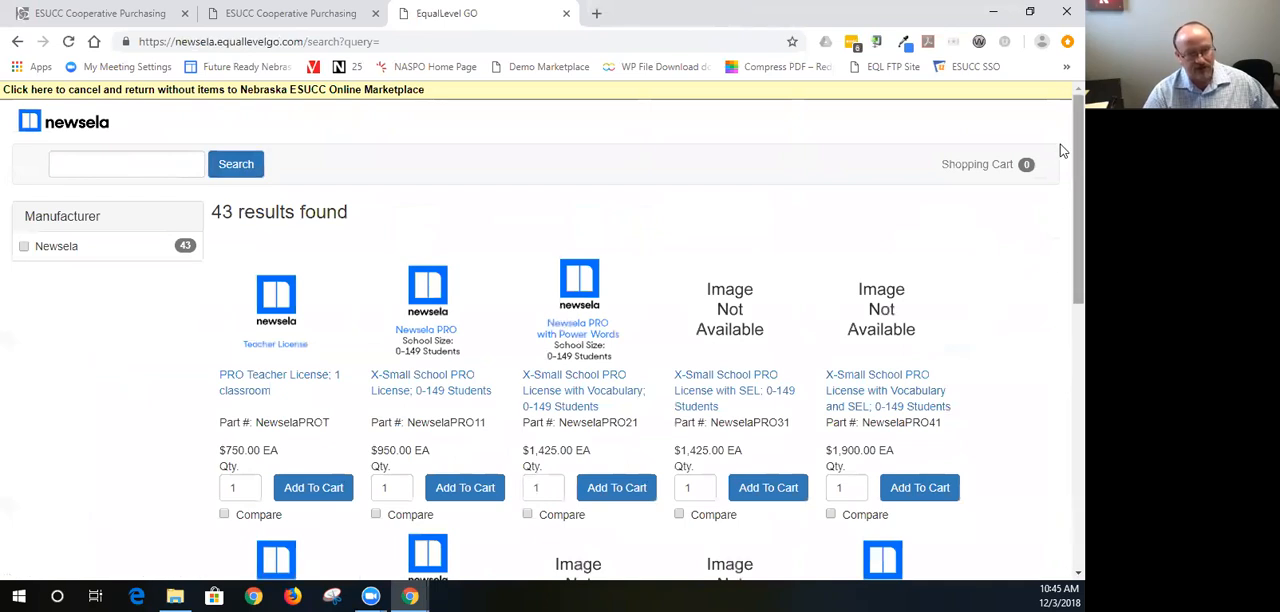
mouse_move(316, 345)
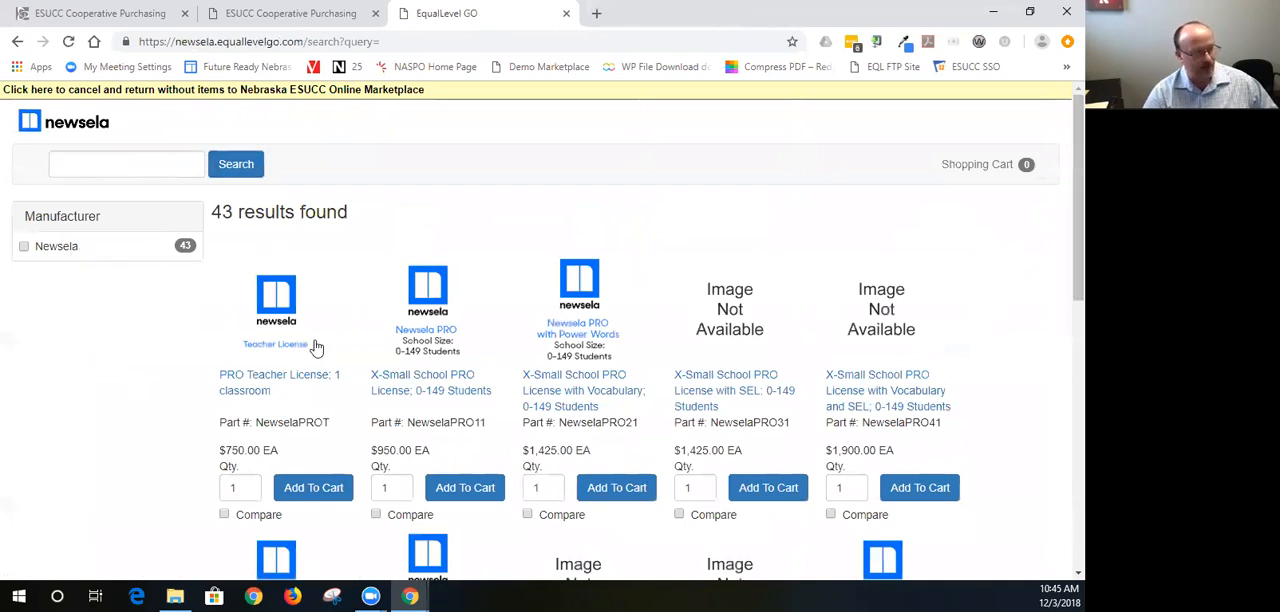
scroll("down", 3)
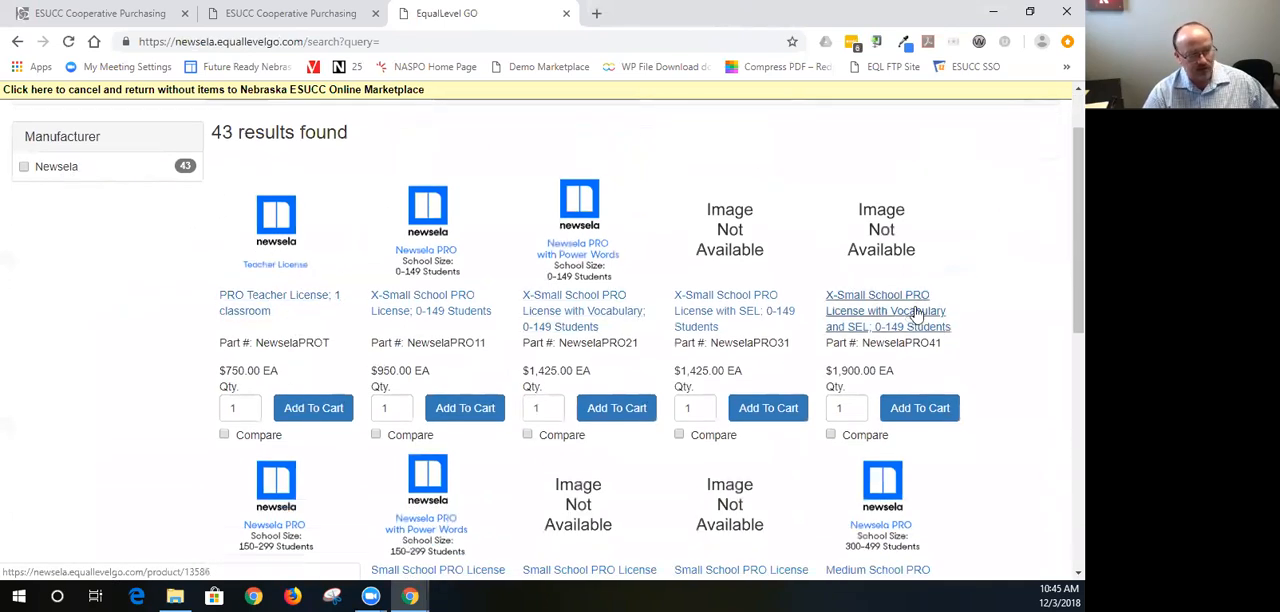
scroll("down", 3)
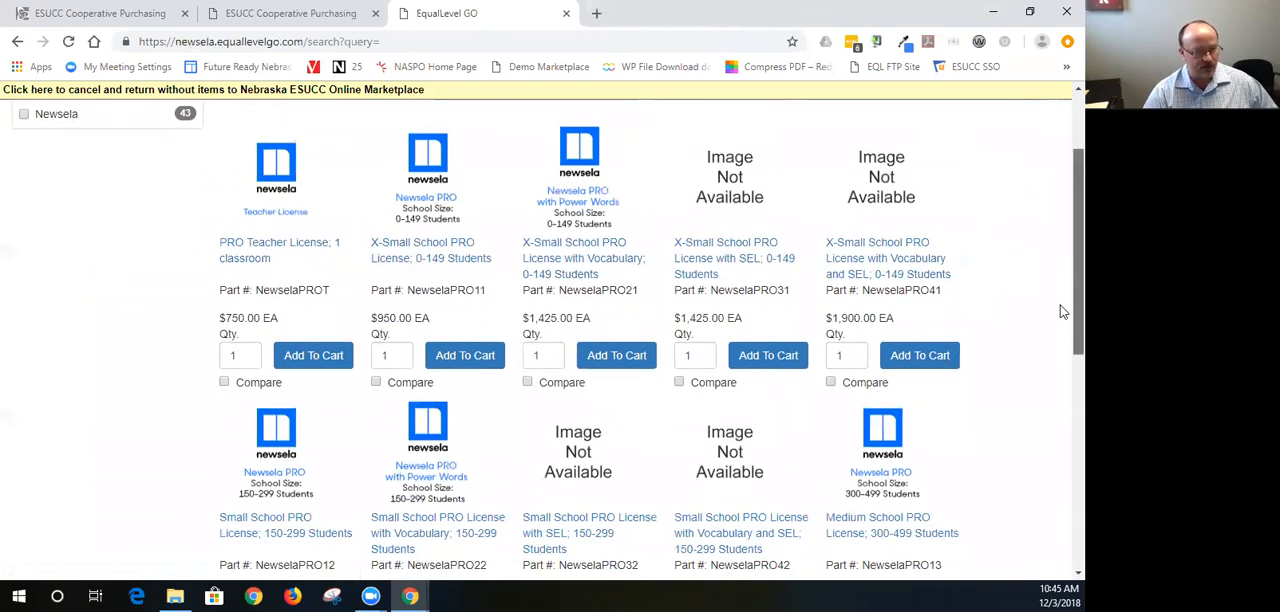
scroll("down", 3)
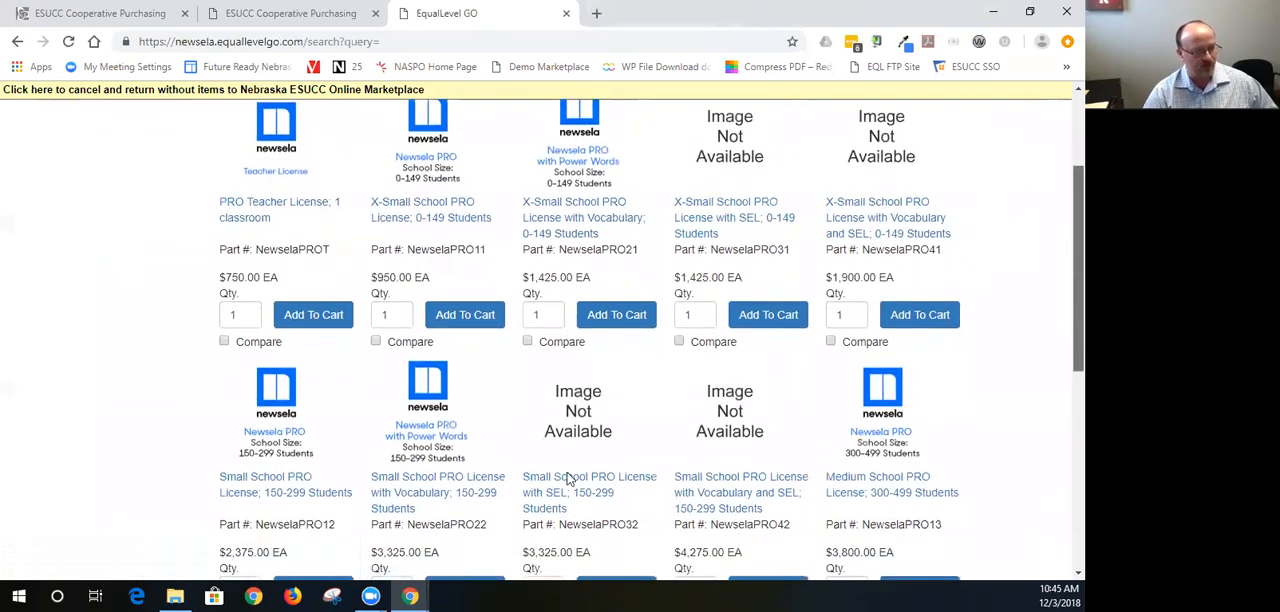
scroll("down", 3)
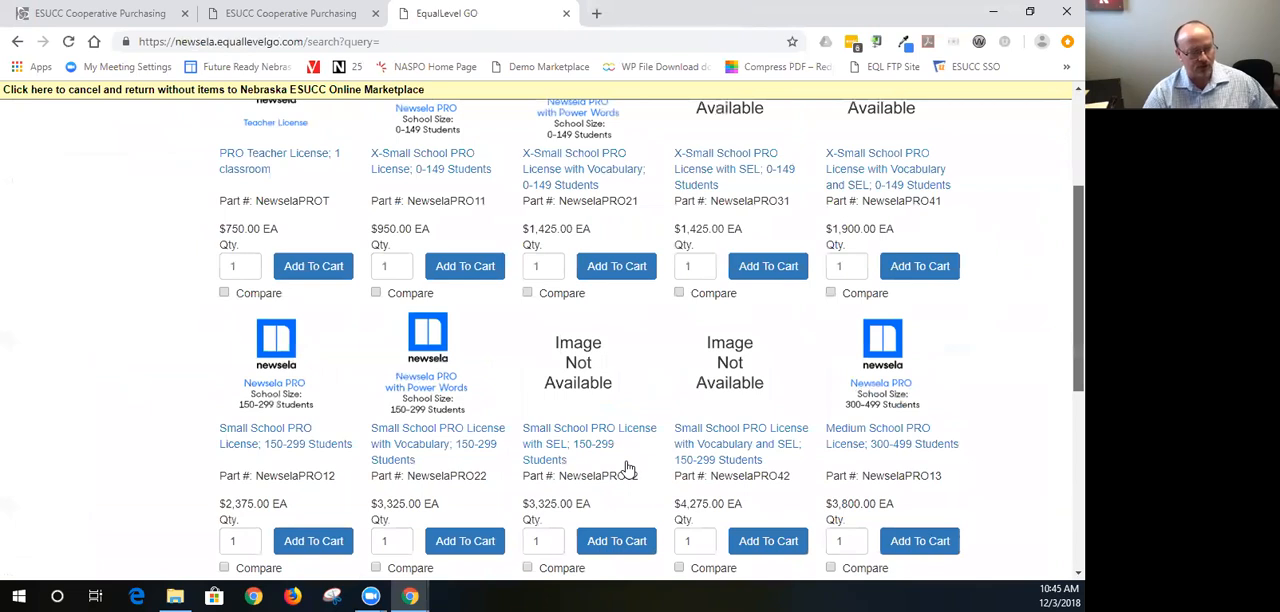
scroll("down", 3)
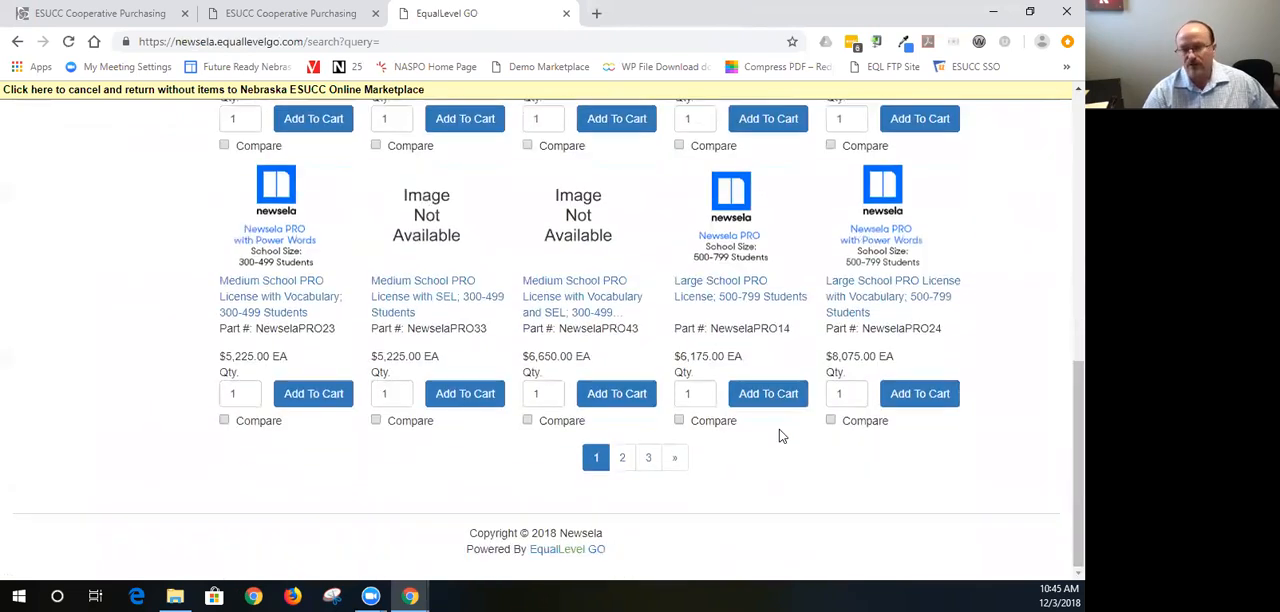
- Browse the second page of Newsela license results
left_click(622, 457)
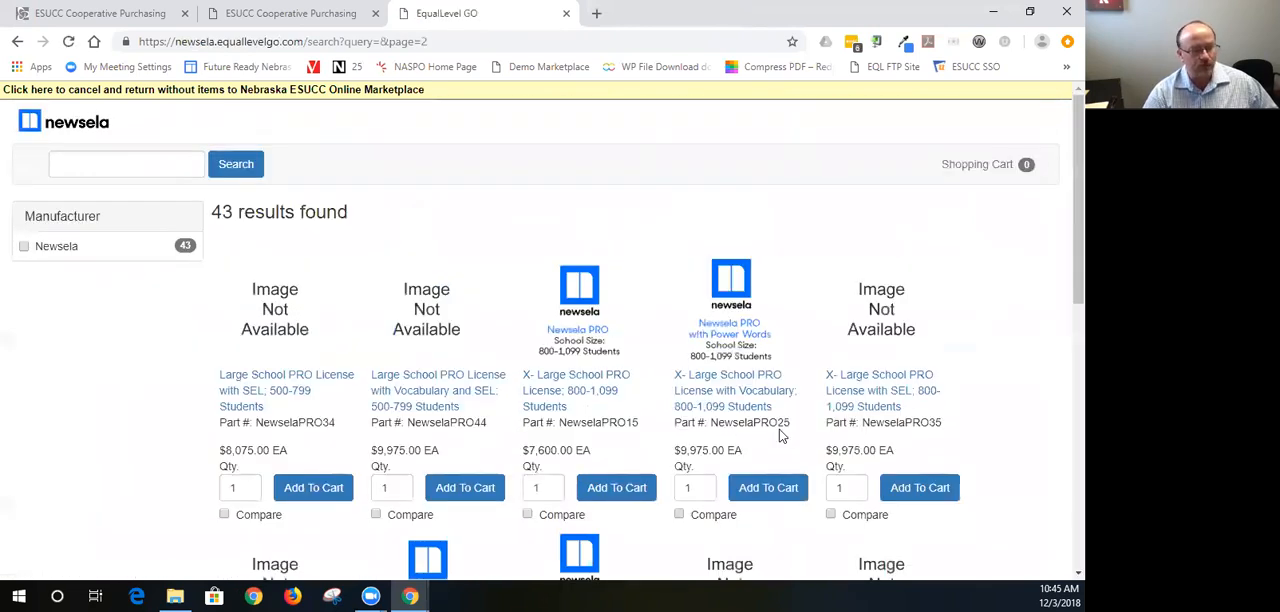
scroll("down", 3)
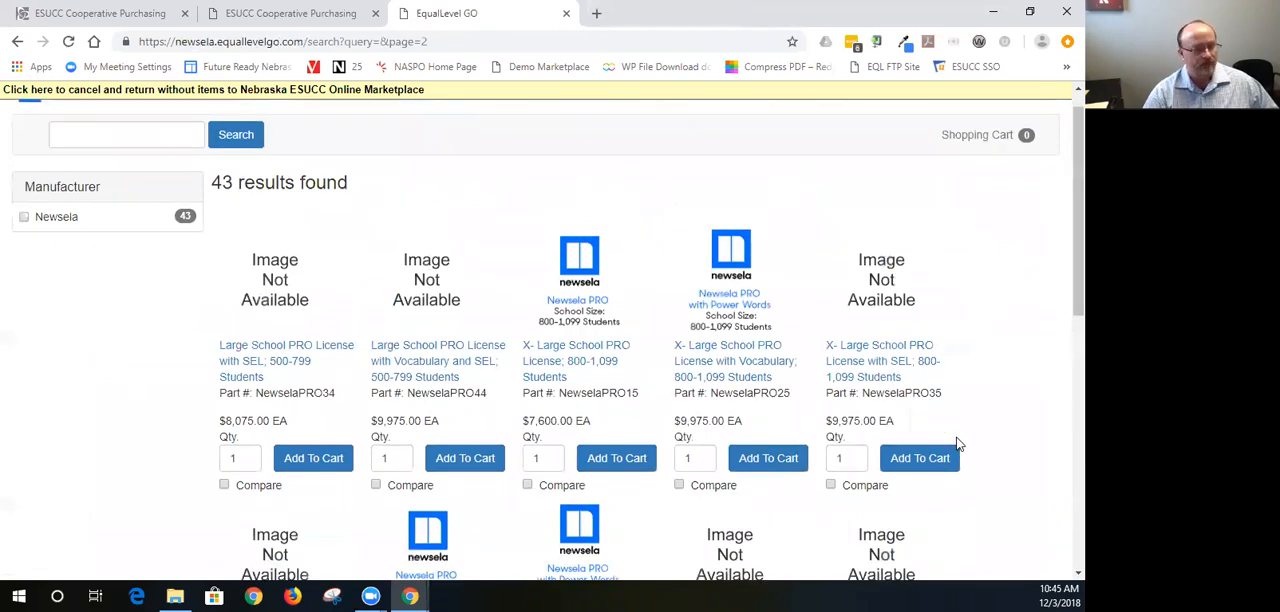
scroll("down", 3)
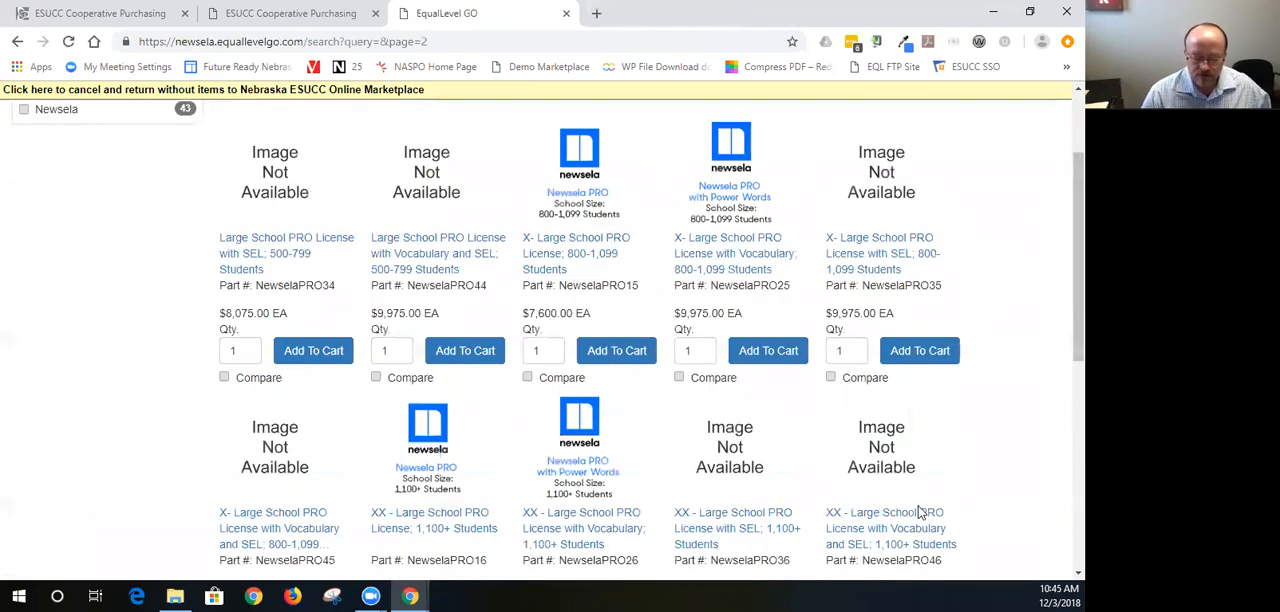
scroll("down", 3)
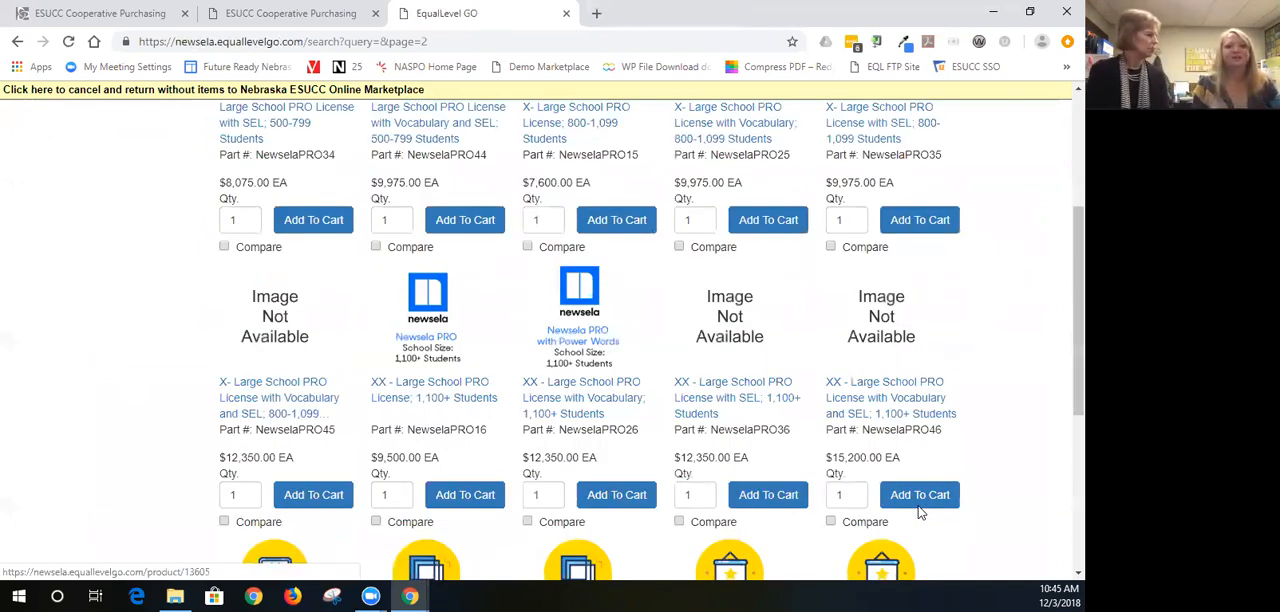
scroll("down", 3)
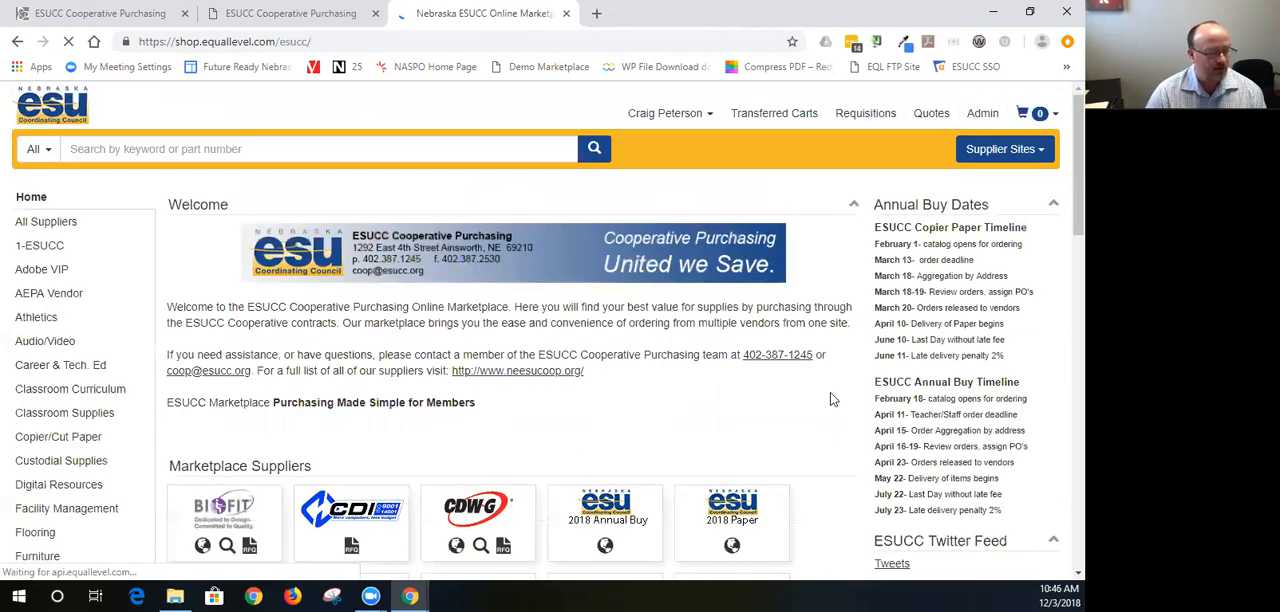
- Scroll down to Additional Suppliers, showing AstroTurf, BetterLesson and Kajeet
scroll("down", 3)
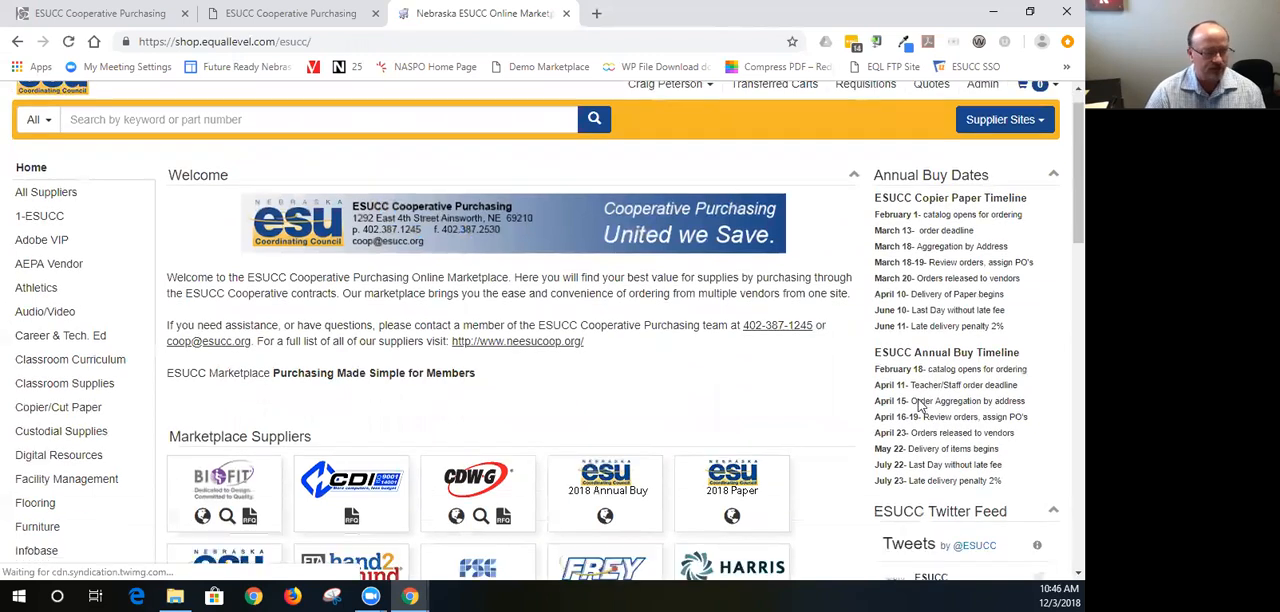
scroll("down", 3)
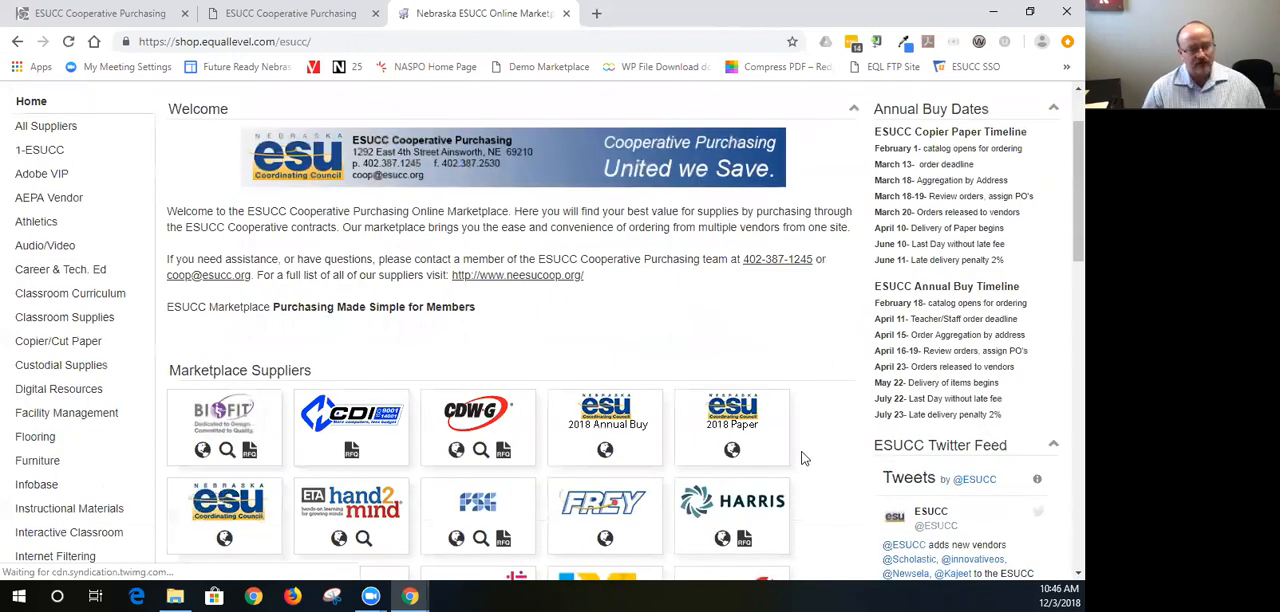
scroll("down", 3)
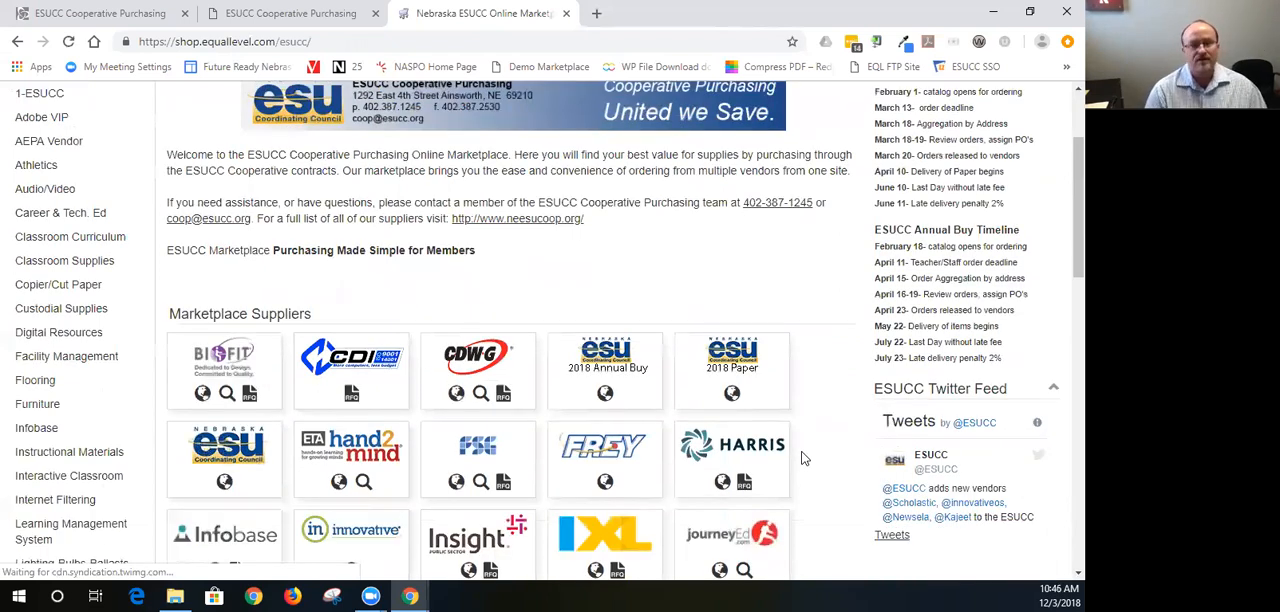
scroll("down", 3)
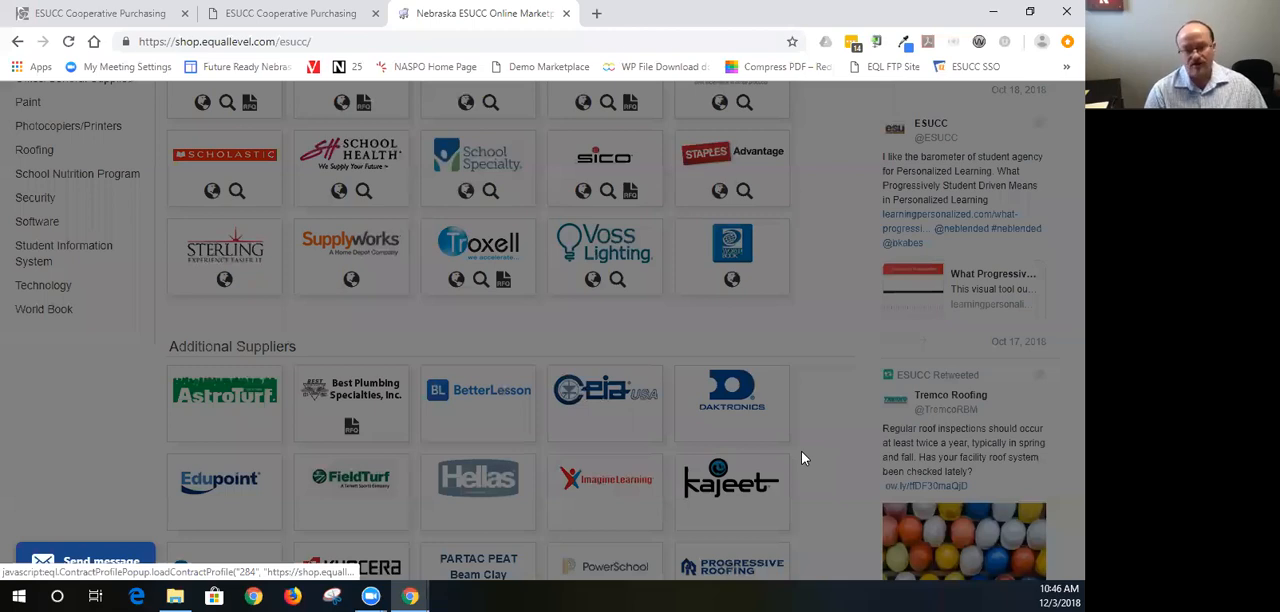
- Read Kajeet's supplier profile and follow its CPC request form link
left_click(732, 487)
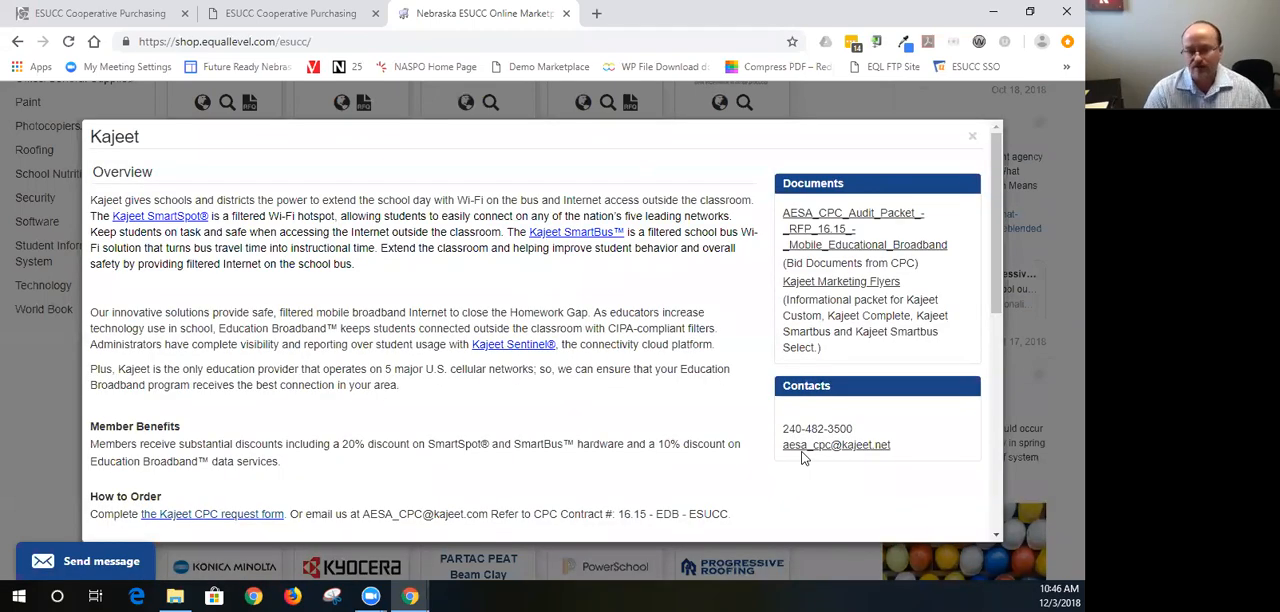
mouse_move(729, 370)
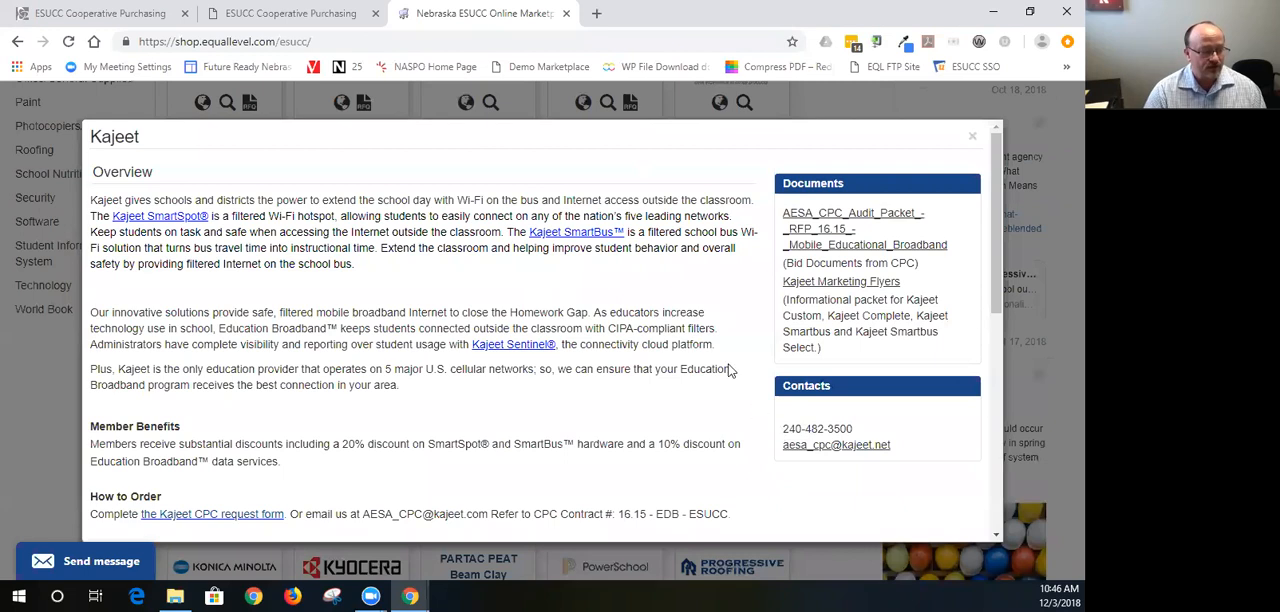
scroll("down", 3)
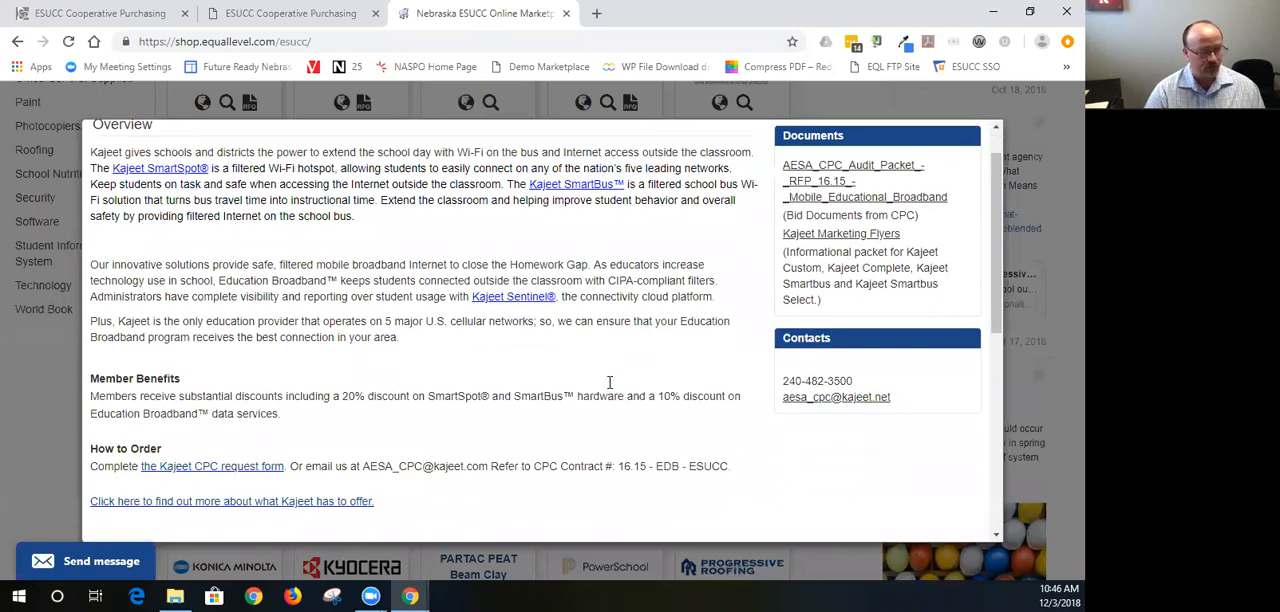
scroll("down", 3)
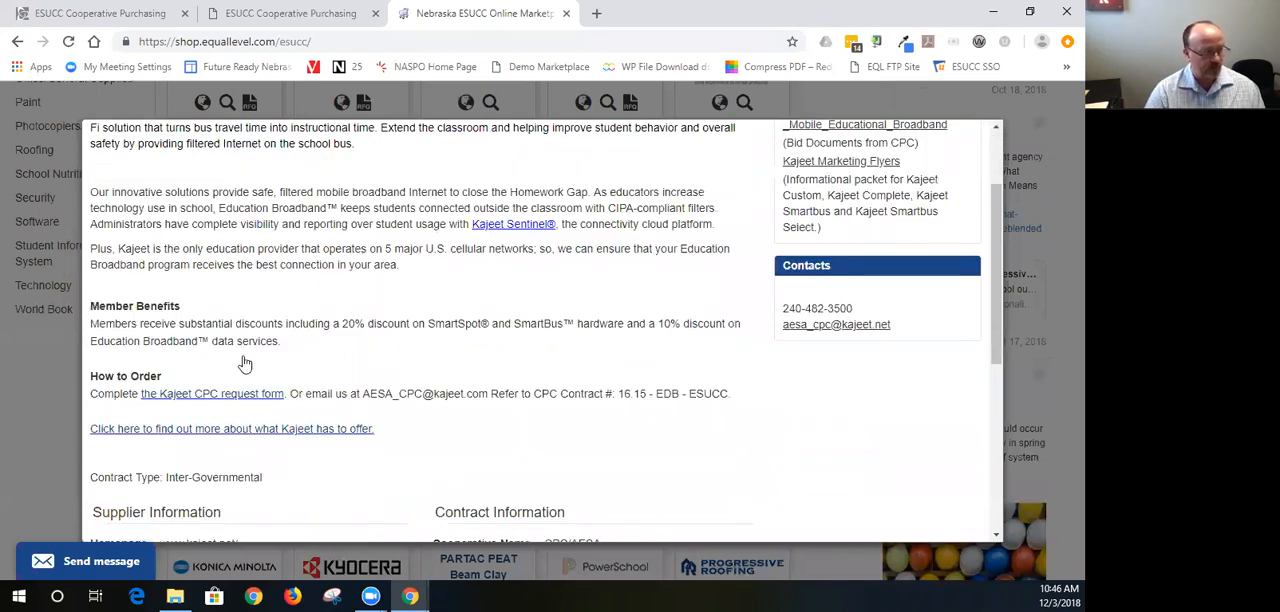
scroll("down", 3)
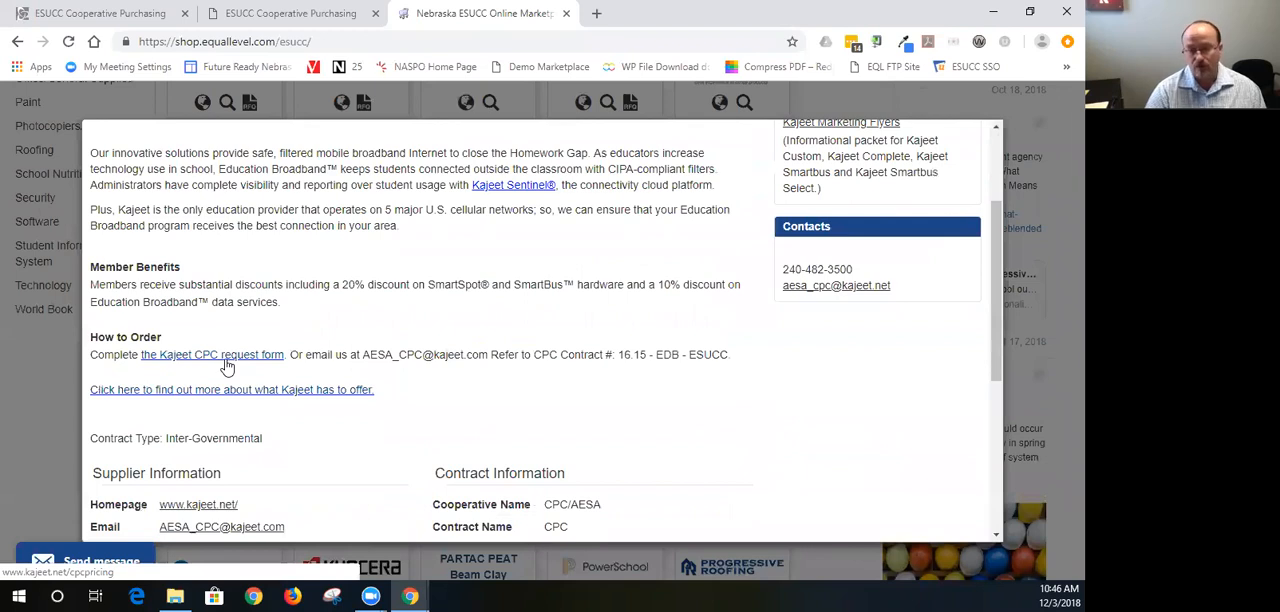
left_click(212, 354)
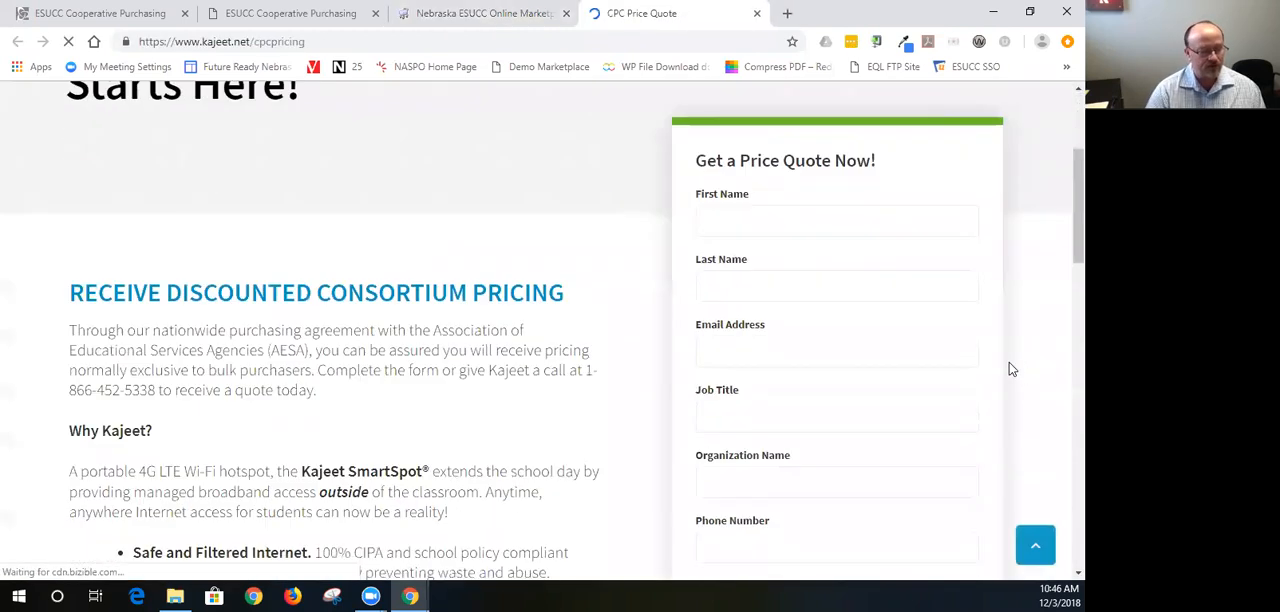
- On the Kajeet price quote form, select ESUCC (NE) as the AESA Contract Vehicle
triple_click(785, 160)
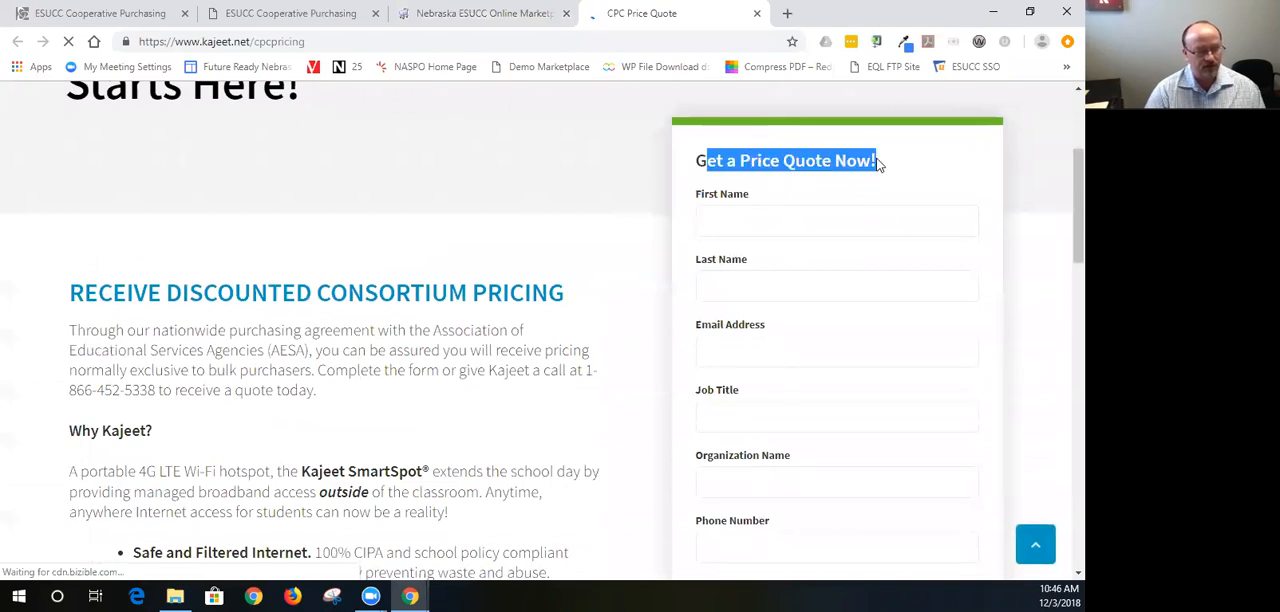
scroll("down", 3)
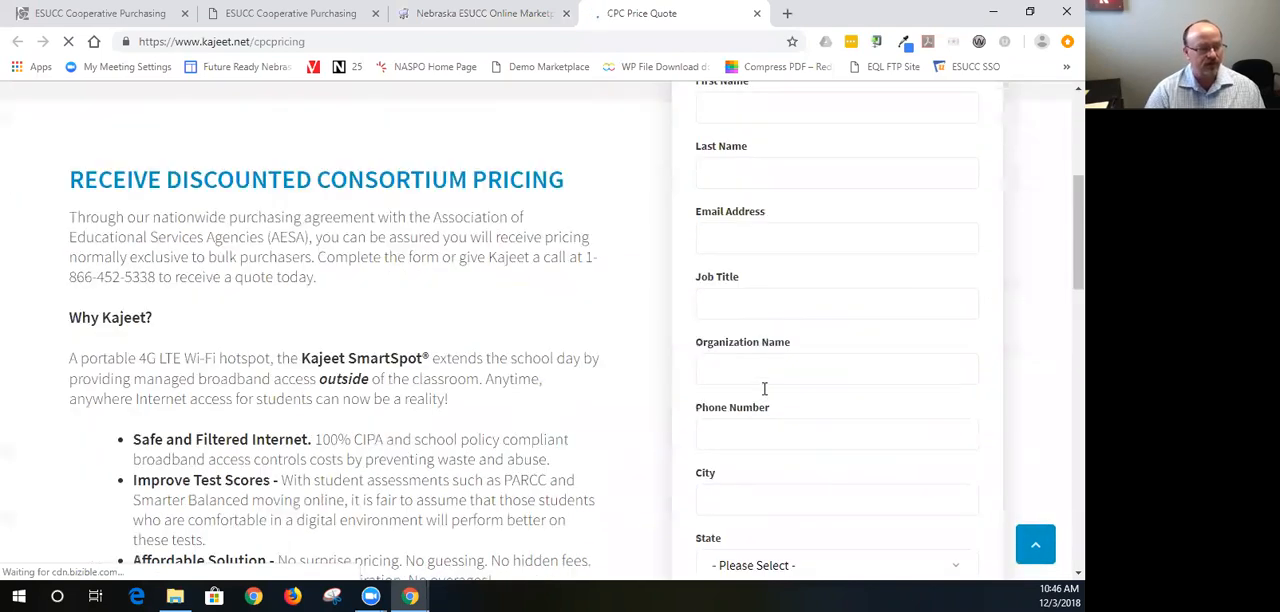
scroll("down", 3)
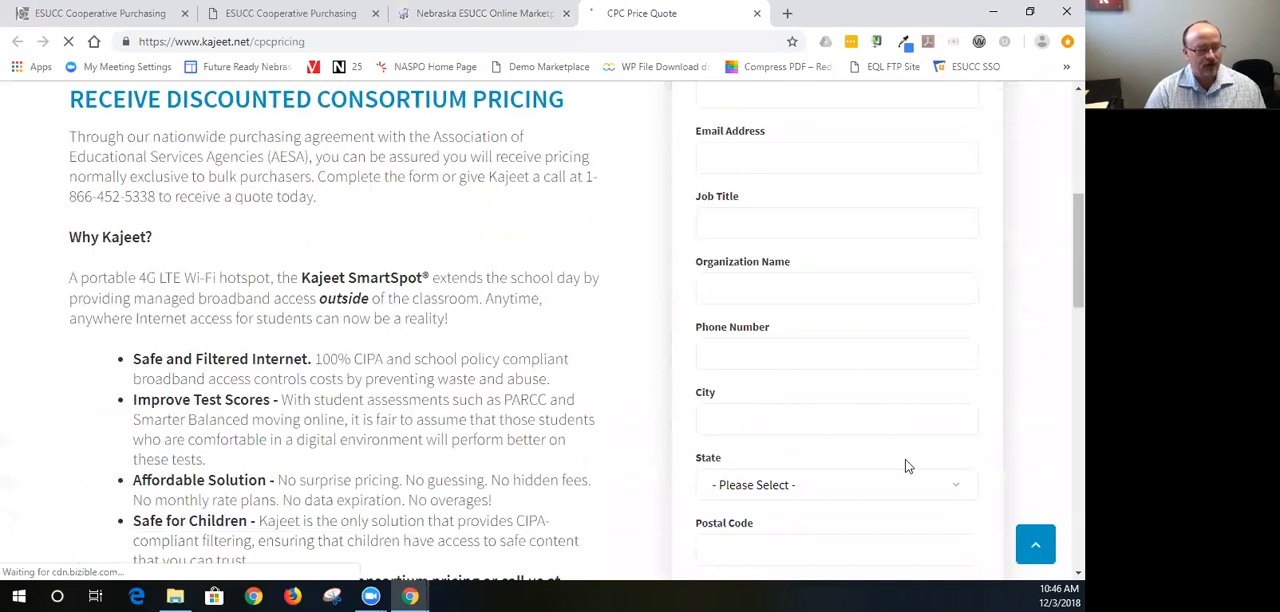
scroll("down", 3)
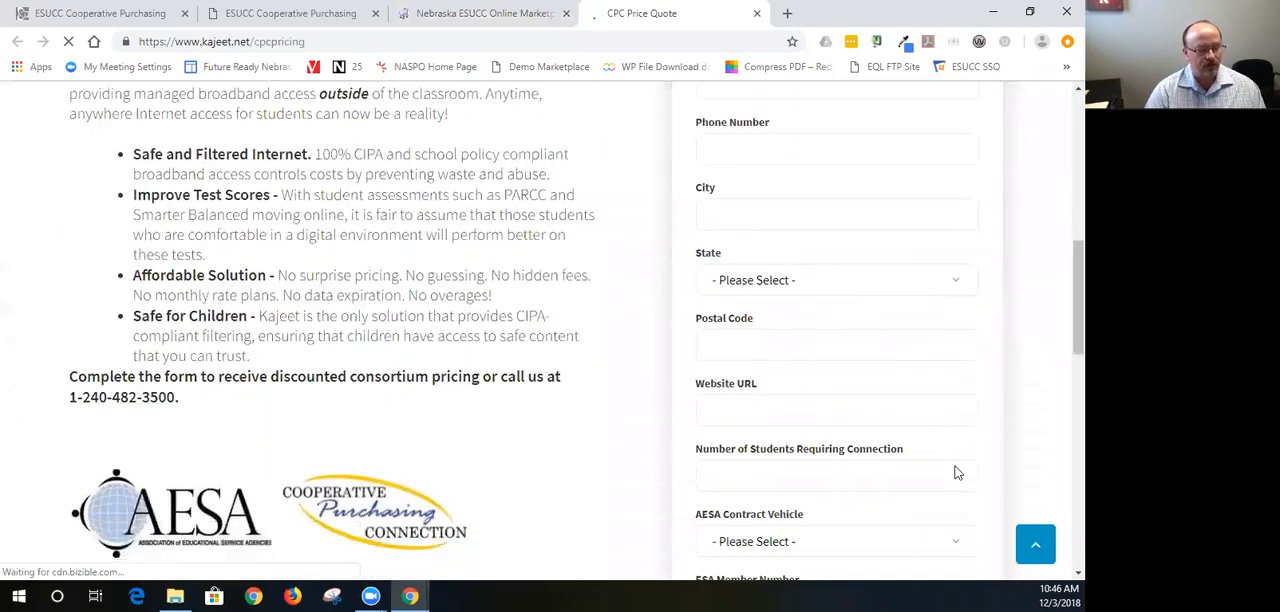
scroll("down", 3)
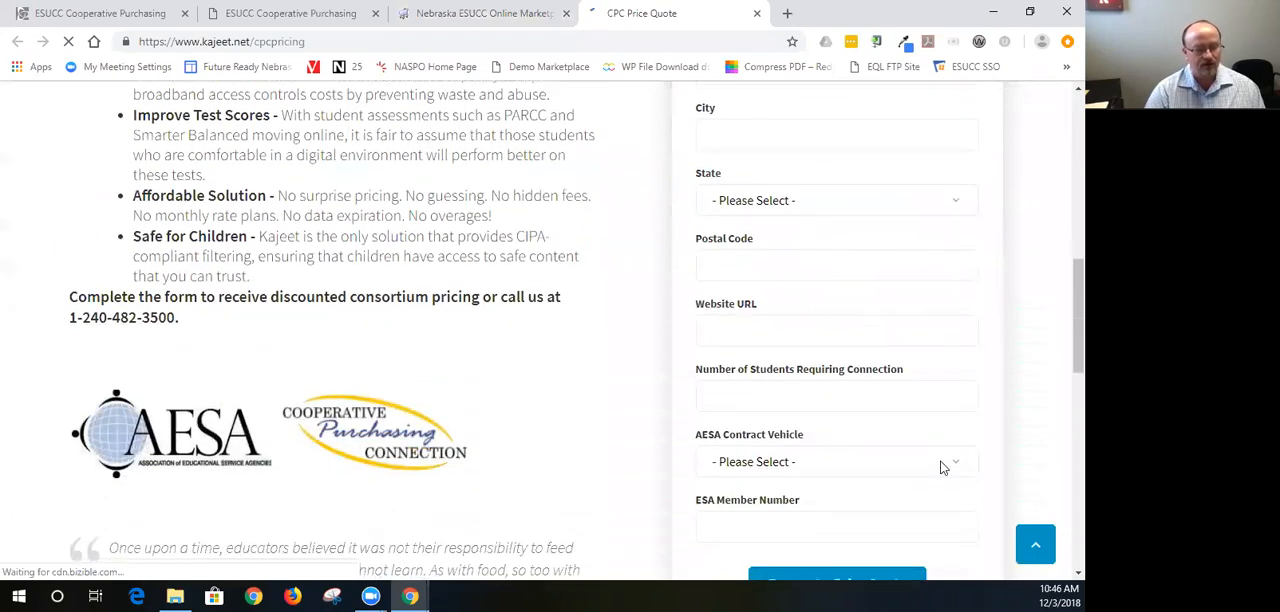
left_click(836, 461)
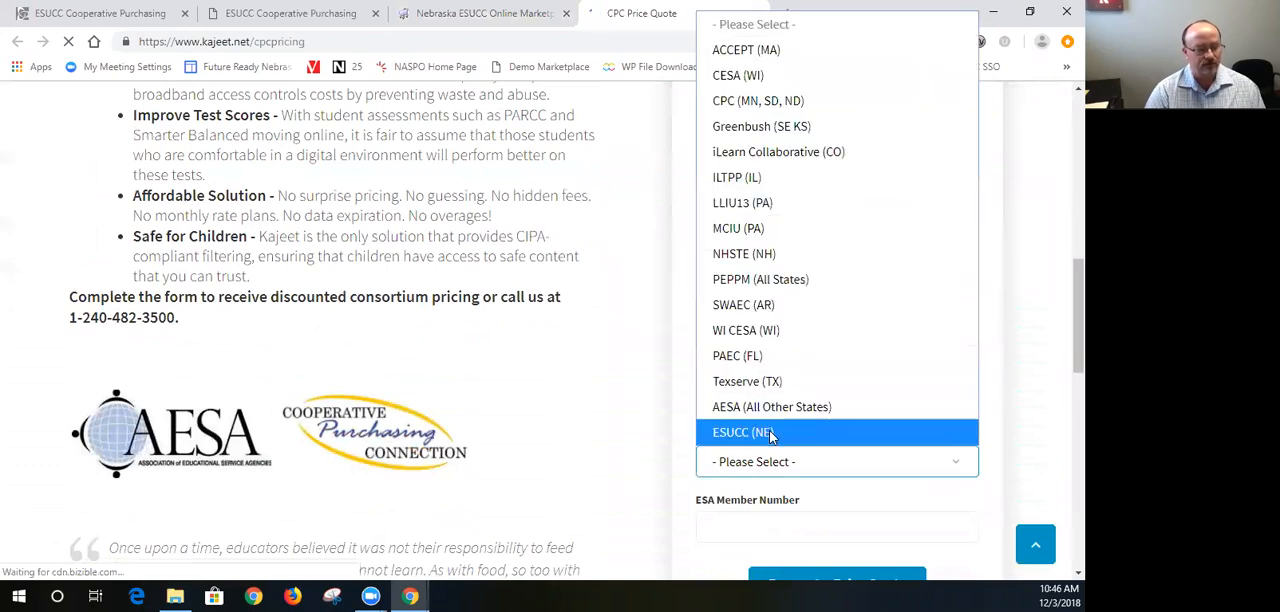
mouse_move(983, 513)
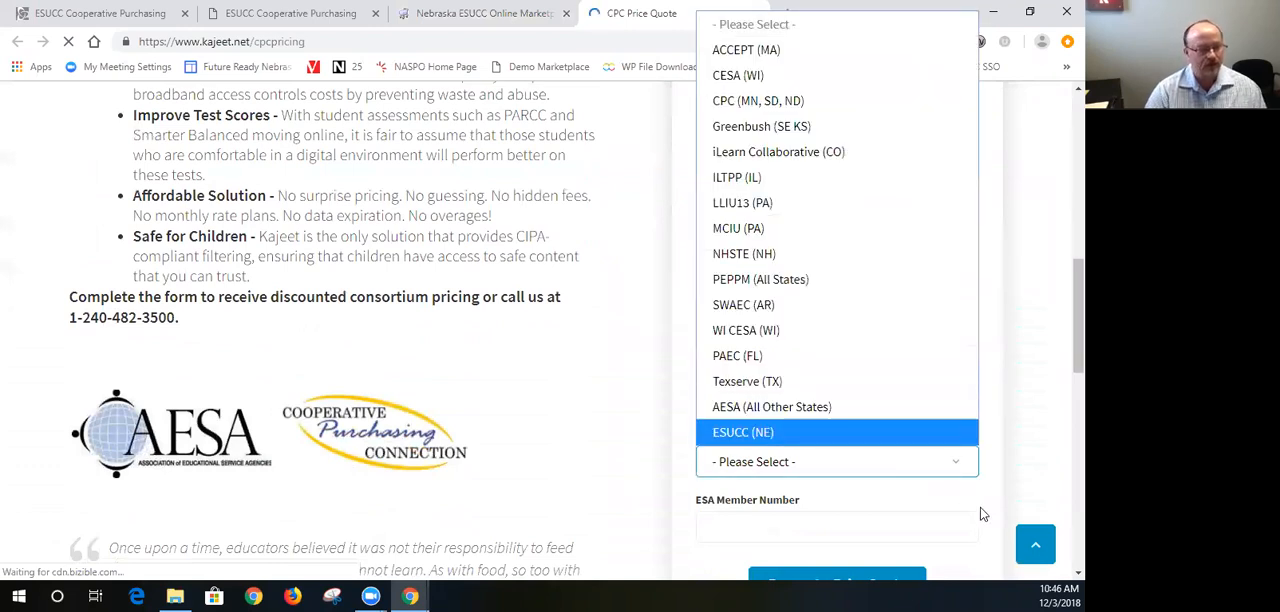
left_click(743, 432)
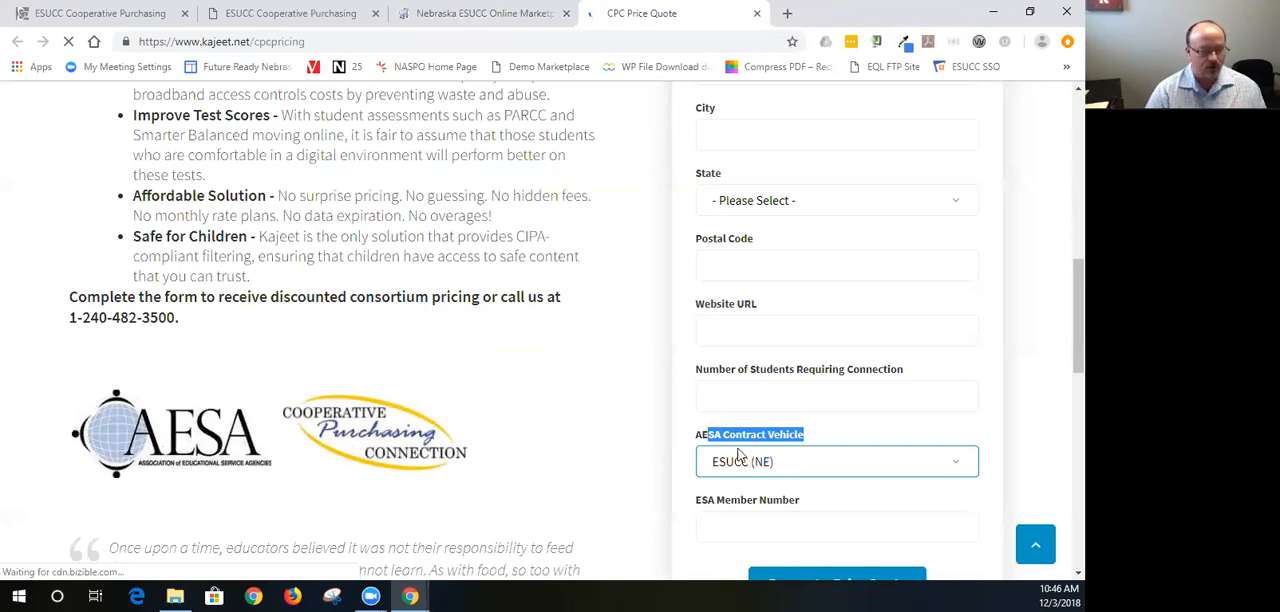
mouse_move(529, 432)
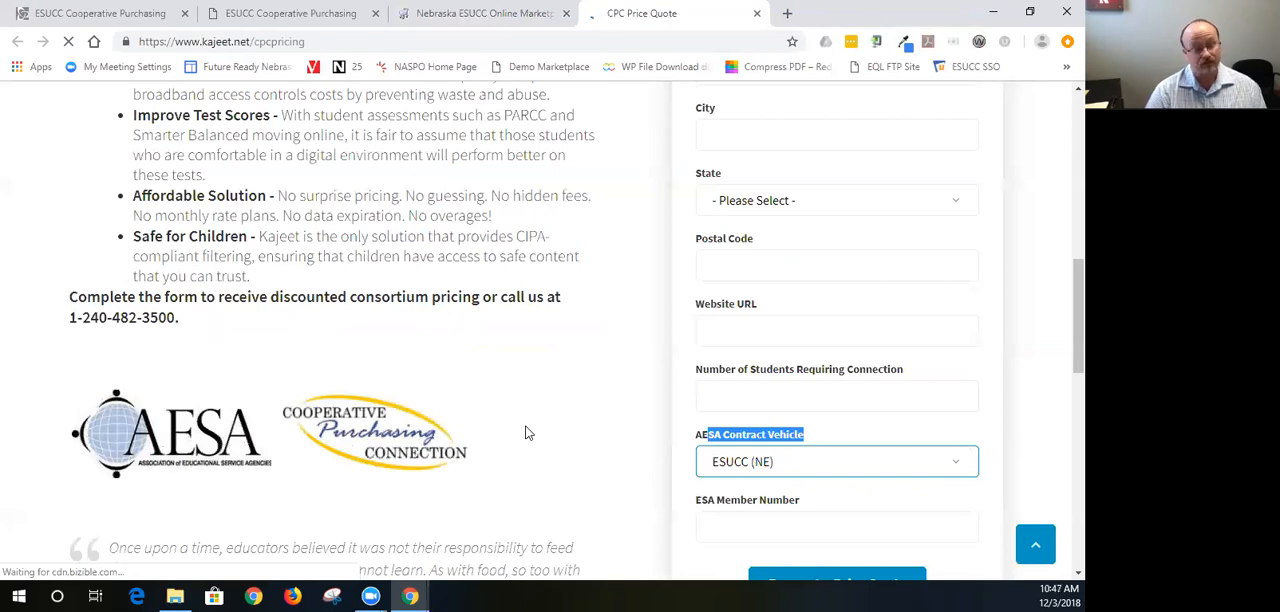
mouse_move(540, 362)
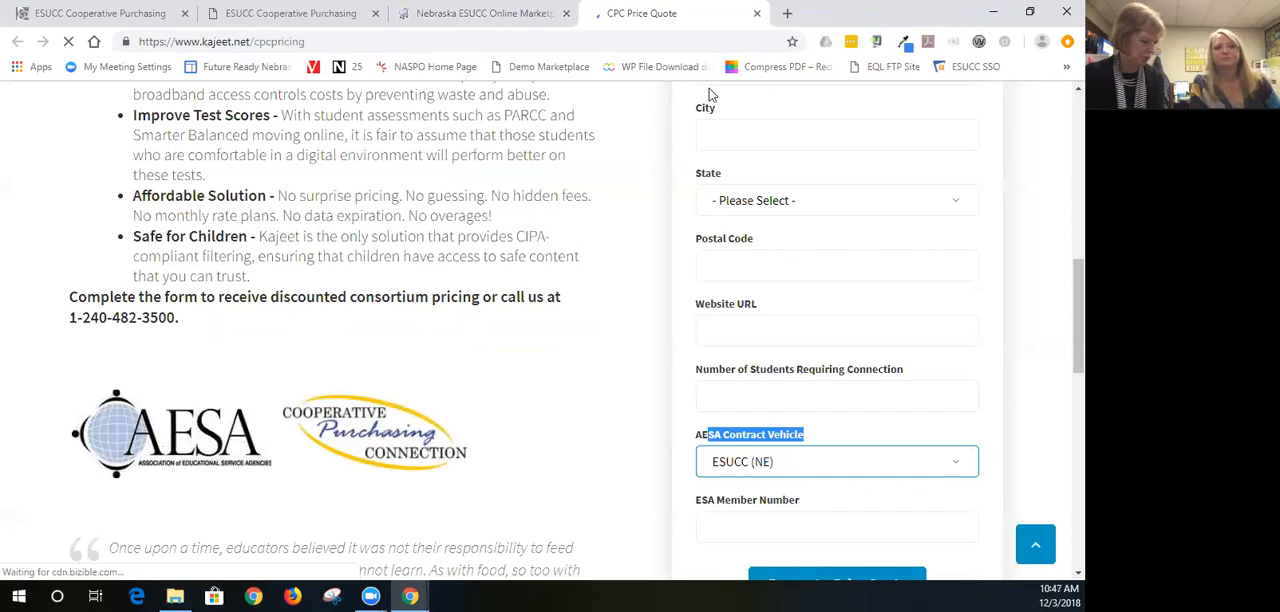
mouse_move(664, 344)
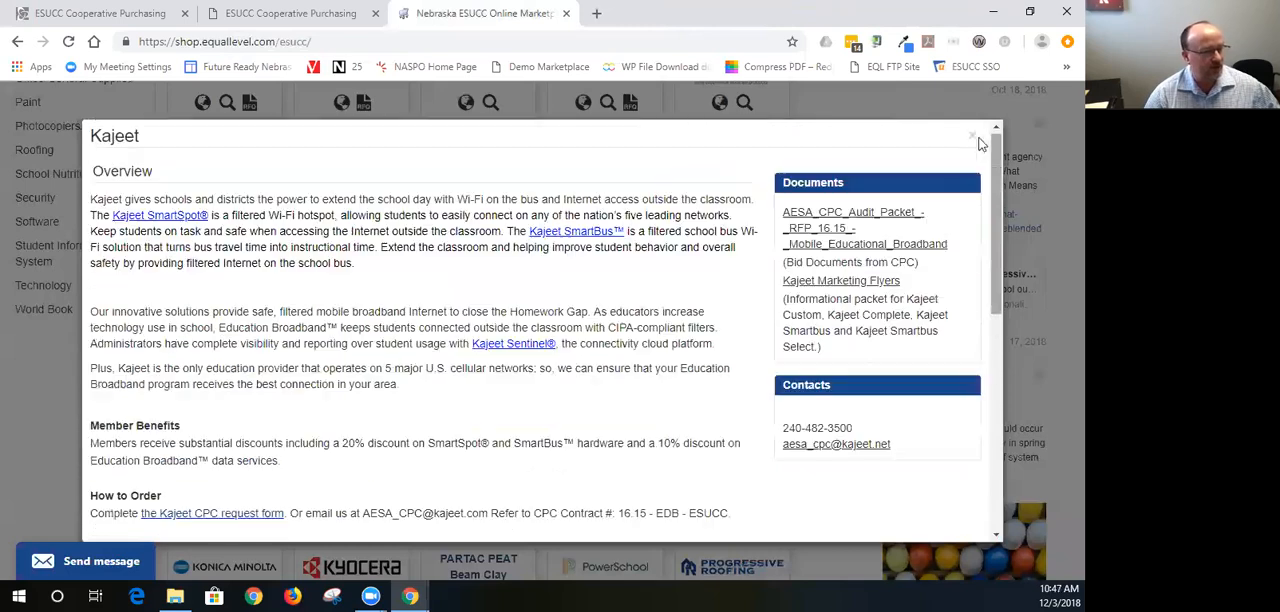
mouse_move(226, 161)
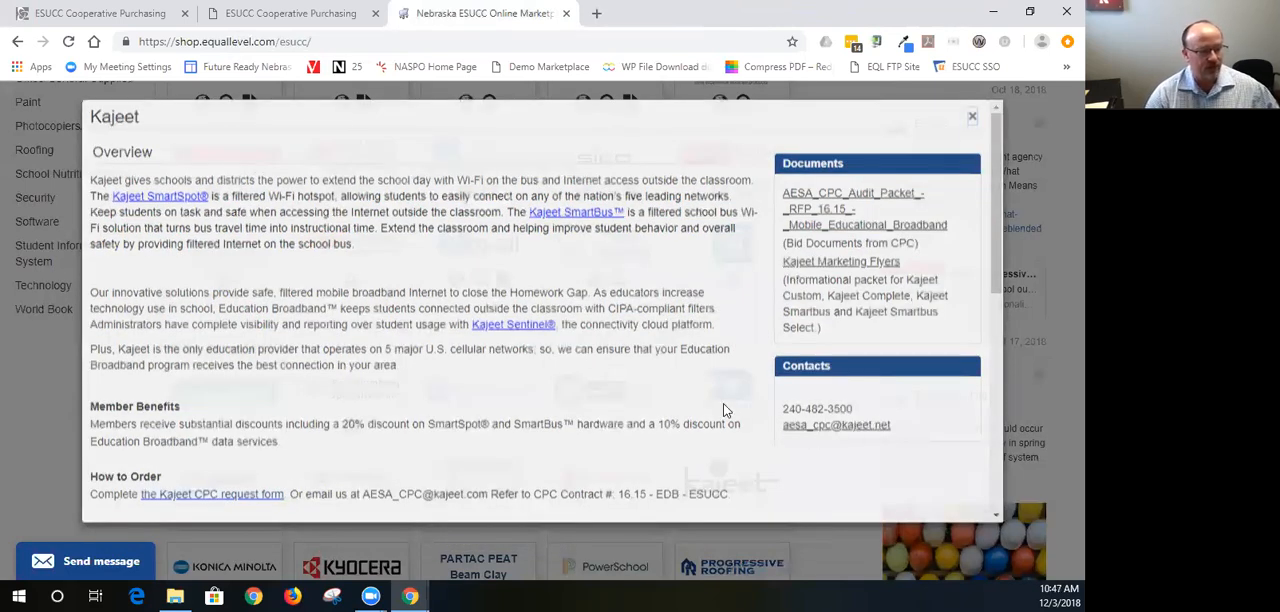
- Close Kajeet's overview and bring up Scholastic's supplier details
left_click(971, 117)
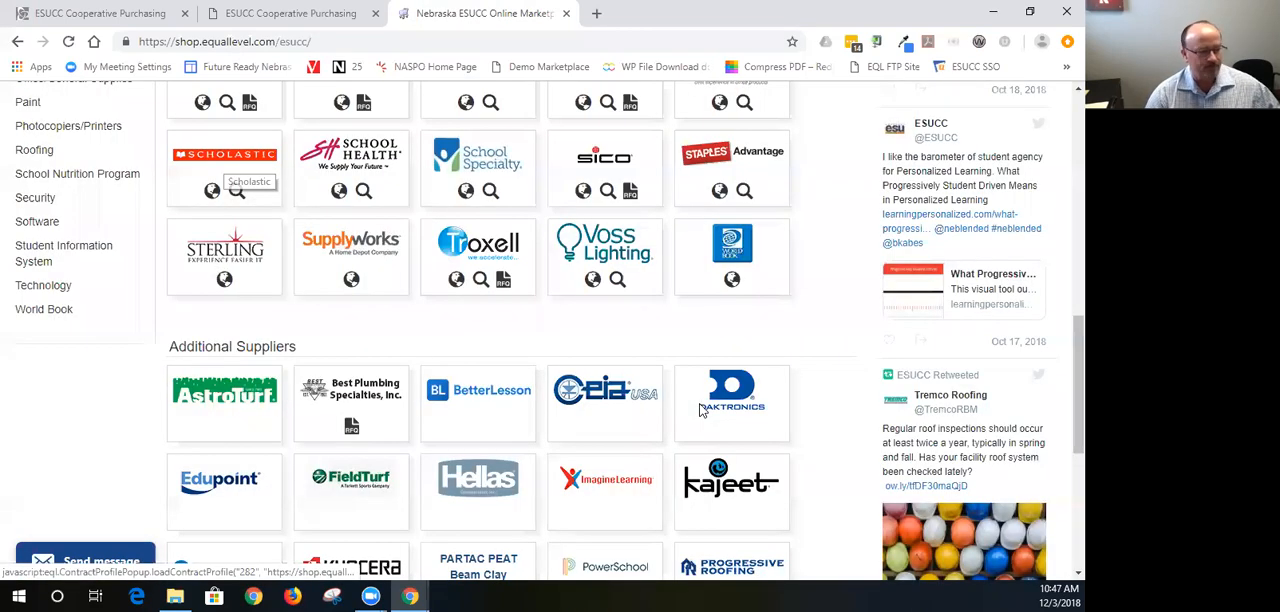
mouse_move(1004, 152)
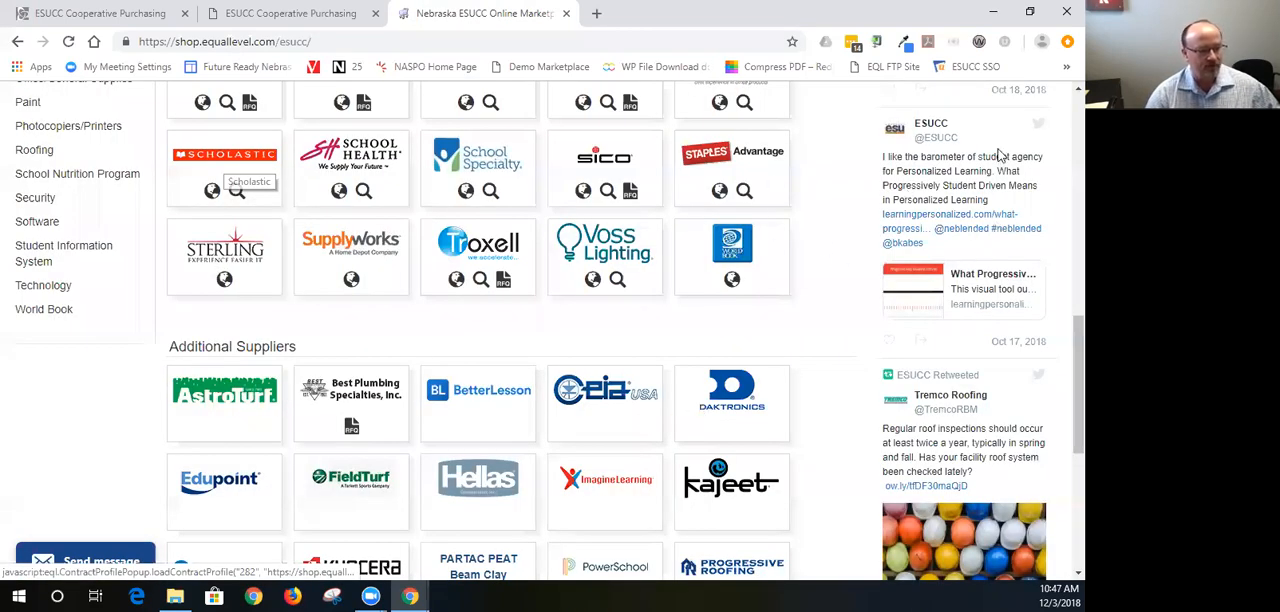
left_click(224, 155)
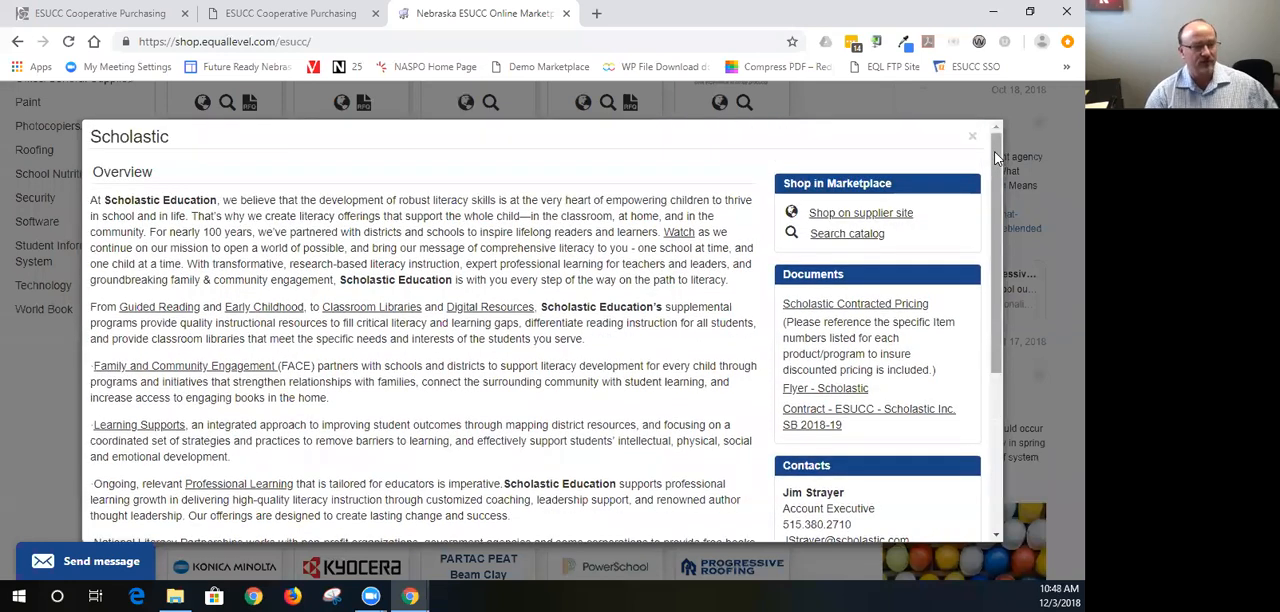
mouse_move(640, 476)
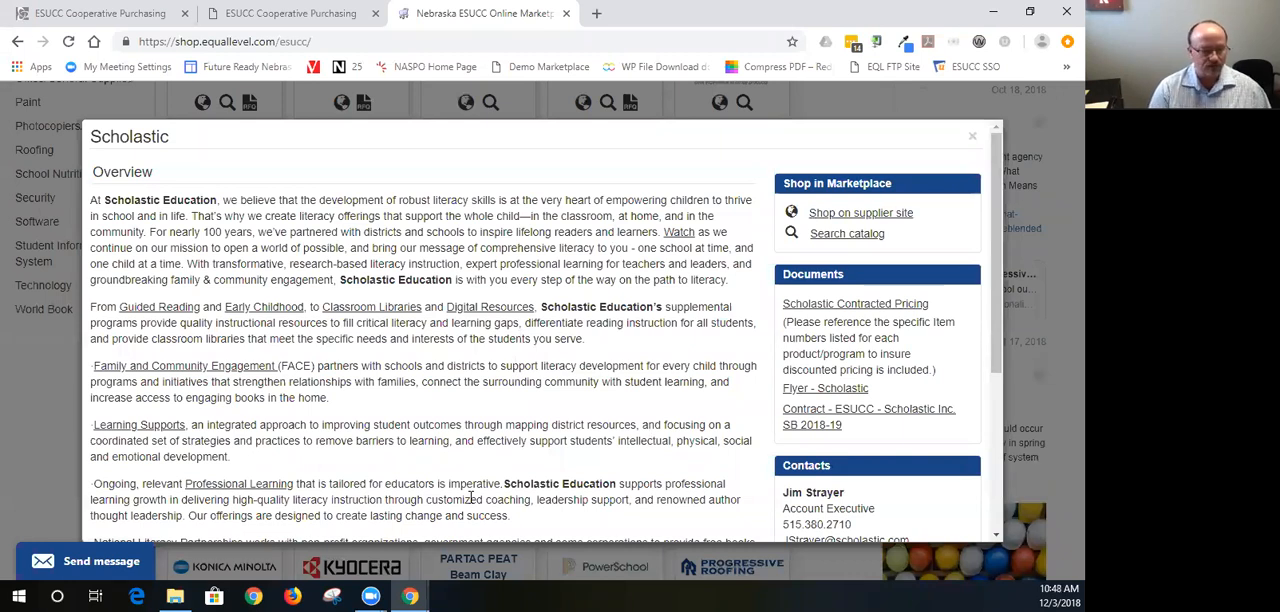
- Enter Scholastic's punchout store and run a blank search listing 4,938 products
left_click(860, 212)
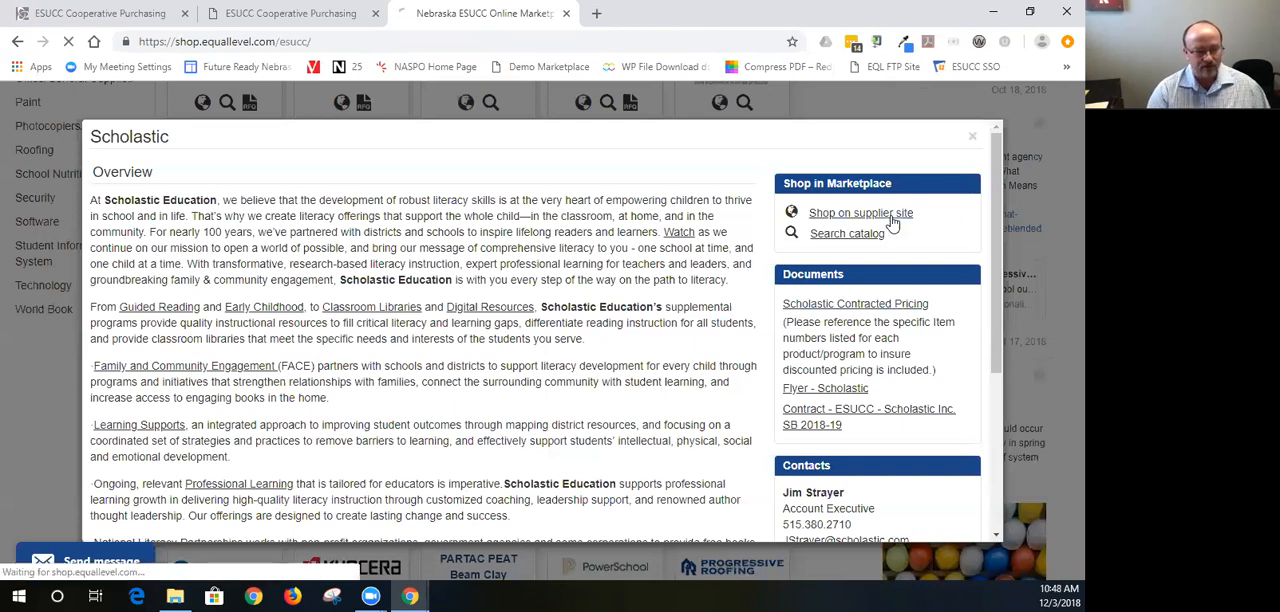
left_click(860, 212)
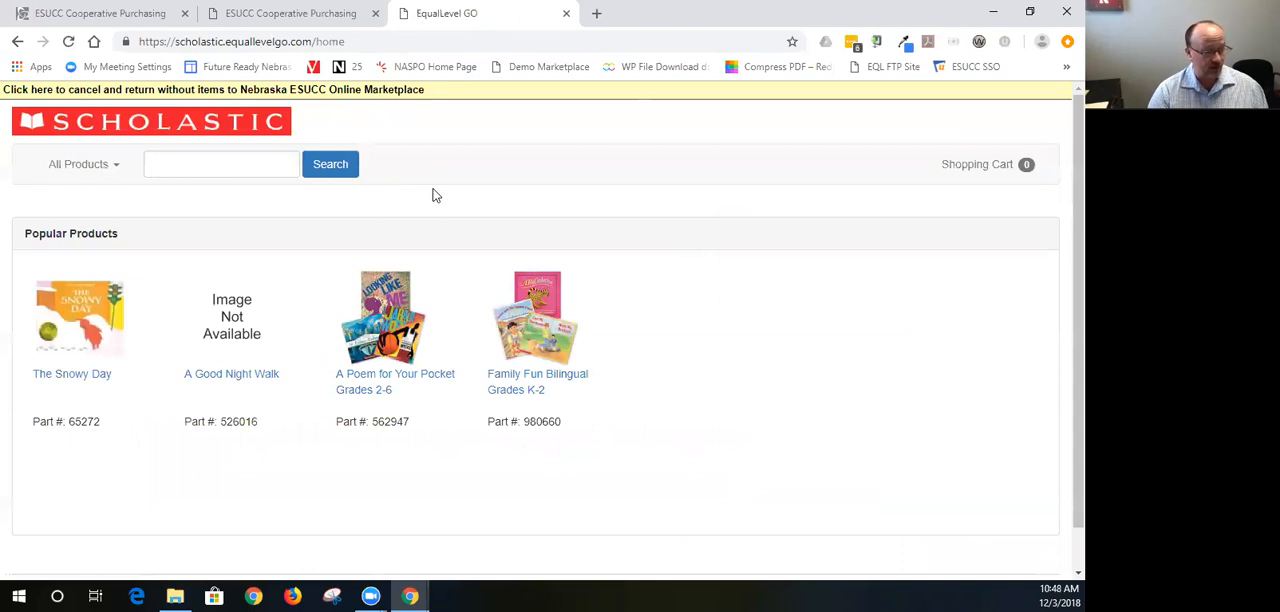
mouse_move(337, 180)
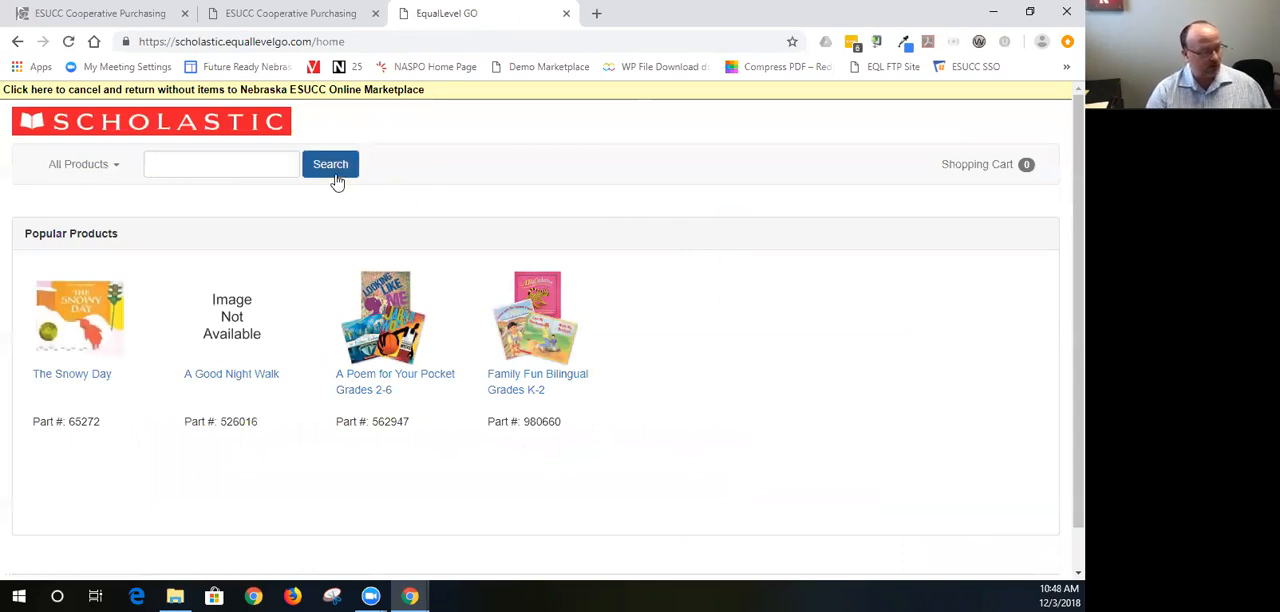
left_click(330, 164)
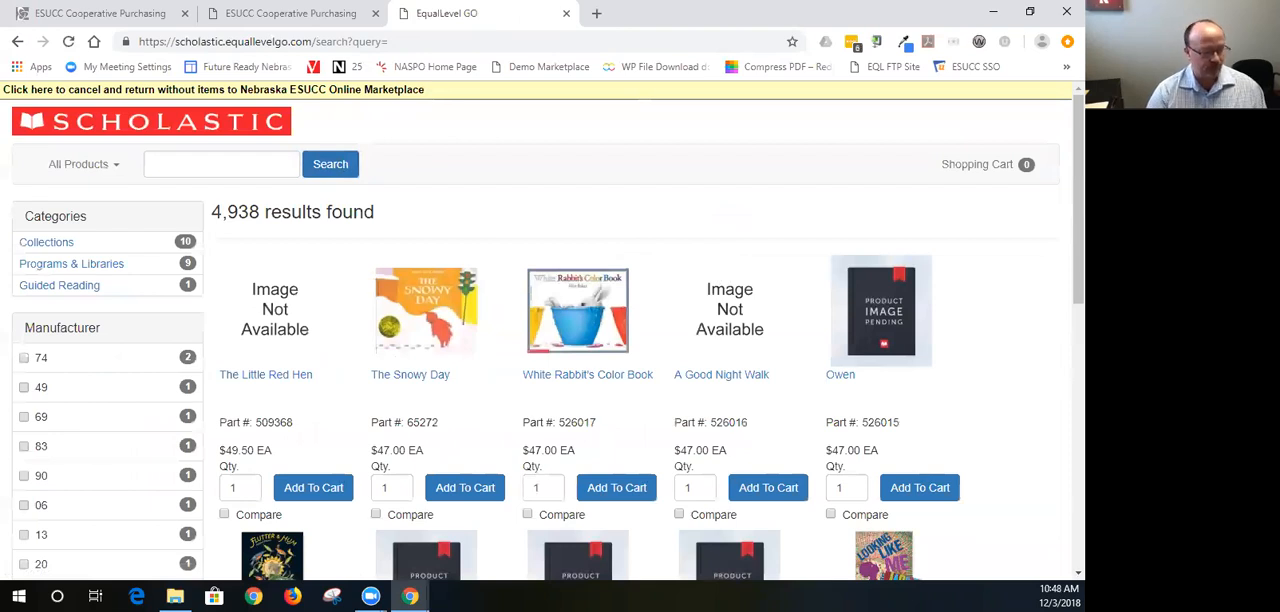
mouse_move(1002, 351)
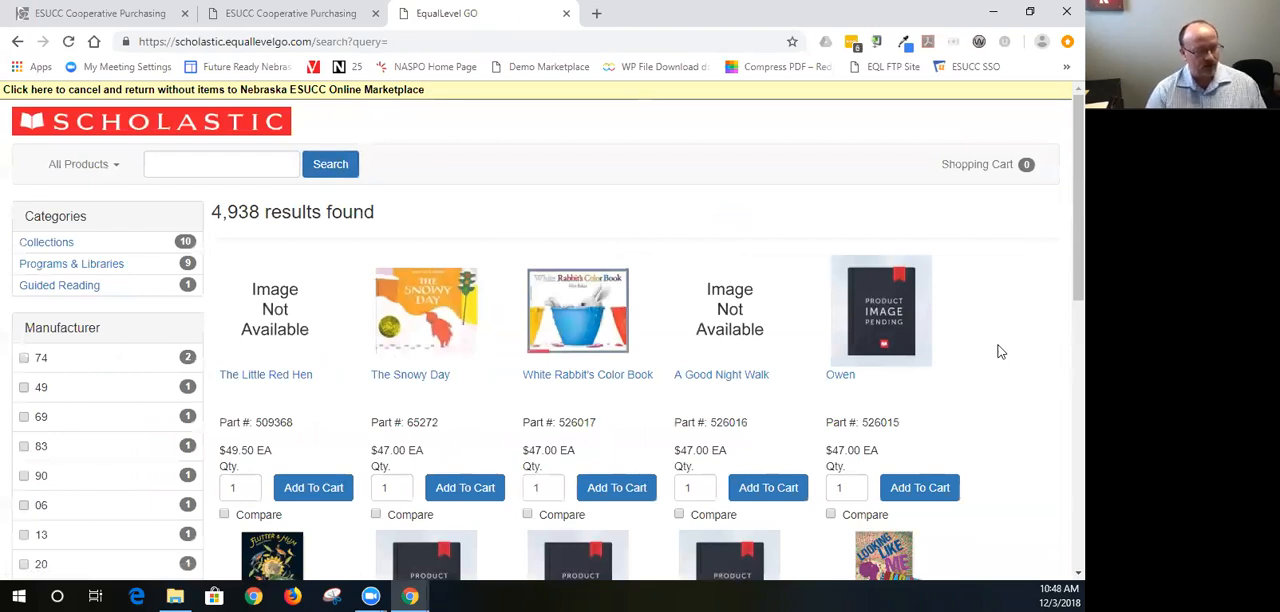
mouse_move(788, 330)
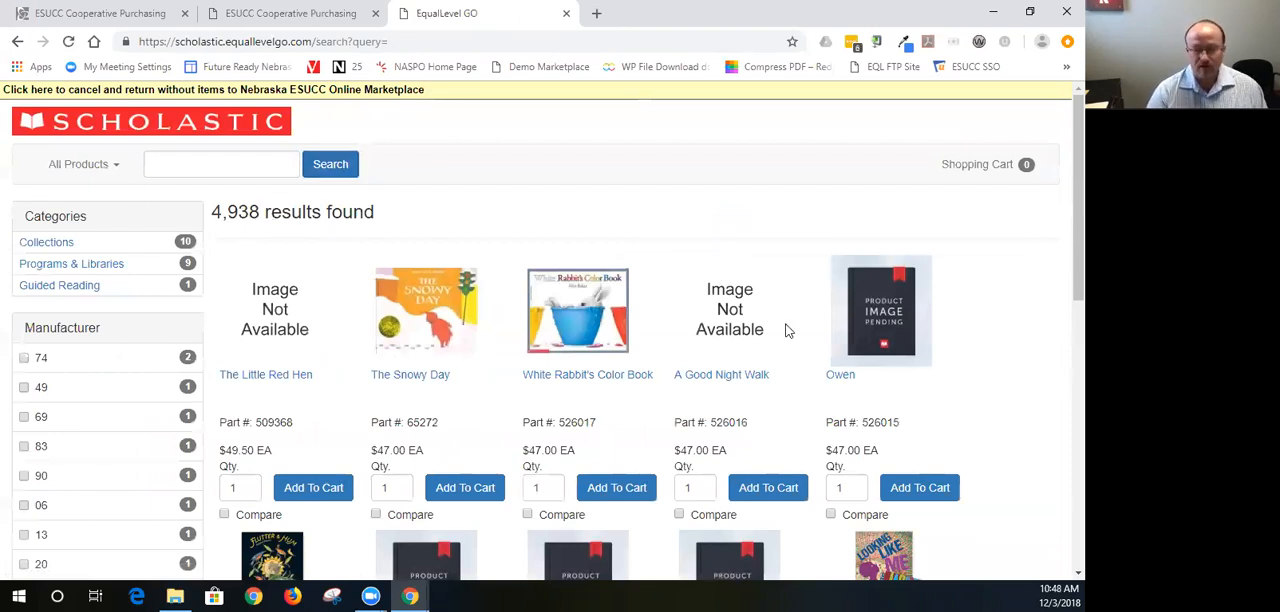
mouse_move(265, 211)
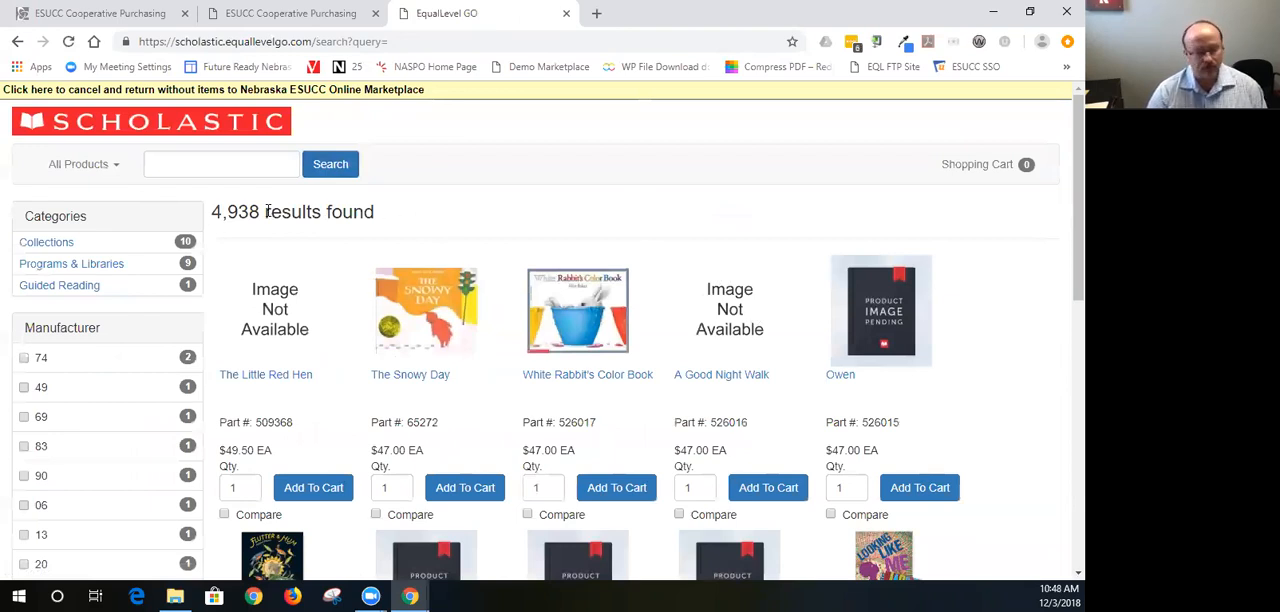
mouse_move(432, 163)
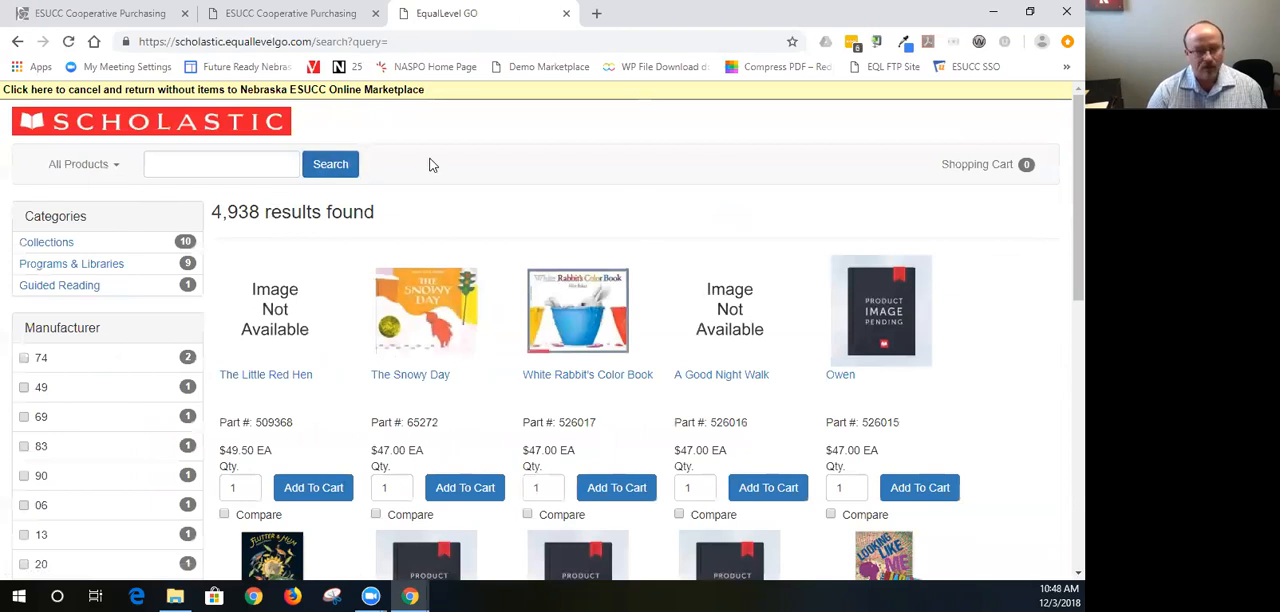
mouse_move(355, 97)
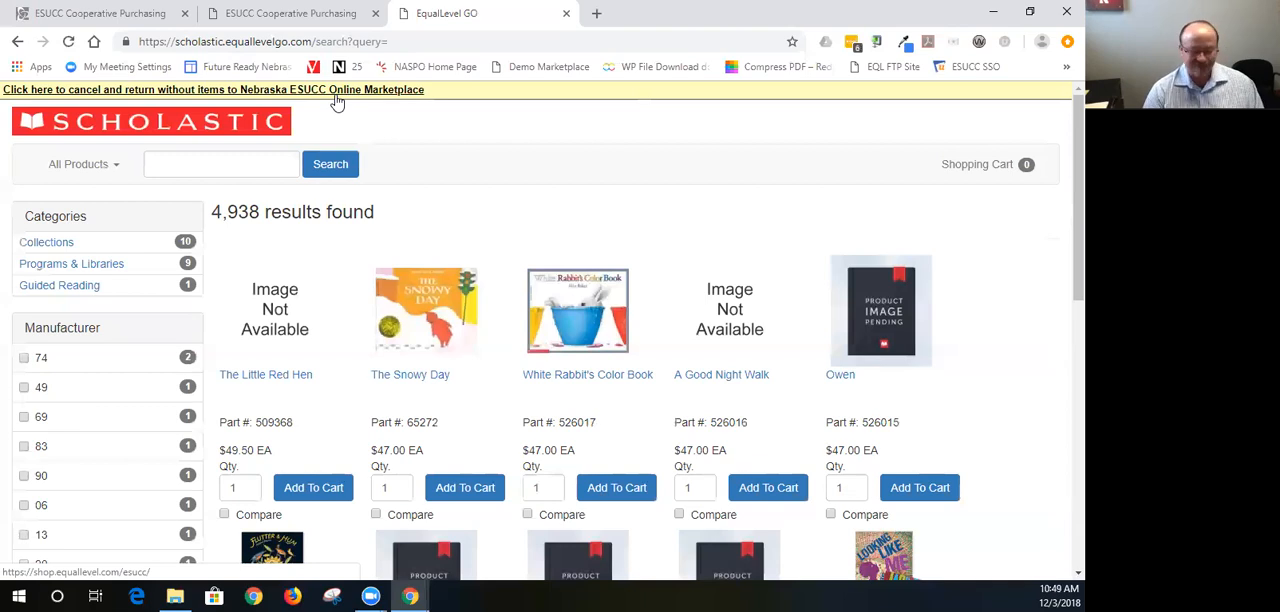
- Leave Scholastic's store without items and scroll down the marketplace supplier logo grid
left_click(190, 91)
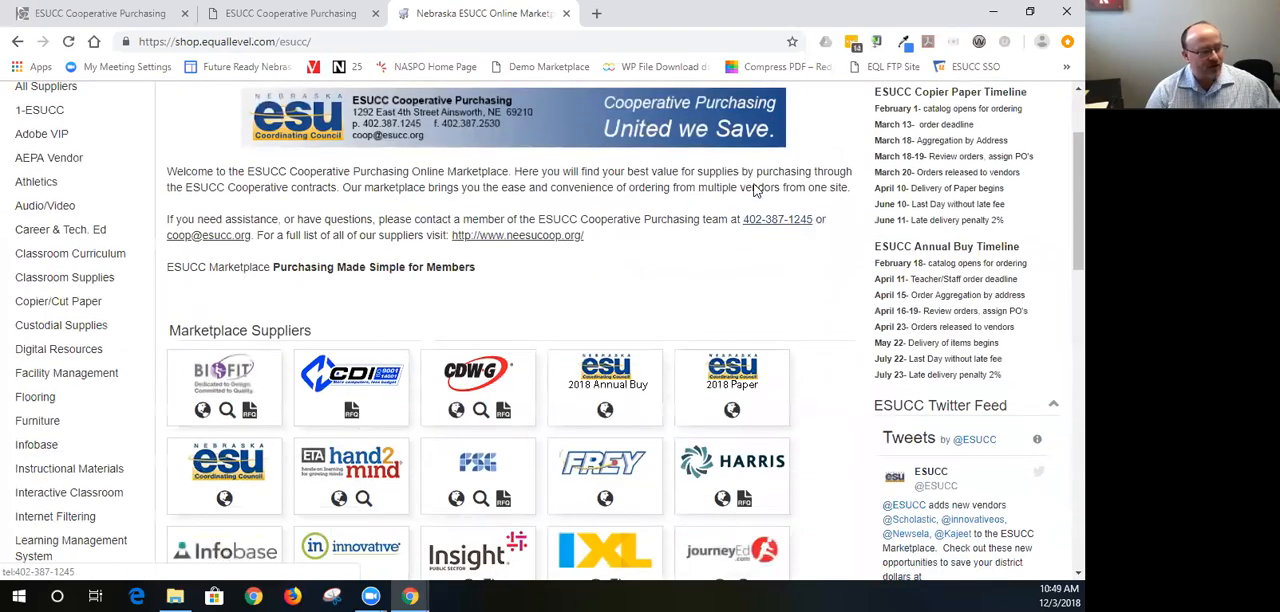
scroll("down", 3)
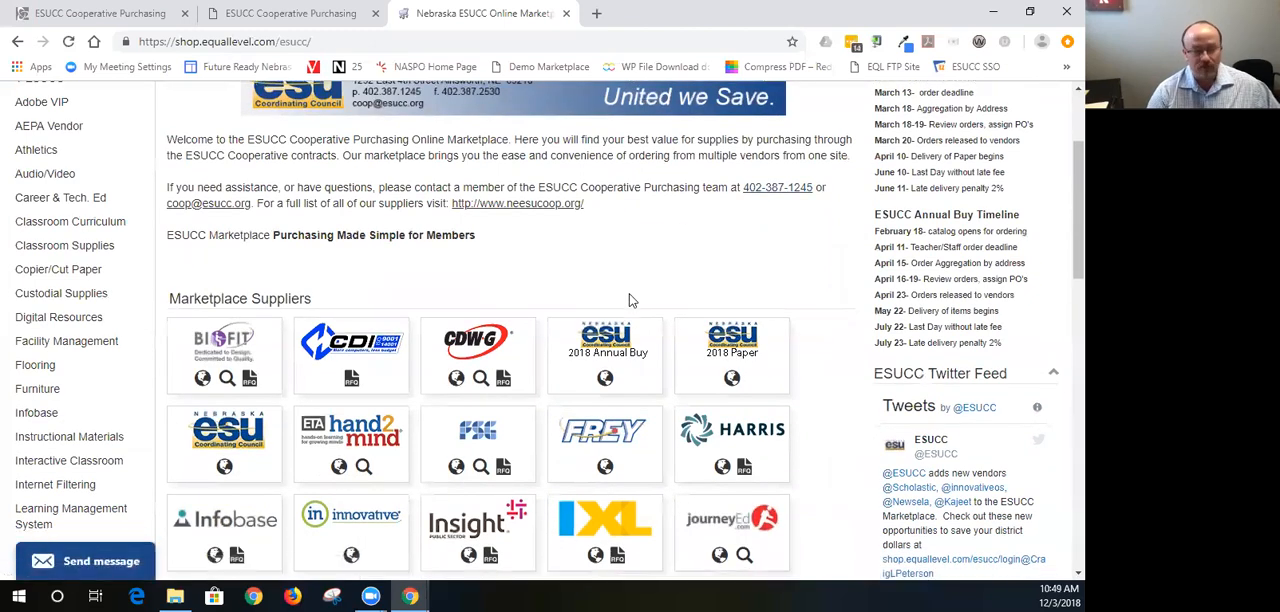
scroll("down", 3)
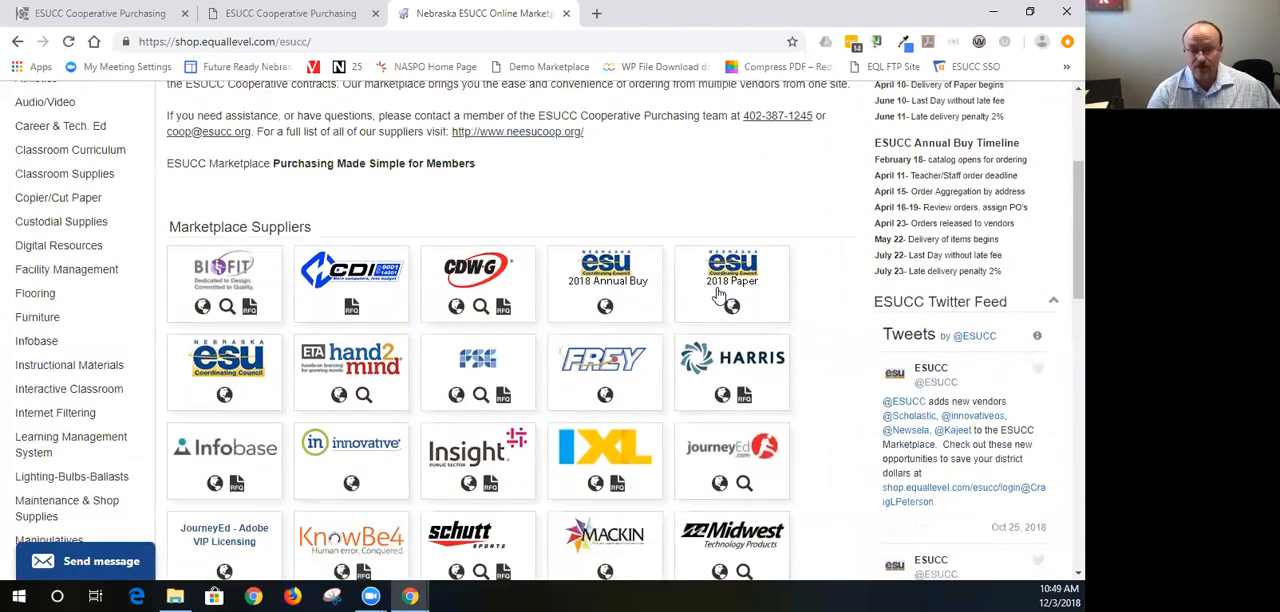
mouse_move(606, 307)
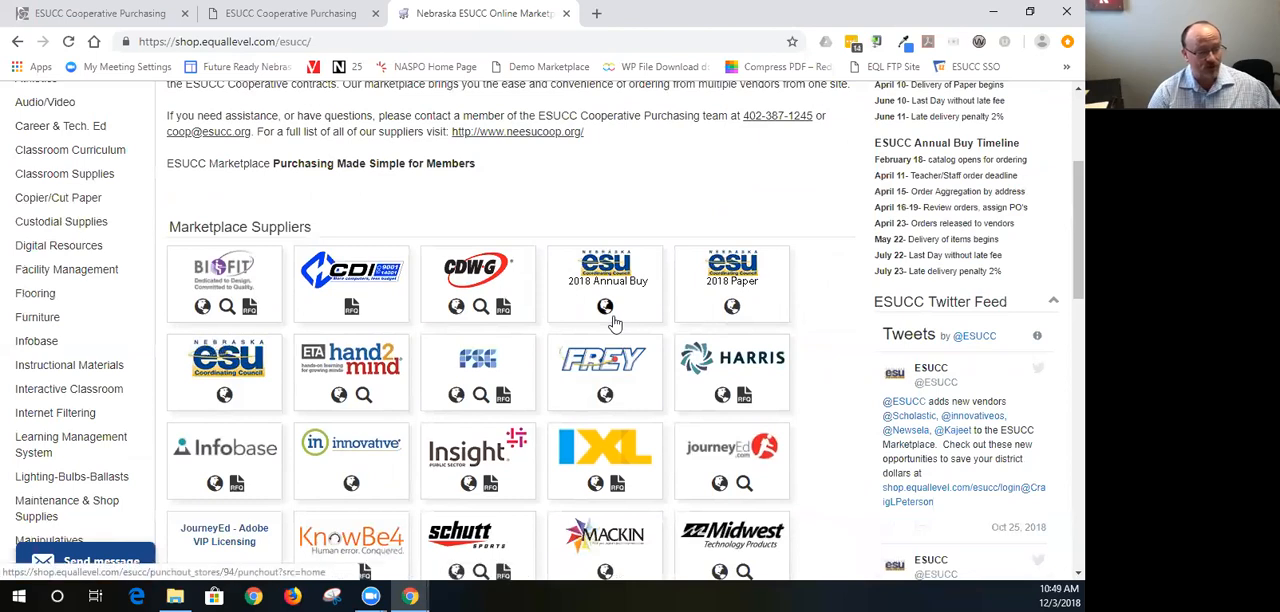
mouse_move(605, 307)
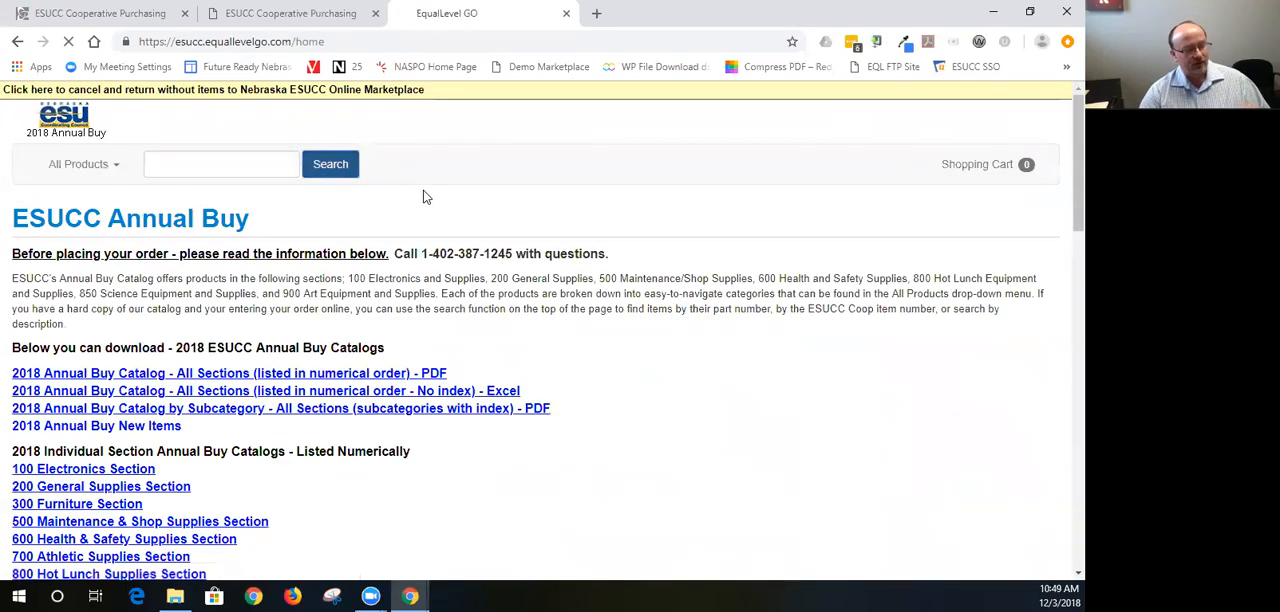
- Run an empty search to list all 3,633 Annual Buy products by category
left_click(330, 163)
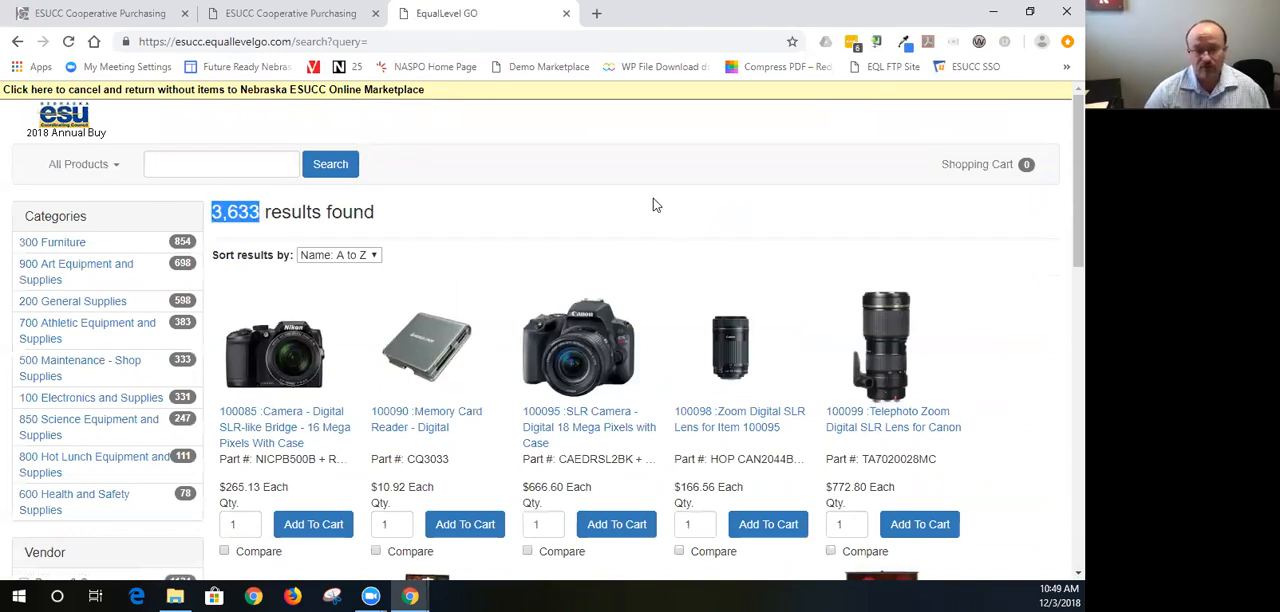
mouse_move(679, 178)
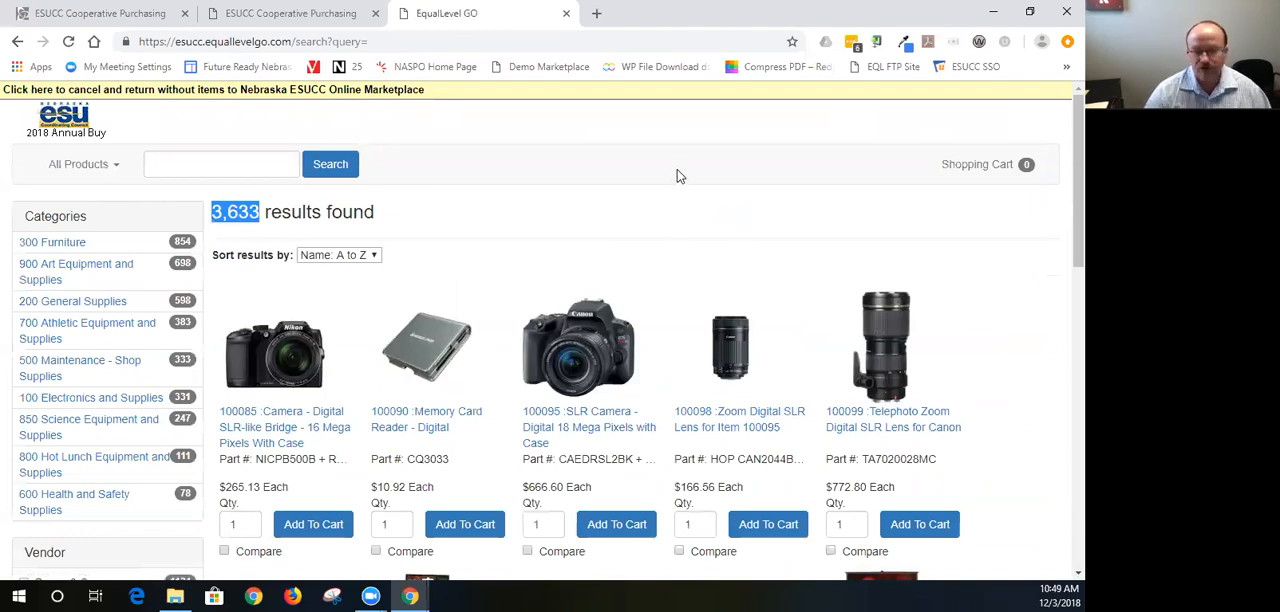
mouse_move(672, 190)
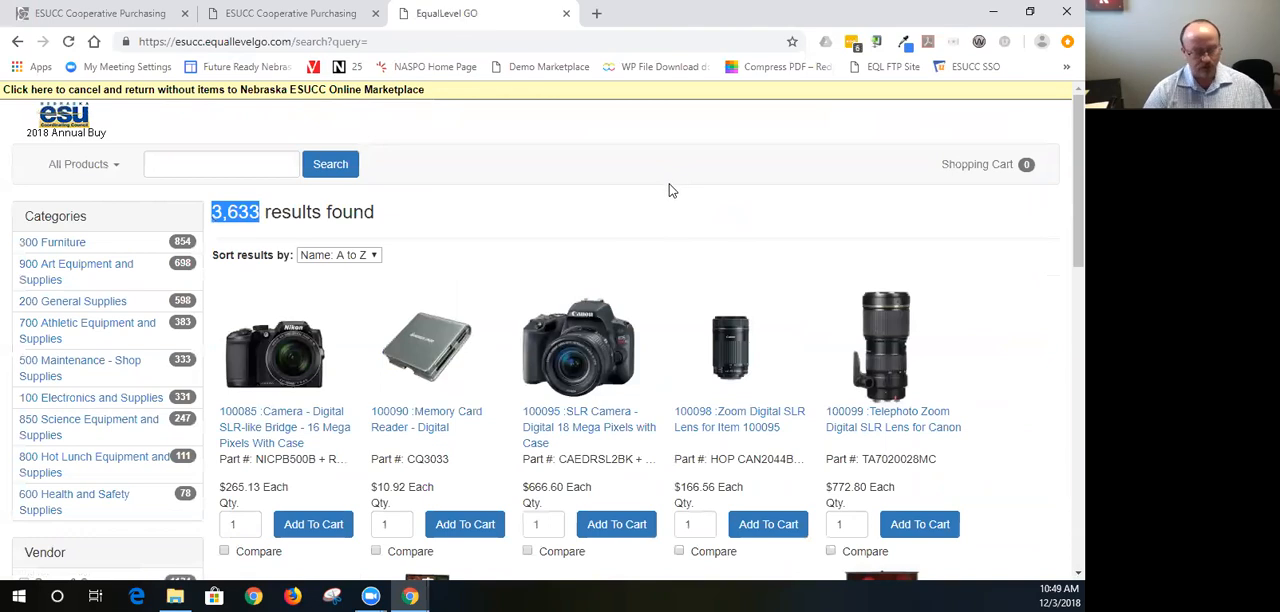
mouse_move(664, 199)
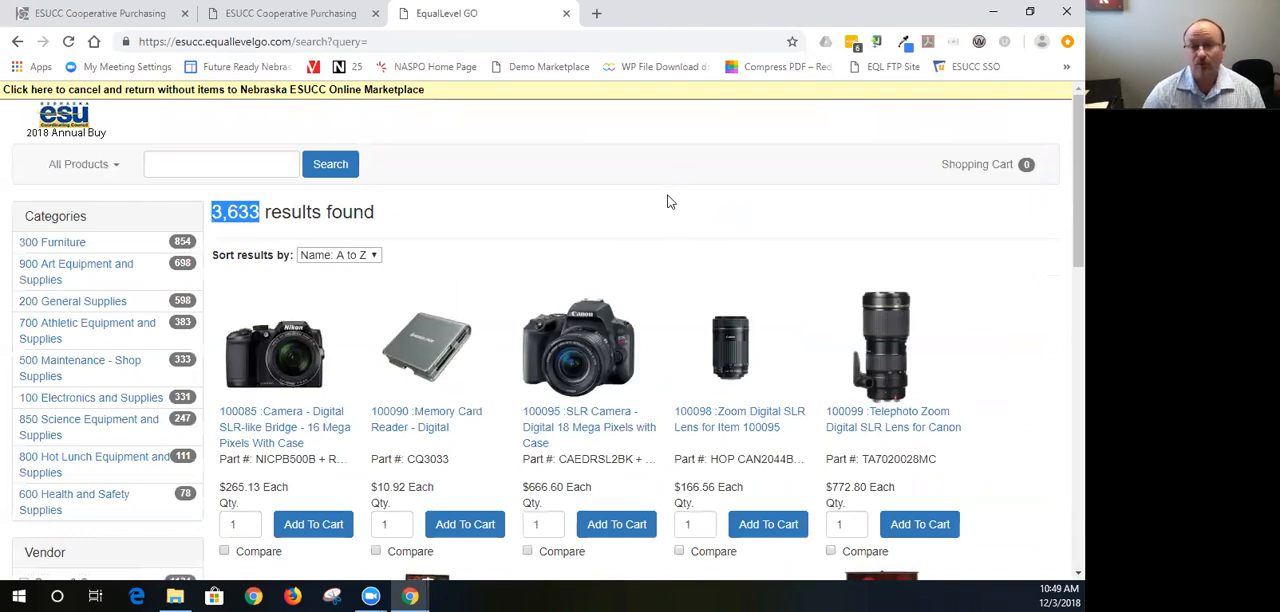
mouse_move(232, 143)
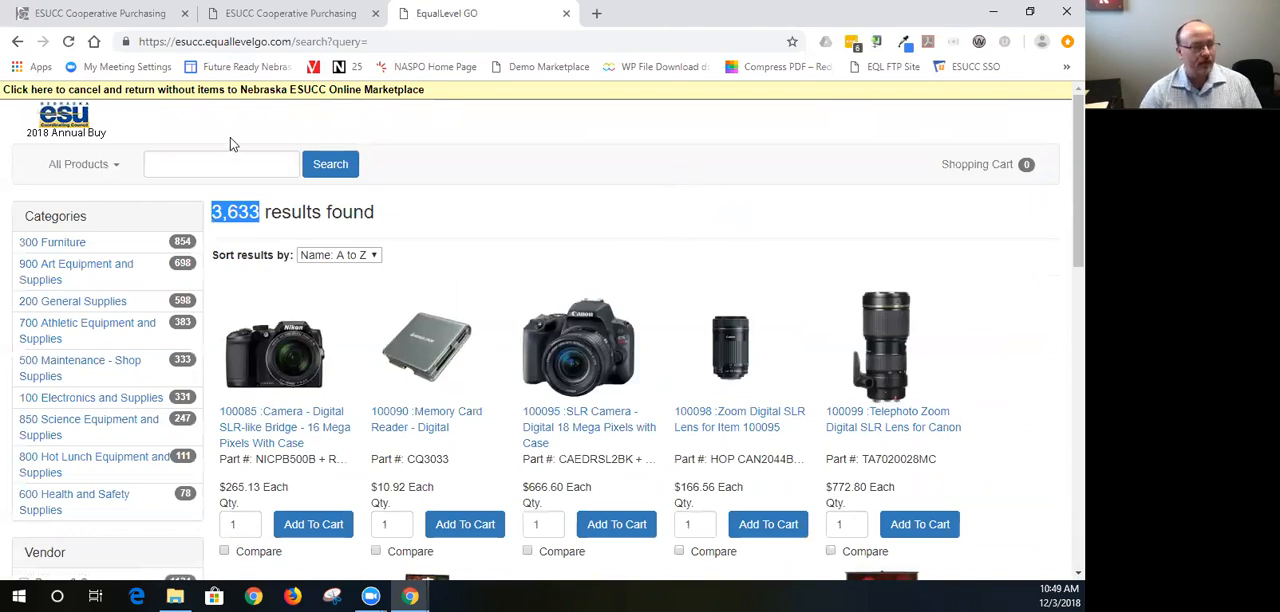
mouse_move(194, 100)
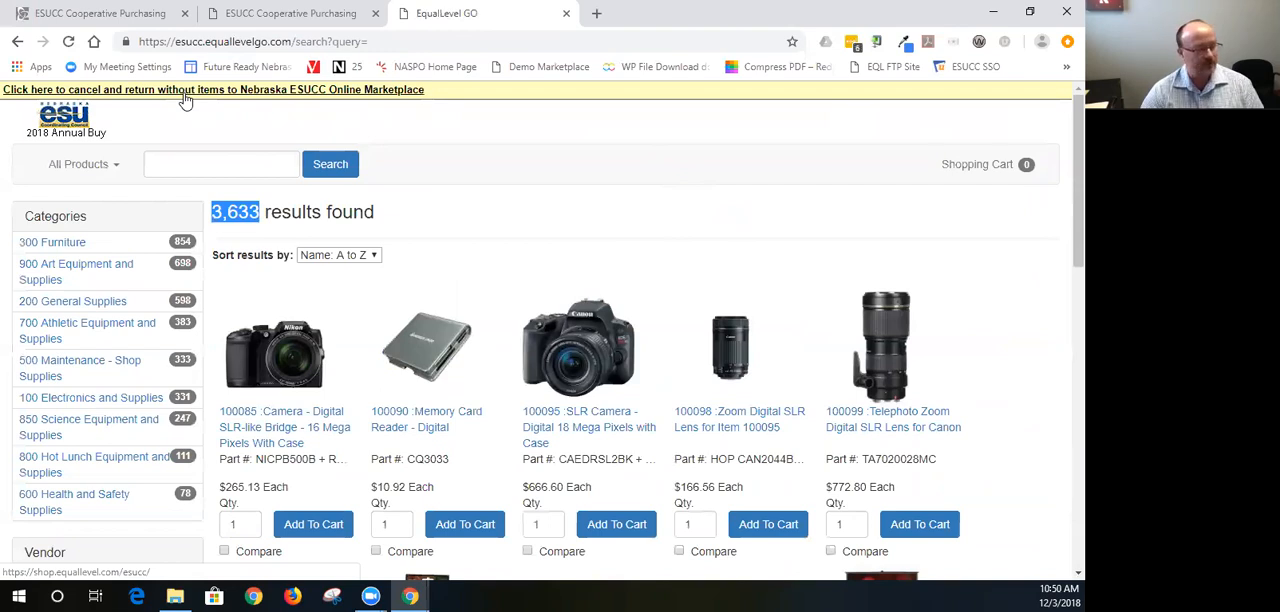
- Exit the Annual Buy store without items and scroll down the marketplace supplier tiles
left_click(200, 90)
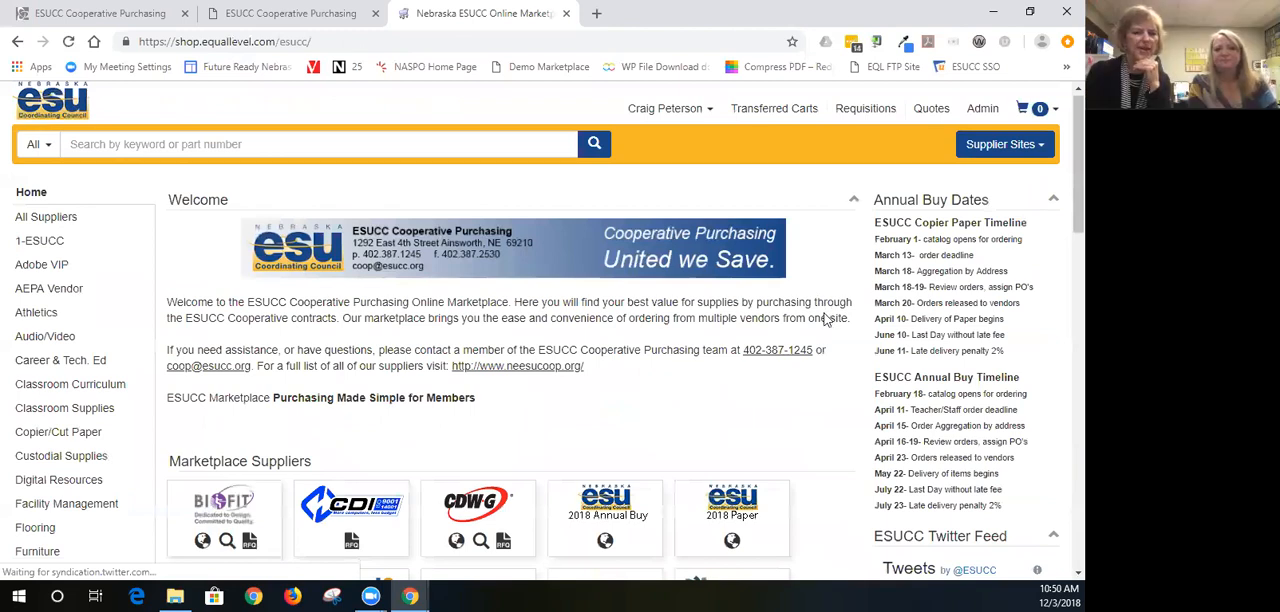
scroll("down", 3)
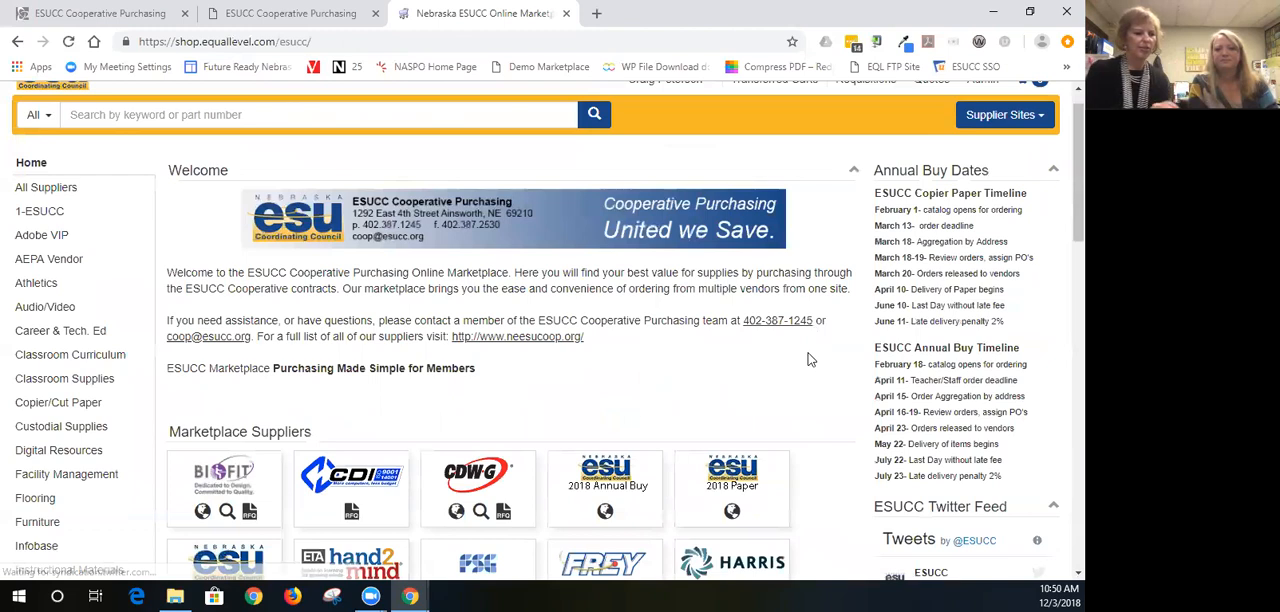
scroll("down", 3)
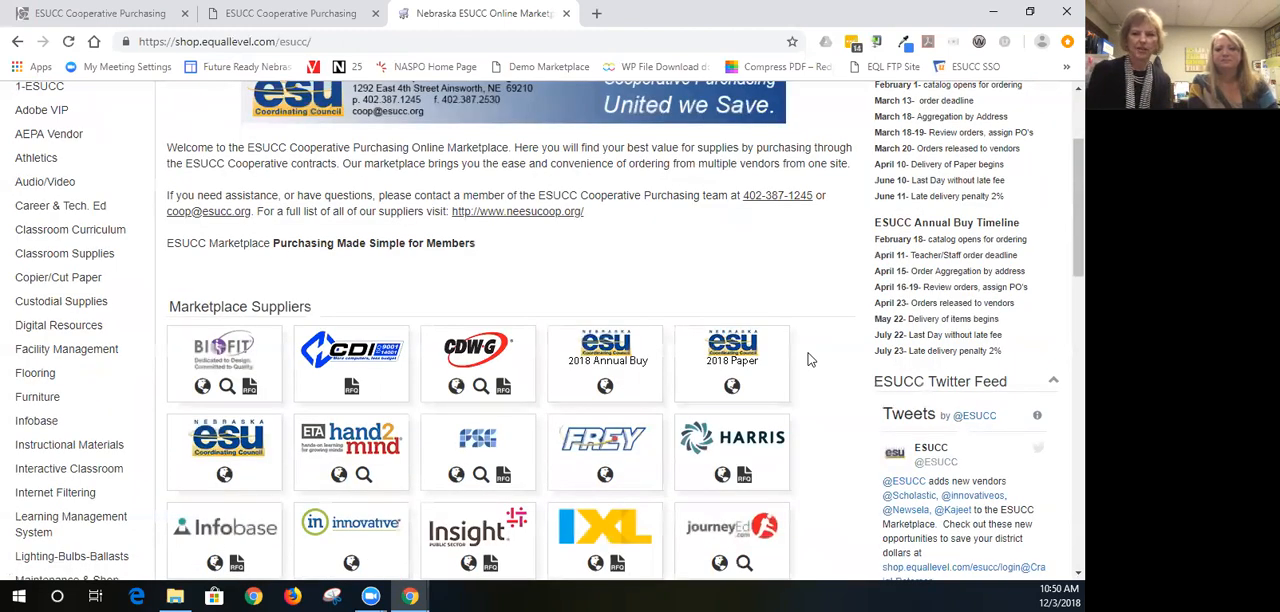
scroll("down", 3)
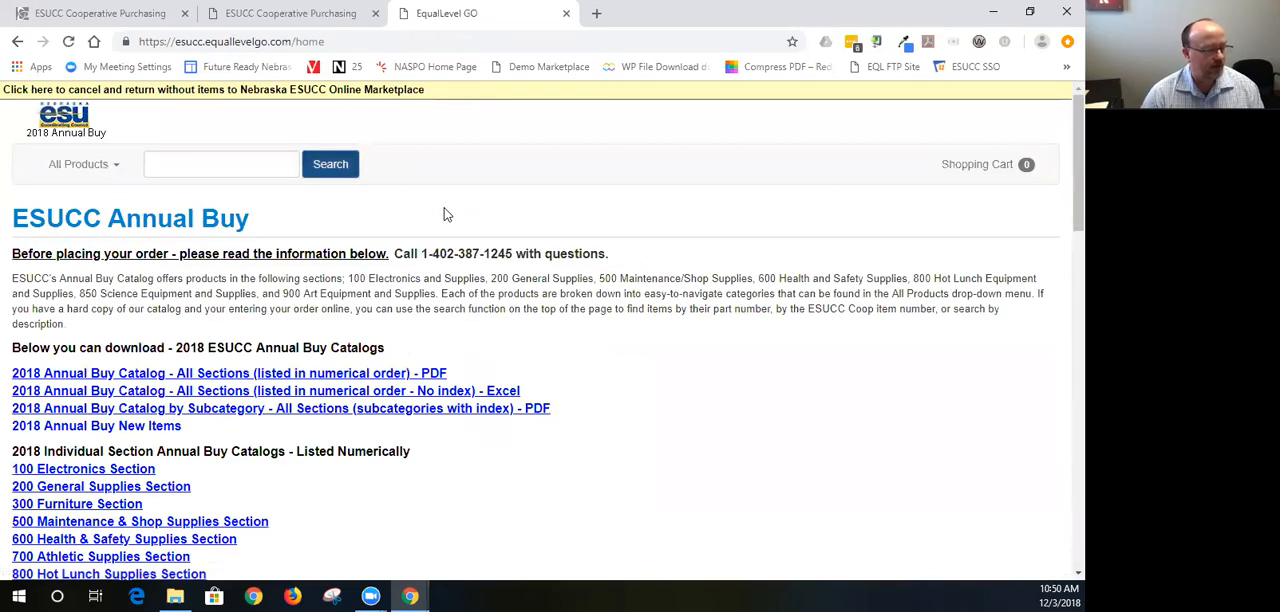
- List all Annual Buy products and open item 100095, the SLR camera with case
left_click(330, 163)
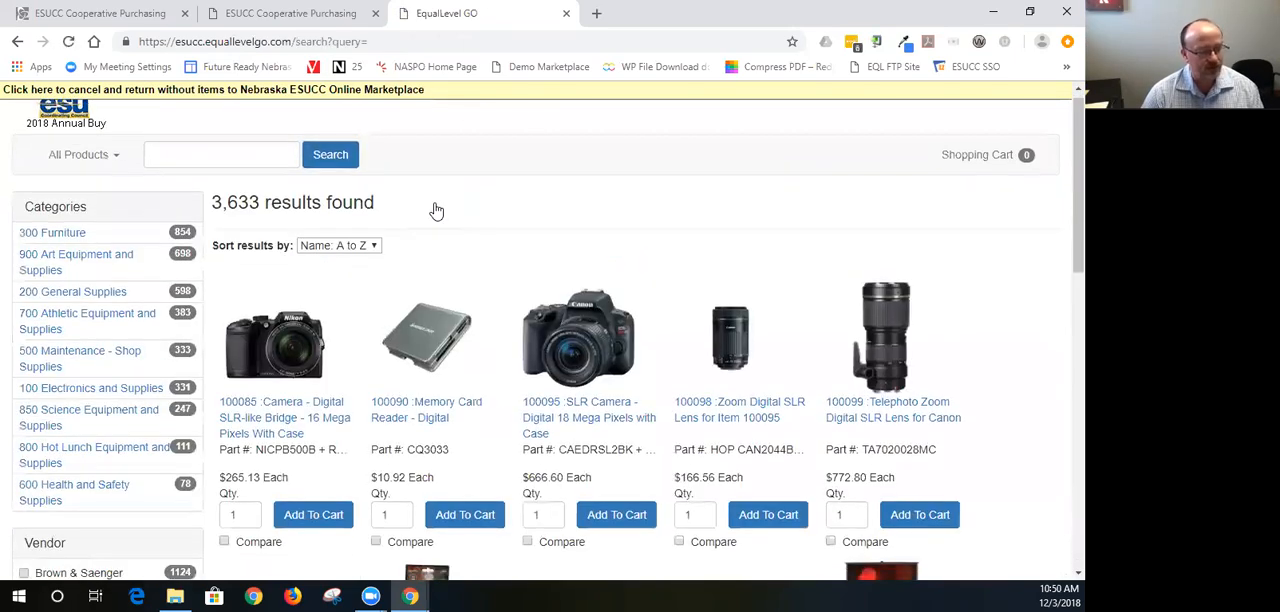
scroll("down", 3)
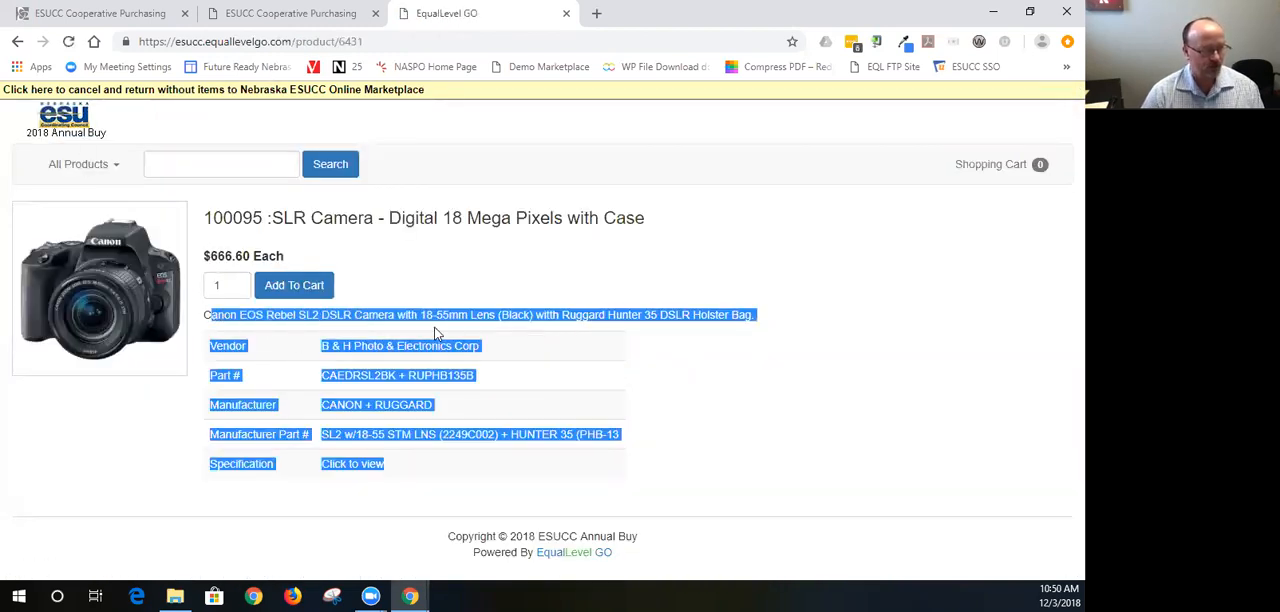
left_click(688, 380)
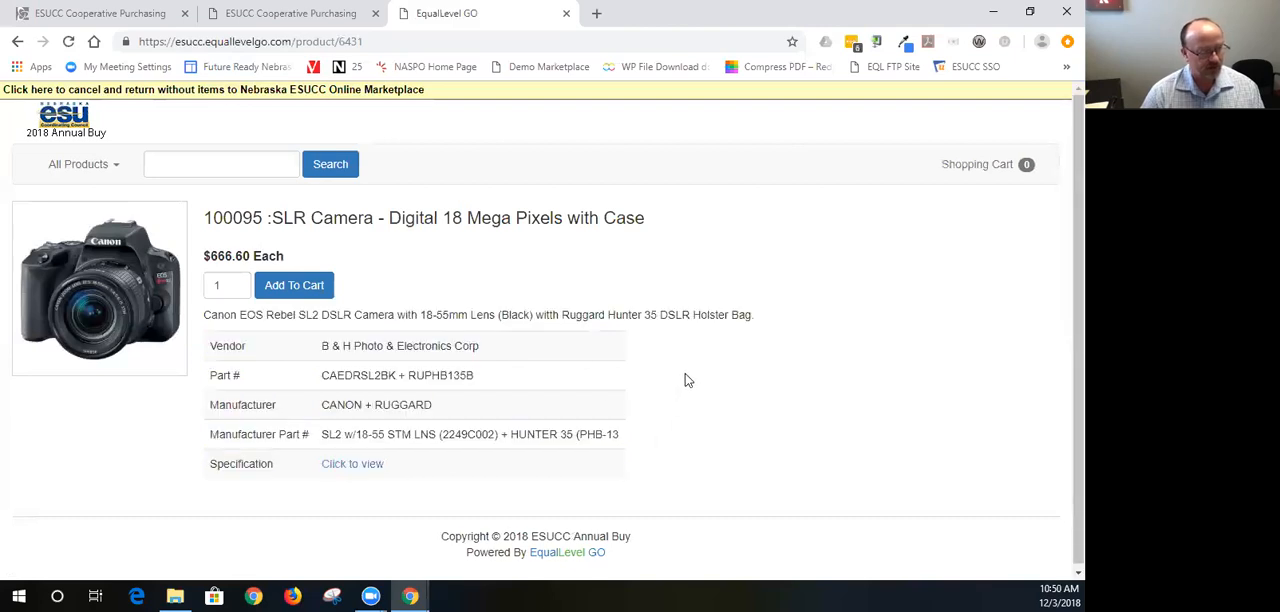
mouse_move(352, 464)
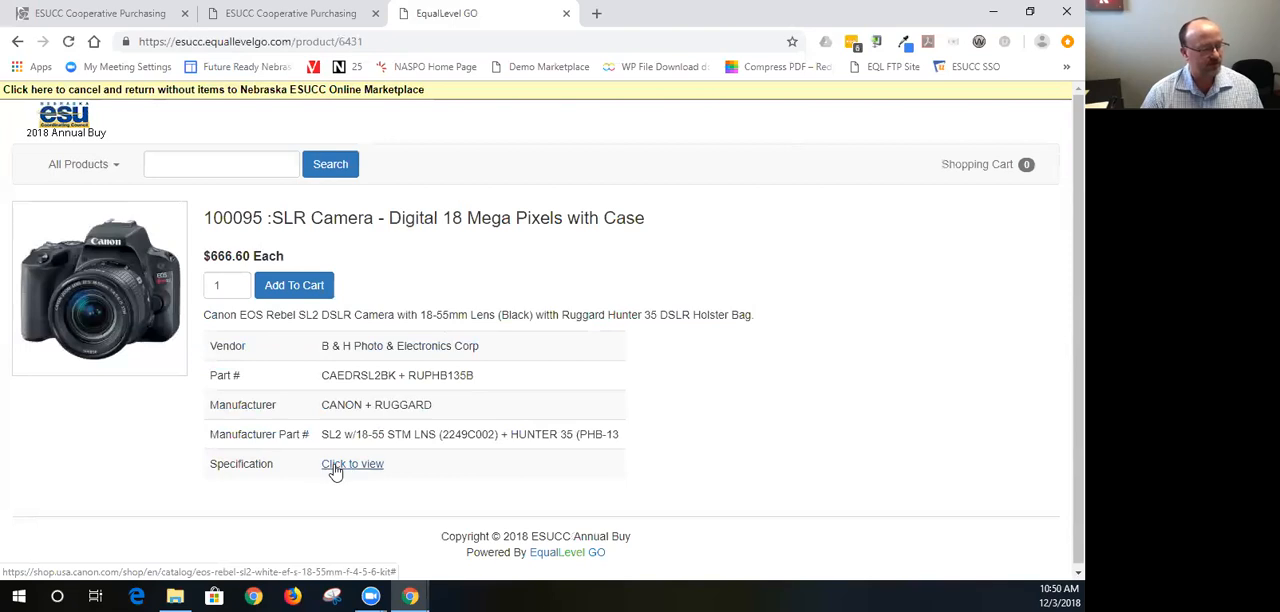
mouse_move(352, 470)
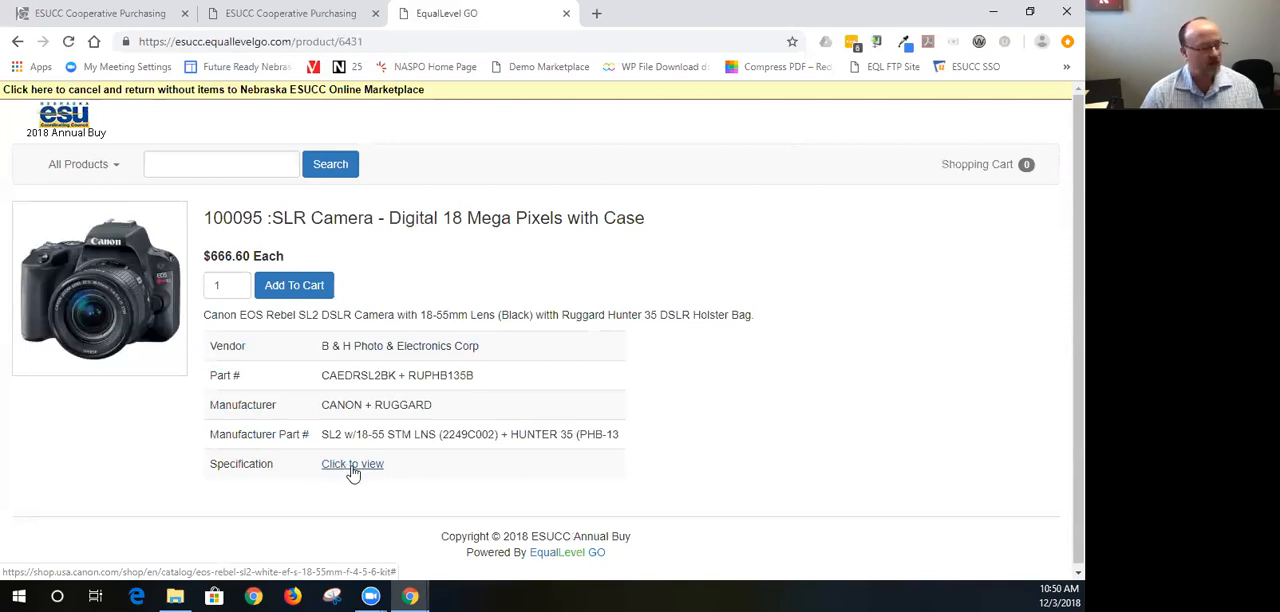
- Open Canon's EOS Rebel SL2 kit page and scroll to its Specifications section
left_click(351, 464)
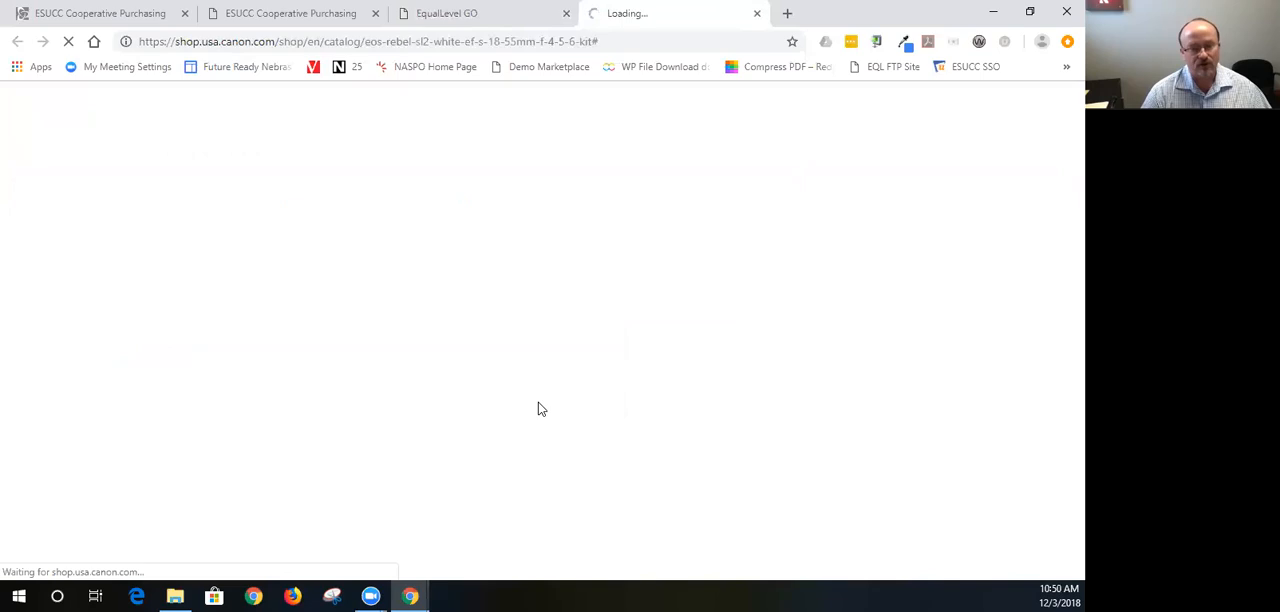
mouse_move(553, 411)
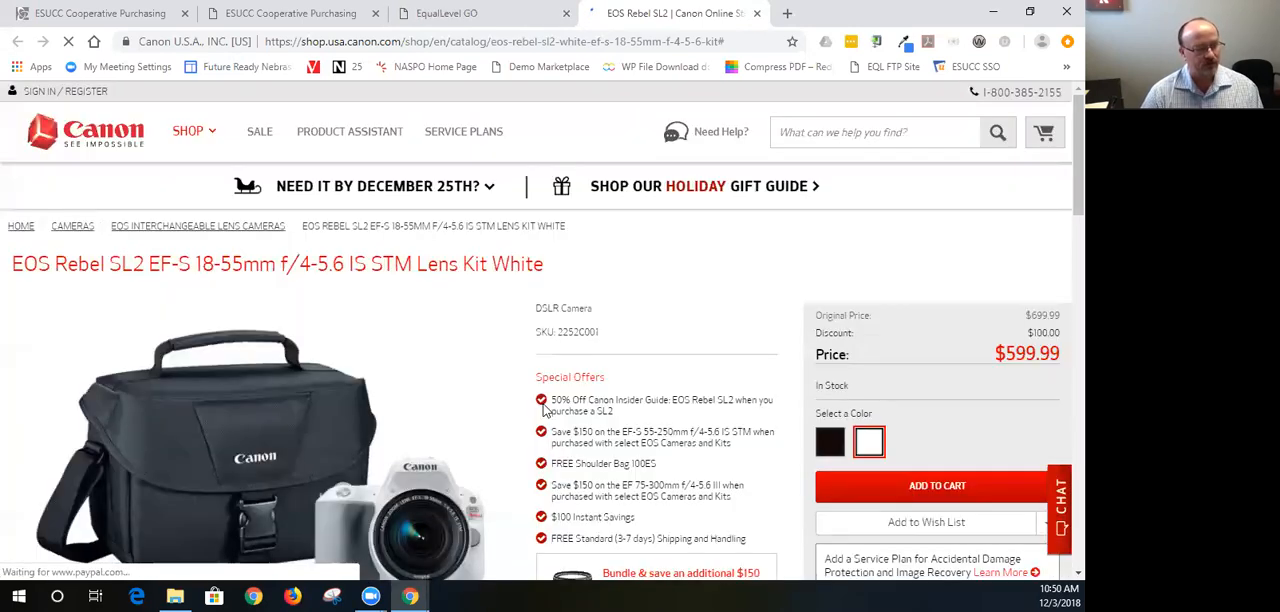
scroll("down", 3)
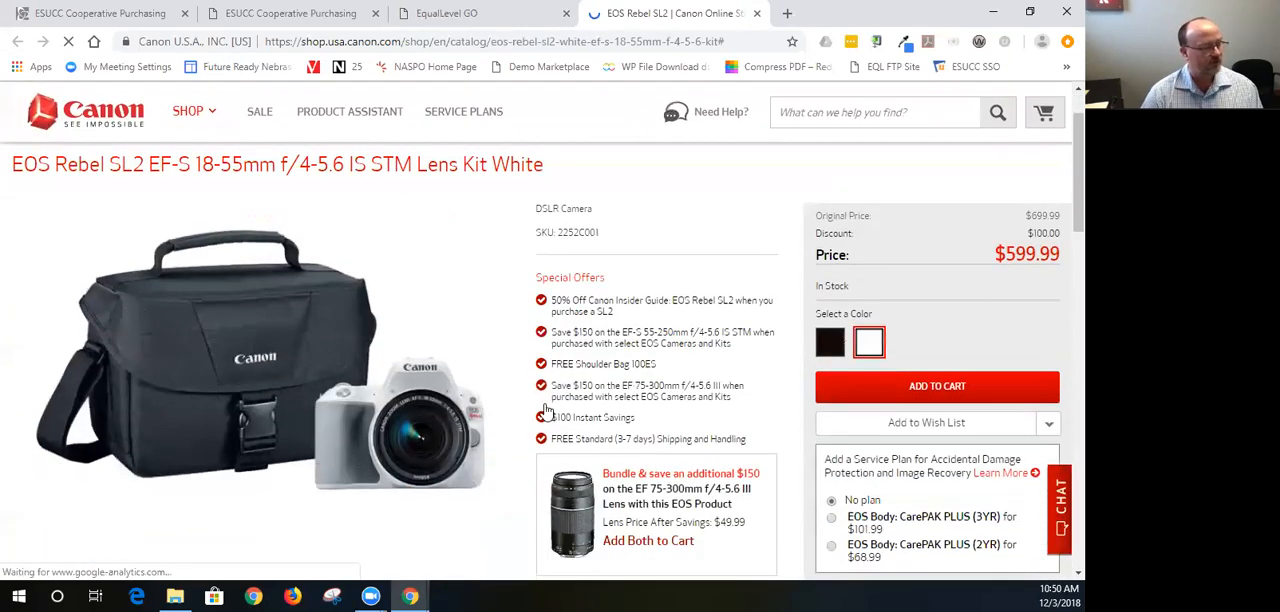
scroll("down", 3)
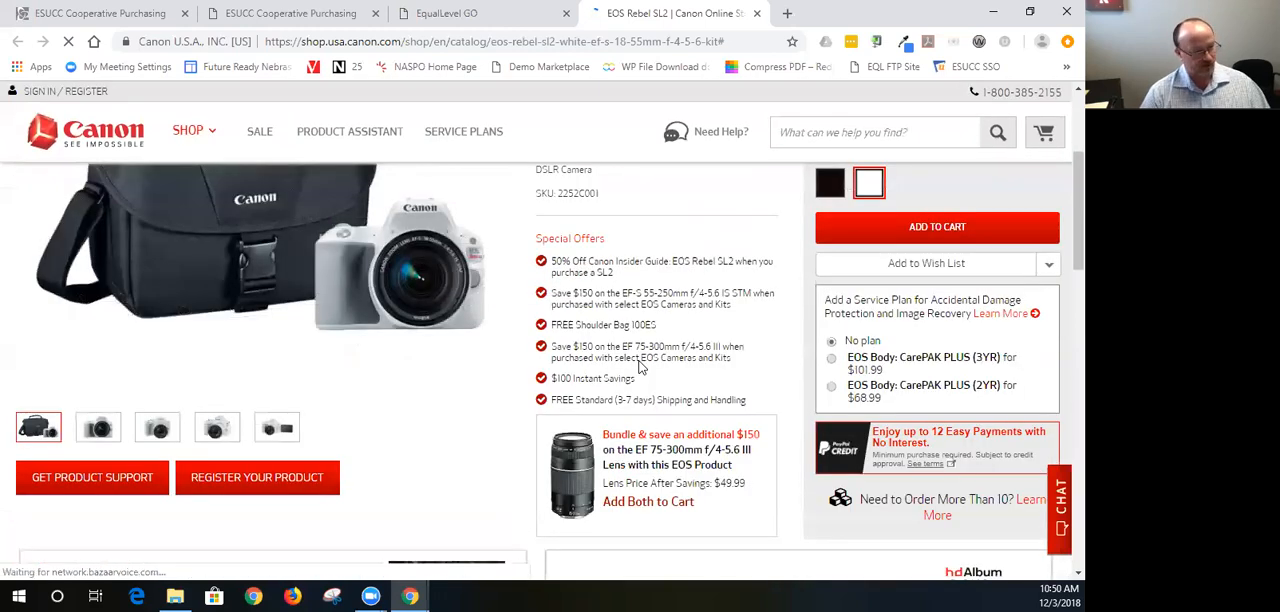
scroll("down", 3)
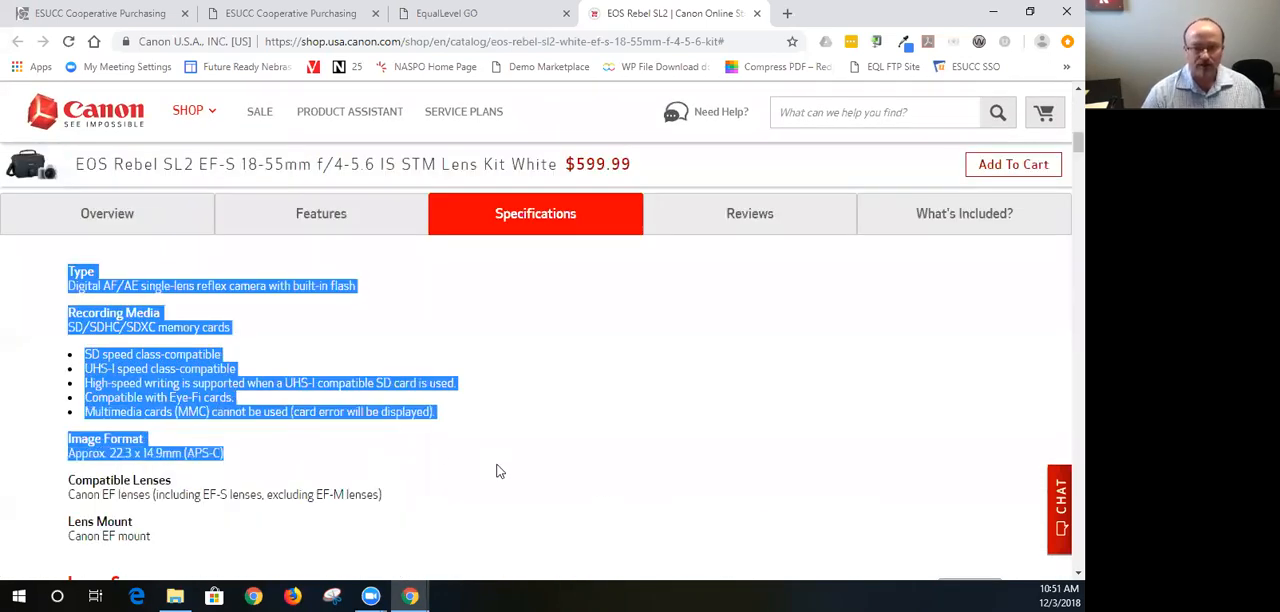
mouse_move(600, 418)
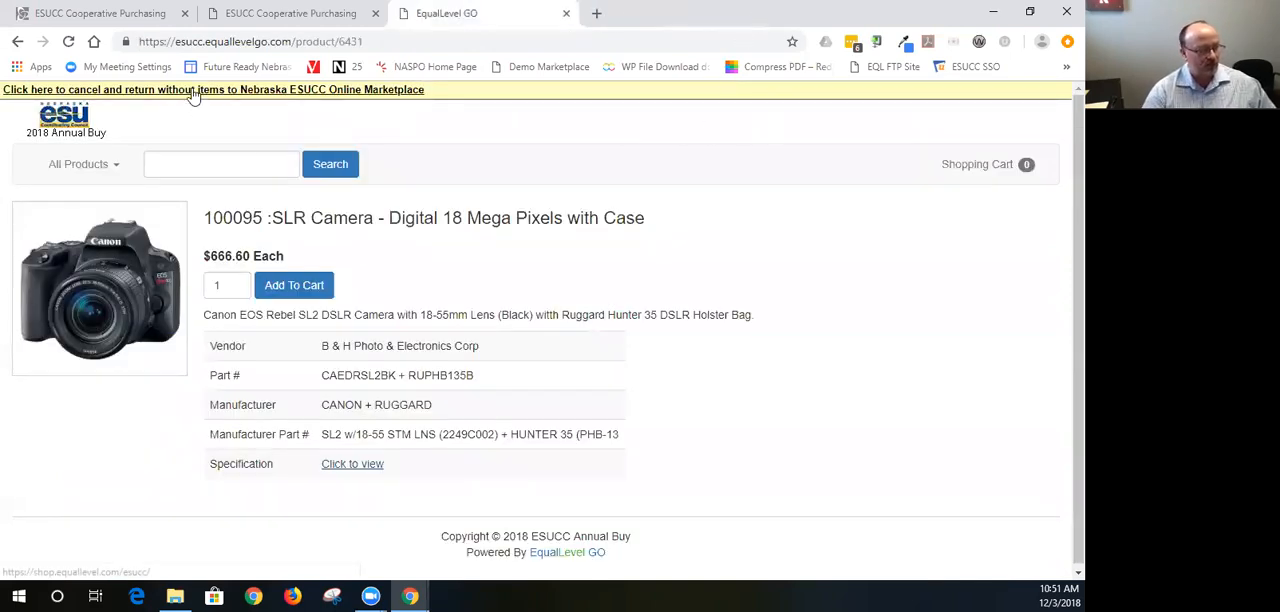
- Exit the Annual Buy store without items and scroll the supplier grid to Additional Suppliers
left_click(200, 91)
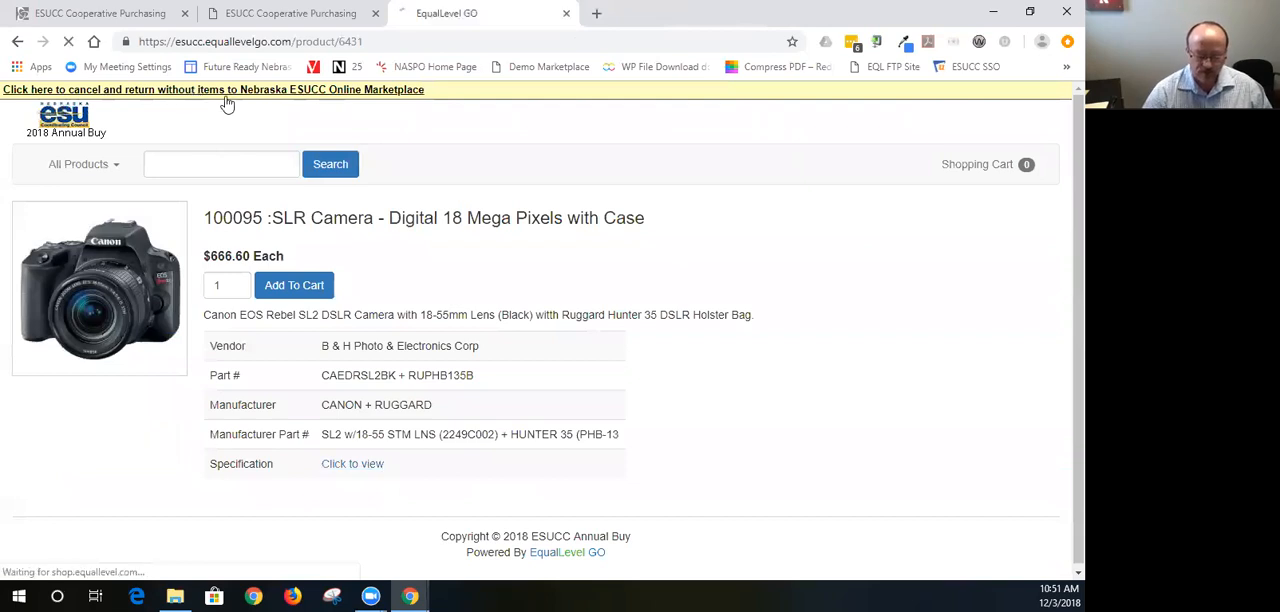
left_click(200, 90)
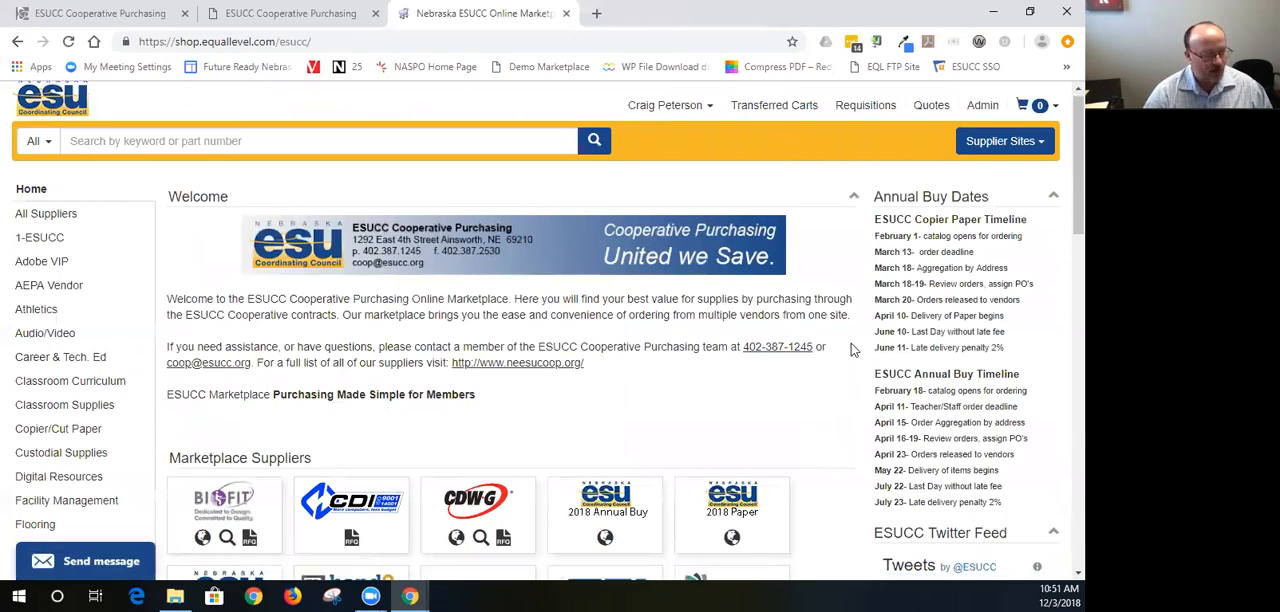
scroll("down", 3)
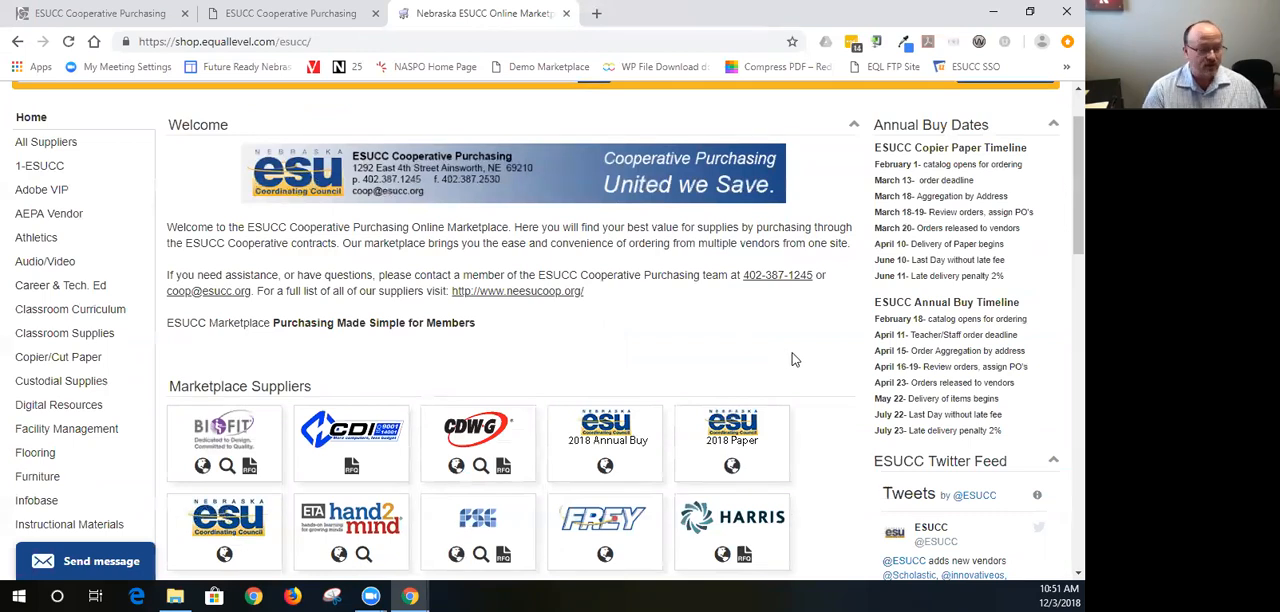
scroll("down", 3)
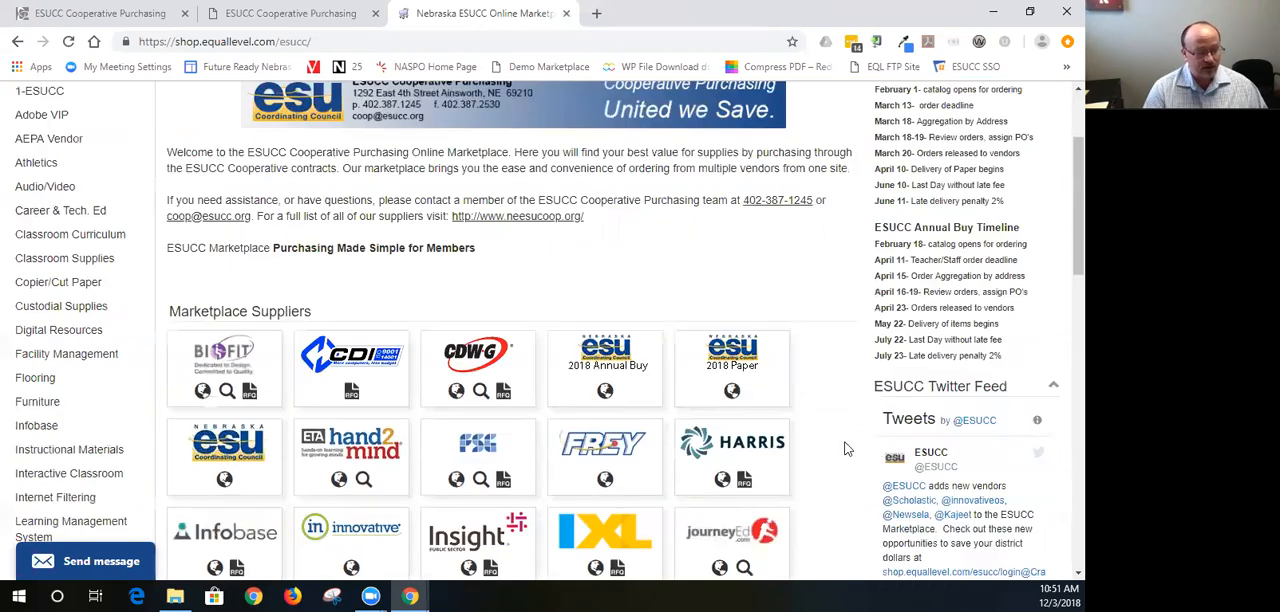
scroll("down", 3)
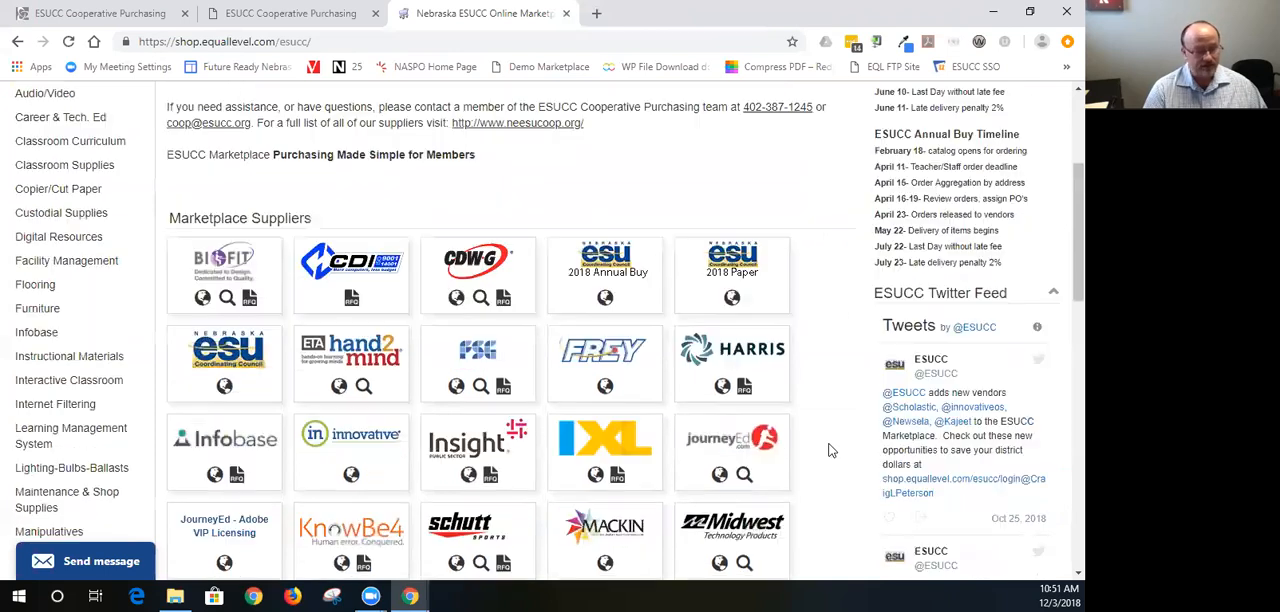
scroll("down", 3)
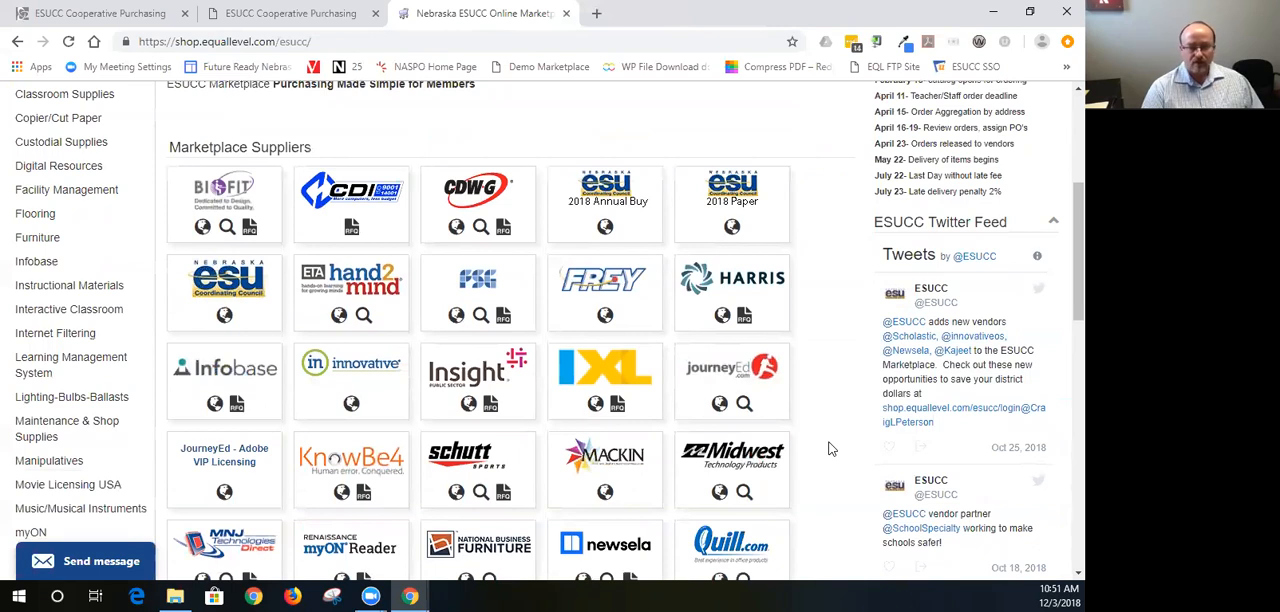
scroll("down", 3)
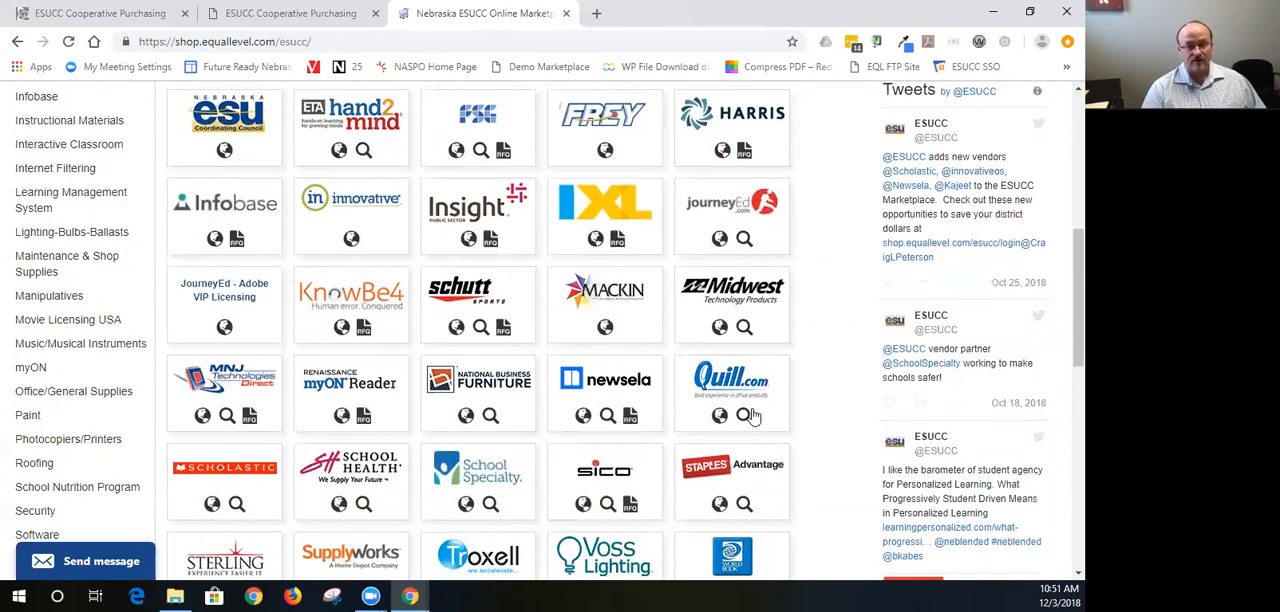
scroll("down", 3)
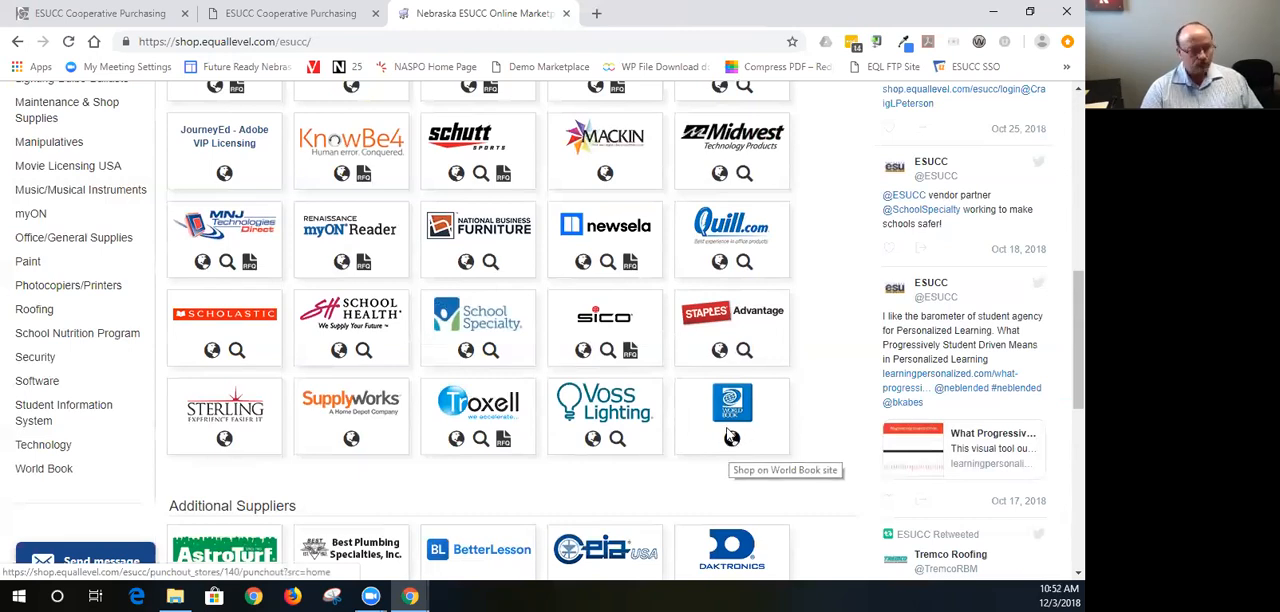
- Open the World Book store, list its products, and filter to the World Book vendor (7 results)
left_click(732, 413)
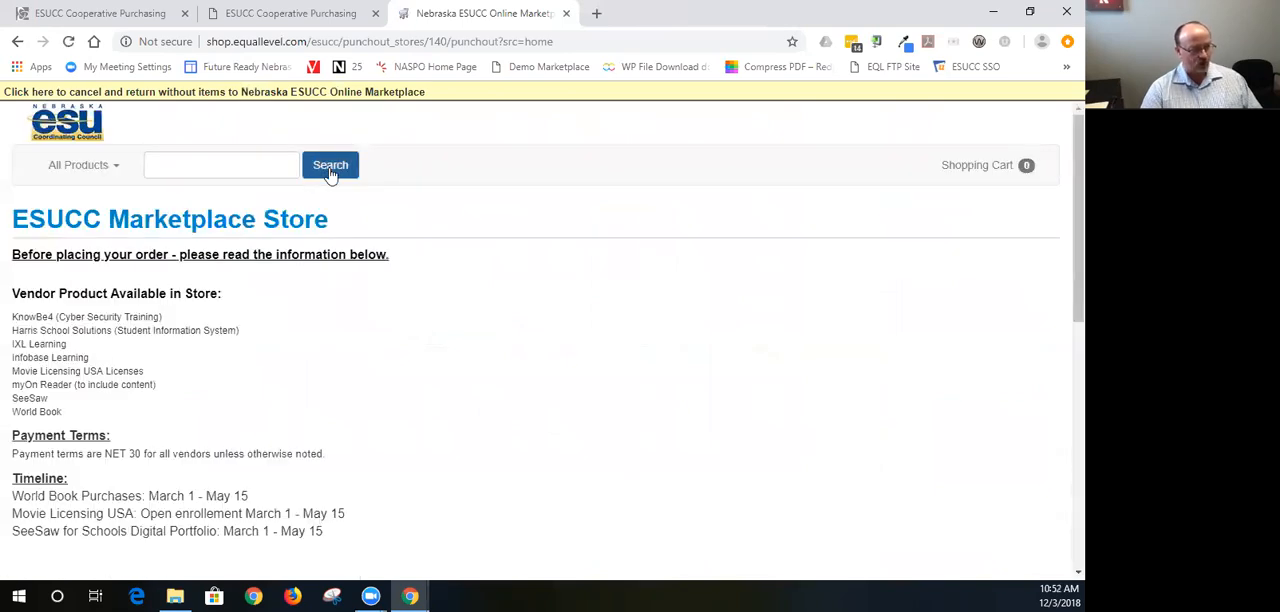
left_click(330, 165)
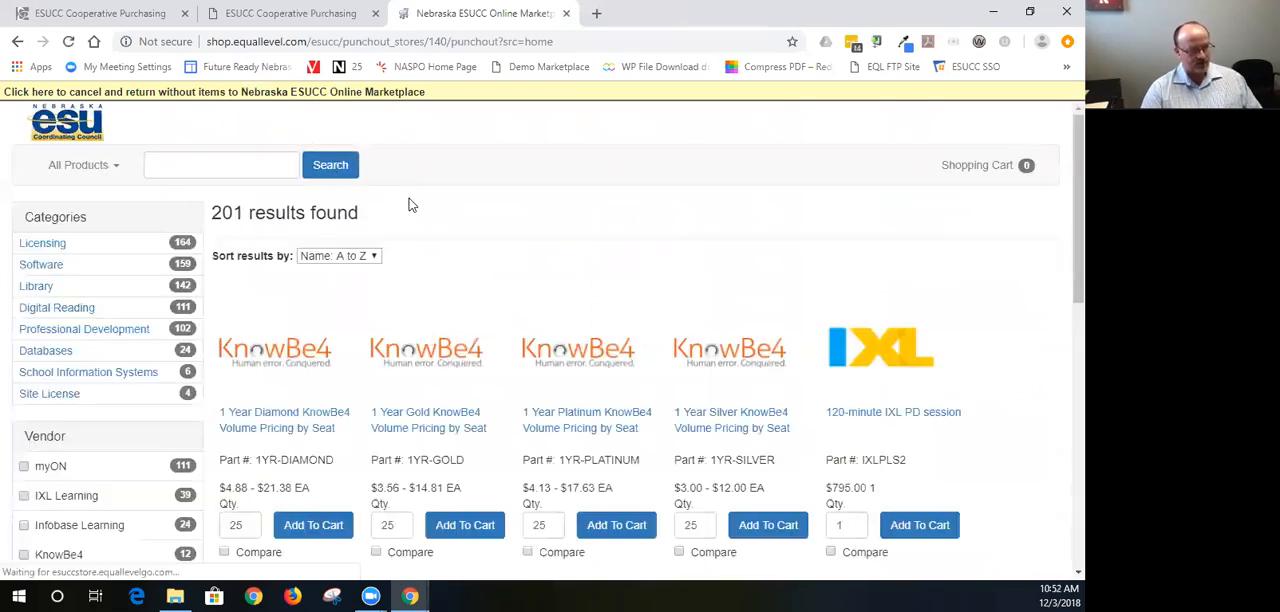
scroll("down", 3)
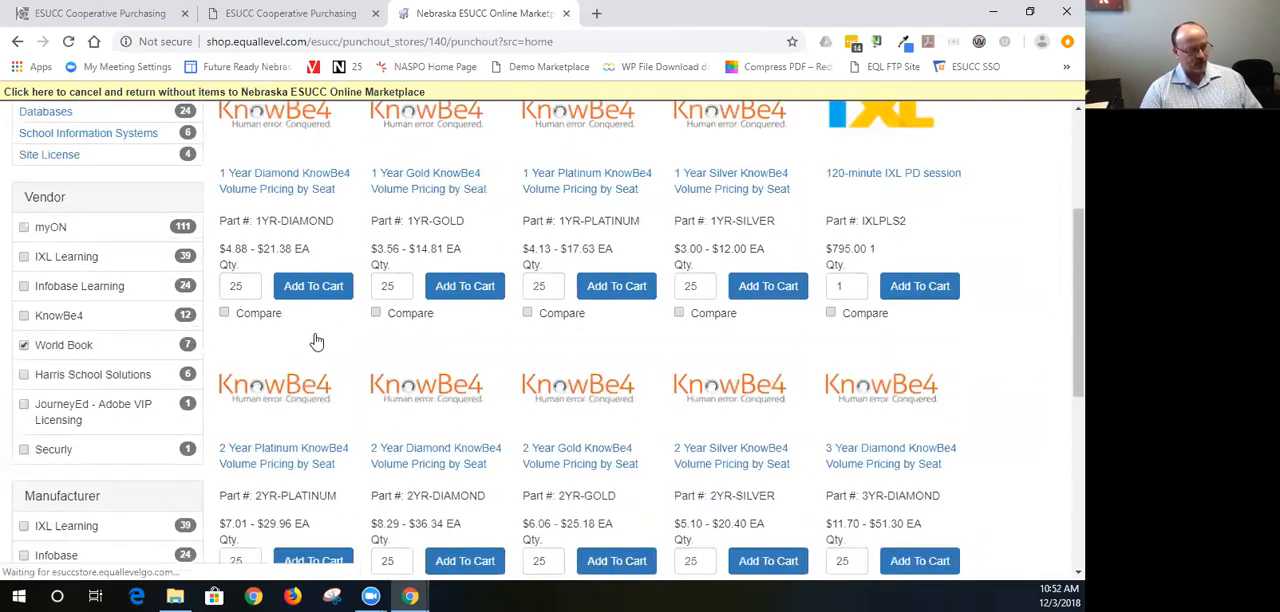
left_click(24, 345)
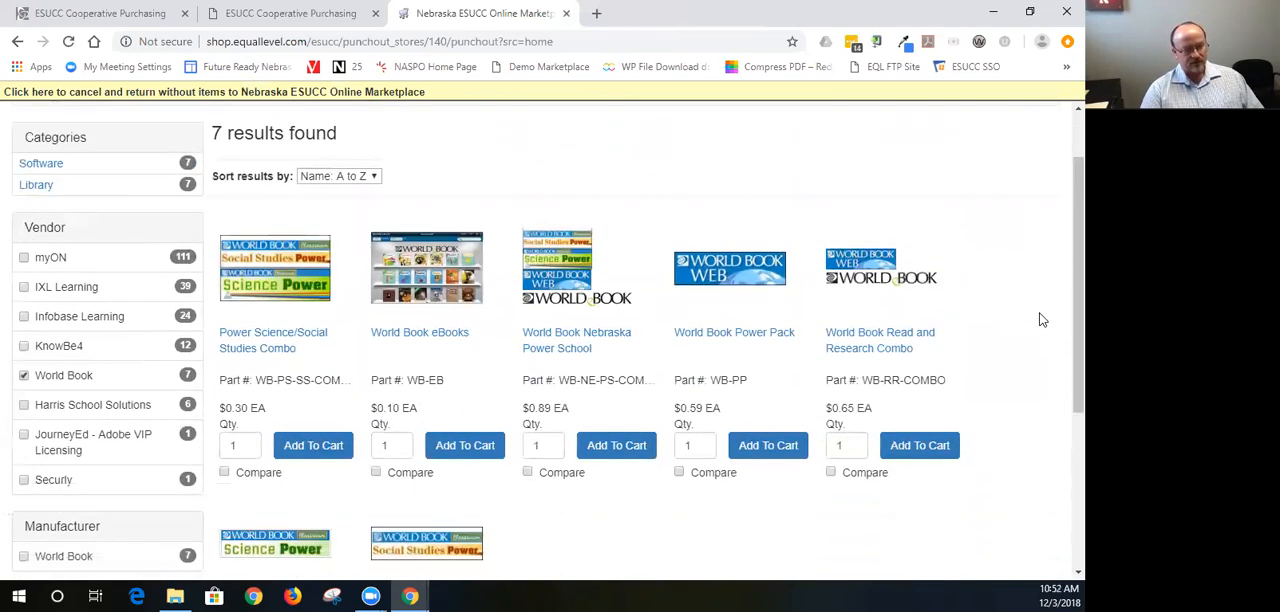
scroll("down", 3)
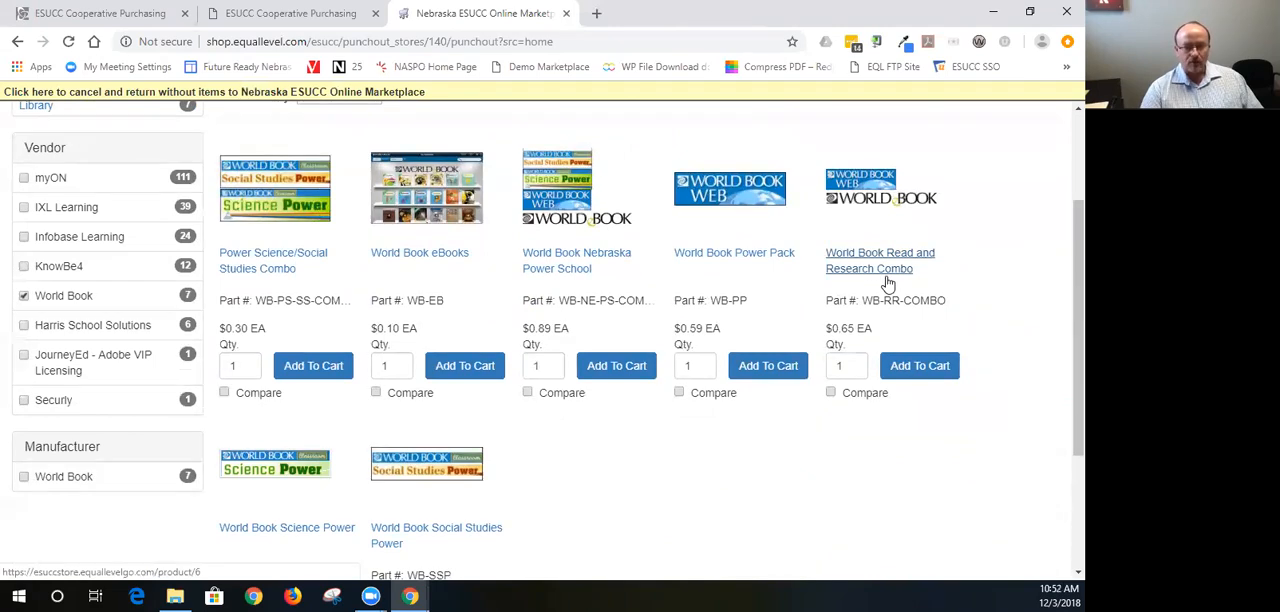
mouse_move(955, 553)
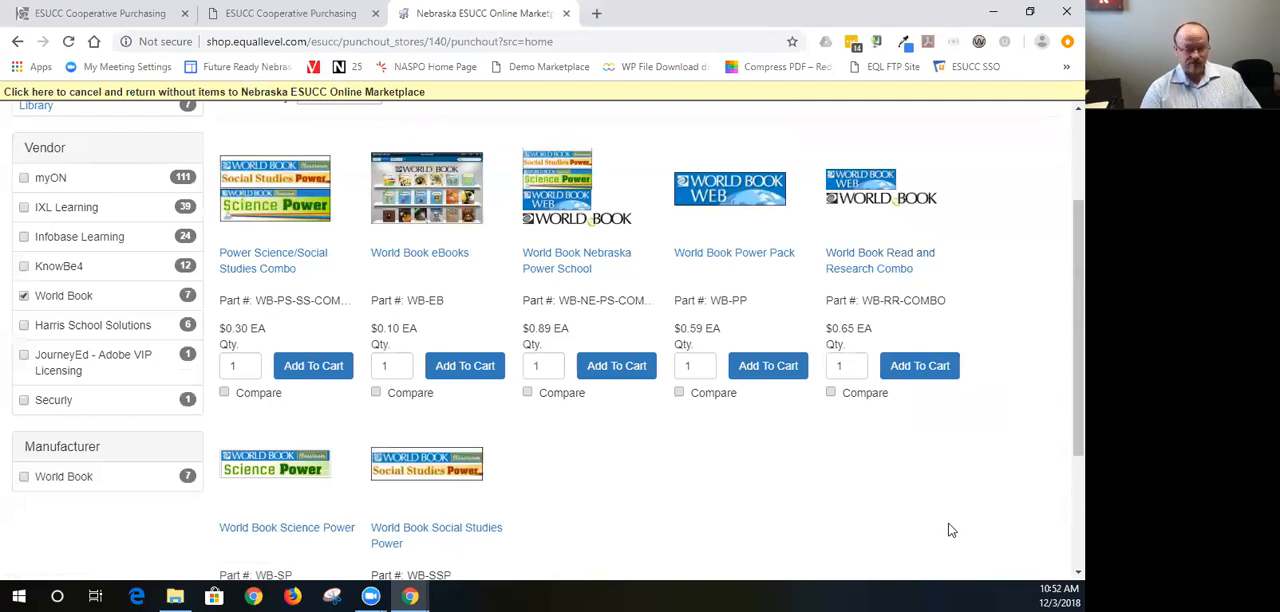
mouse_move(855, 410)
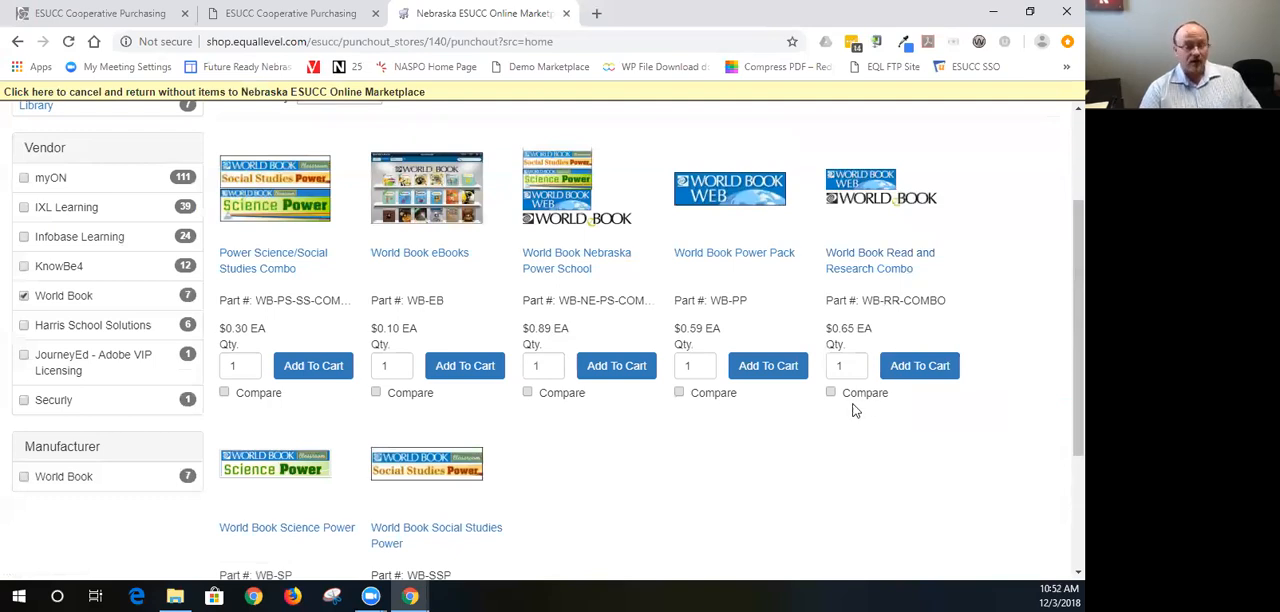
mouse_move(307, 107)
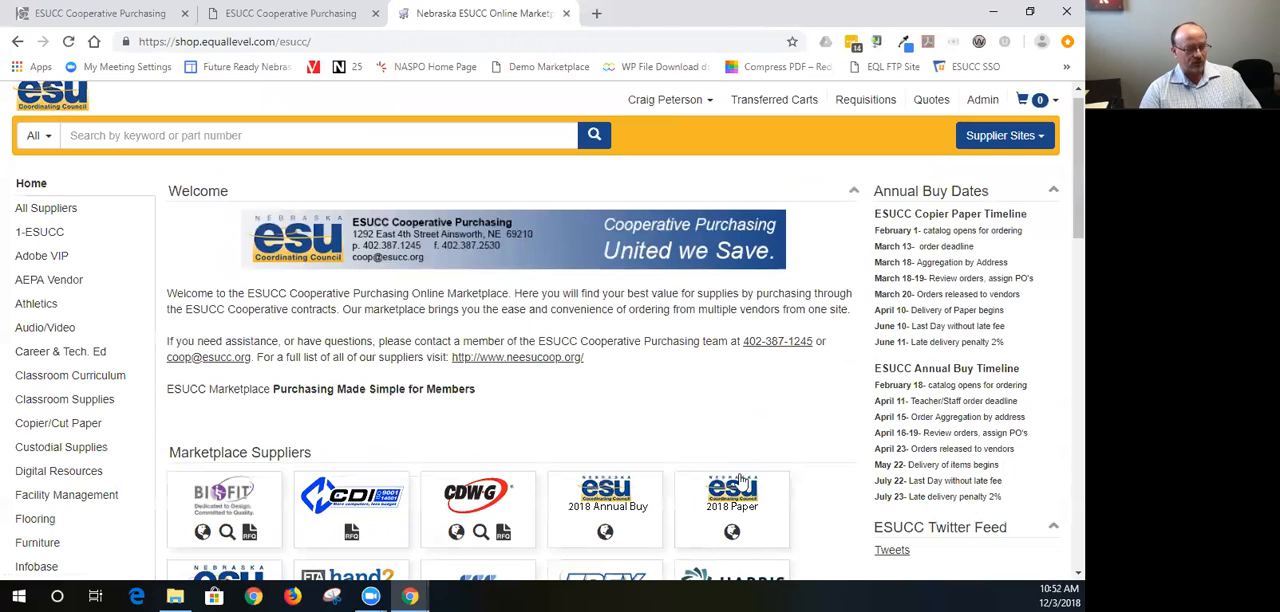
scroll("down", 3)
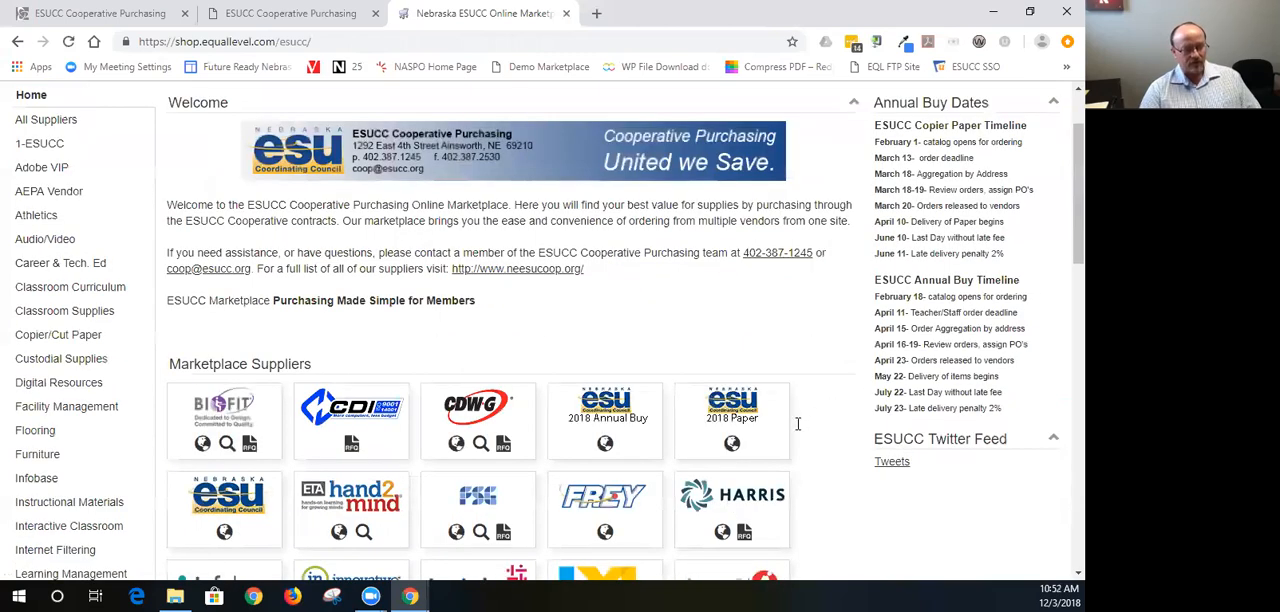
scroll("down", 3)
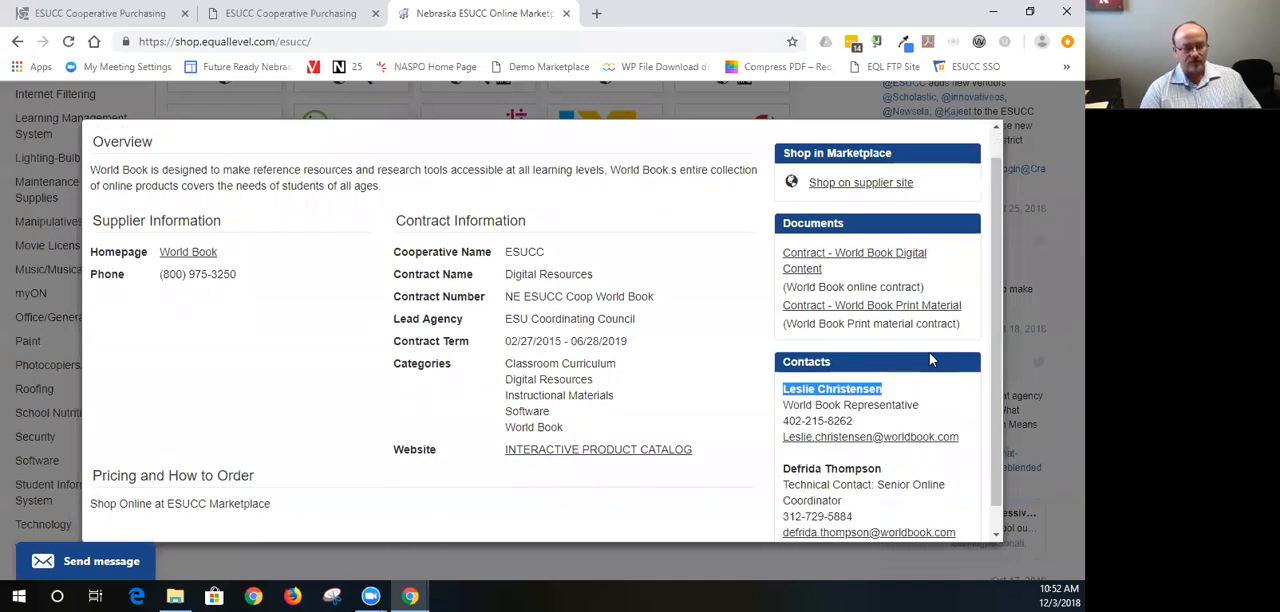
scroll("down", 3)
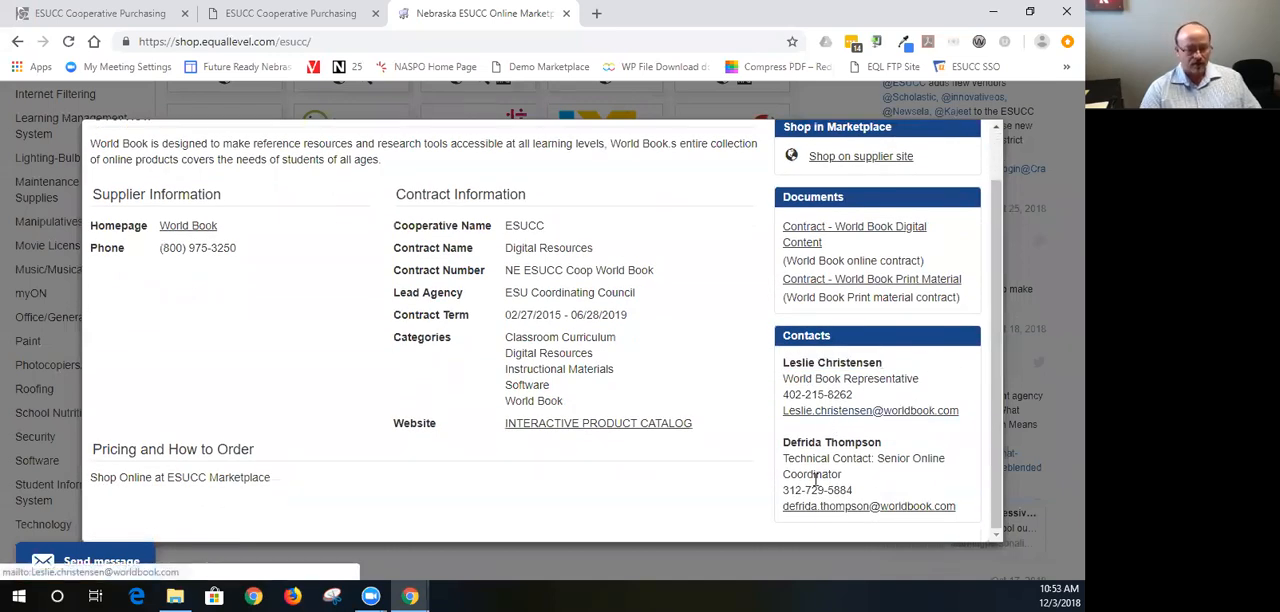
mouse_move(381, 220)
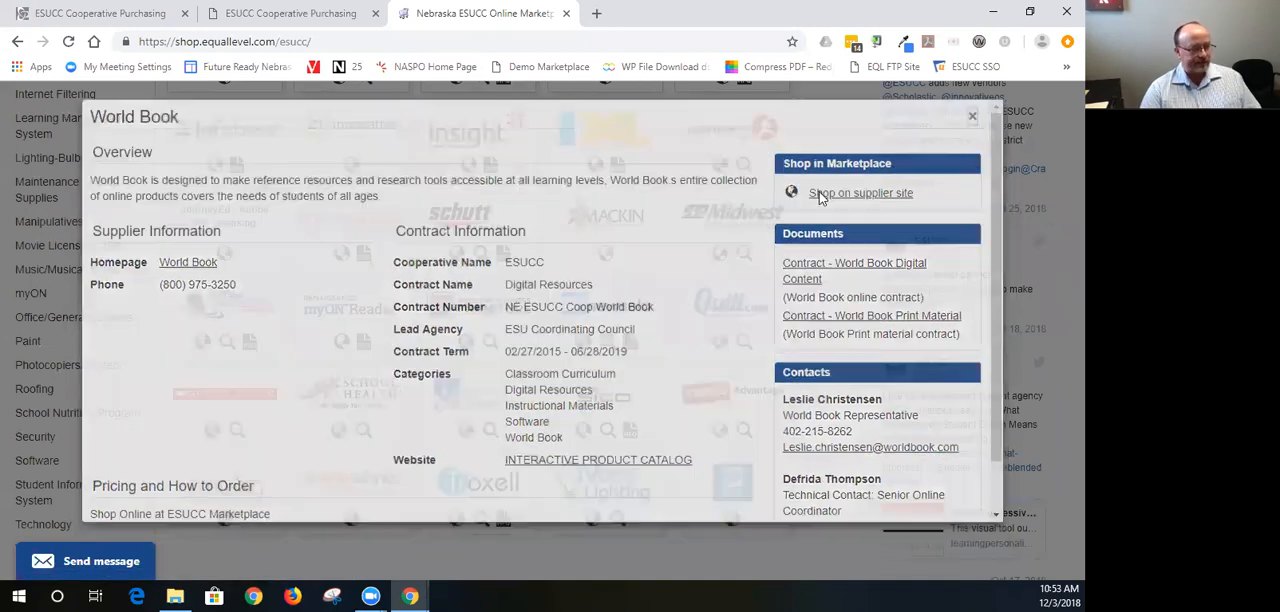
left_click(973, 116)
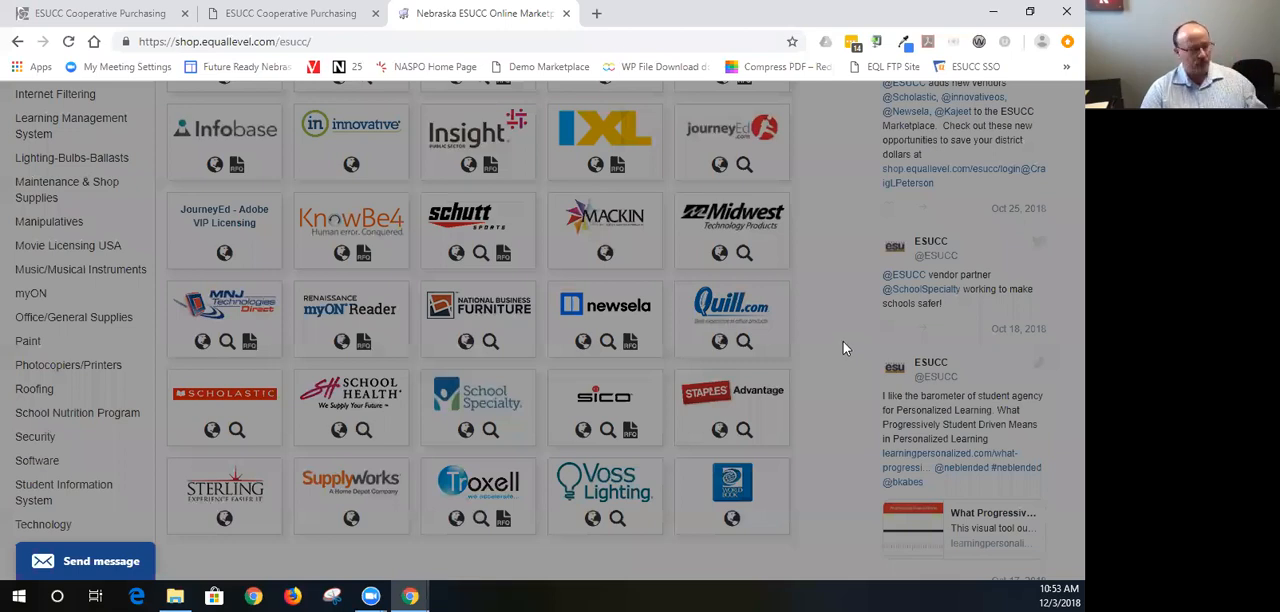
mouse_move(205, 336)
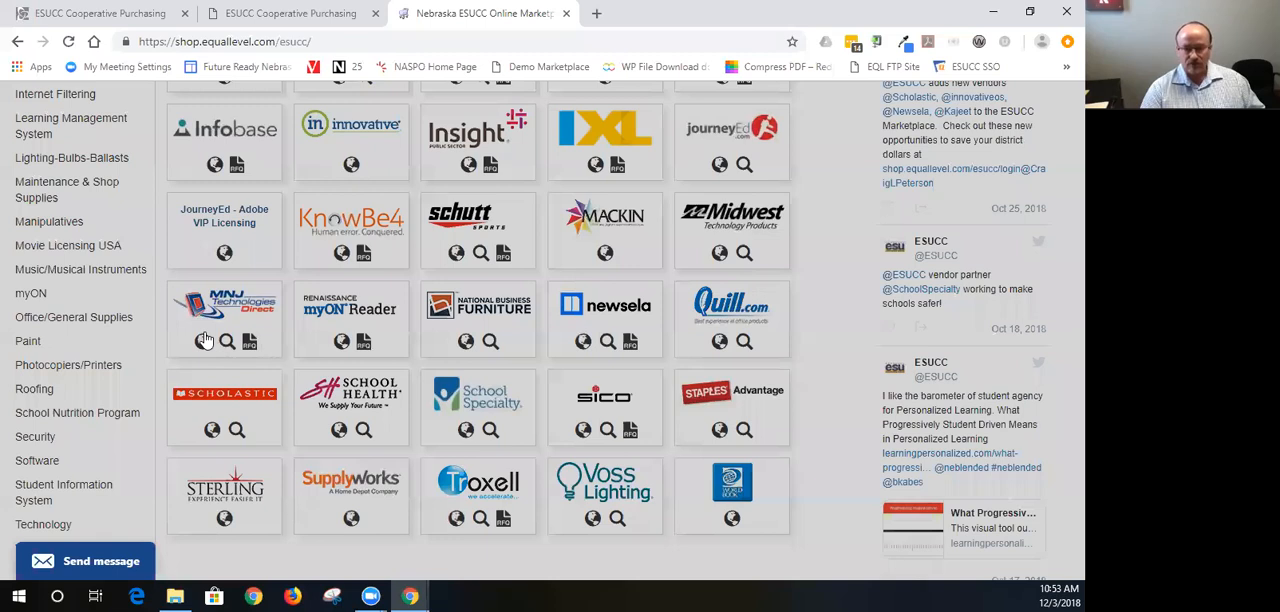
scroll("down", 3)
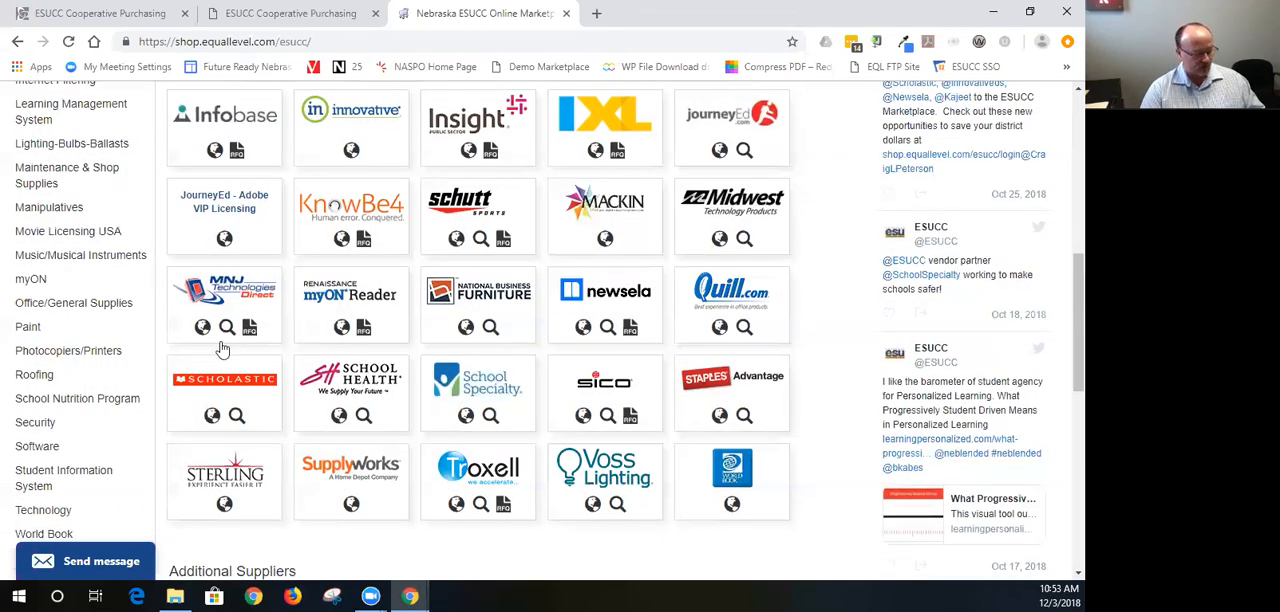
scroll("down", 3)
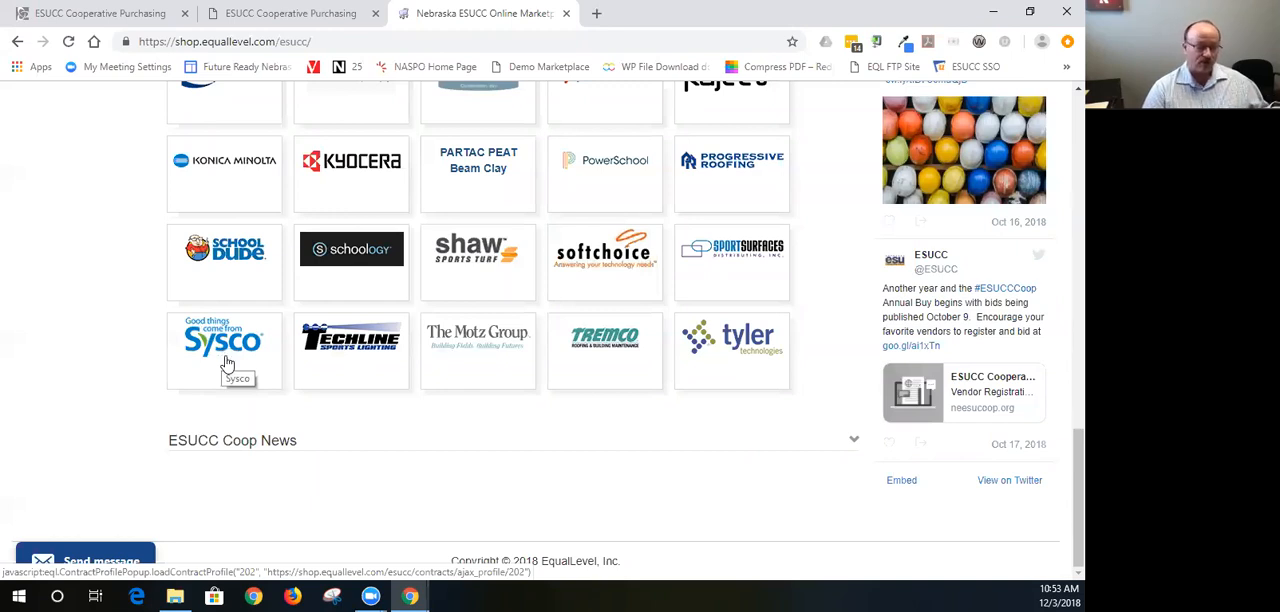
mouse_move(228, 358)
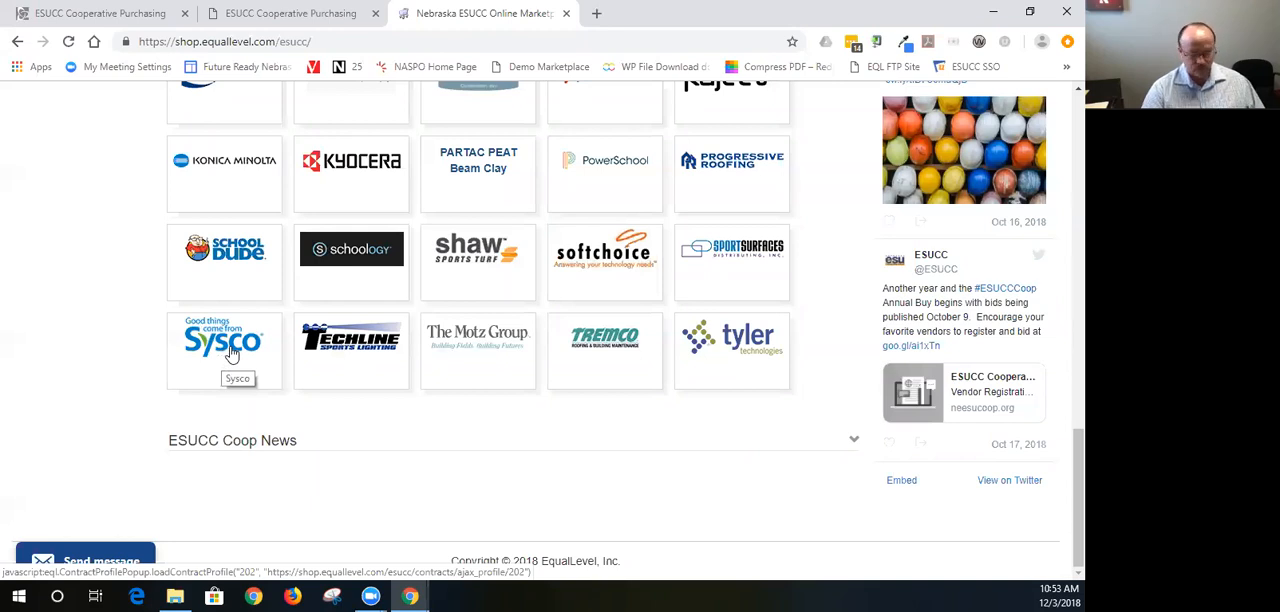
mouse_move(661, 397)
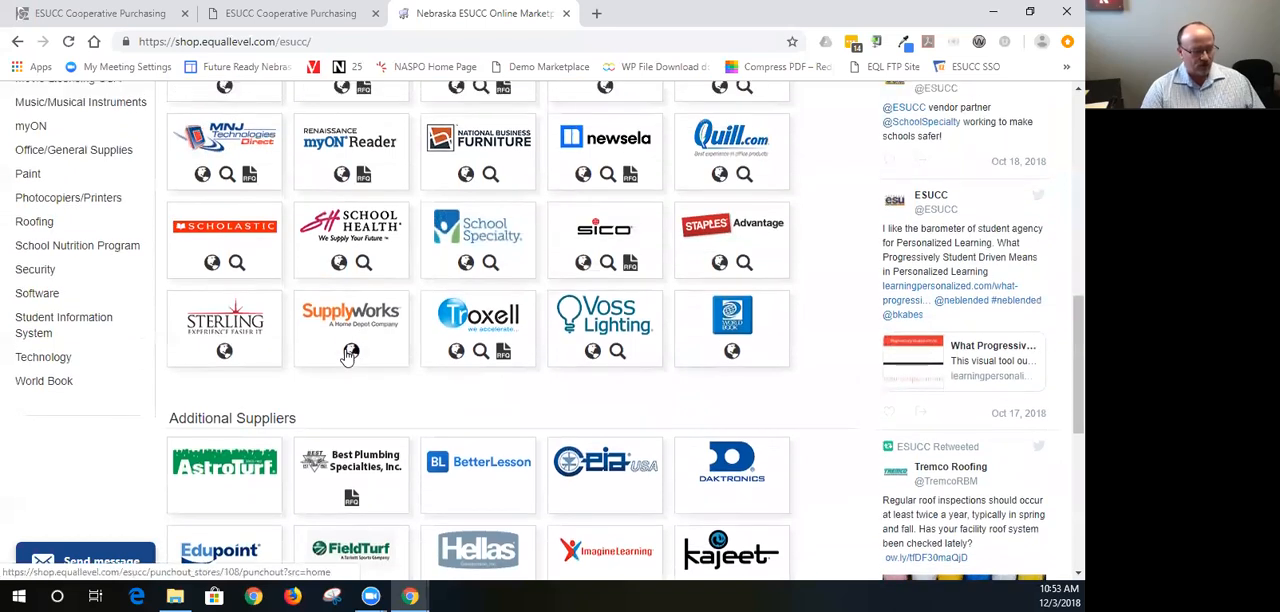
mouse_move(351, 353)
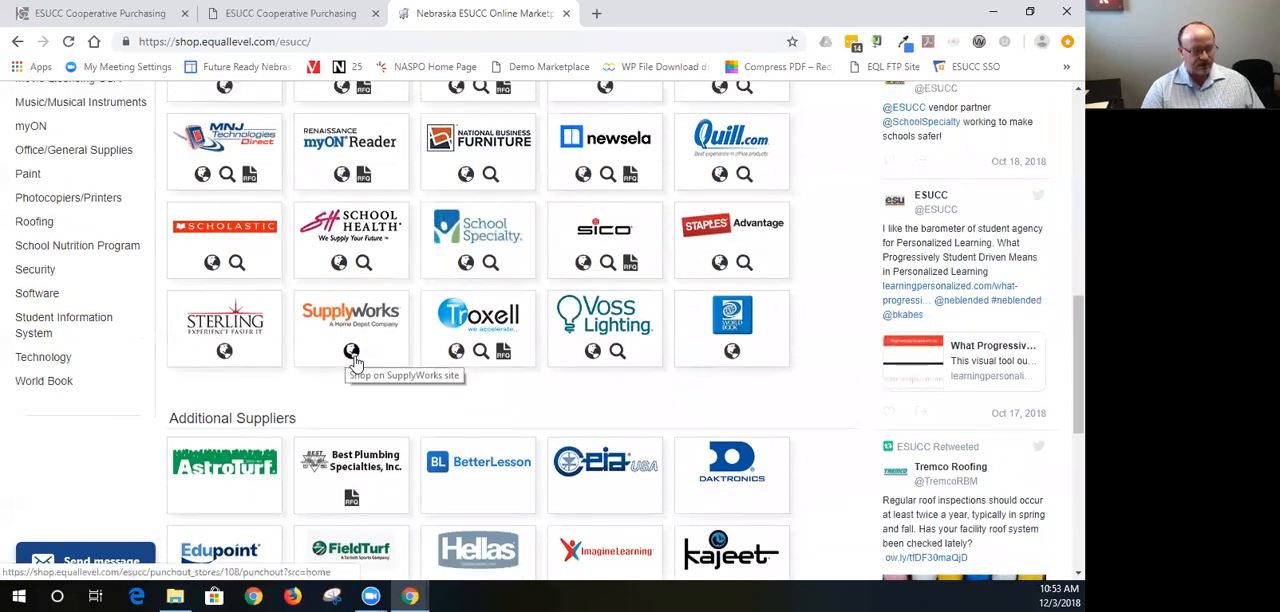
mouse_move(349, 358)
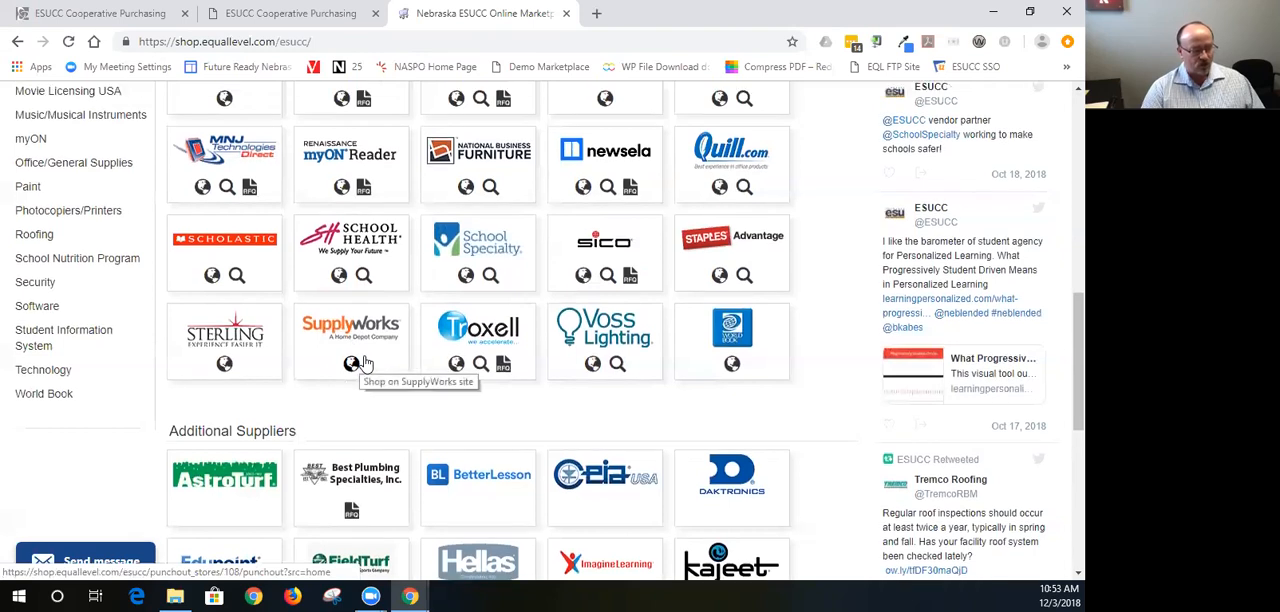
scroll("up", 3)
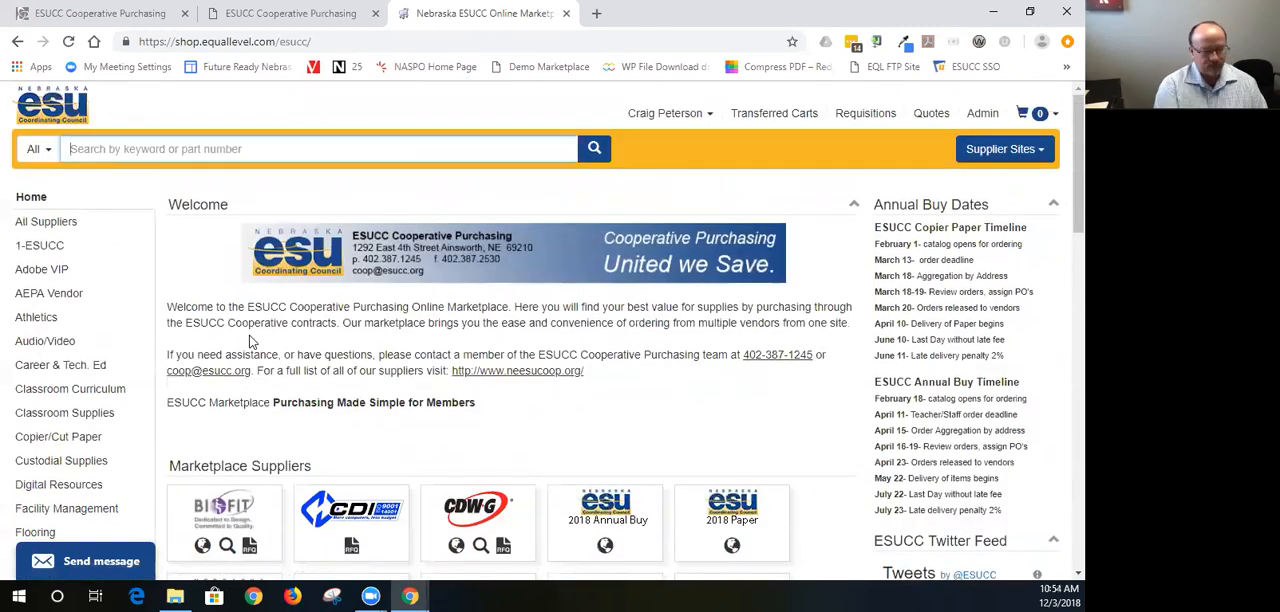
- Enter 'hard drive' in the marketplace search bar and choose its suggestion
type("hard drive")
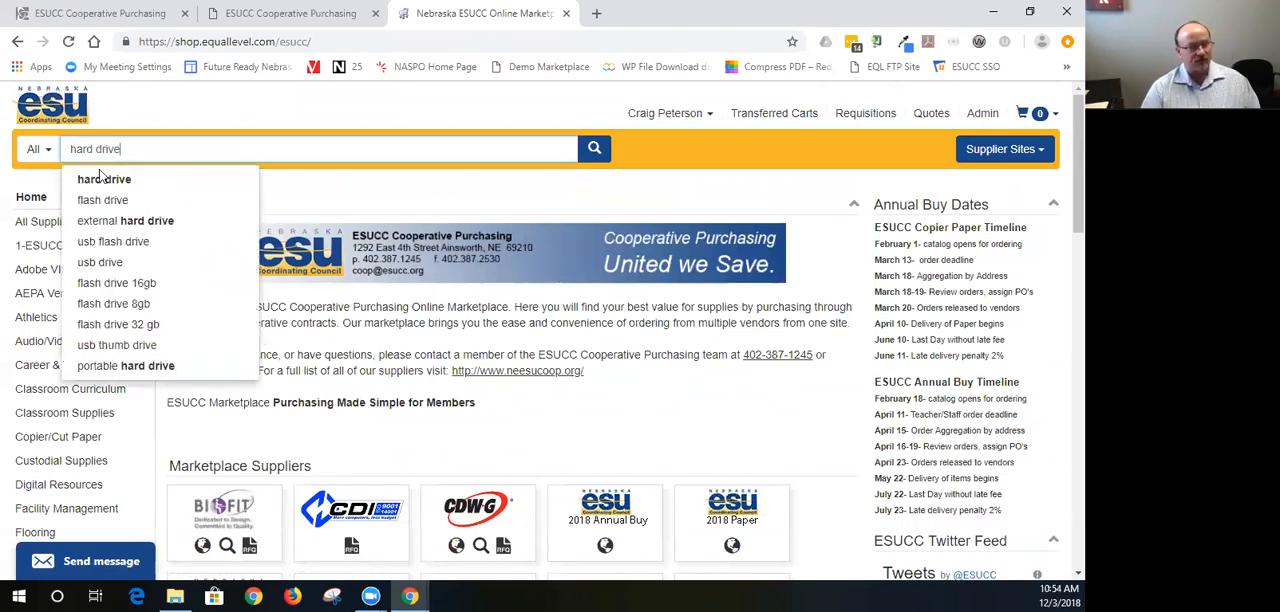
mouse_move(433, 153)
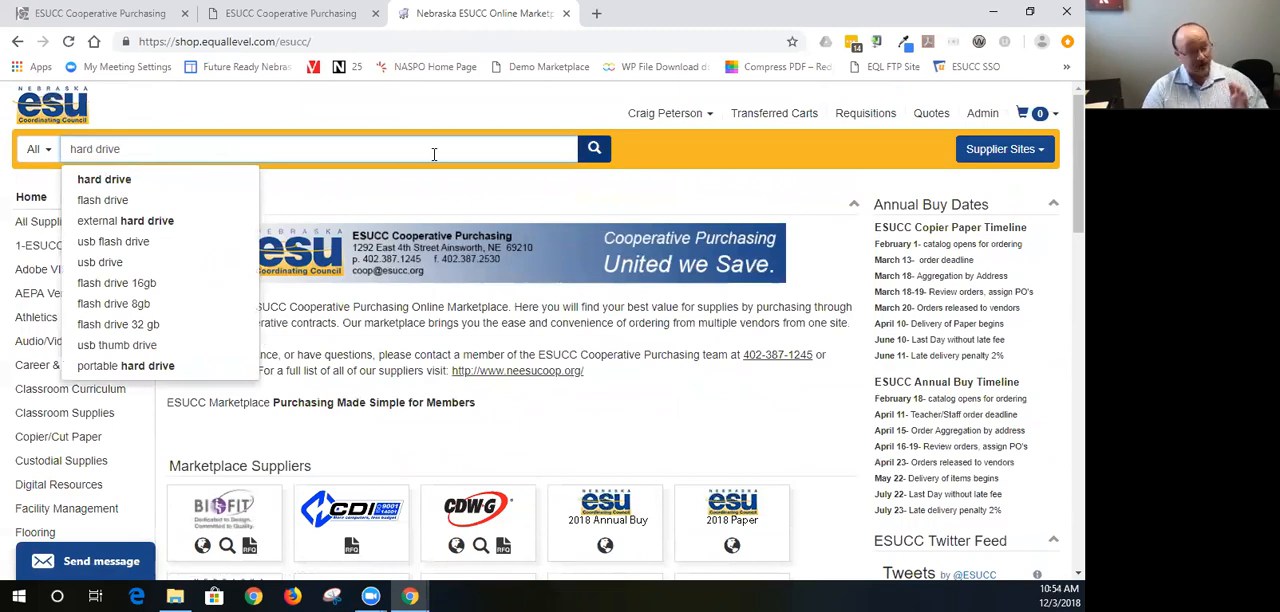
left_click(593, 148)
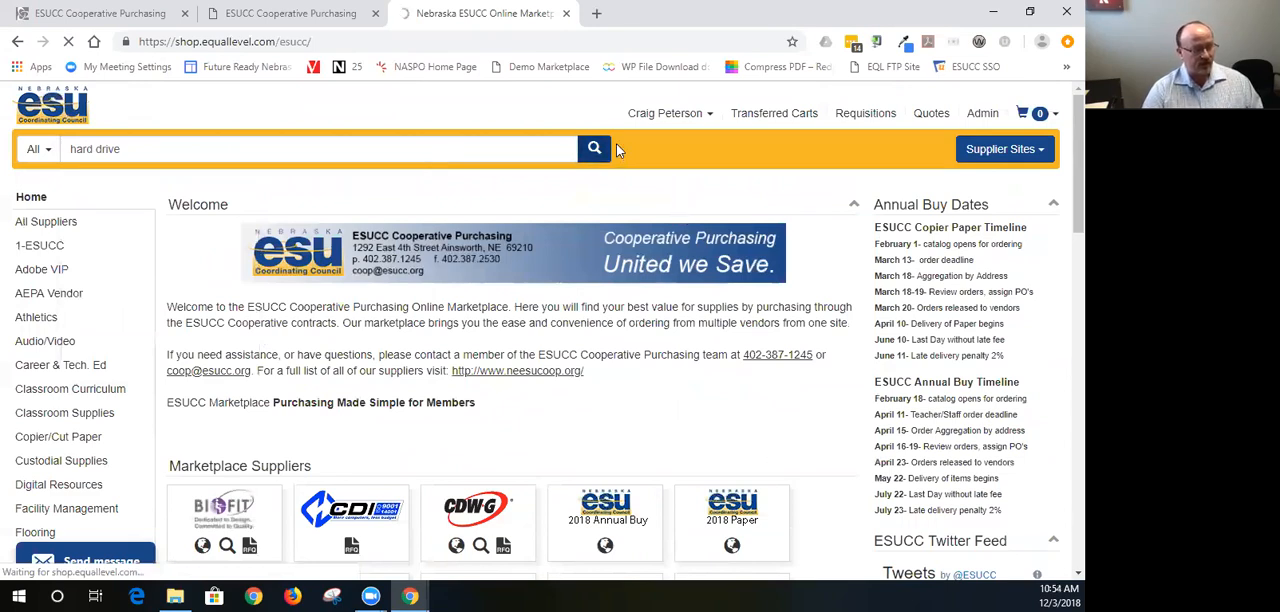
- Run the hard drive search and browse its 792 results, including duplicators and docking stations
left_click(593, 148)
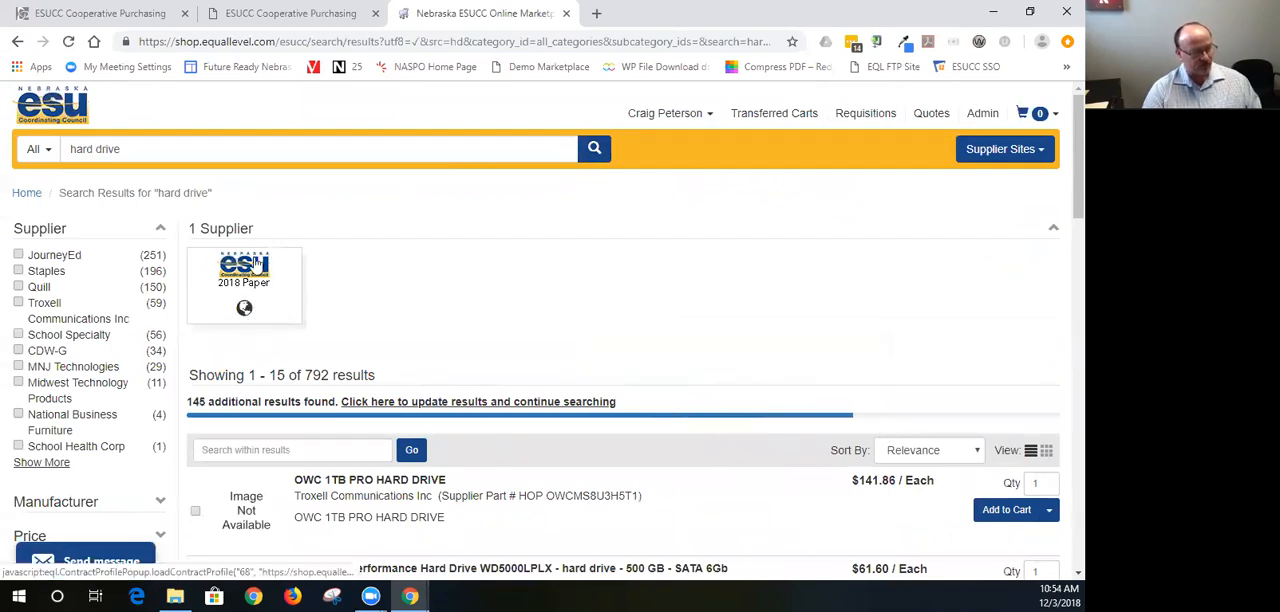
mouse_move(230, 300)
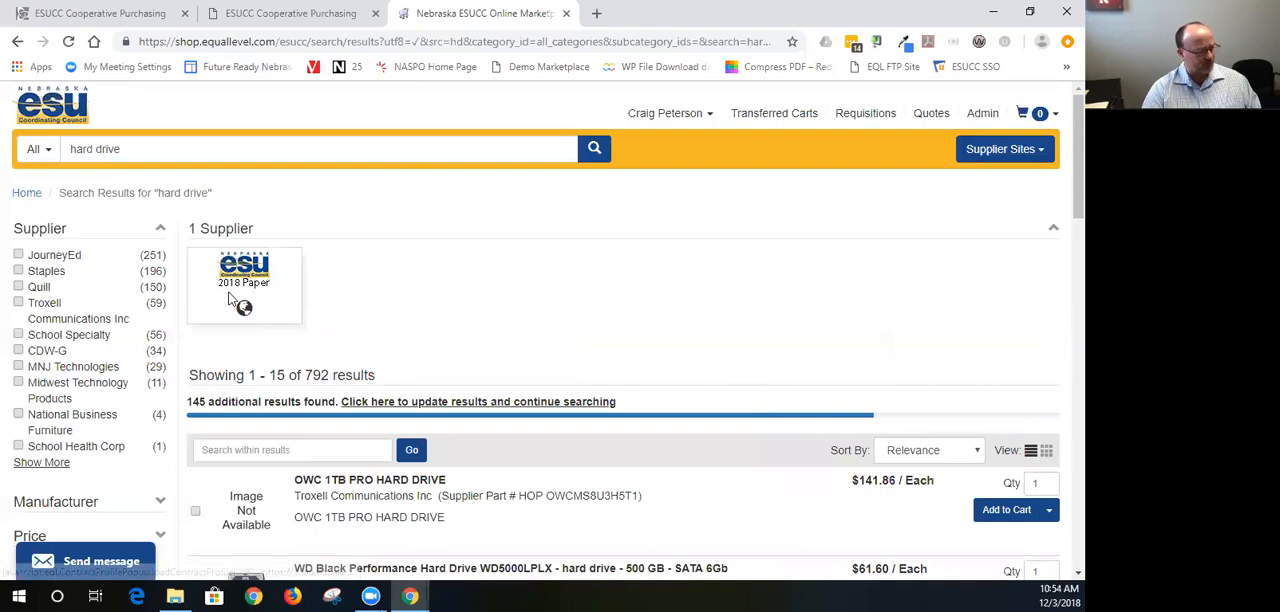
scroll("down", 3)
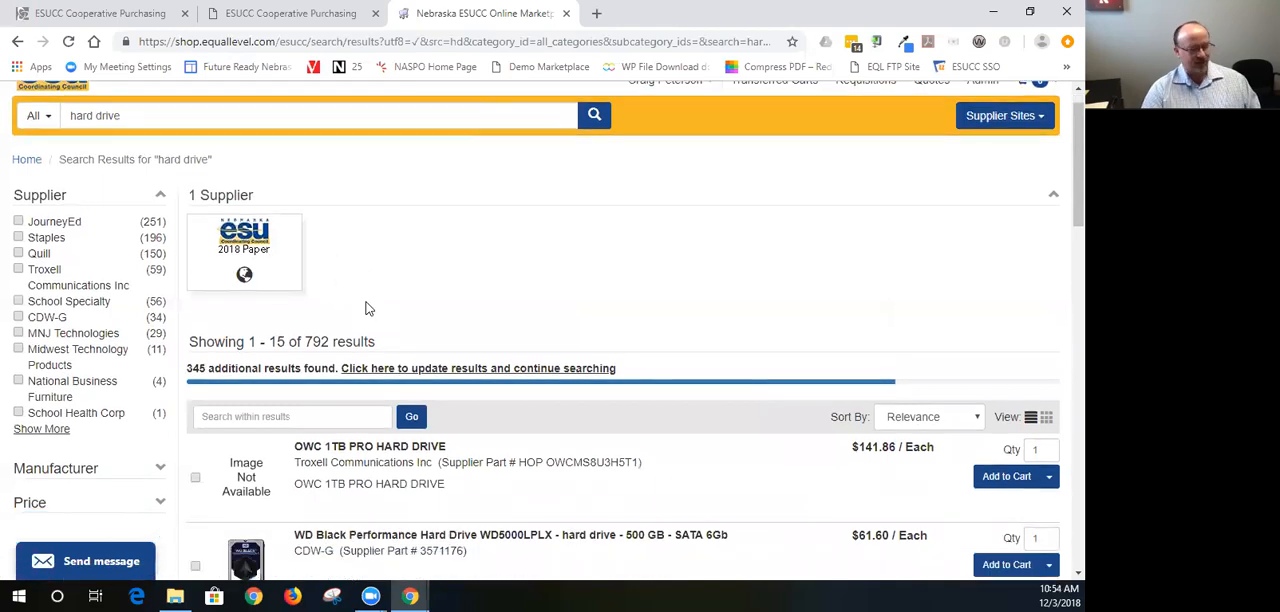
scroll("down", 3)
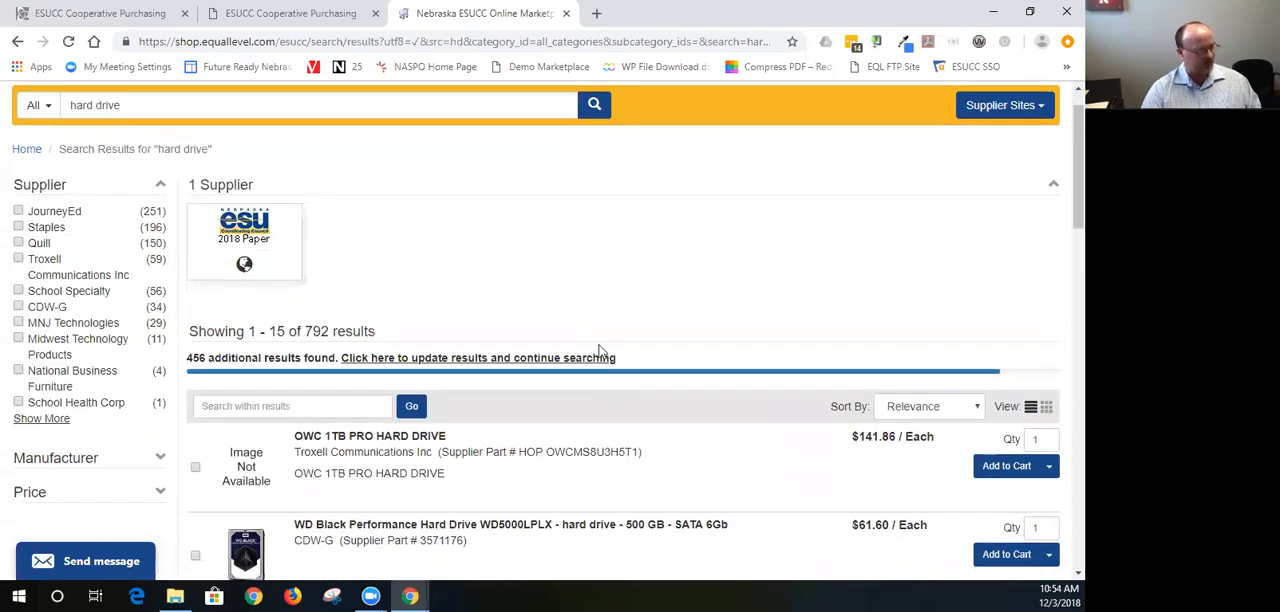
scroll("down", 3)
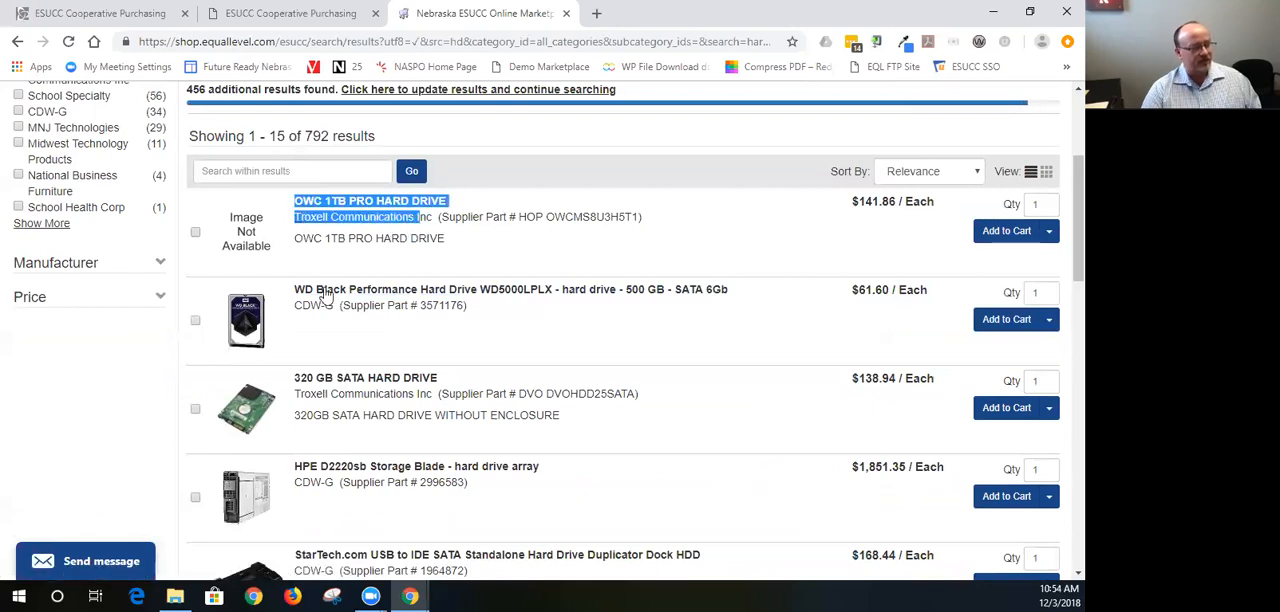
mouse_move(384, 474)
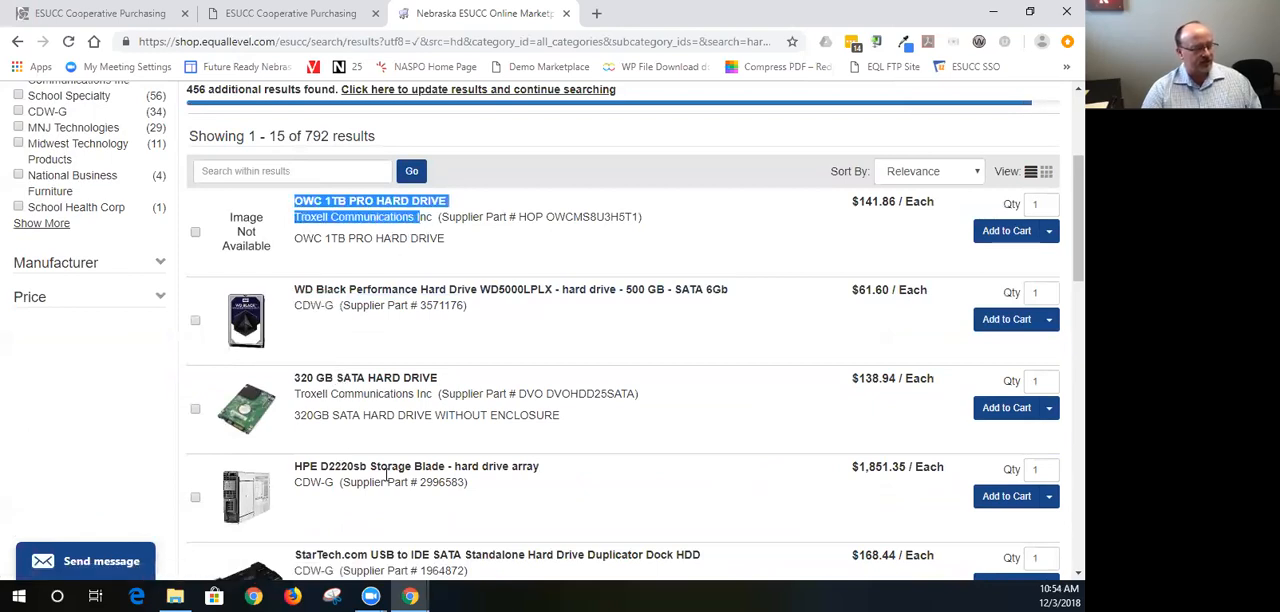
scroll("down", 3)
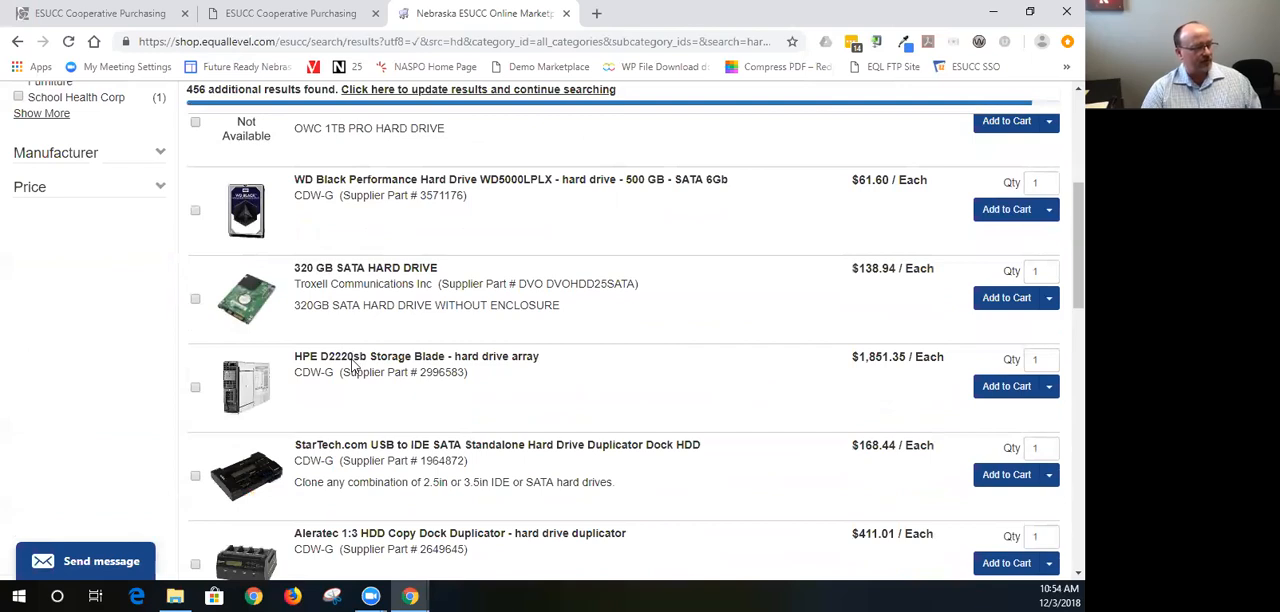
scroll("down", 3)
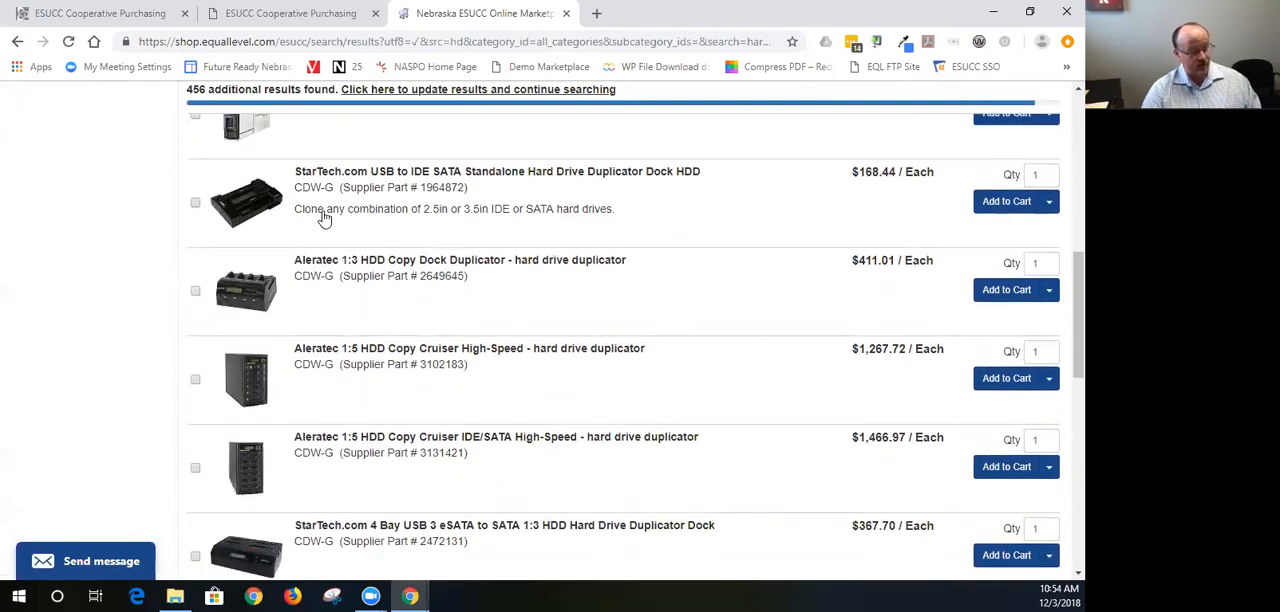
scroll("down", 3)
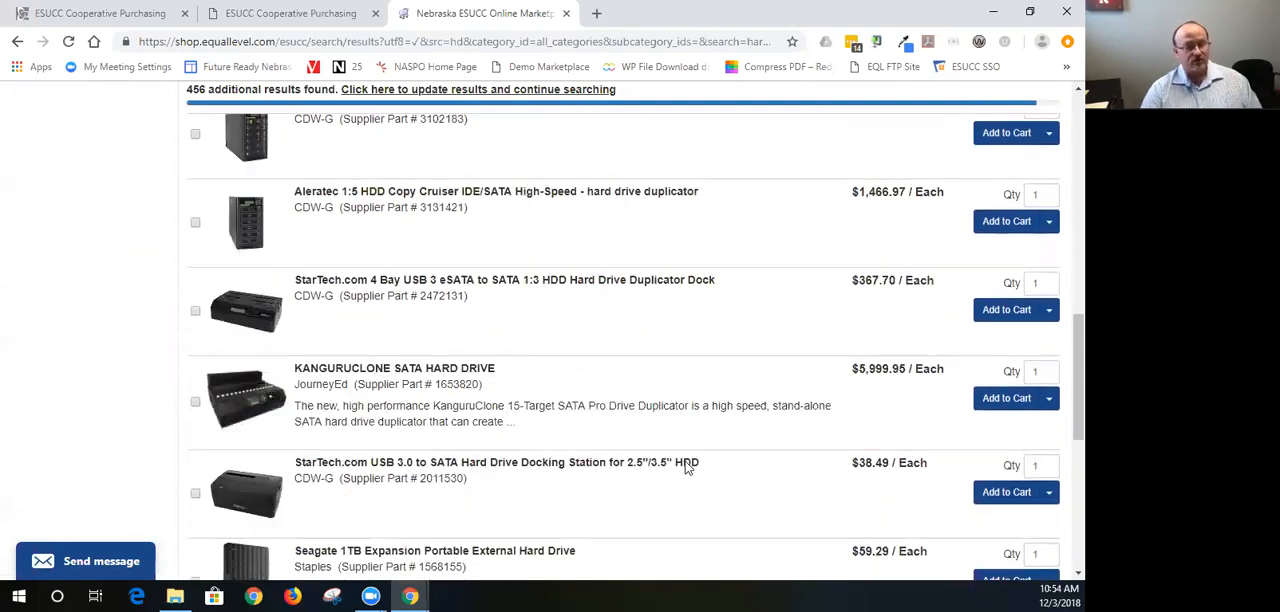
scroll("down", 3)
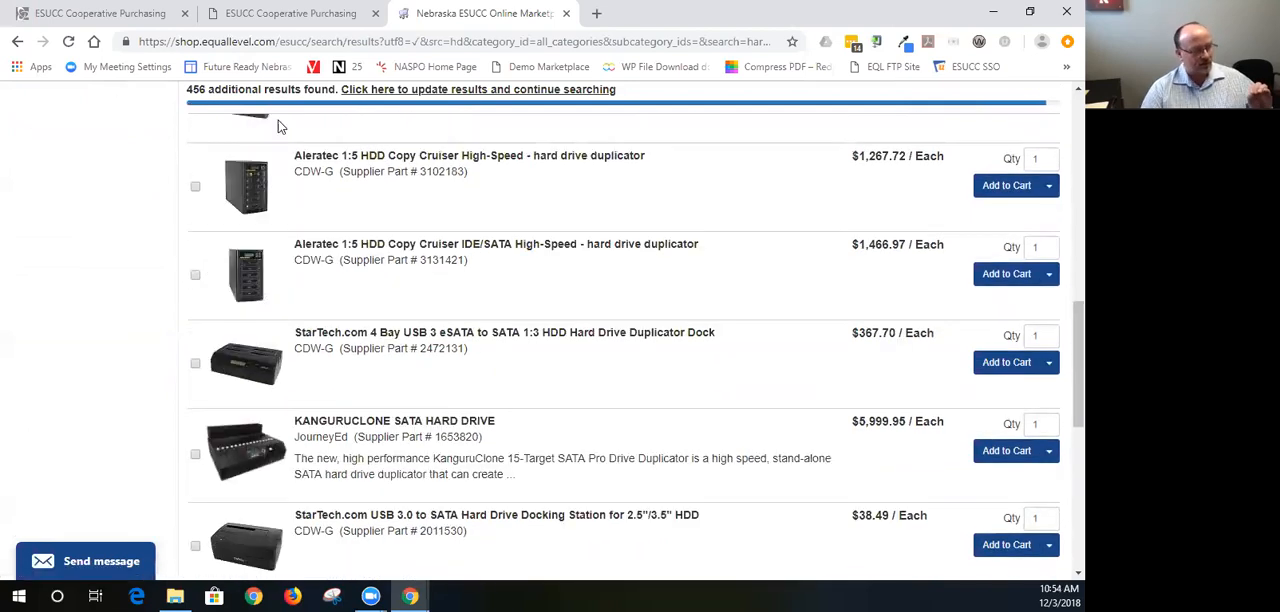
scroll("up", 3)
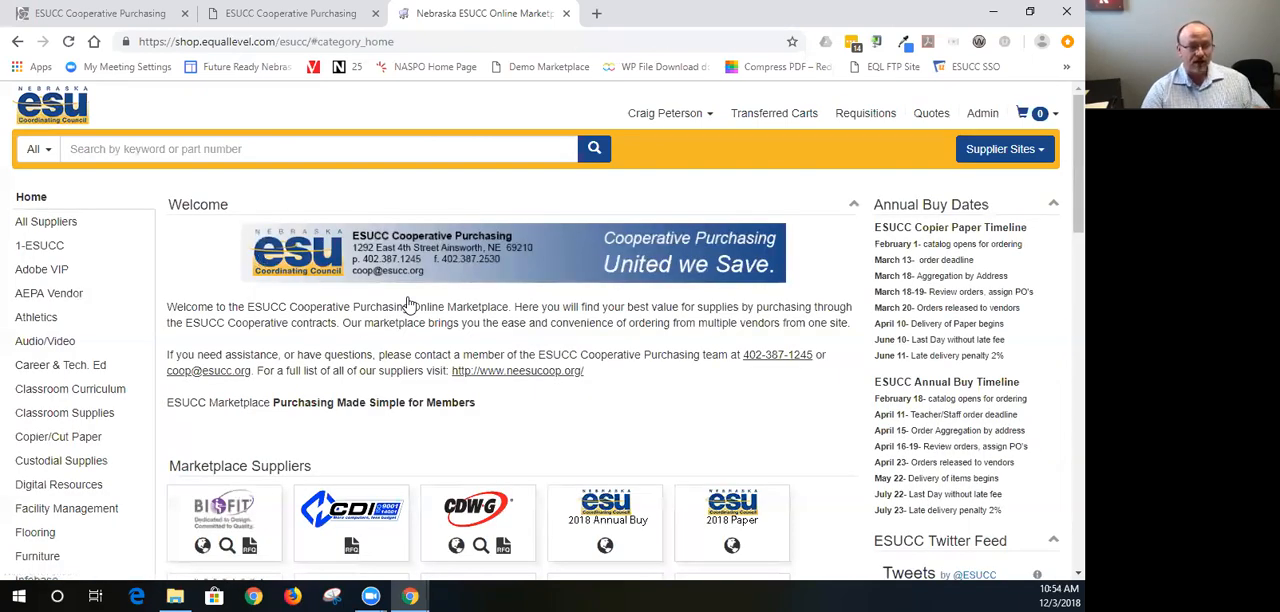
scroll("down", 3)
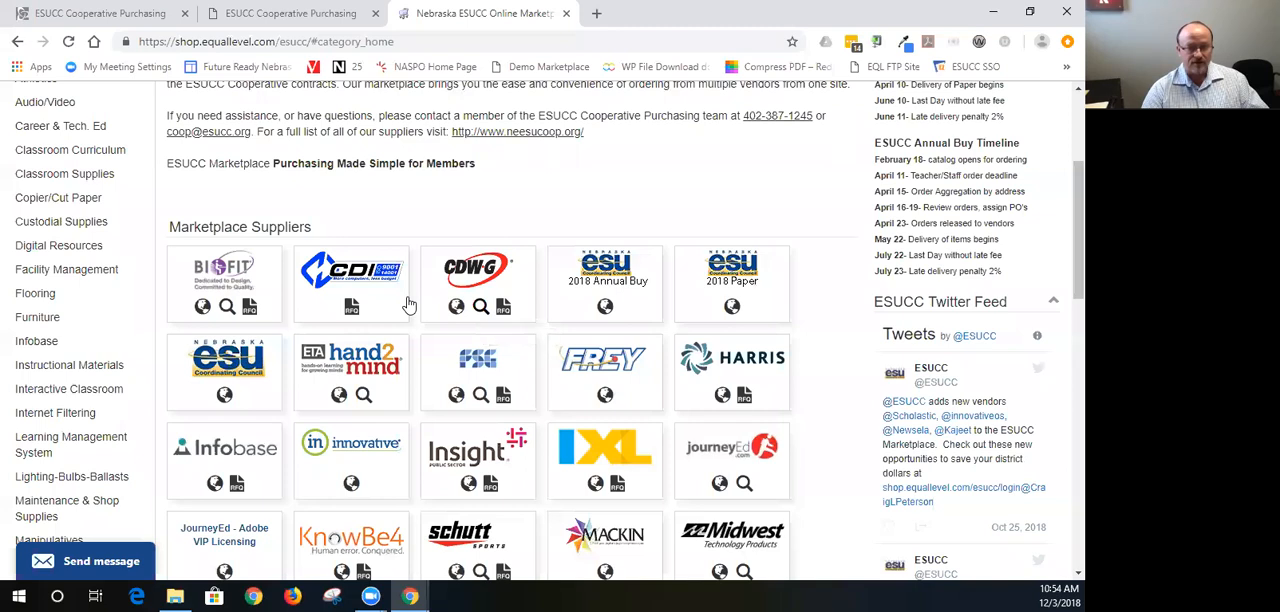
mouse_move(481, 306)
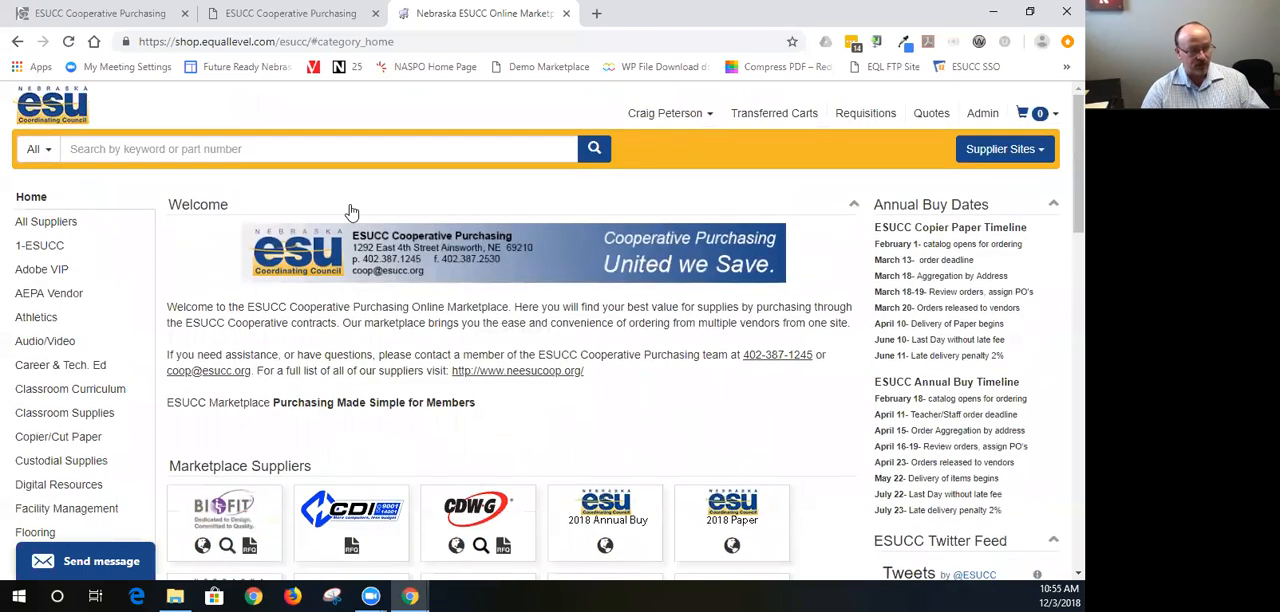
scroll("down", 3)
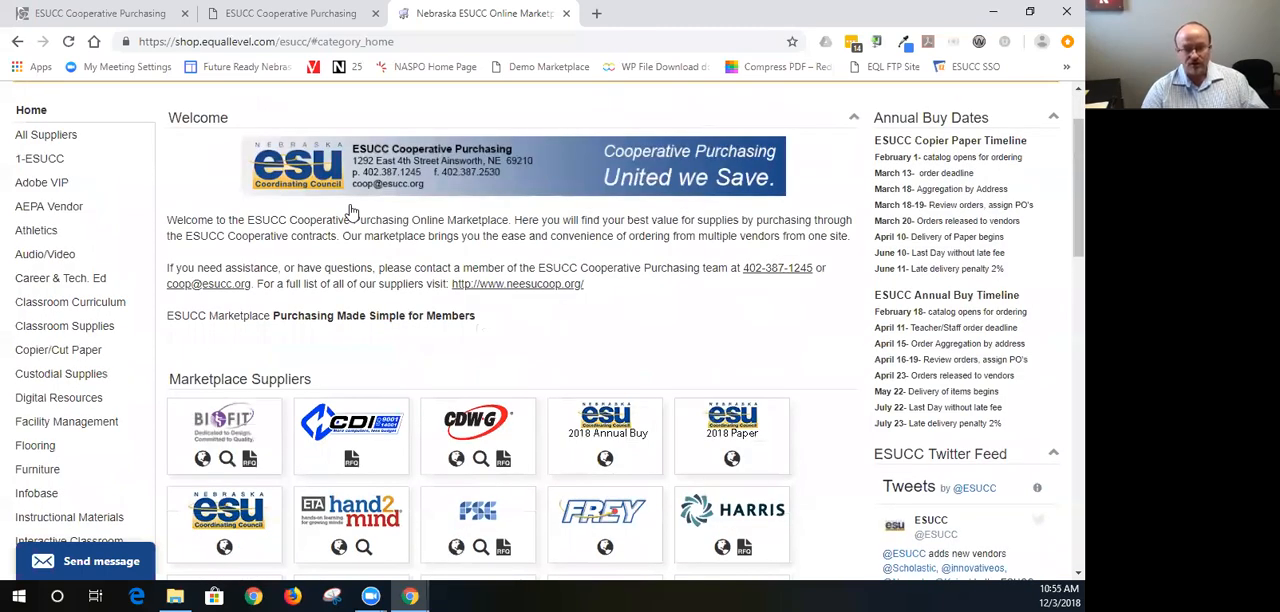
scroll("down", 3)
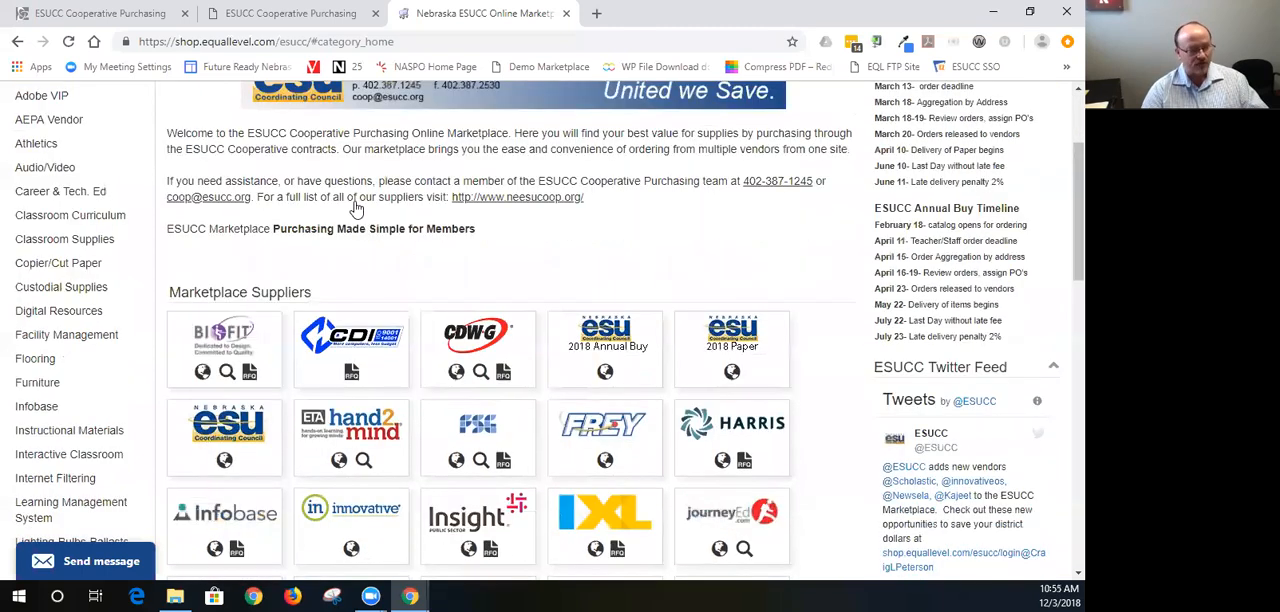
scroll("down", 3)
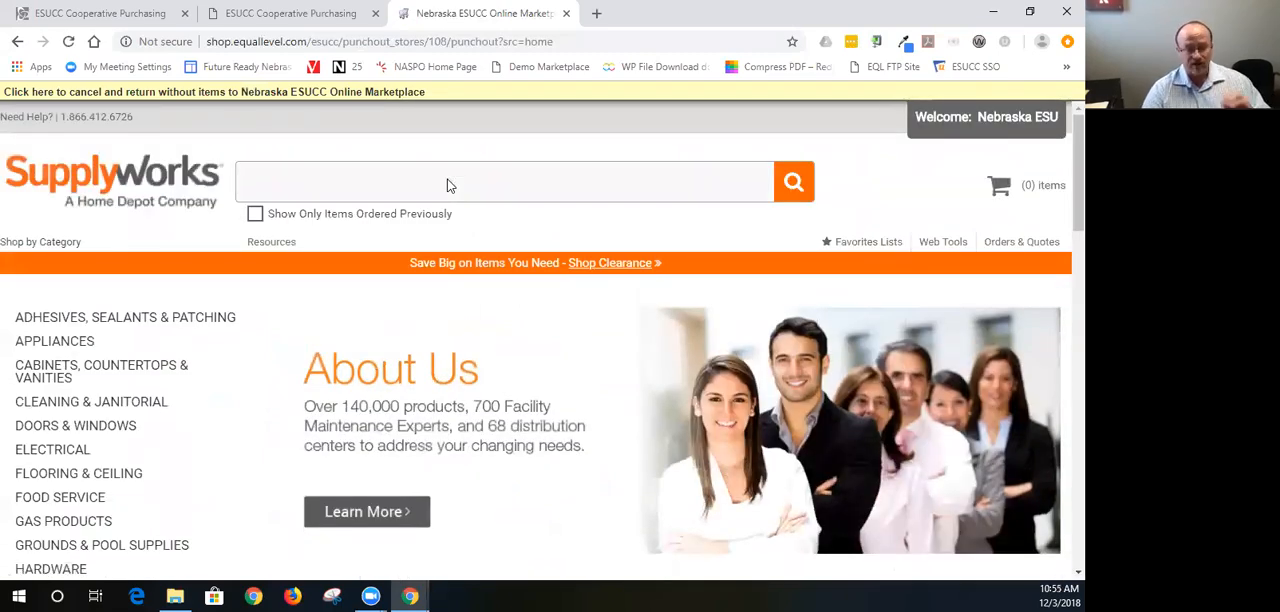
mouse_move(1006, 196)
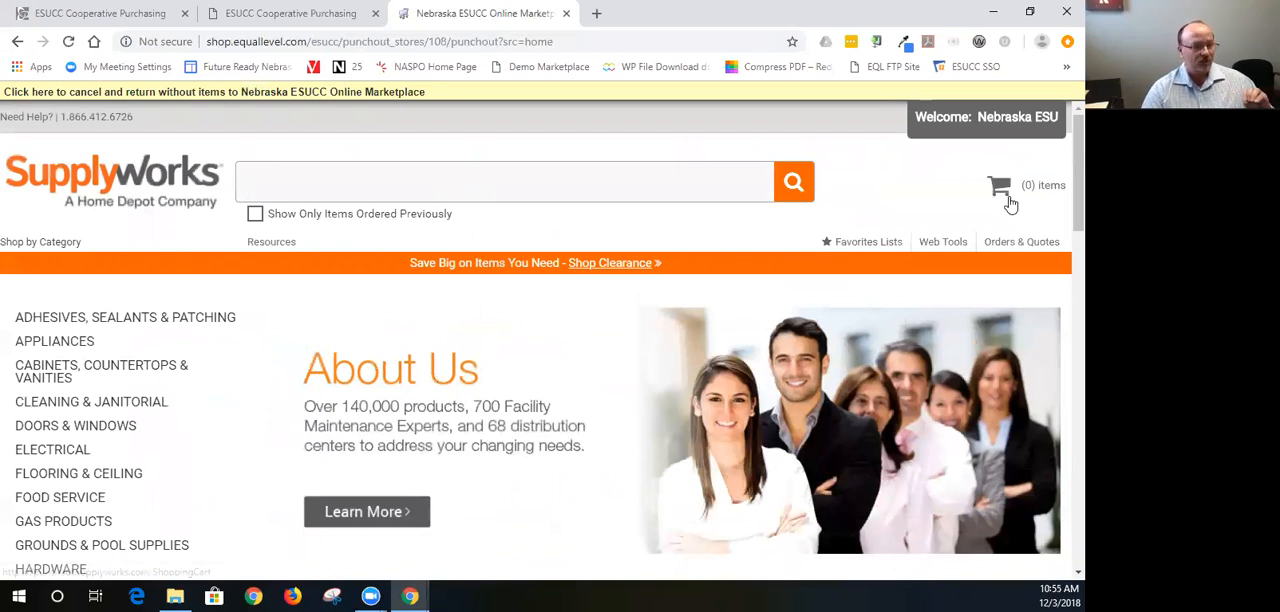
mouse_move(1002, 190)
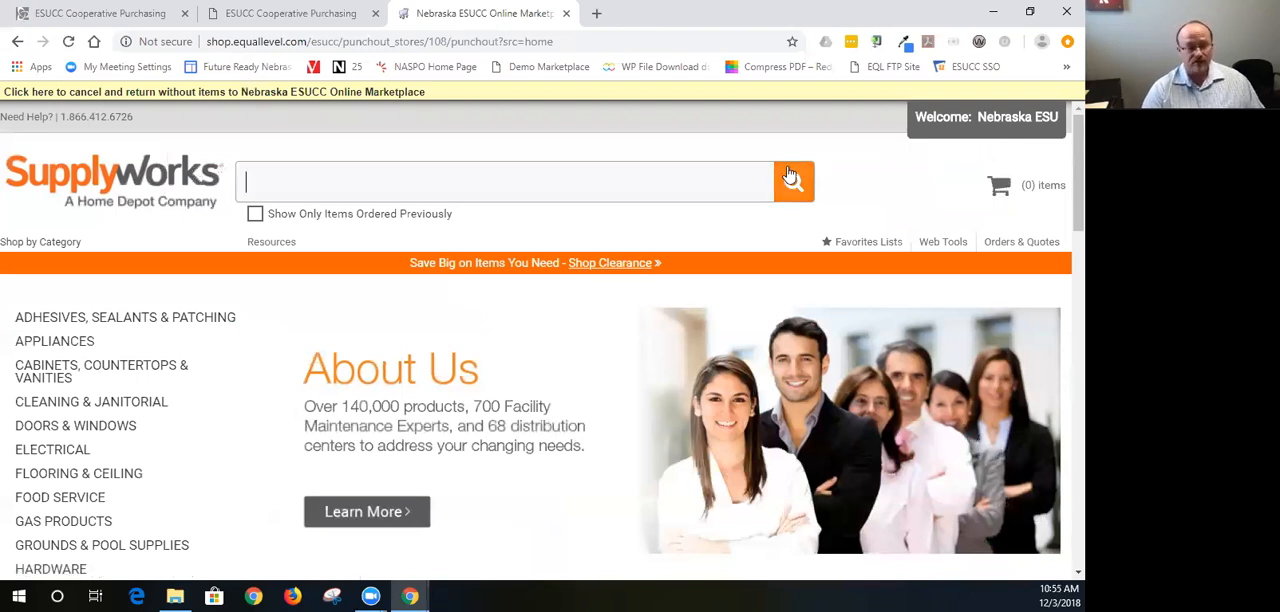
mouse_move(670, 123)
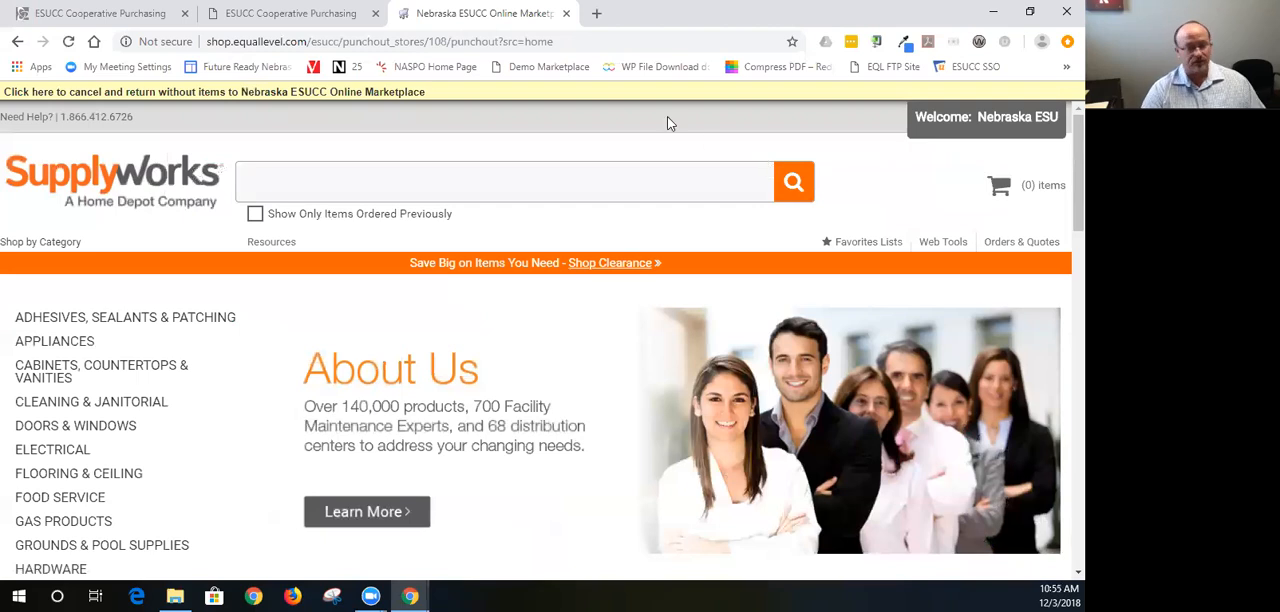
mouse_move(357, 103)
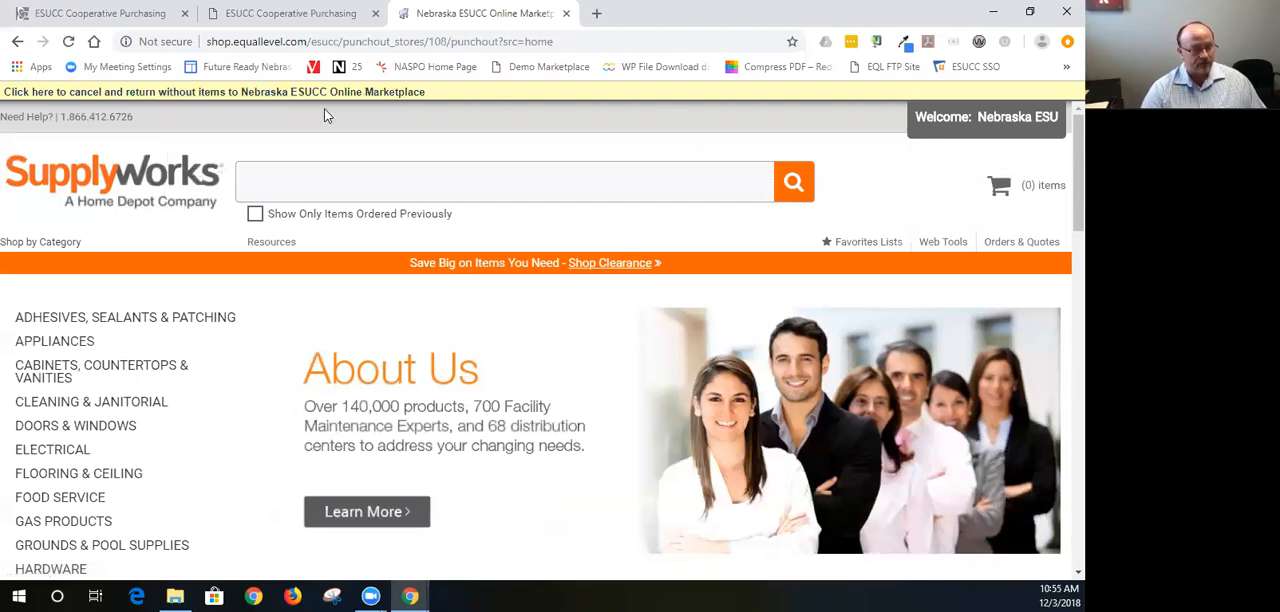
- Leave SupplyWorks without adding items using the yellow cancel-and-return banner
left_click(230, 90)
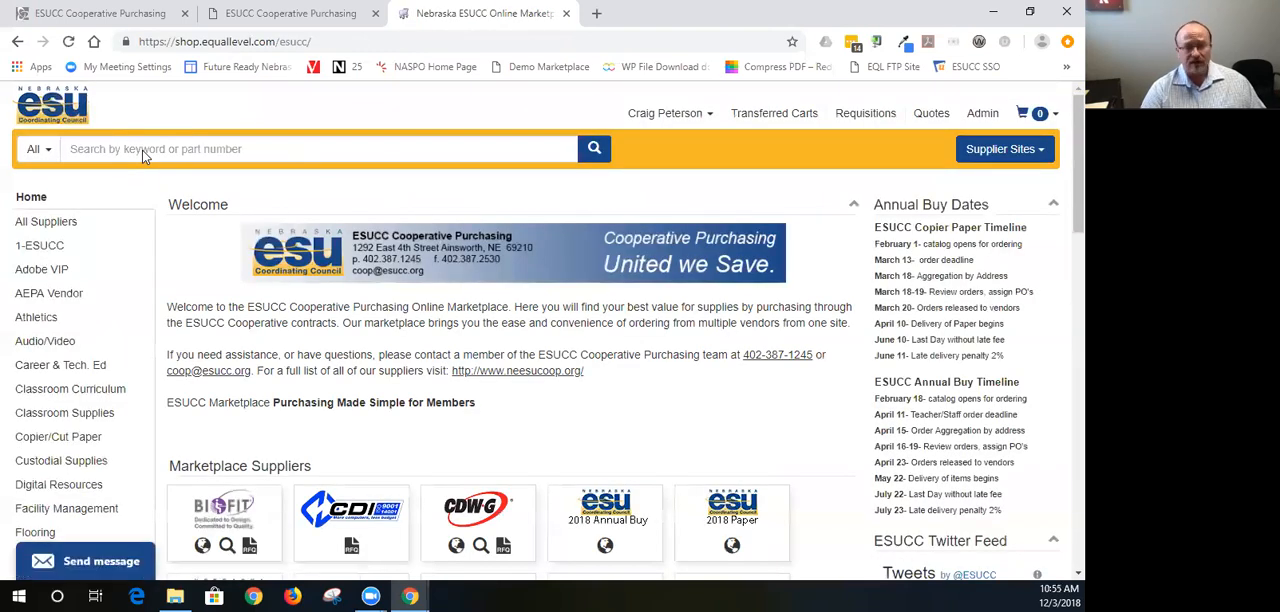
mouse_move(428, 179)
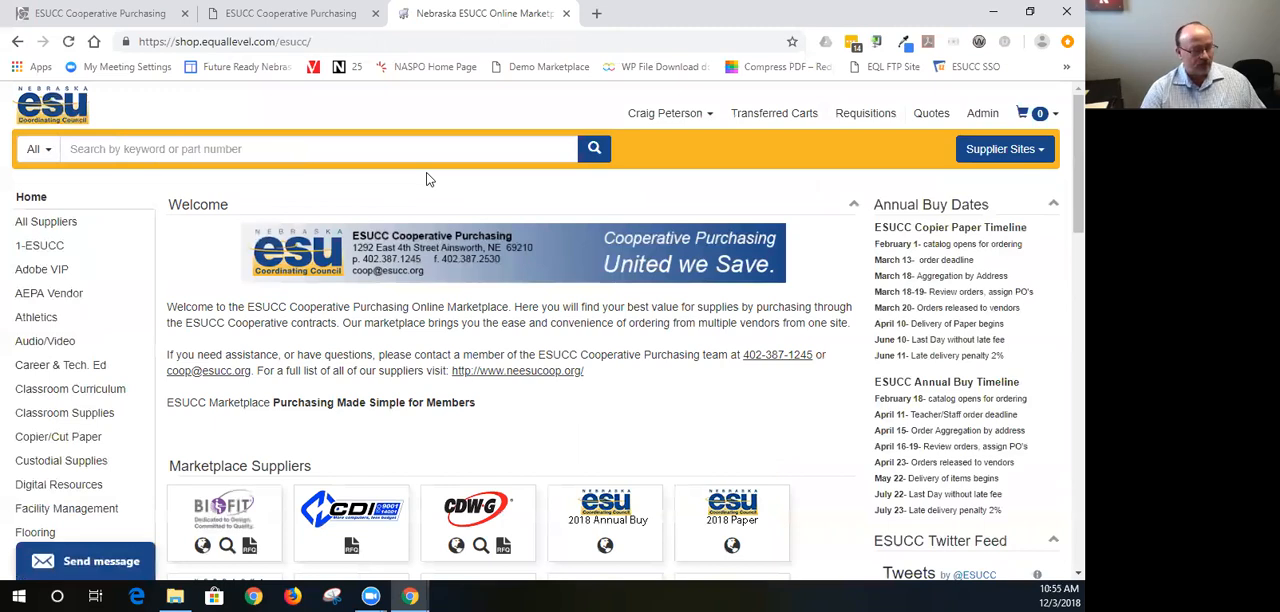
- Scroll to Marketplace Suppliers and launch the Voss Lighting punchout store
scroll("down", 3)
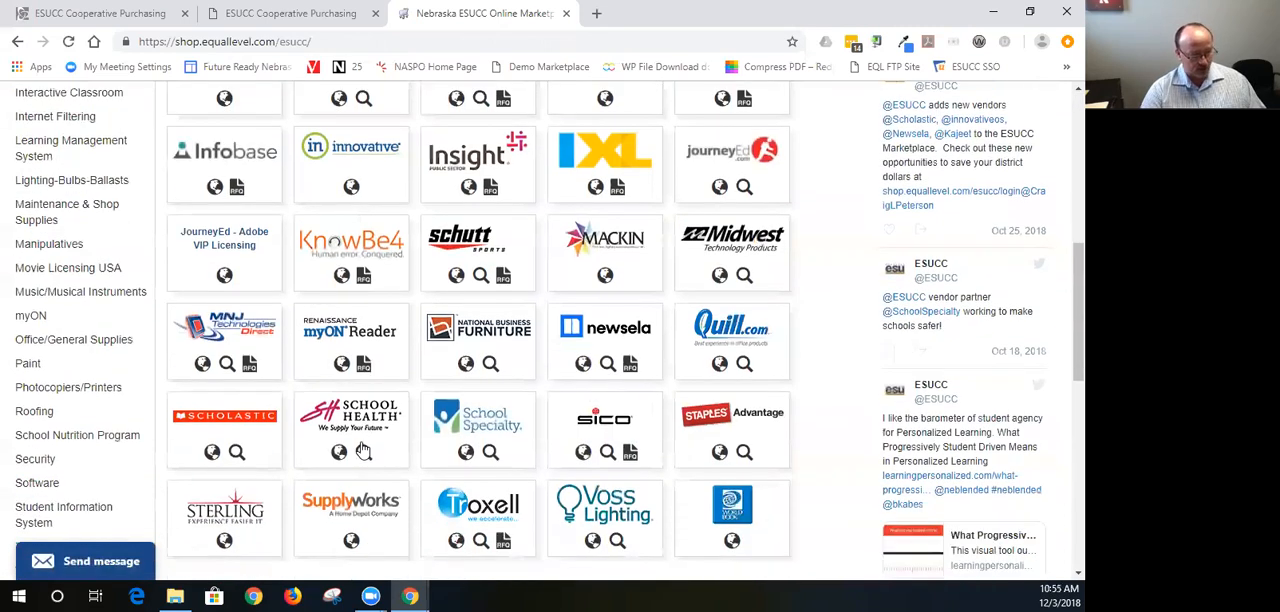
scroll("down", 3)
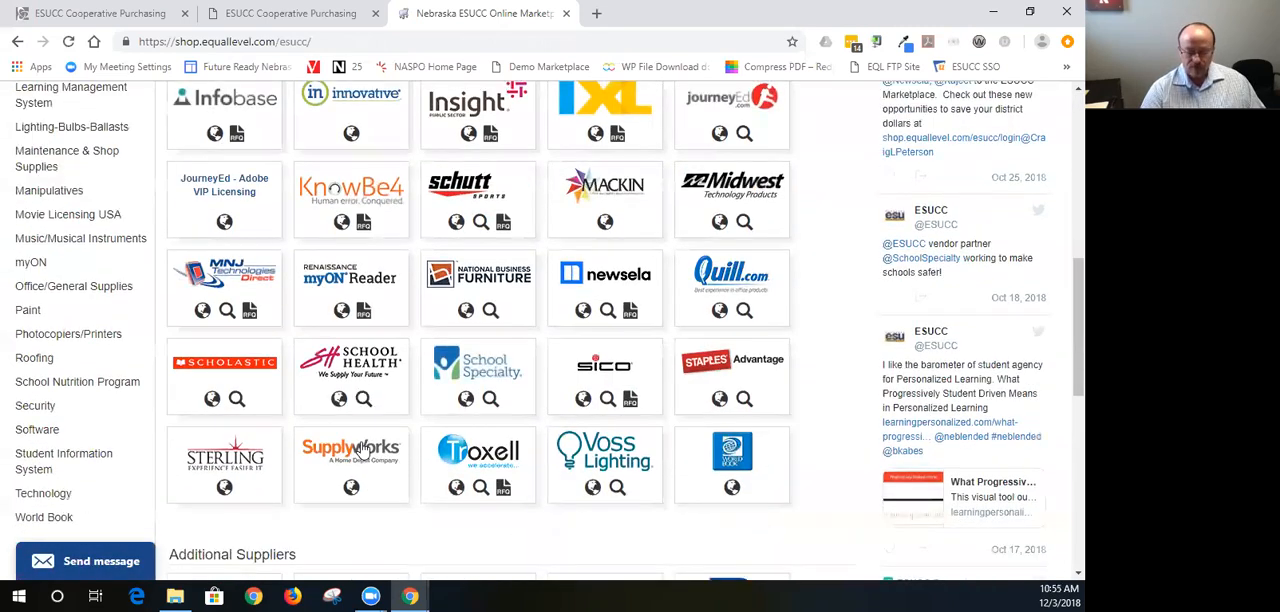
scroll("down", 3)
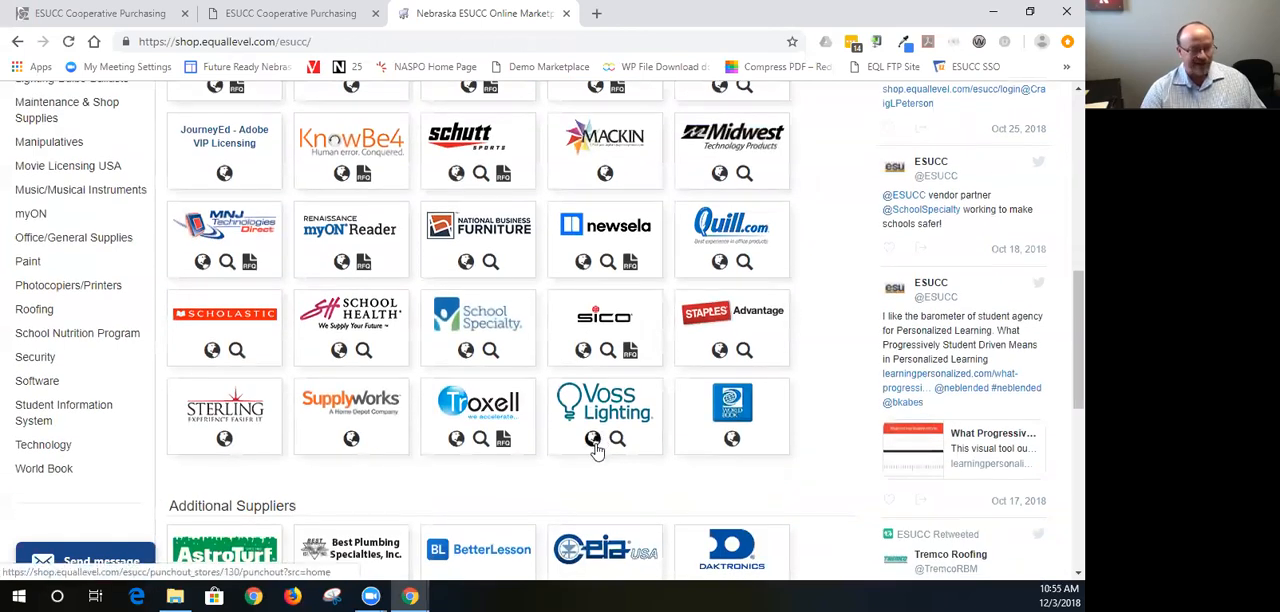
mouse_move(592, 440)
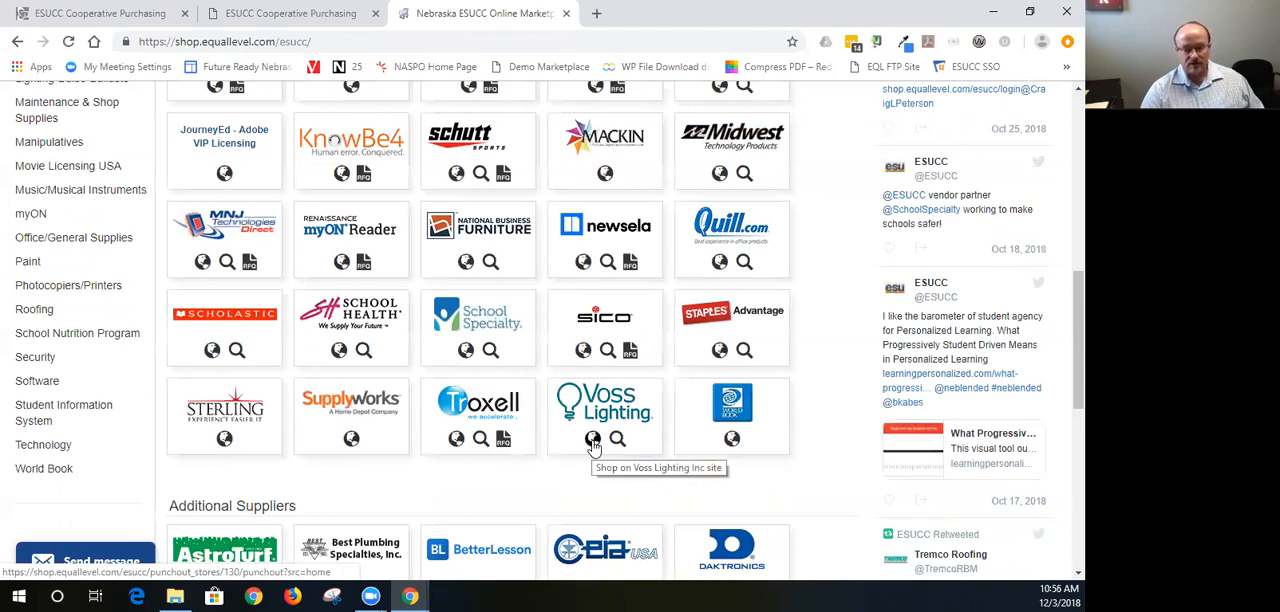
mouse_move(617, 439)
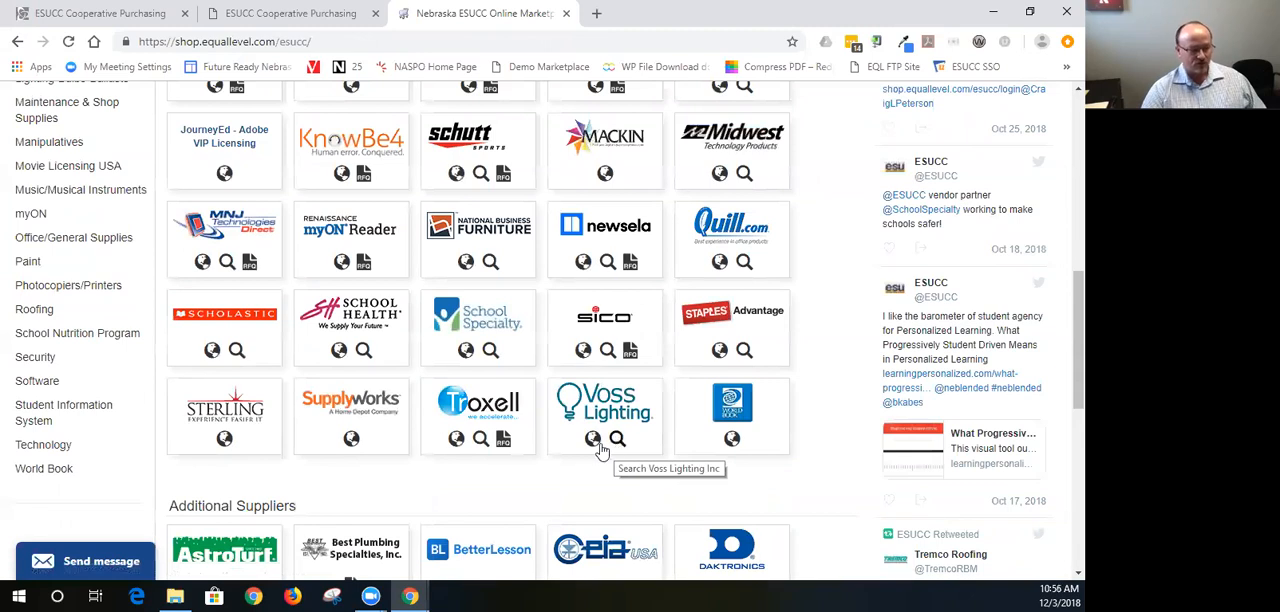
left_click(592, 441)
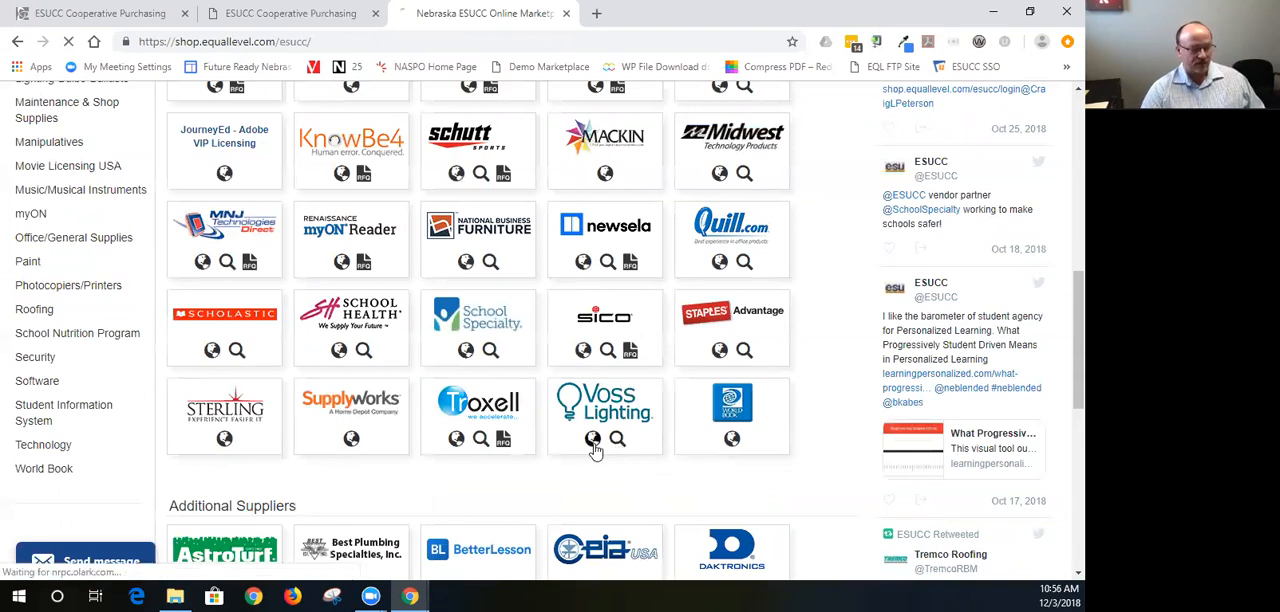
- Enter the Voss Lighting store and browse Lamps > LED > Linear to the priced product listing
left_click(592, 439)
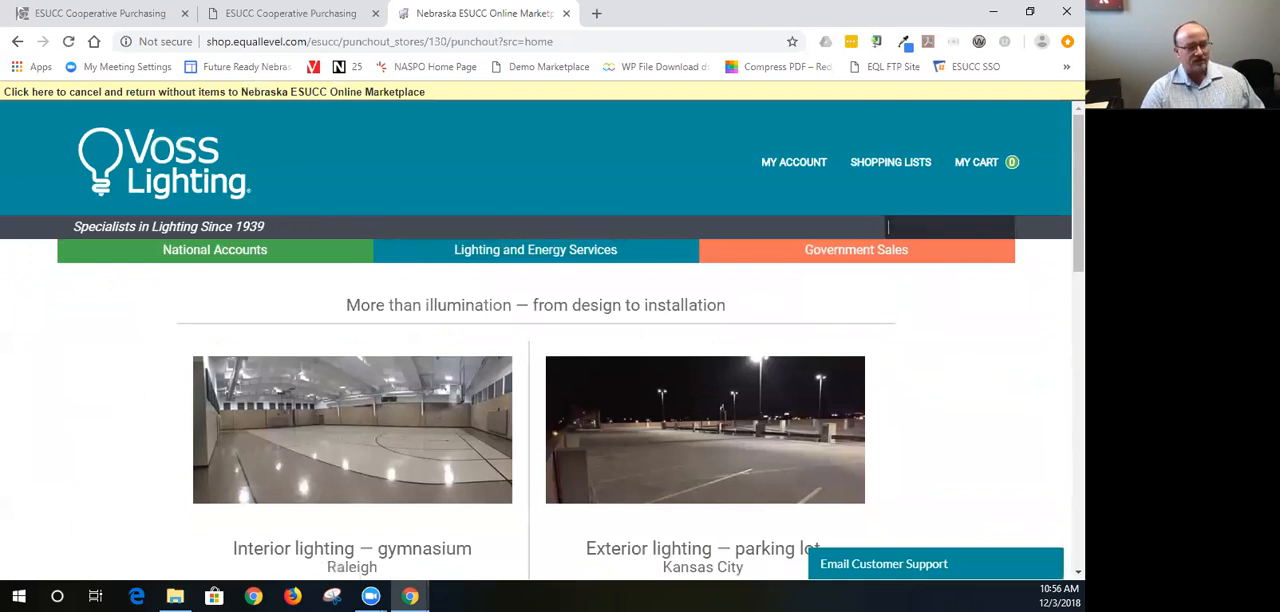
mouse_move(1058, 528)
type("led")
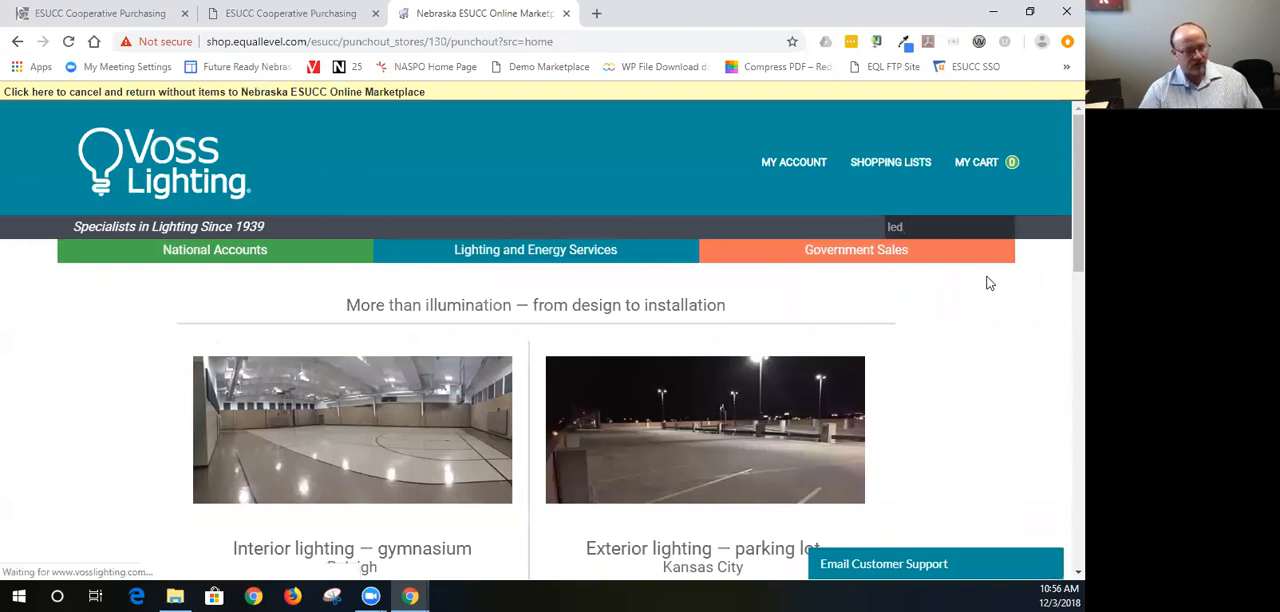
scroll("down", 3)
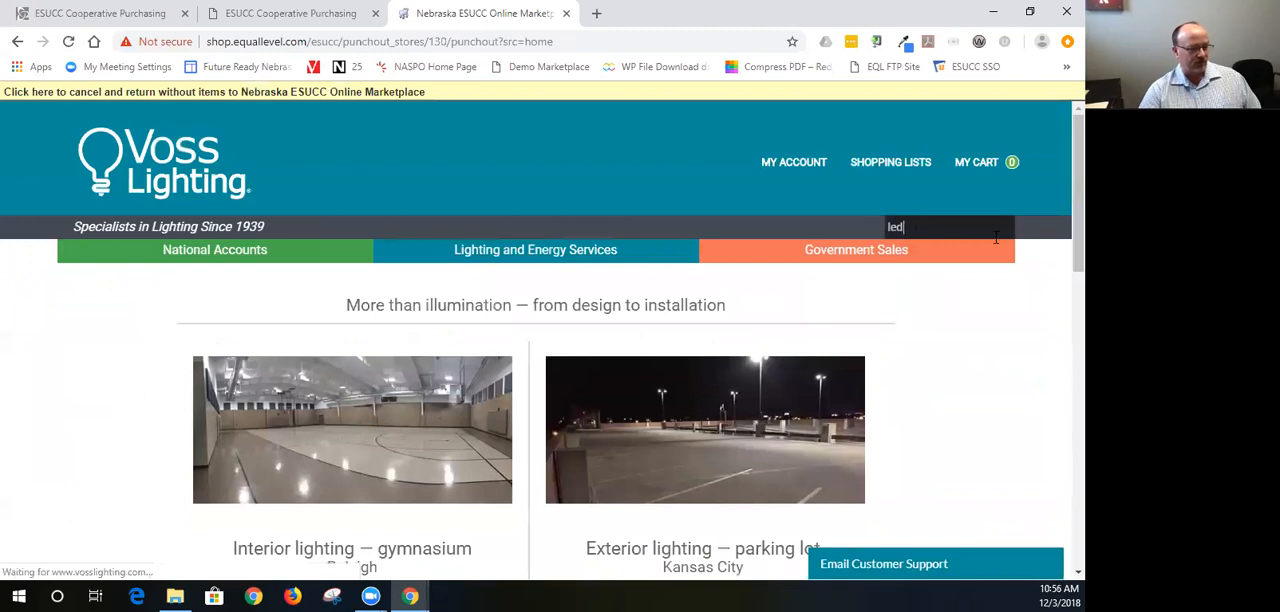
scroll("down", 3)
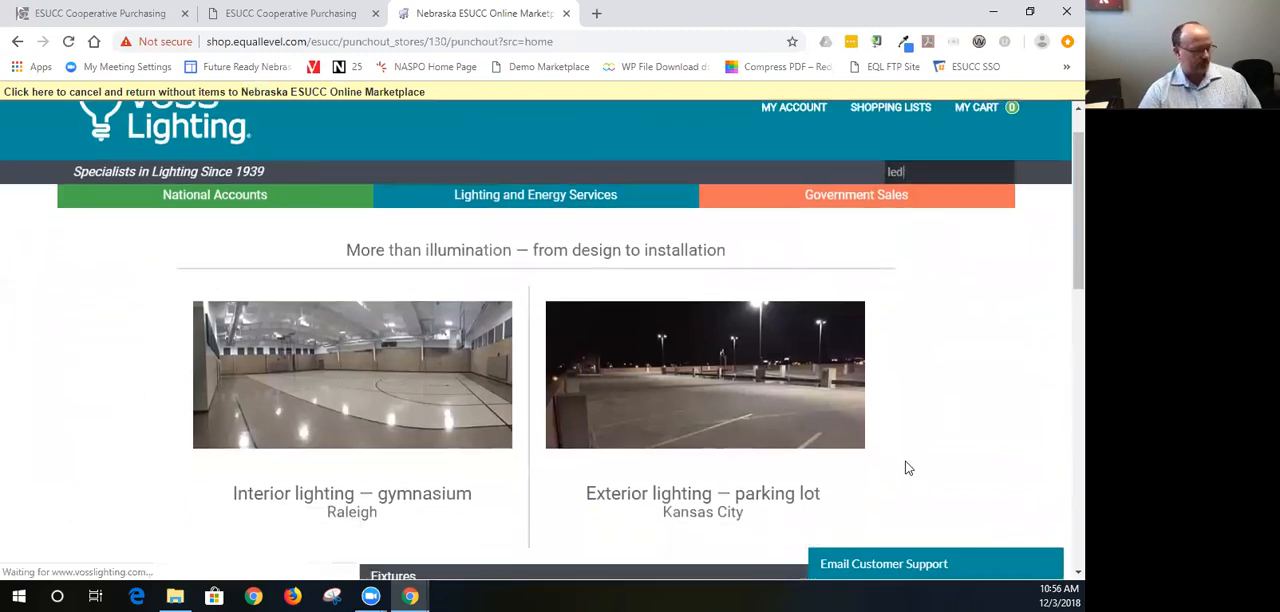
scroll("down", 3)
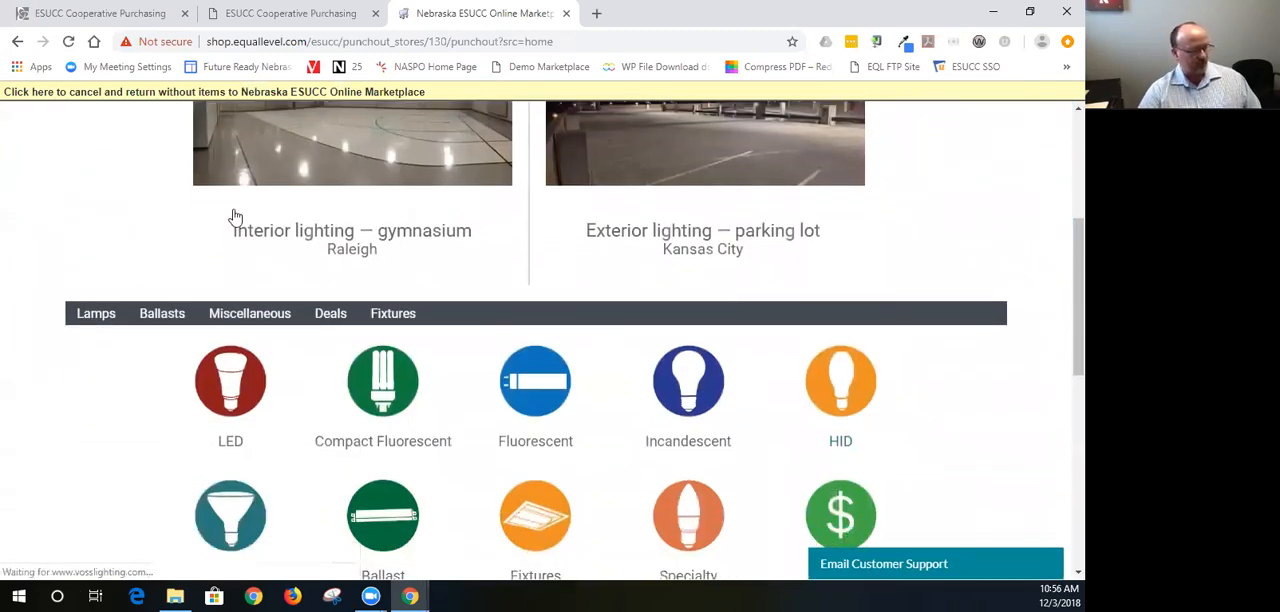
scroll("down", 3)
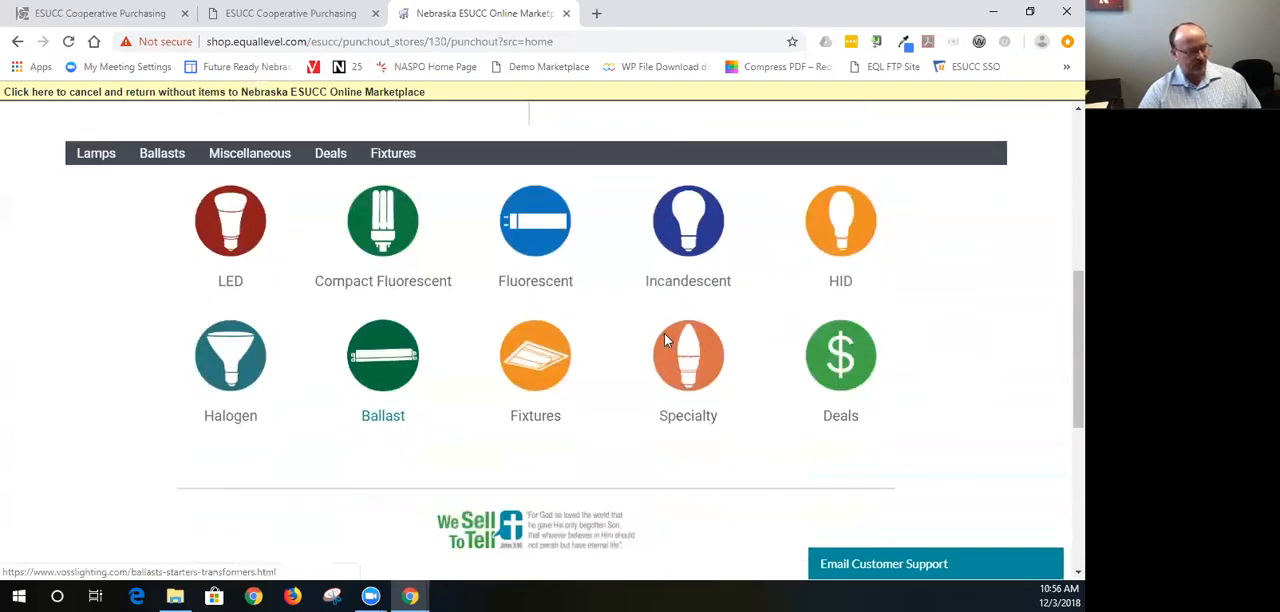
left_click(230, 220)
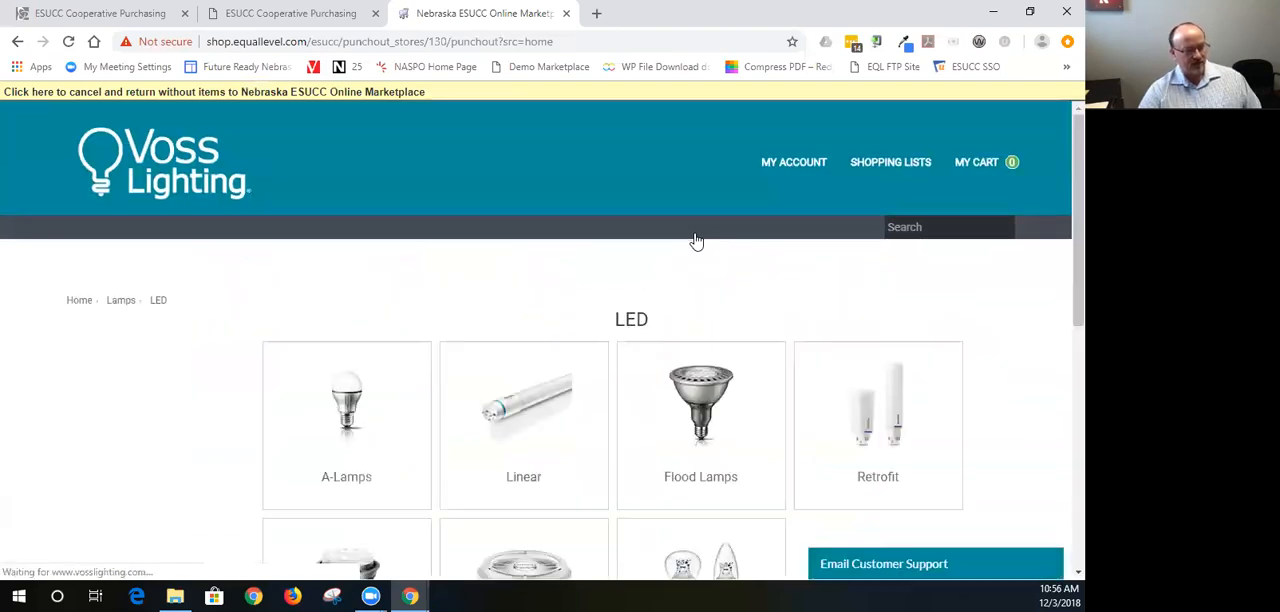
scroll("down", 3)
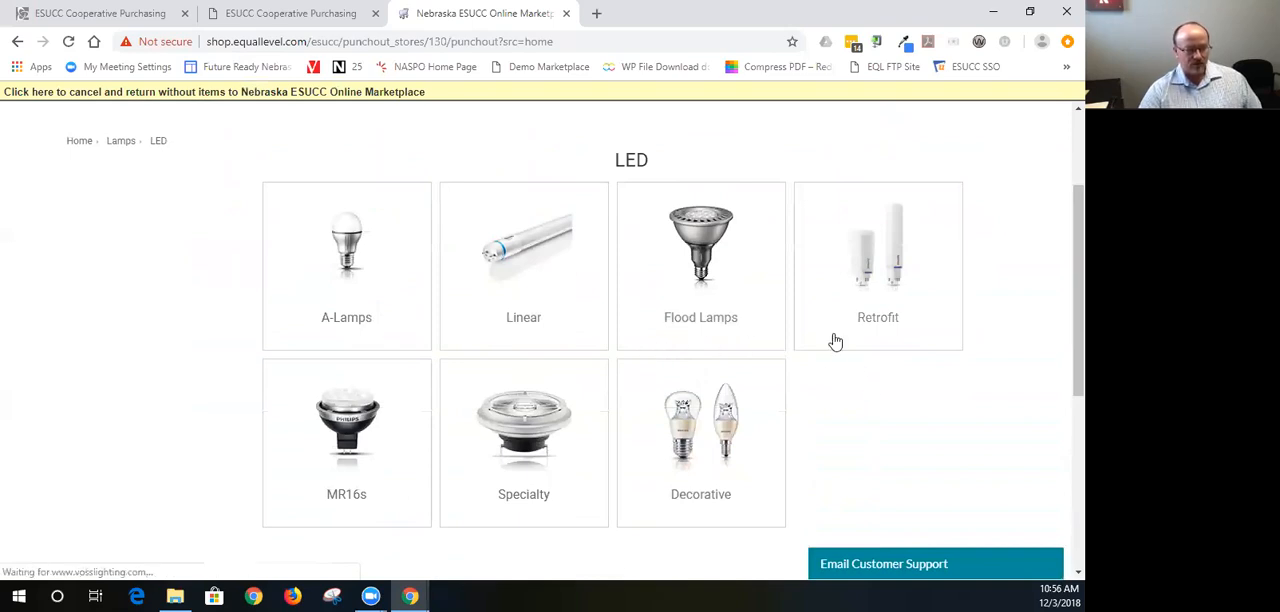
mouse_move(778, 316)
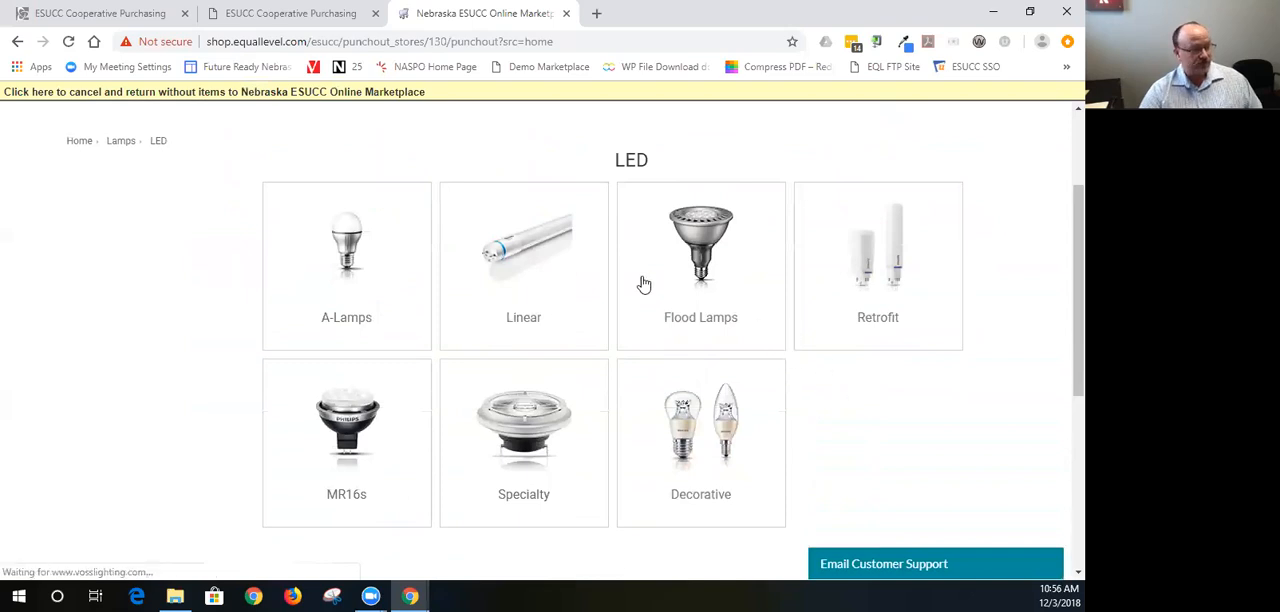
mouse_move(702, 346)
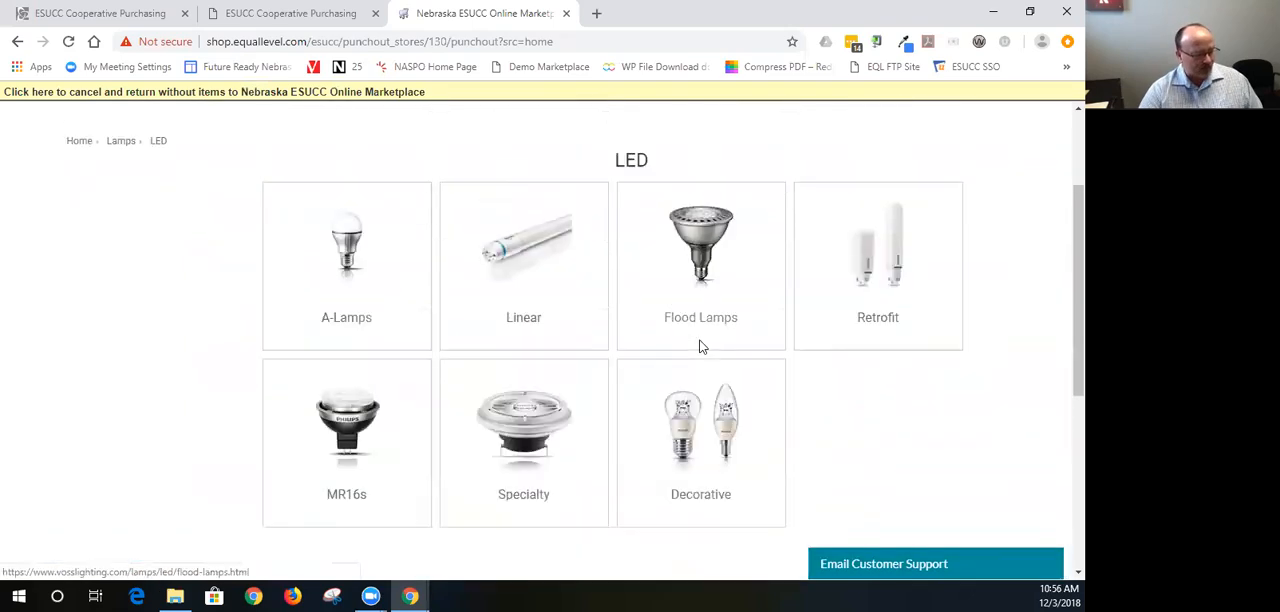
left_click(523, 265)
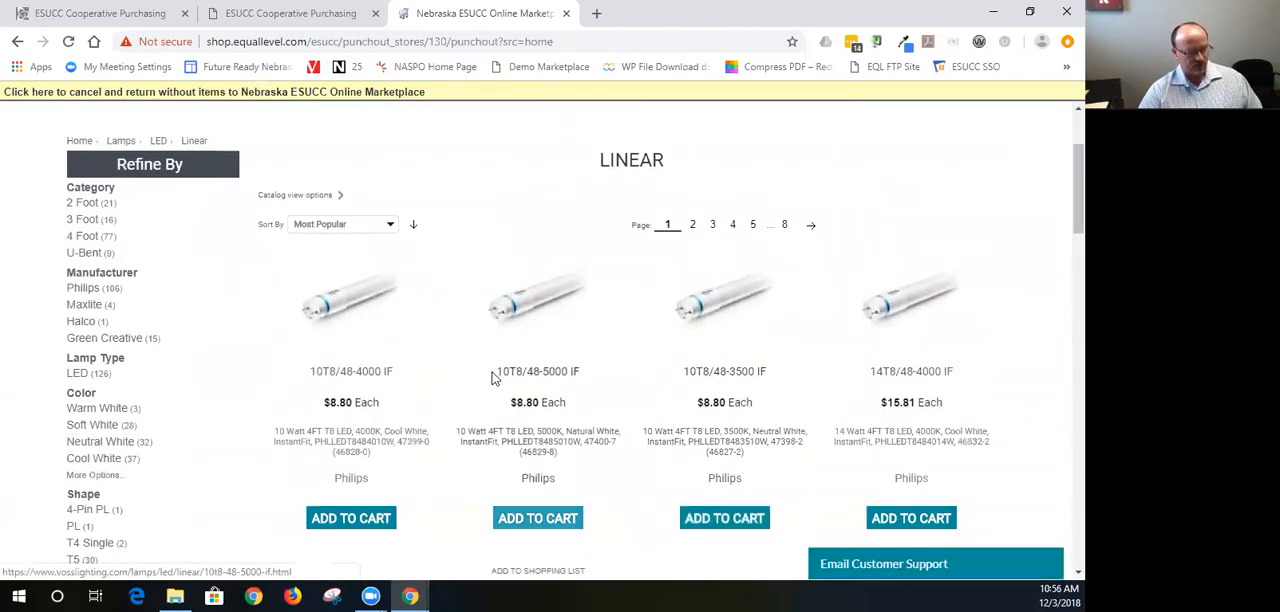
mouse_move(542, 368)
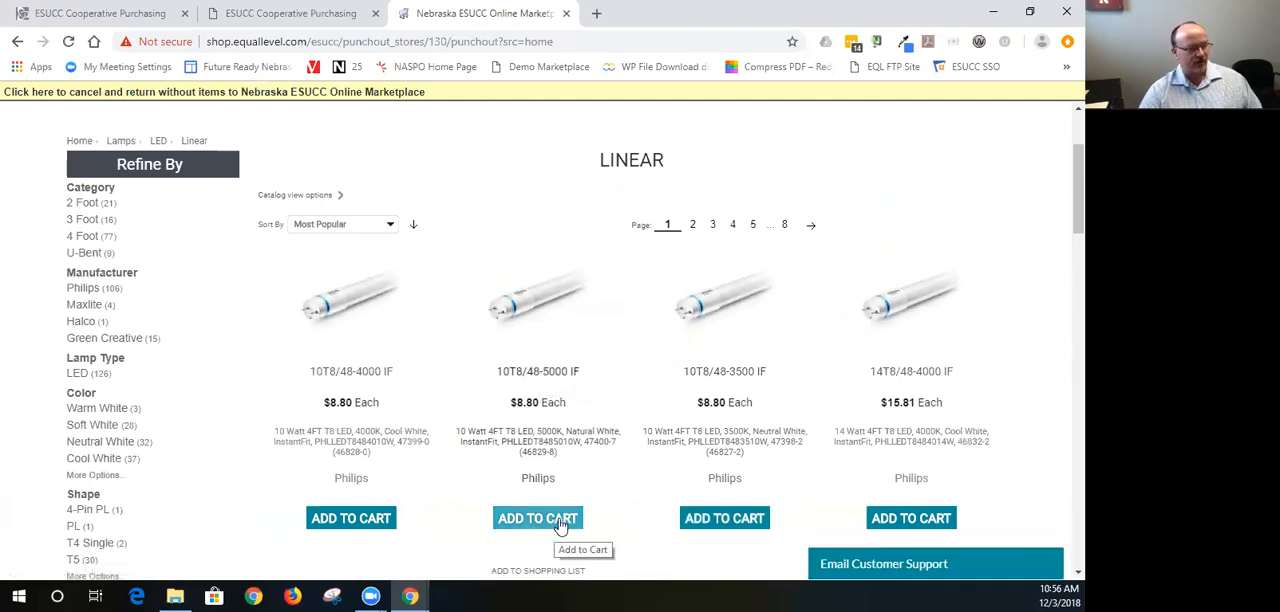
mouse_move(459, 363)
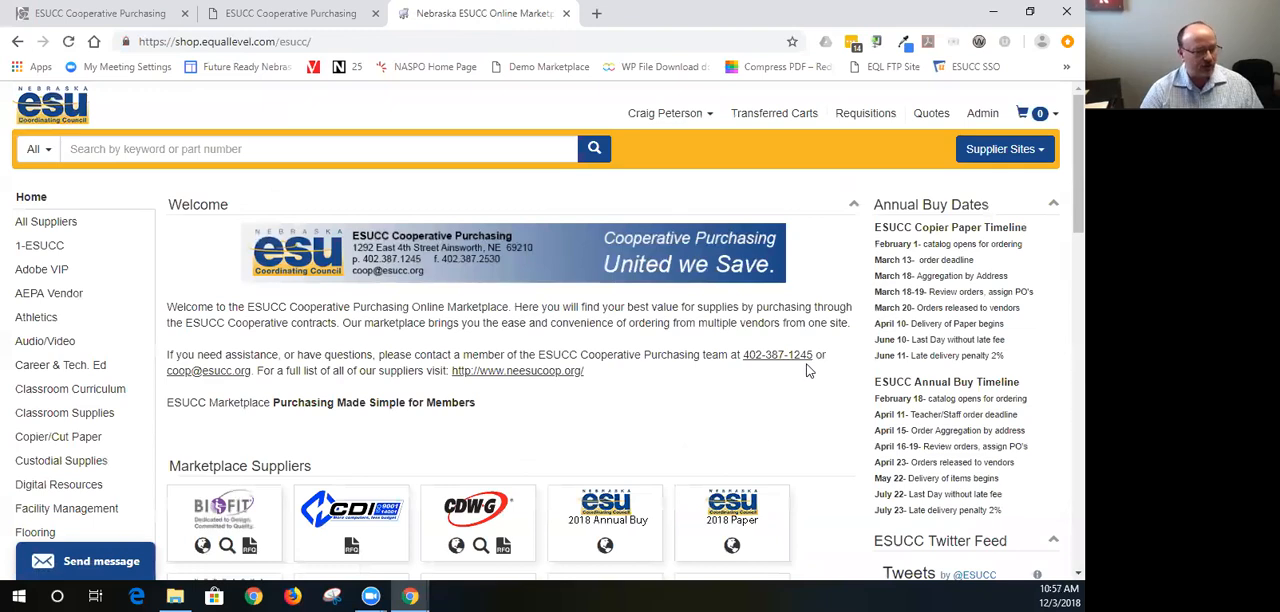
- Scroll the marketplace home page down through the supplier logo grid
scroll("down", 3)
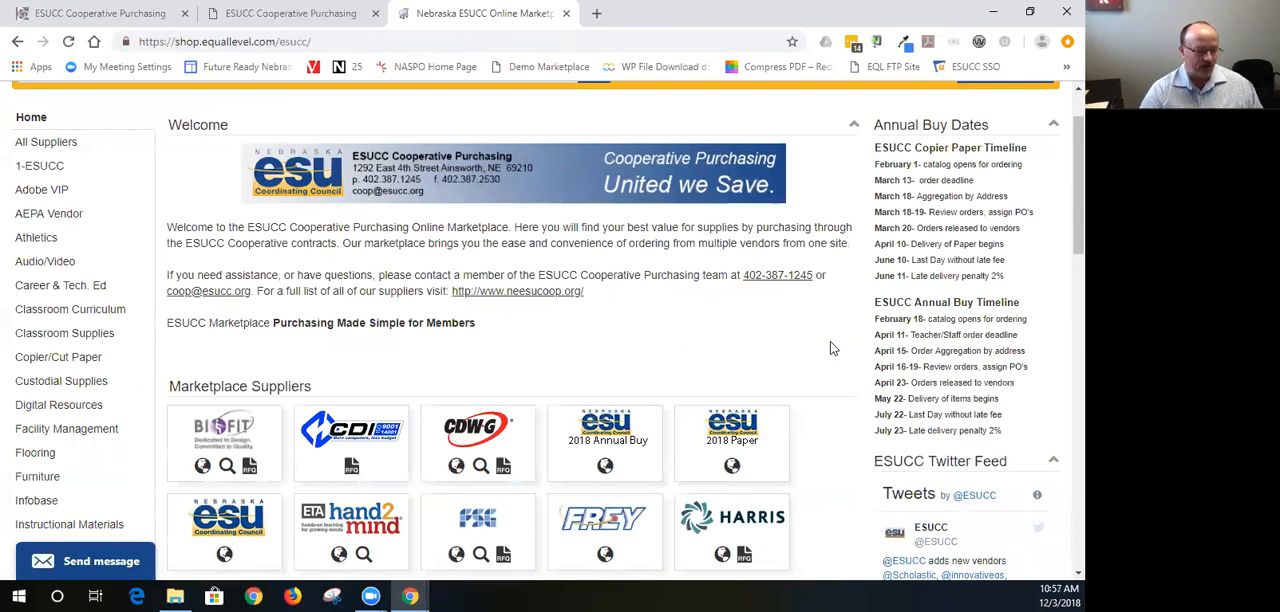
scroll("down", 3)
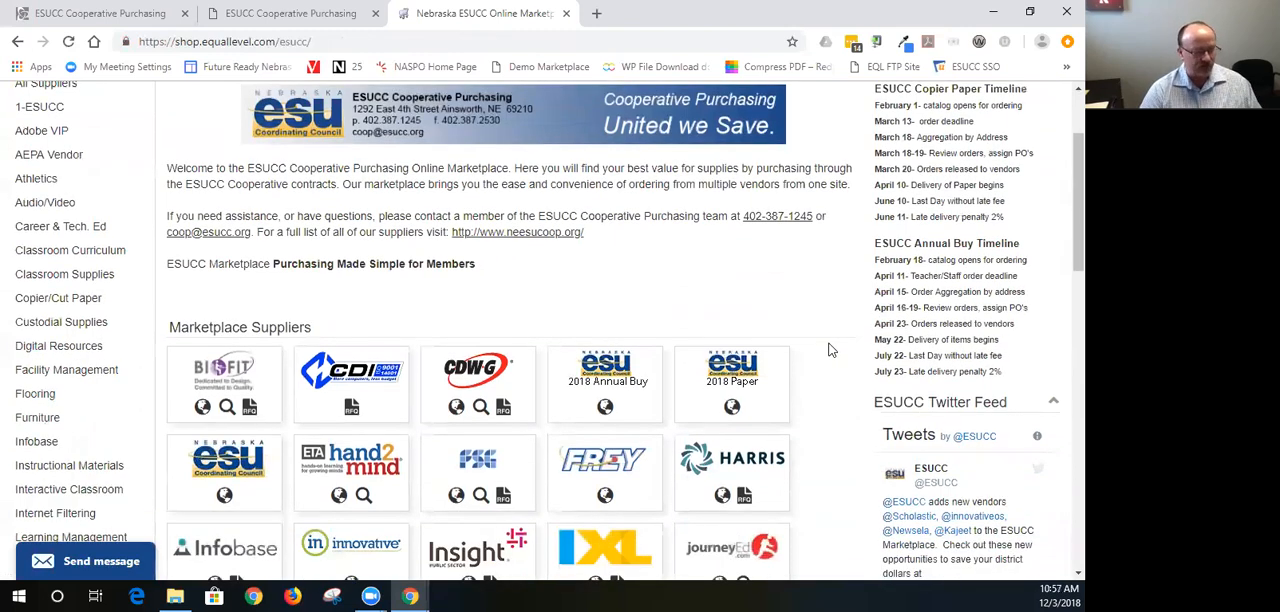
scroll("down", 3)
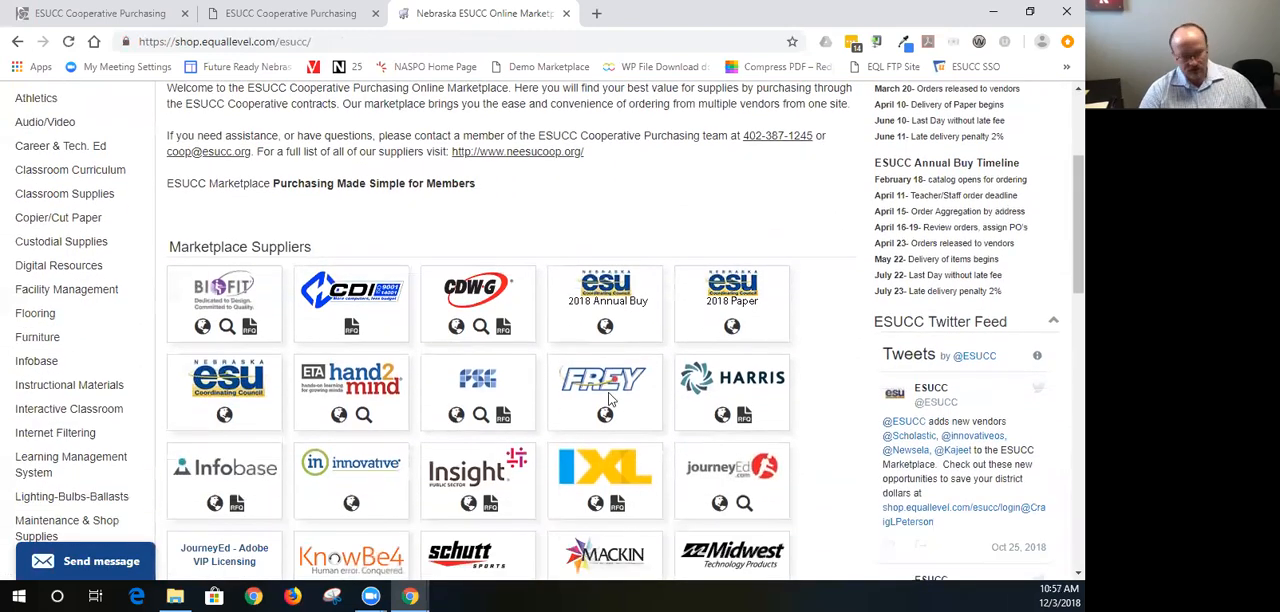
scroll("down", 3)
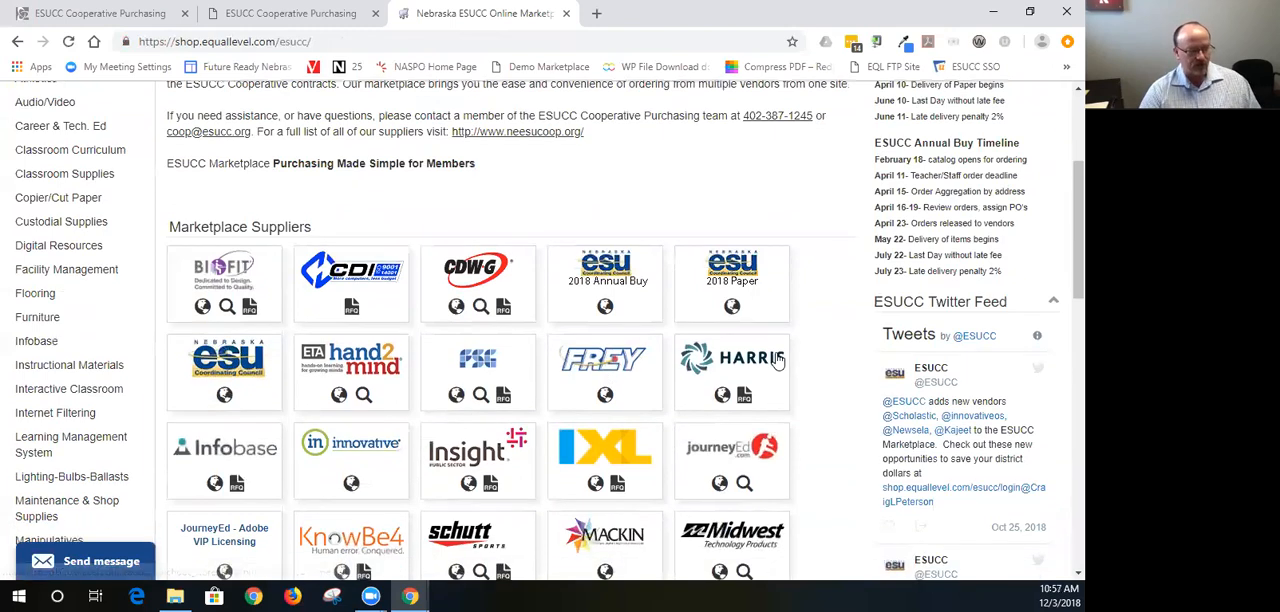
scroll("down", 3)
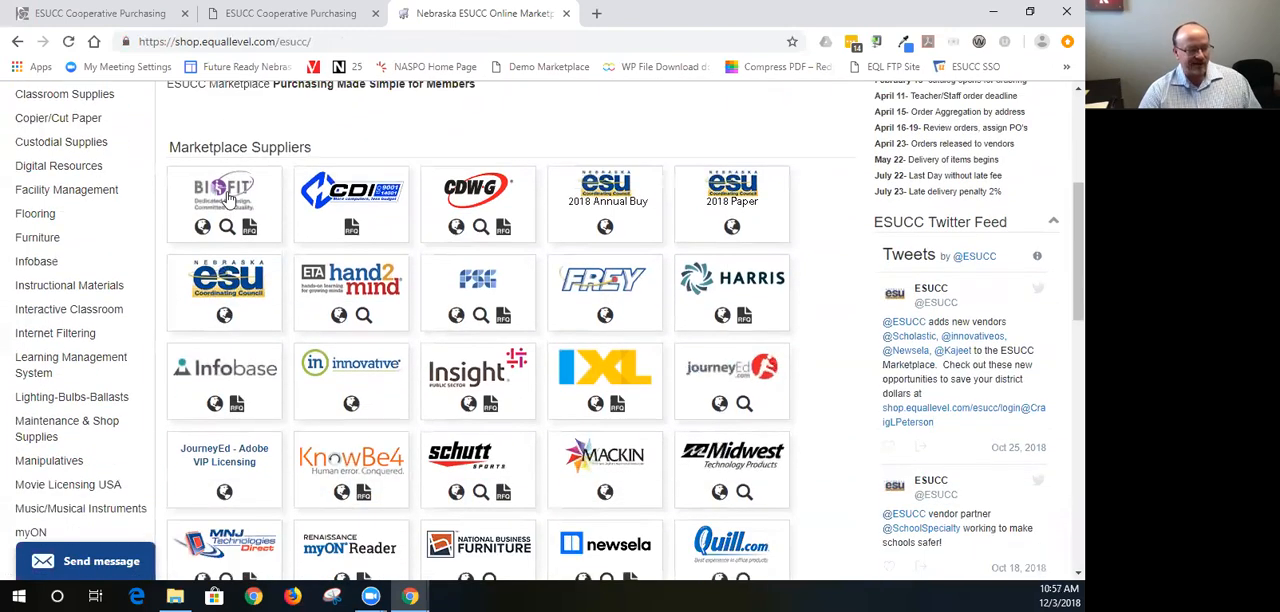
mouse_move(228, 195)
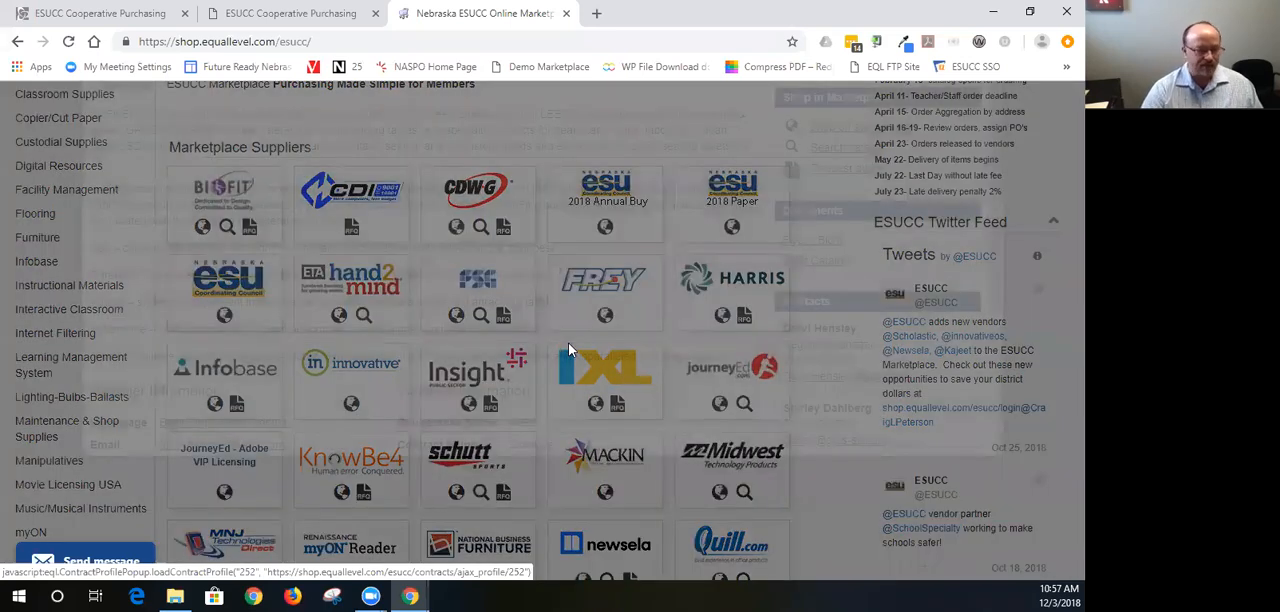
- Open BioFit's supplier profile showing its AEPA furniture contract details
left_click(223, 190)
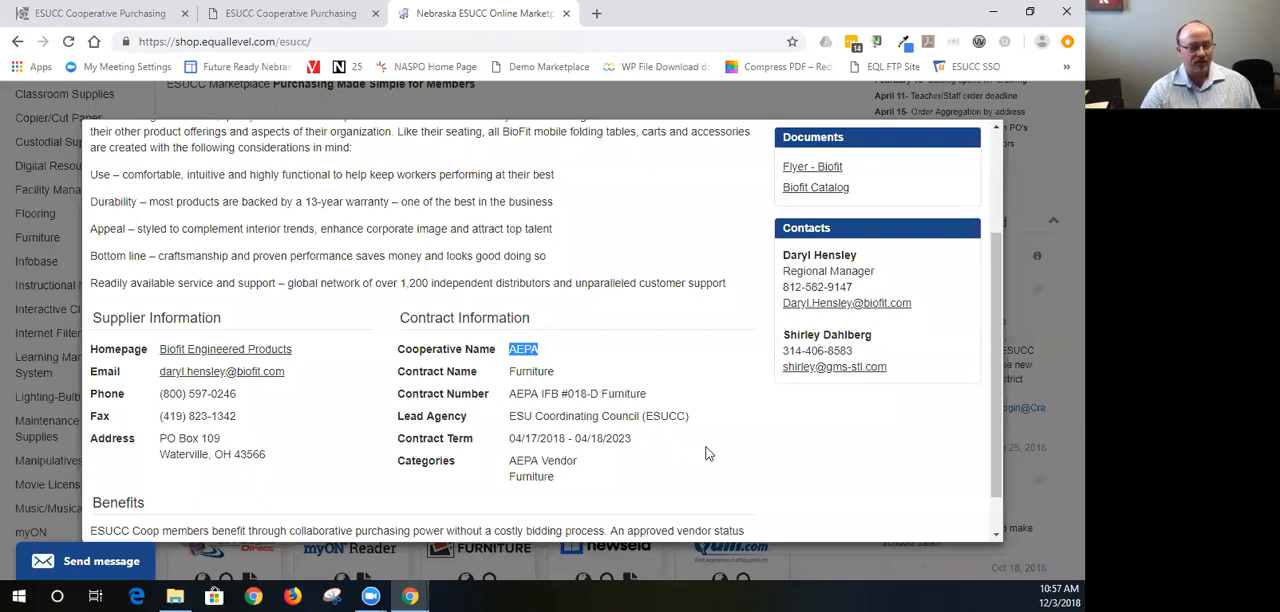
mouse_move(996, 145)
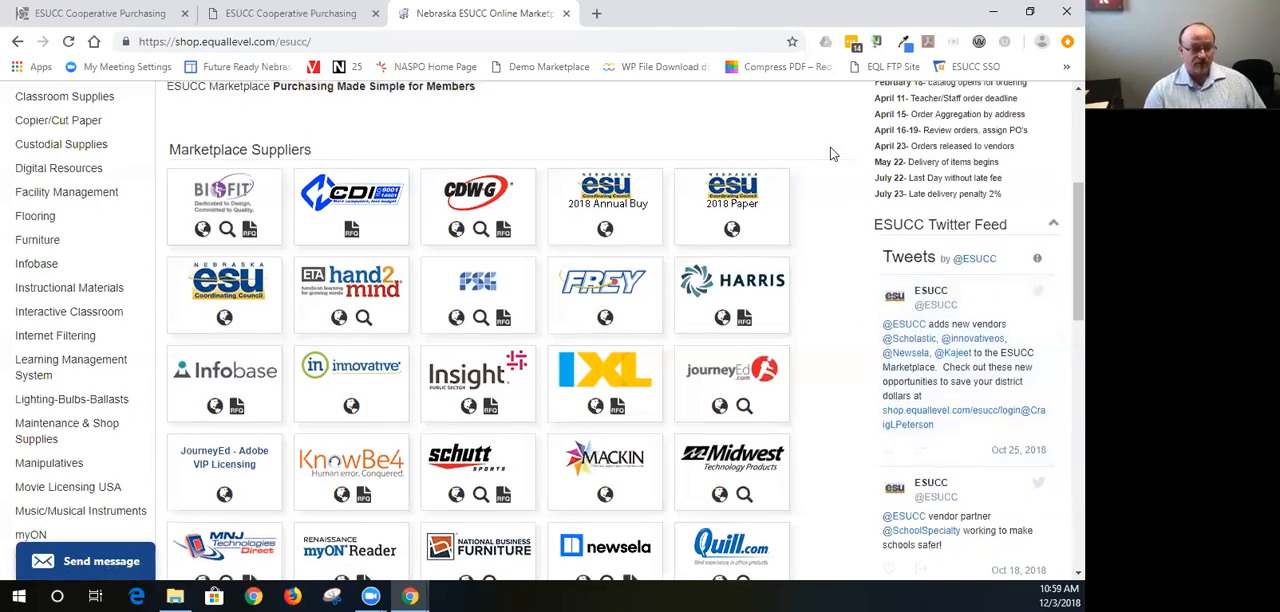
scroll("up", 3)
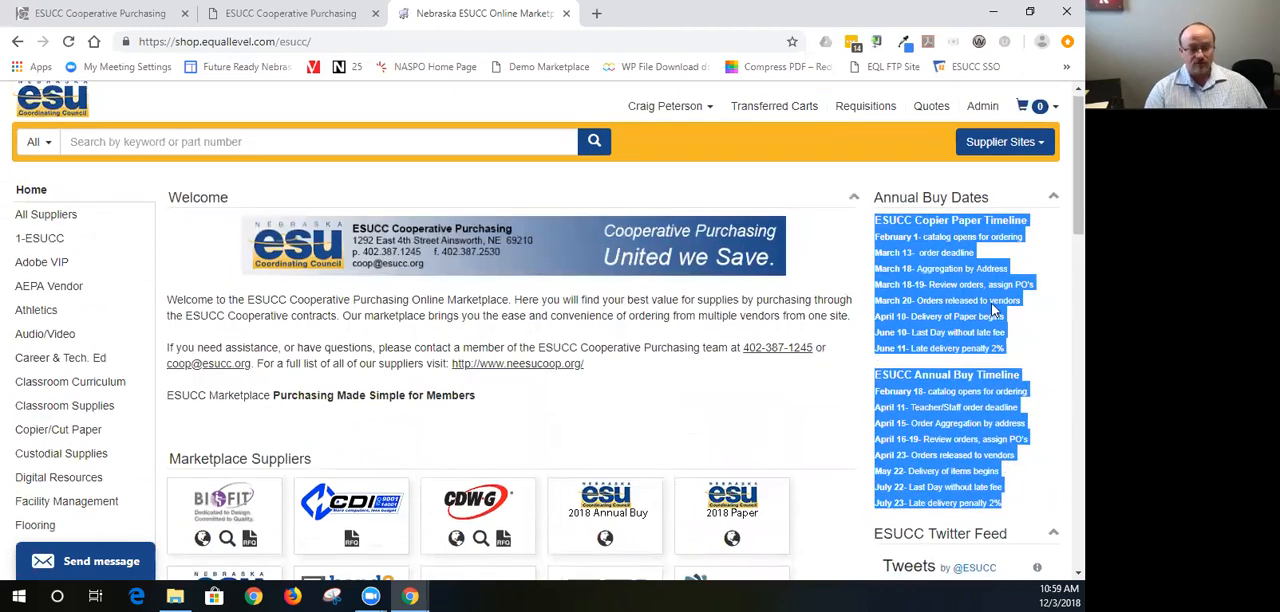
scroll("down", 3)
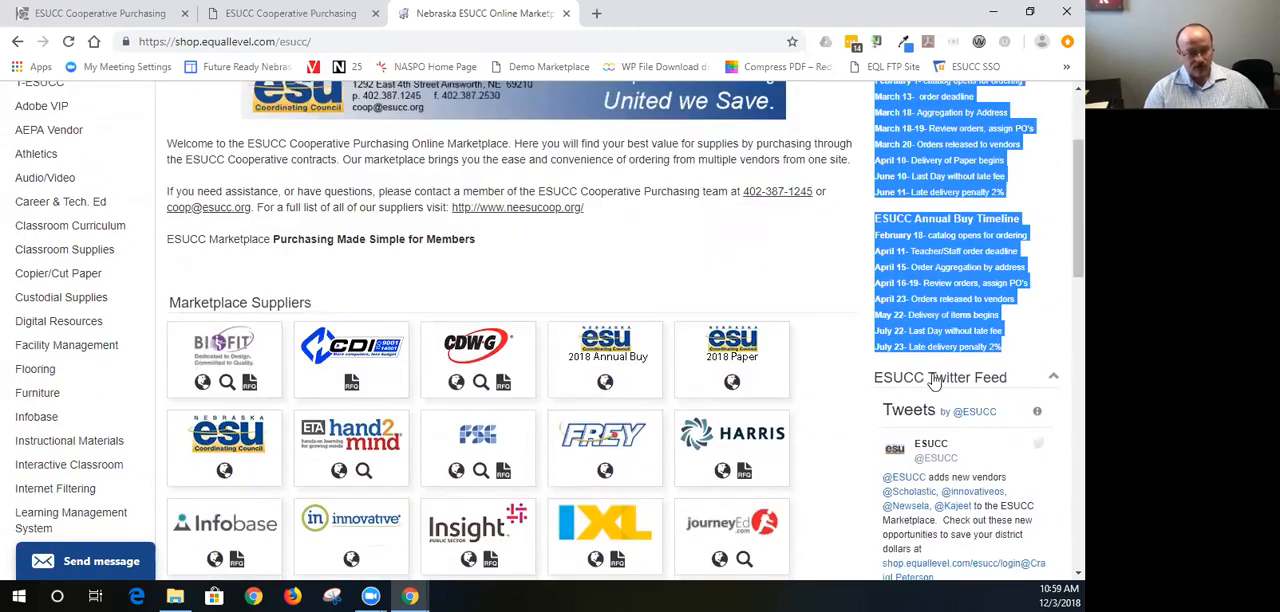
scroll("down", 3)
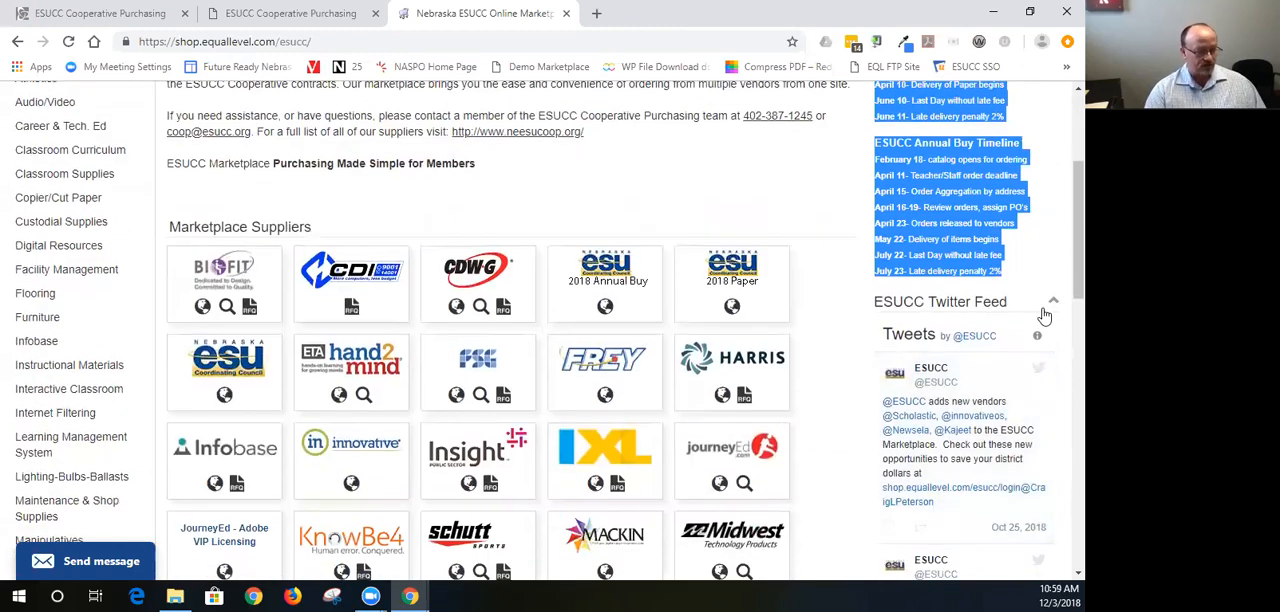
left_click(1052, 301)
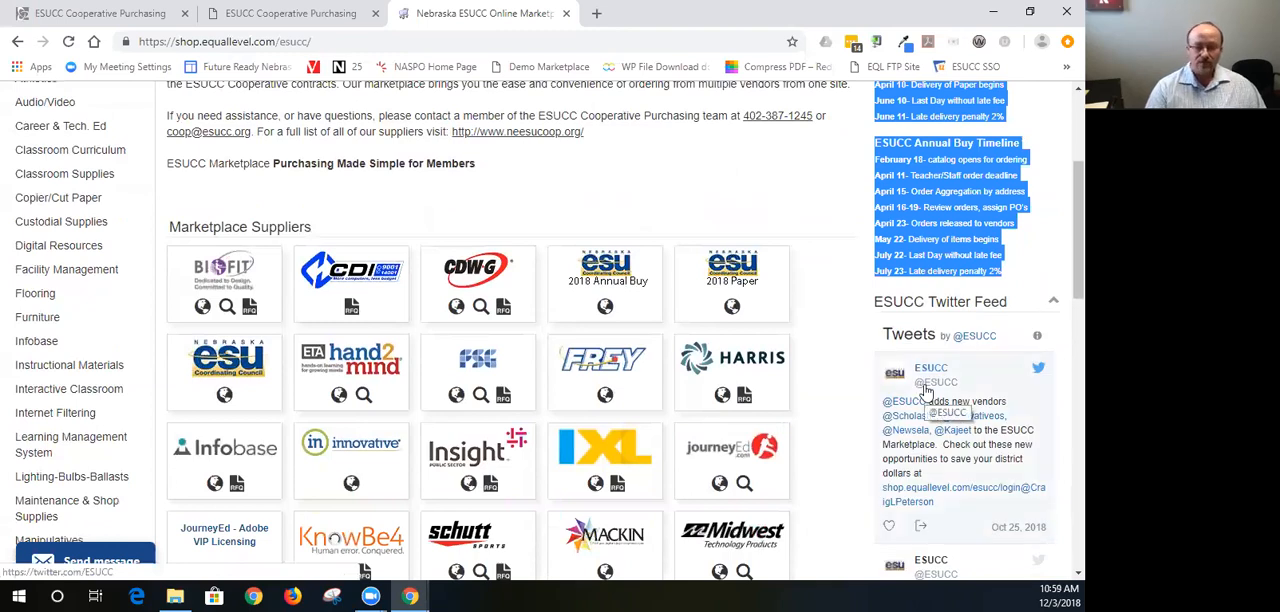
mouse_move(425, 207)
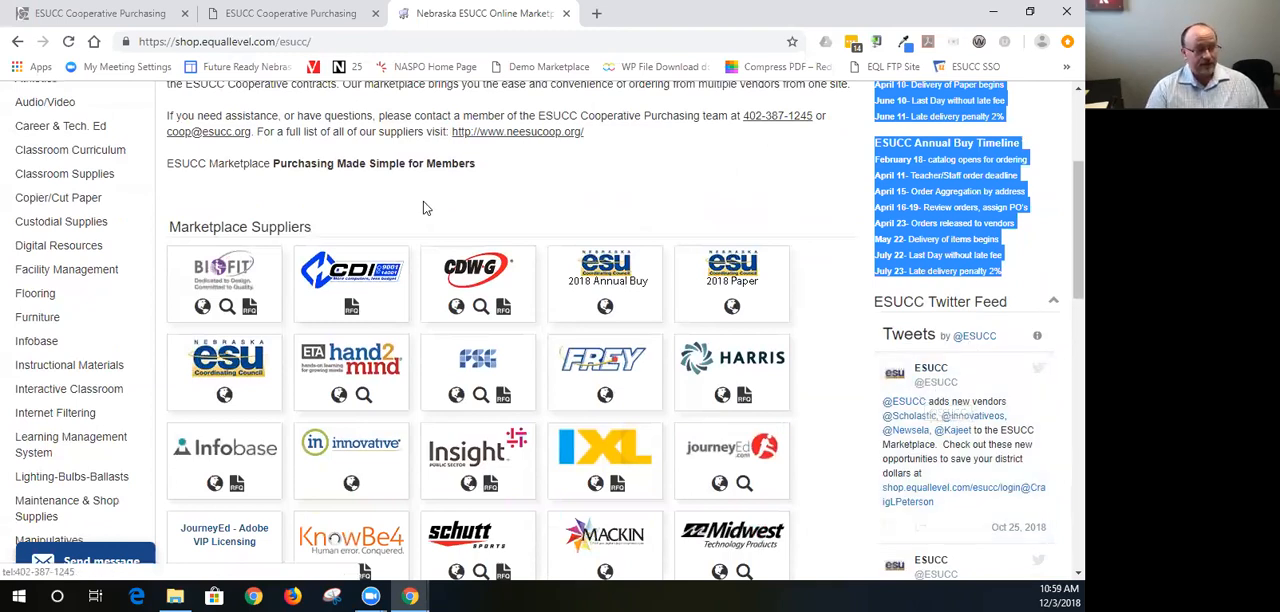
mouse_move(41, 317)
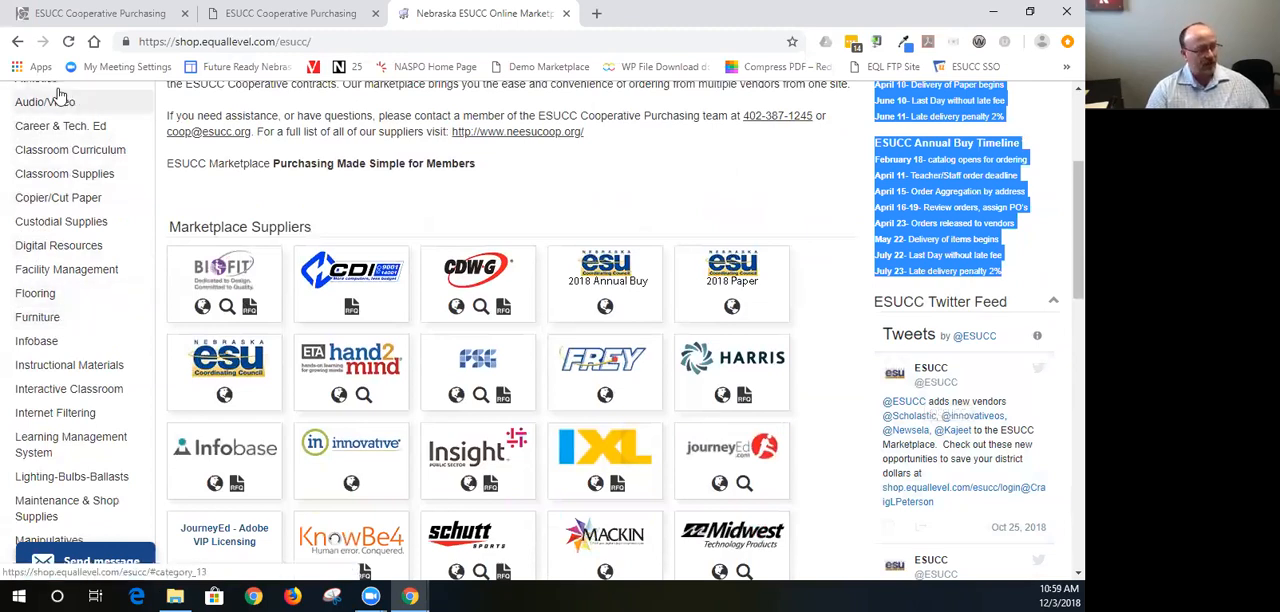
mouse_move(37, 317)
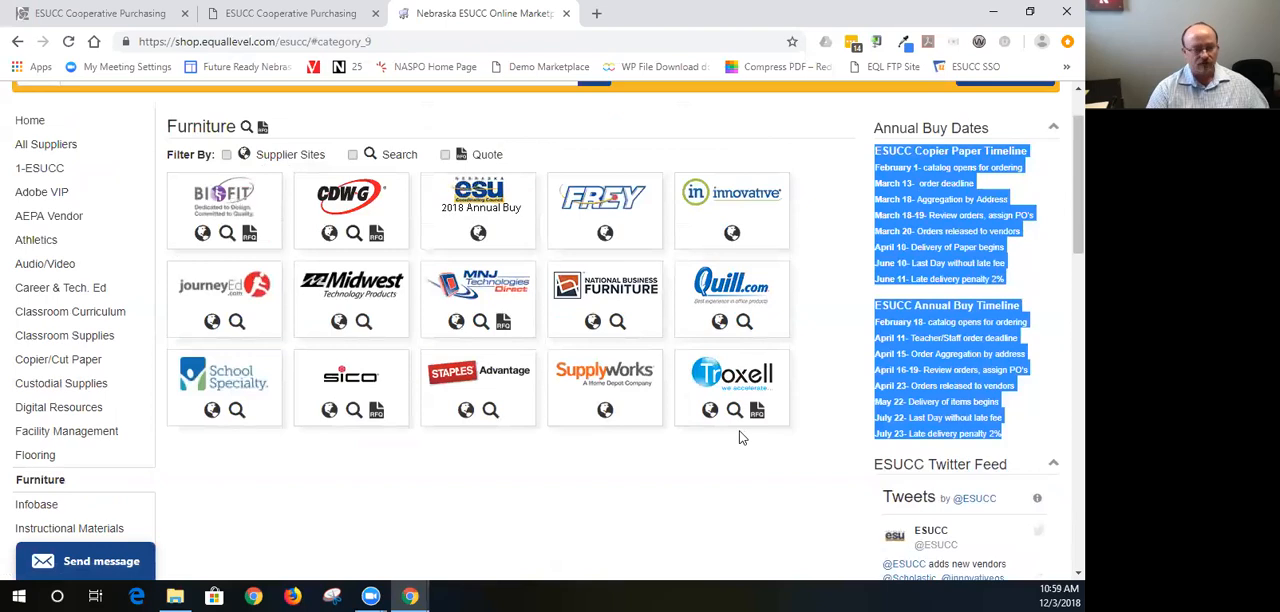
mouse_move(37, 287)
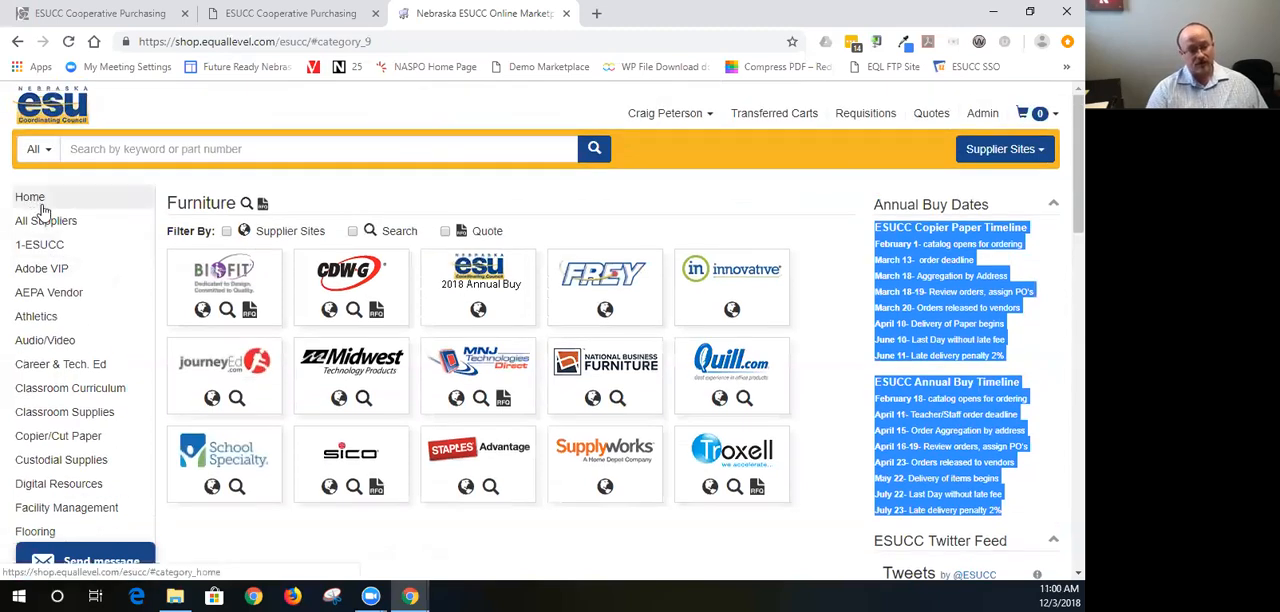
left_click(30, 197)
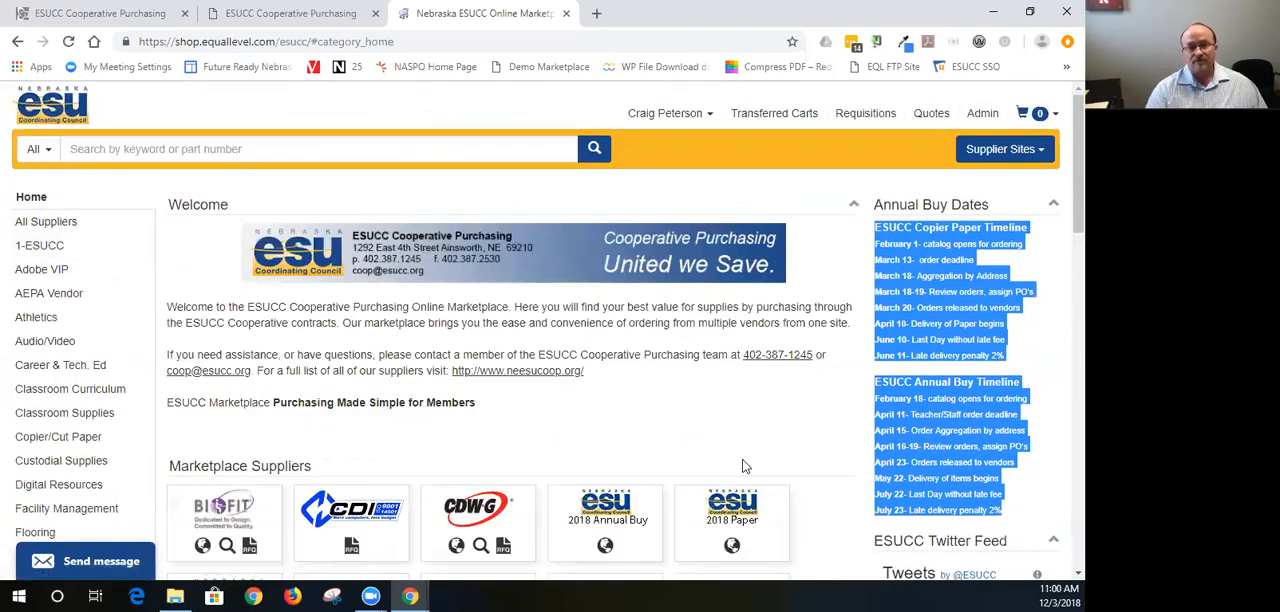
mouse_move(723, 545)
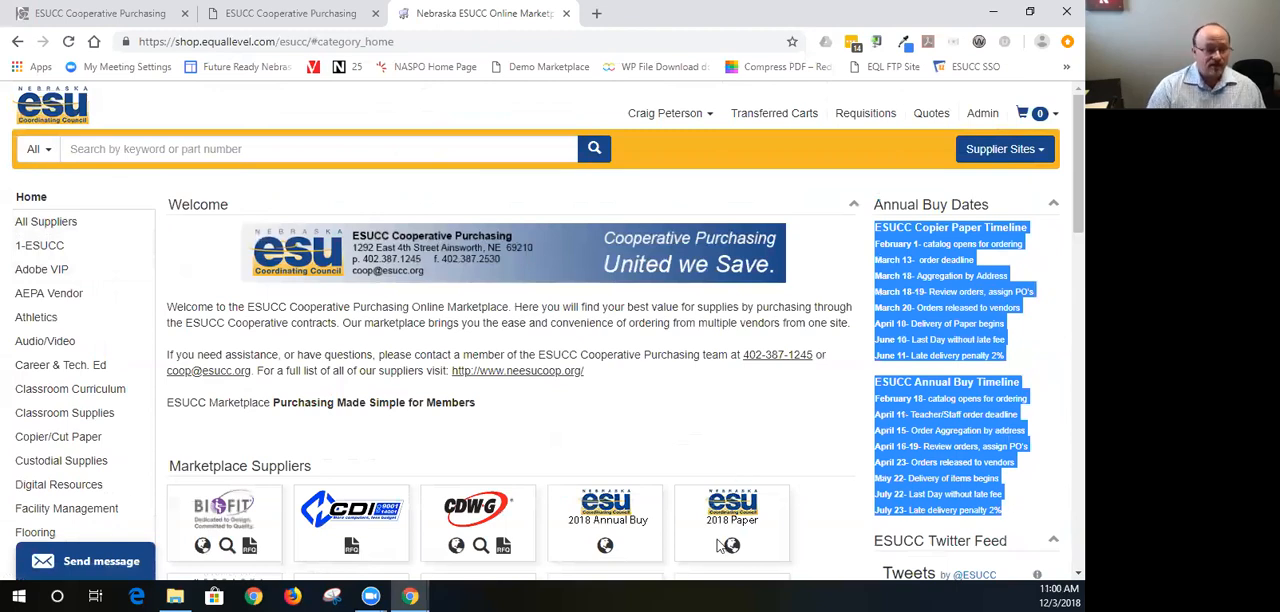